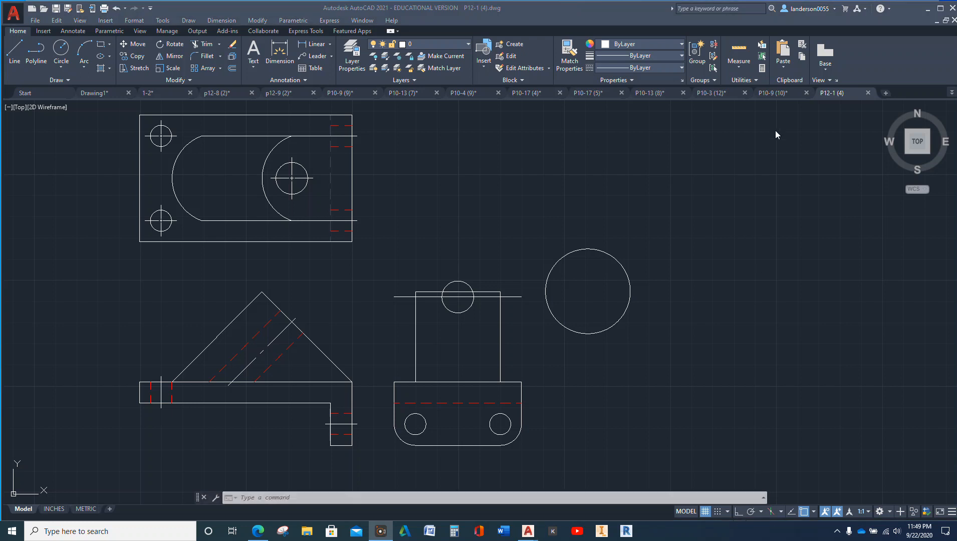
mouse_move(733, 152)
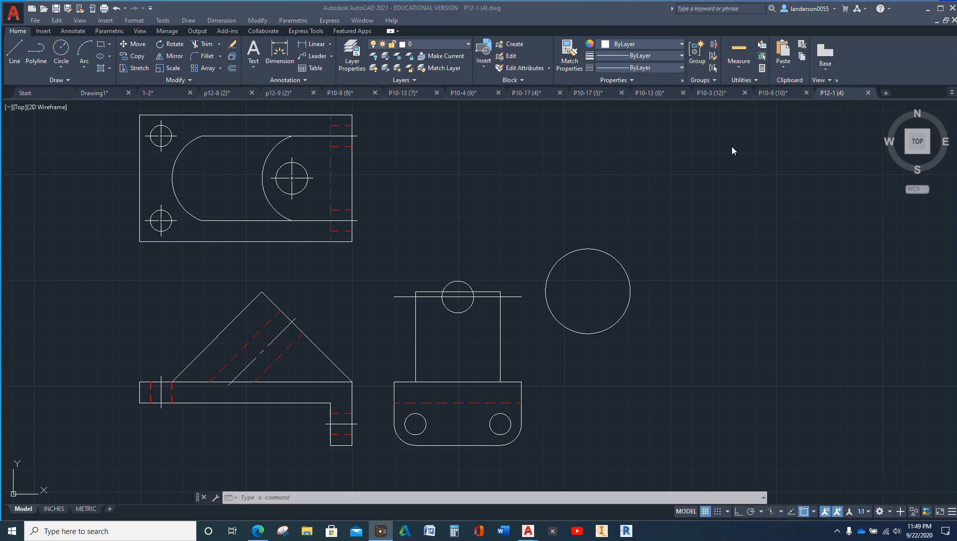
mouse_move(275, 301)
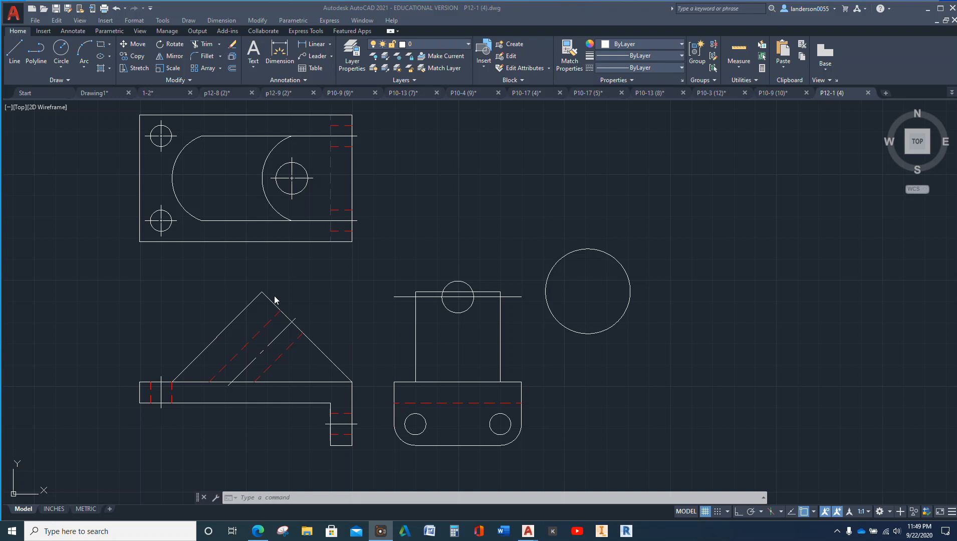
mouse_move(299, 302)
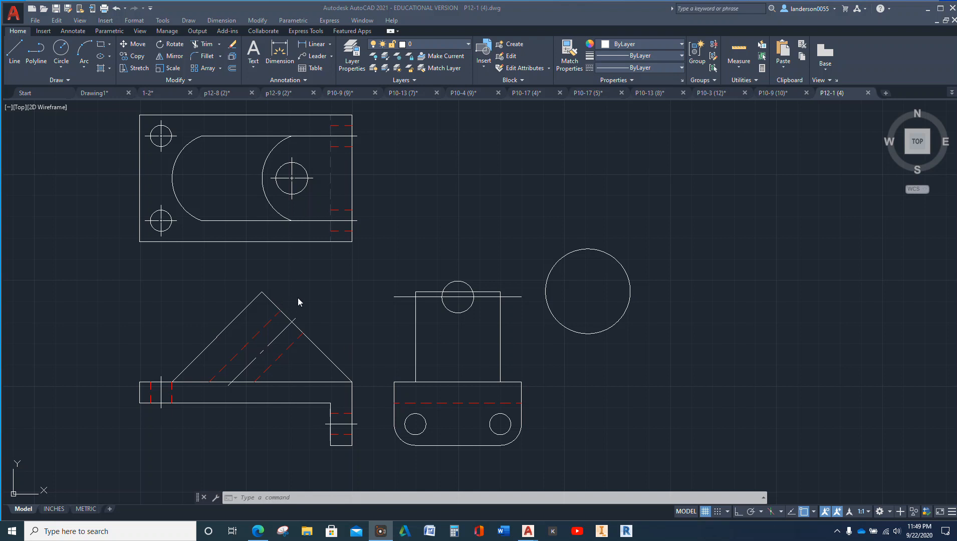
mouse_move(341, 279)
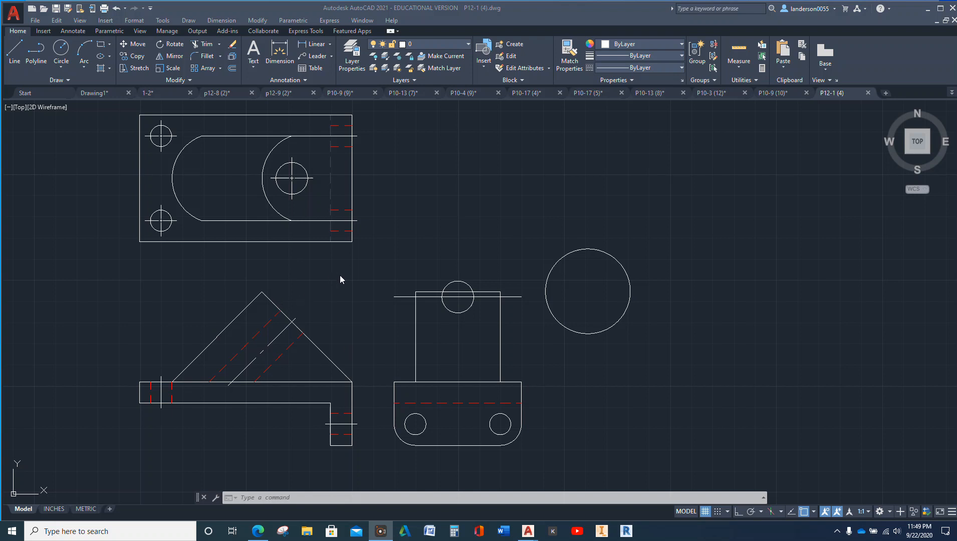
mouse_move(196, 437)
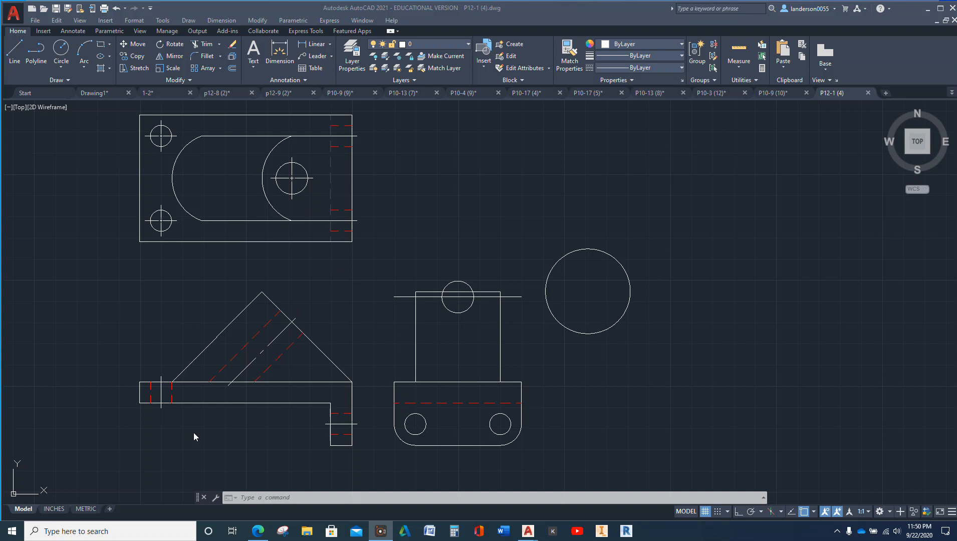
mouse_move(391, 291)
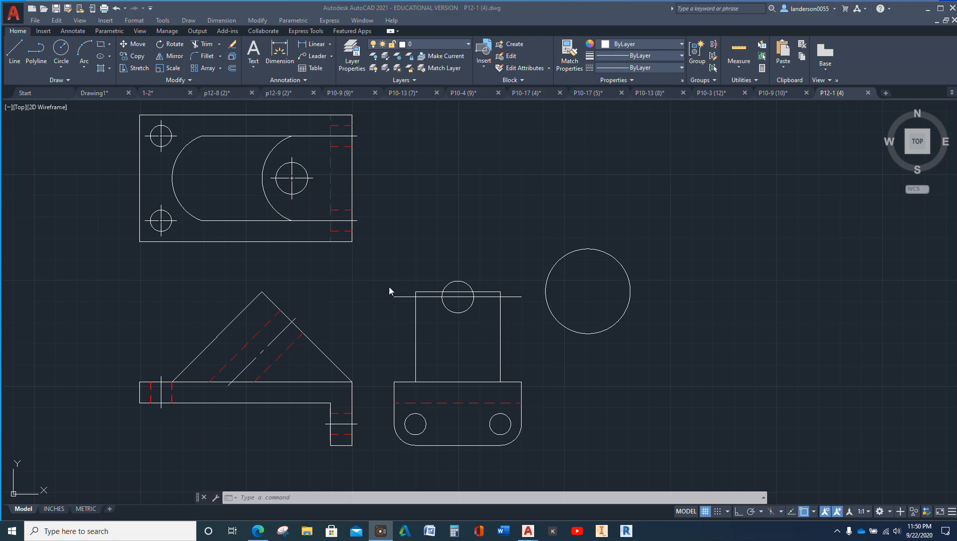
mouse_move(466, 256)
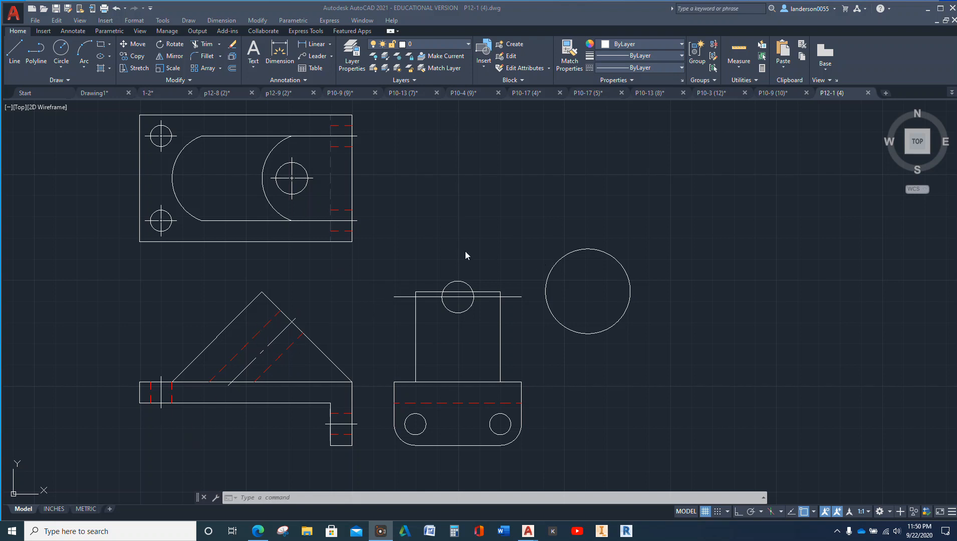
mouse_move(524, 278)
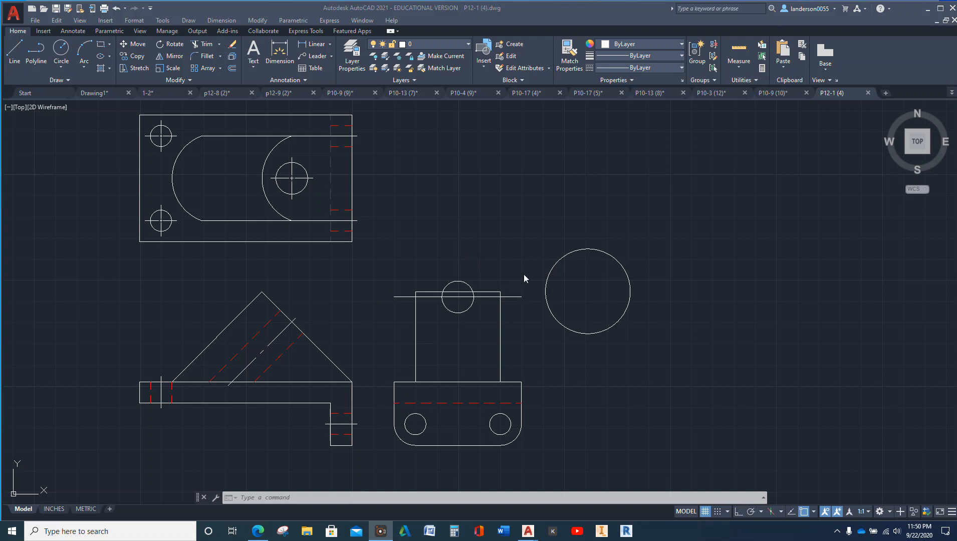
mouse_move(342, 329)
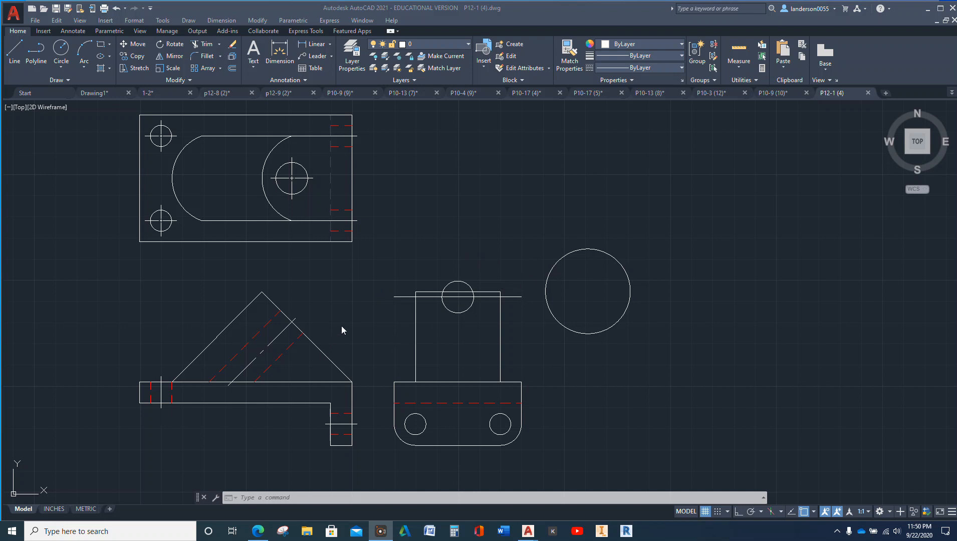
mouse_move(316, 307)
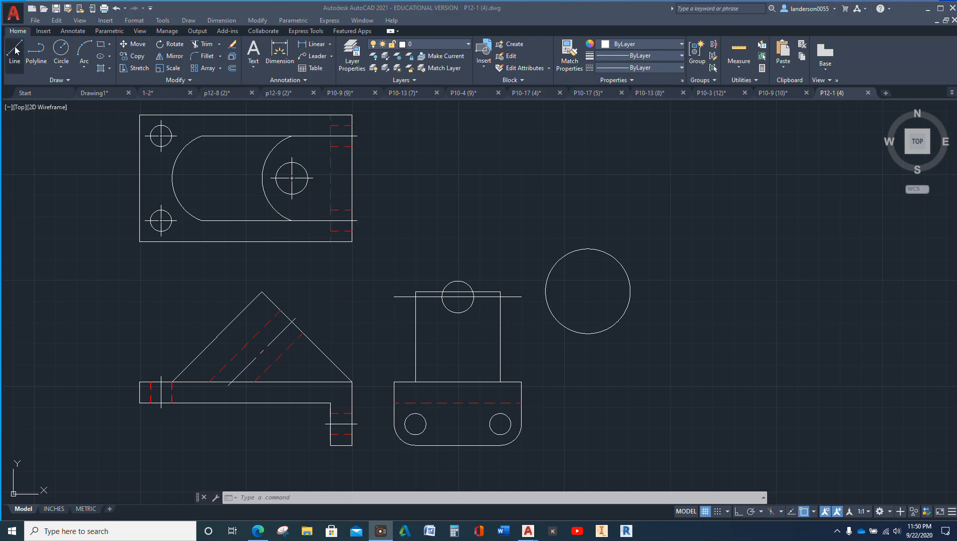
mouse_move(272, 286)
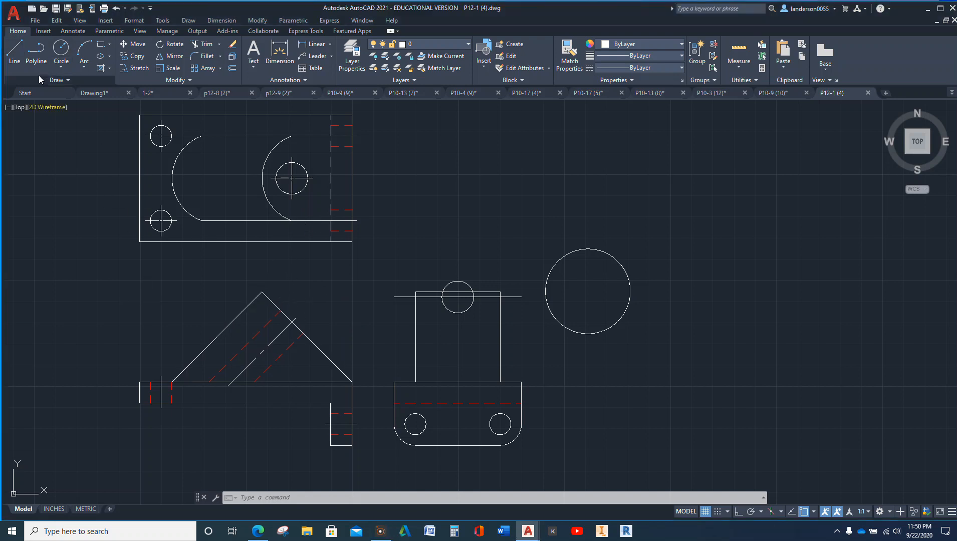
Step: Draw a horizontal projection line rightward from the inclined view's apex
click(13, 60)
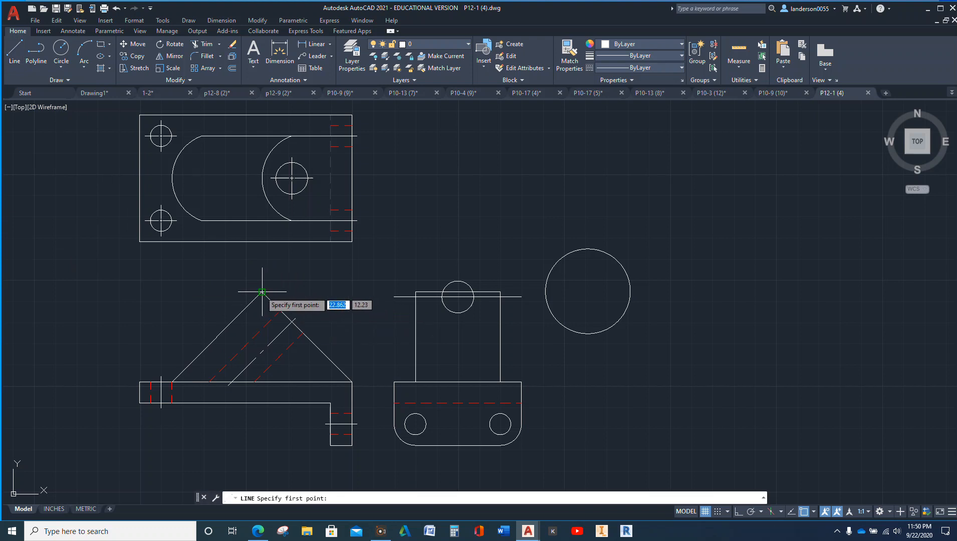
click(262, 291)
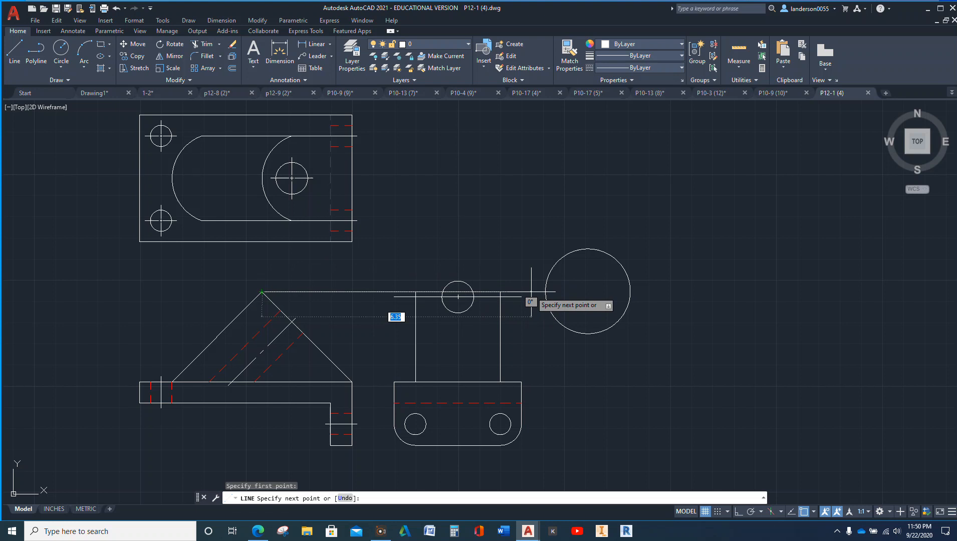
key(Escape)
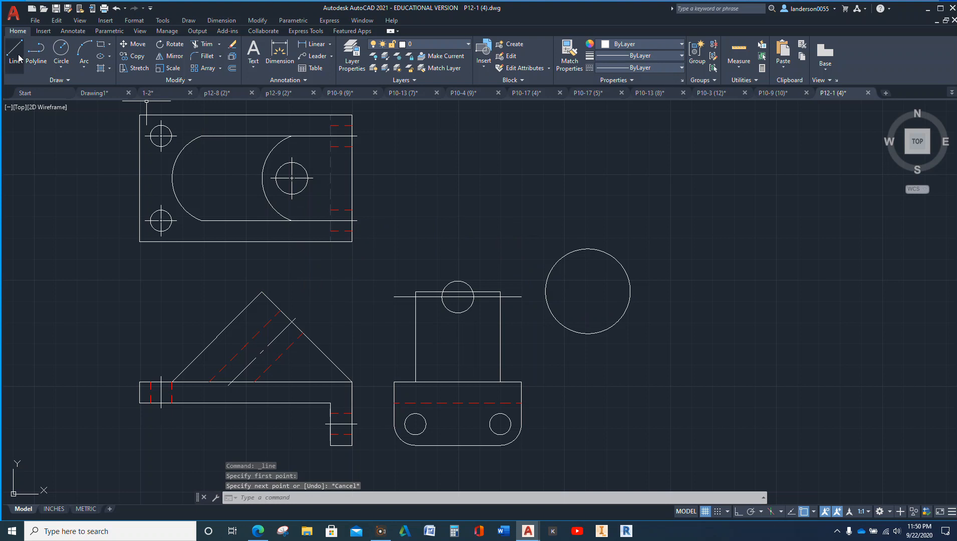
click(13, 55)
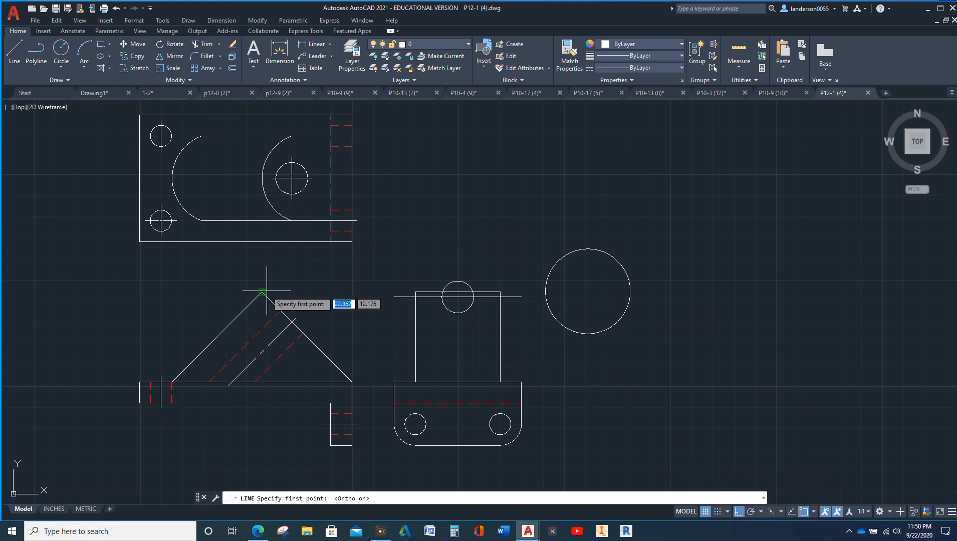
click(262, 291)
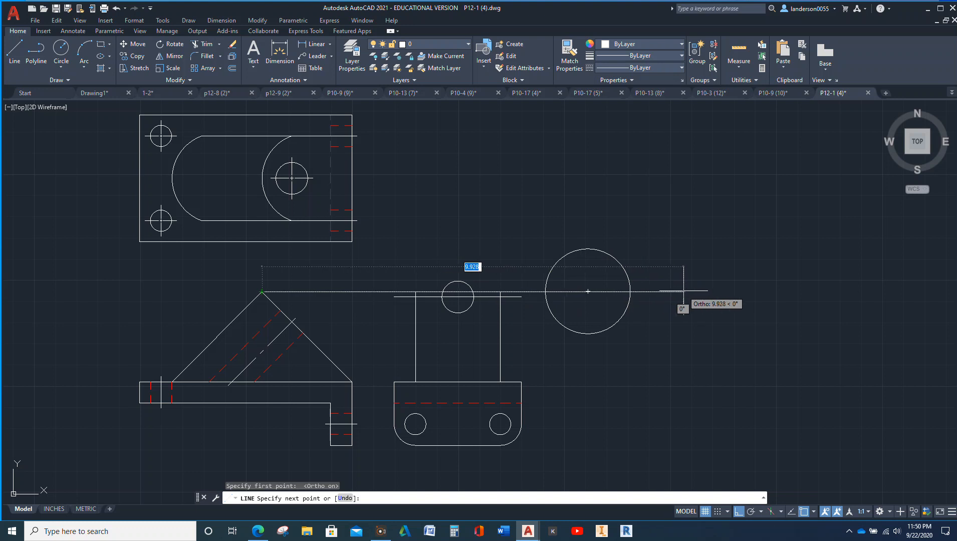
key(Escape)
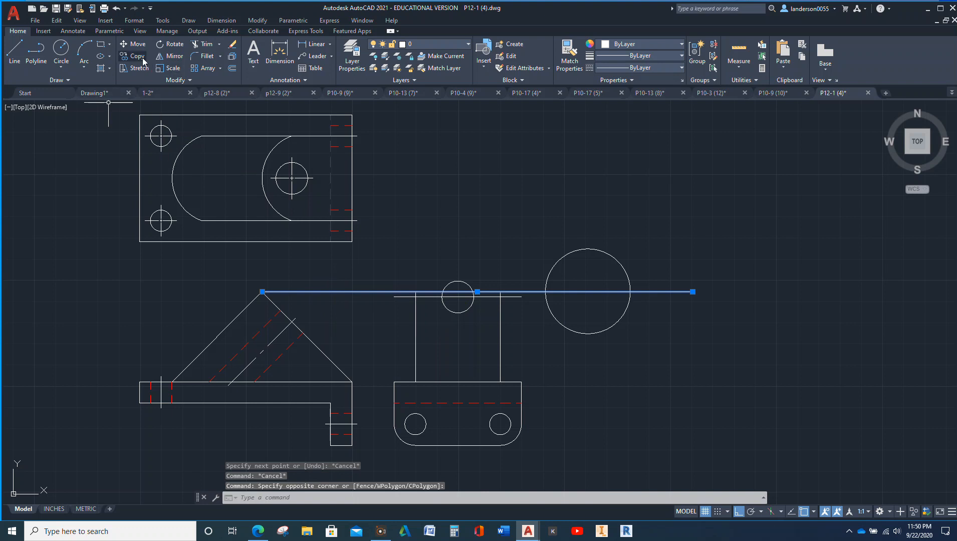
Step: Copy the projection line from the apex to the next corner below, giving parallel lines
click(132, 55)
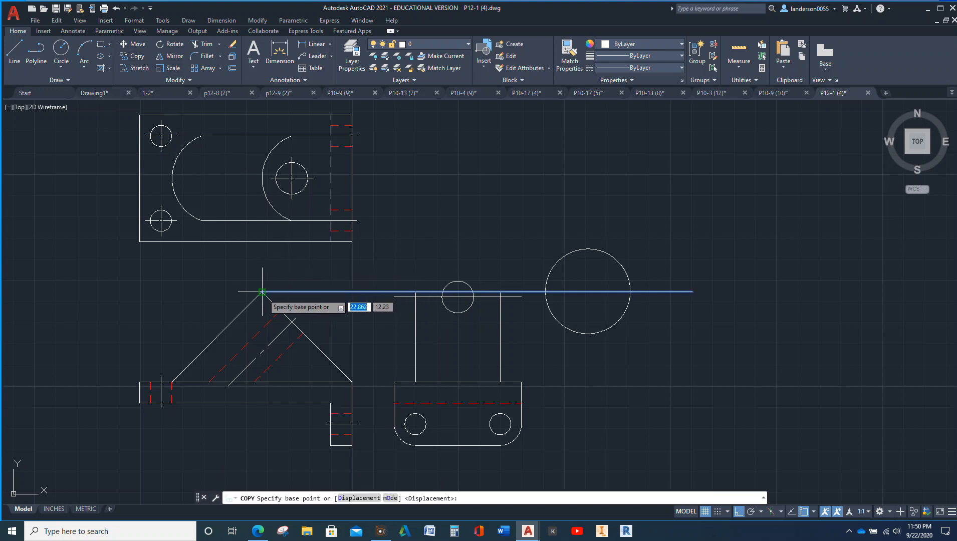
click(262, 290)
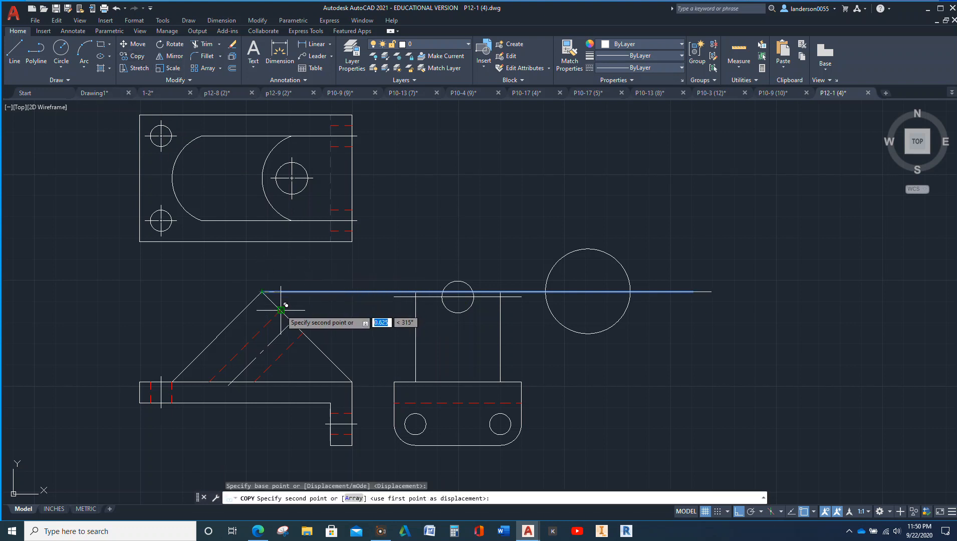
mouse_move(302, 307)
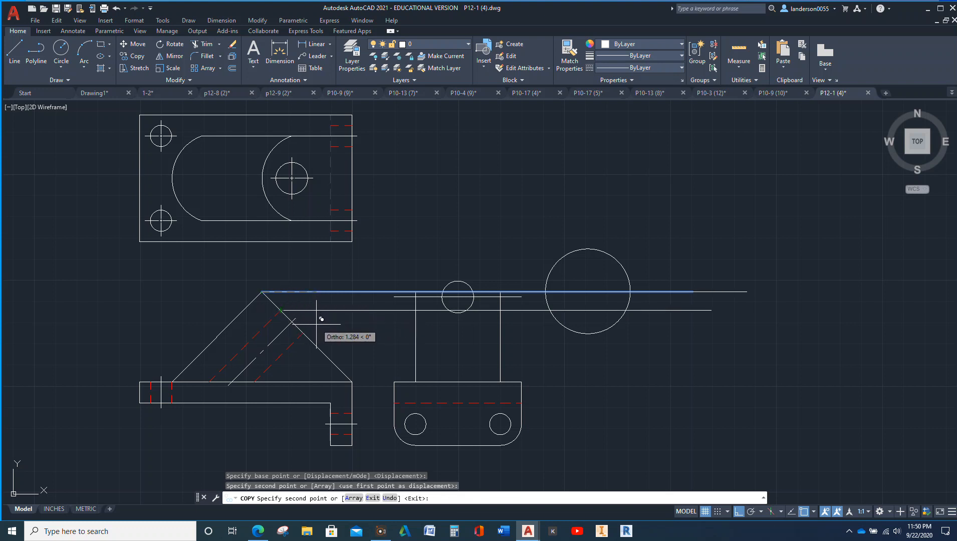
click(291, 322)
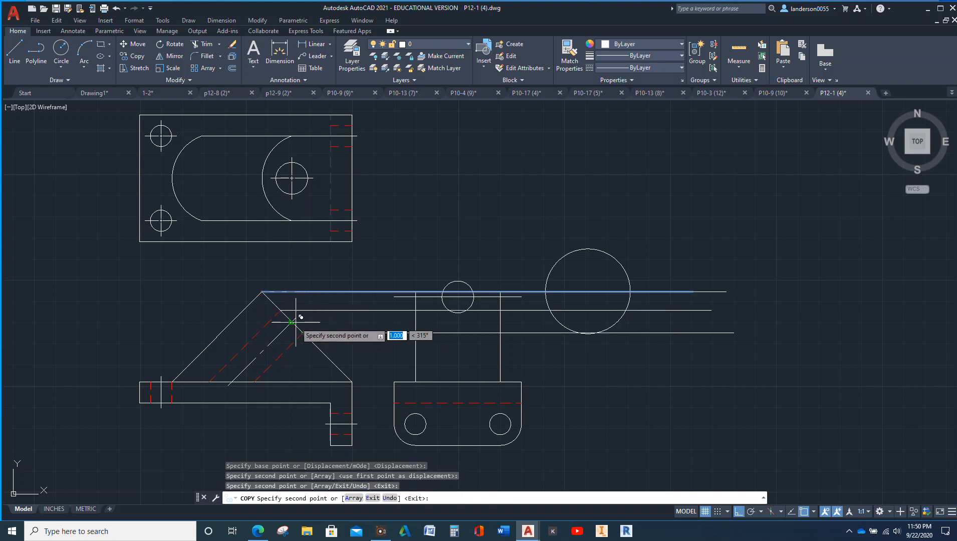
mouse_move(351, 348)
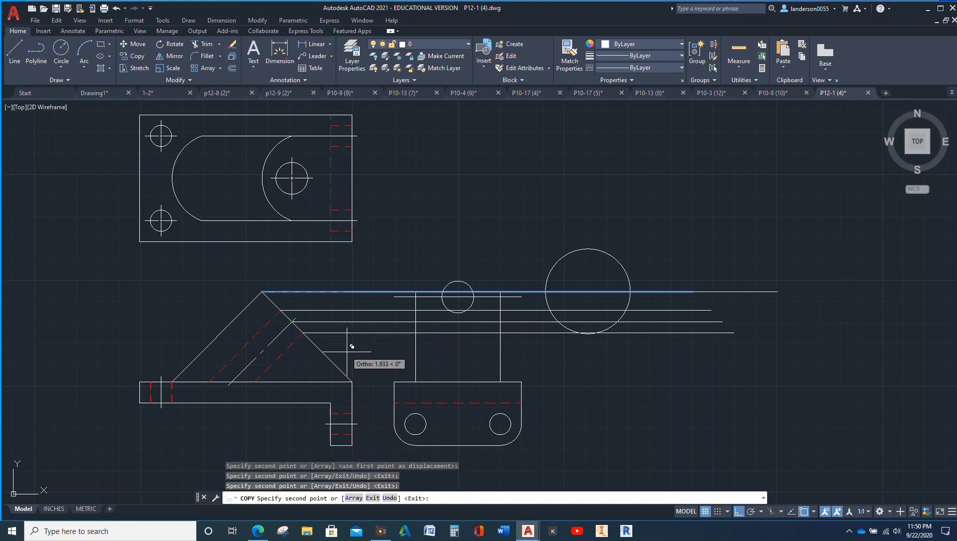
mouse_move(488, 219)
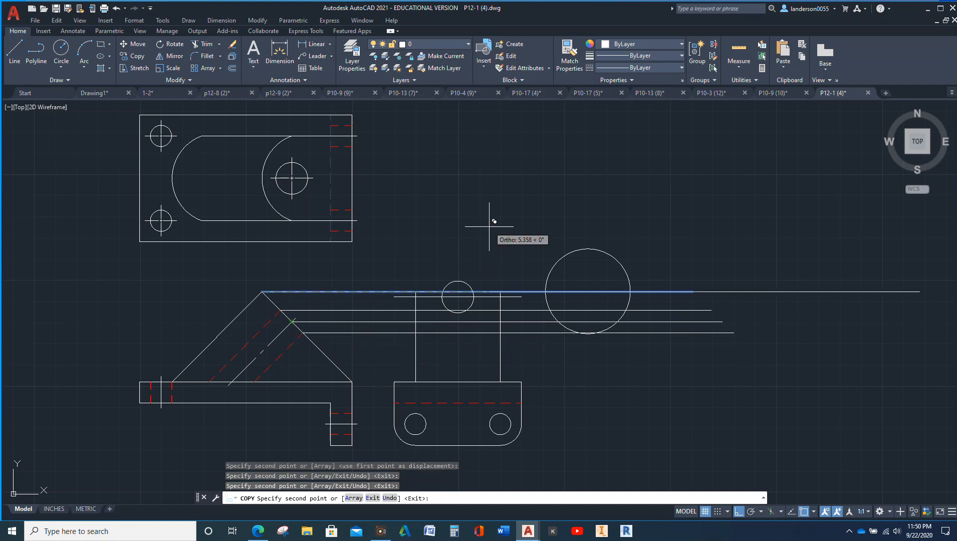
mouse_move(418, 154)
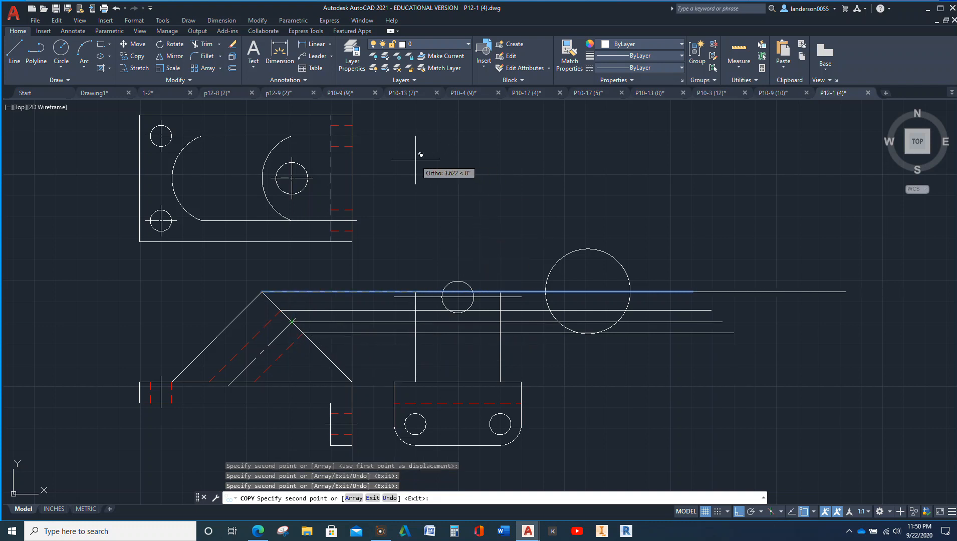
key(Escape)
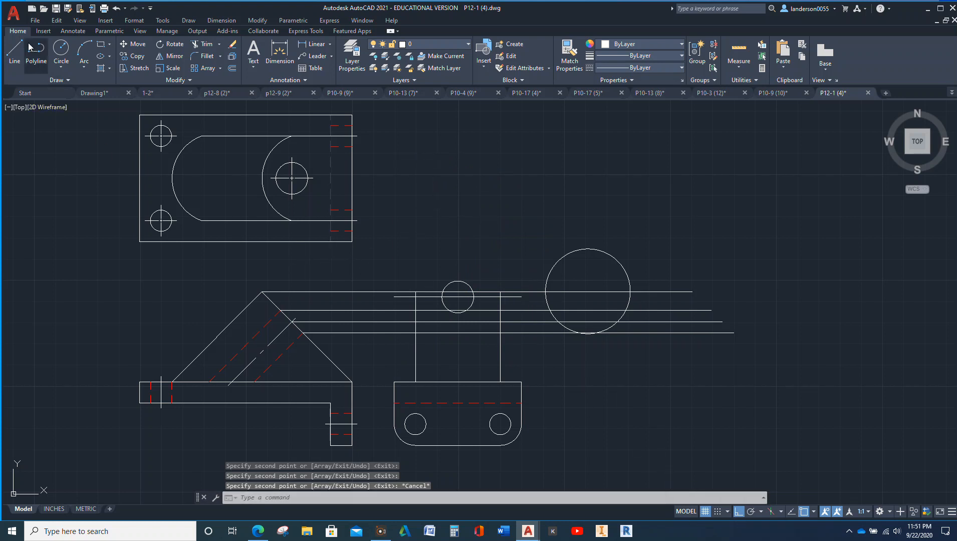
Step: Draw a vertical projection line from the apex up above the top view
click(13, 55)
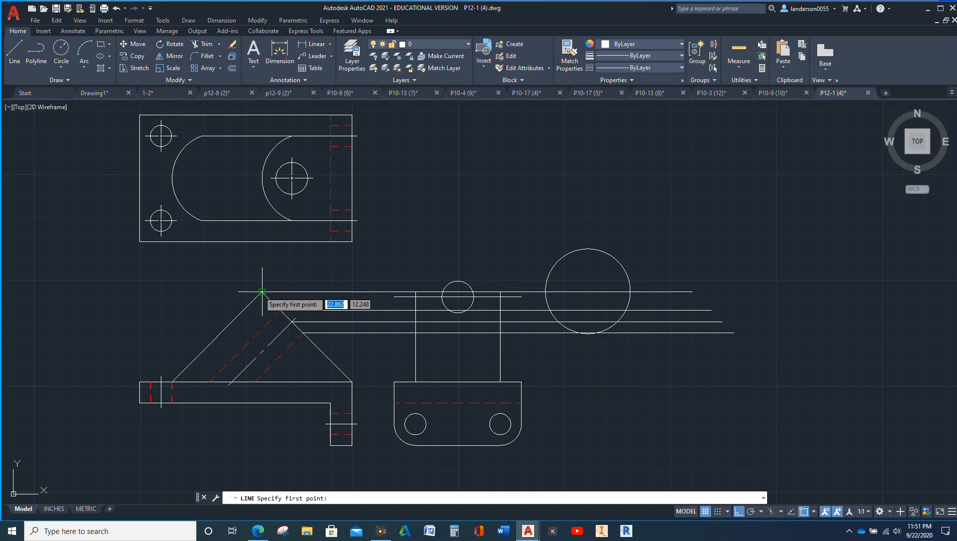
click(260, 291)
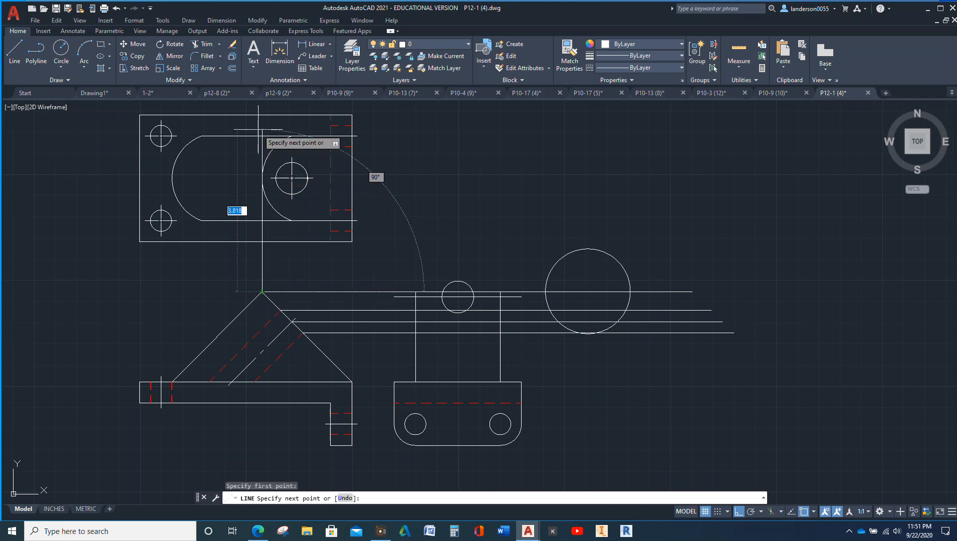
mouse_move(339, 122)
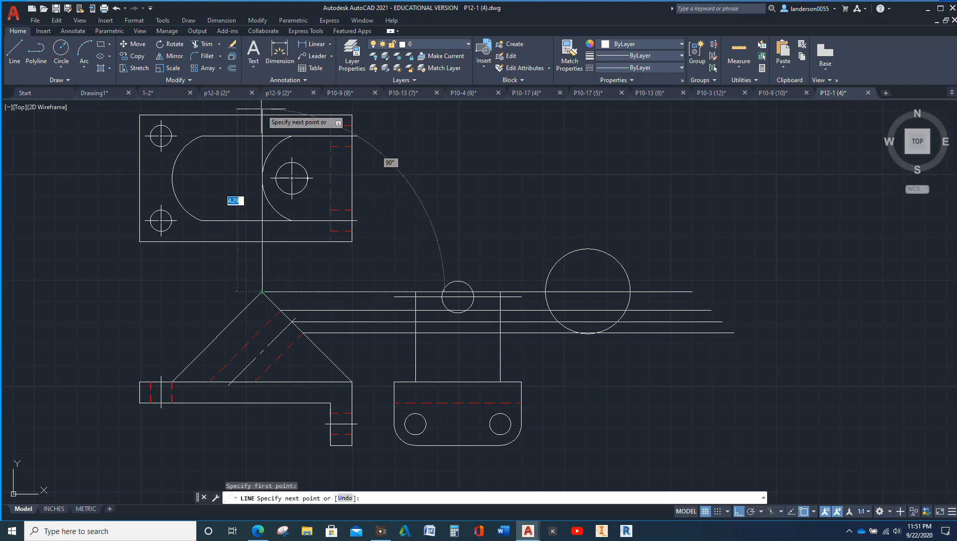
click(261, 109)
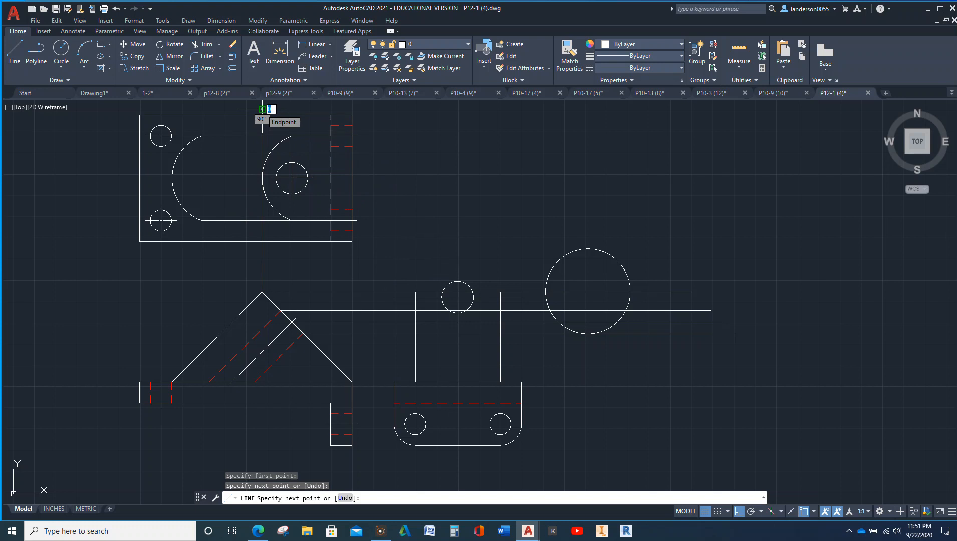
key(Escape)
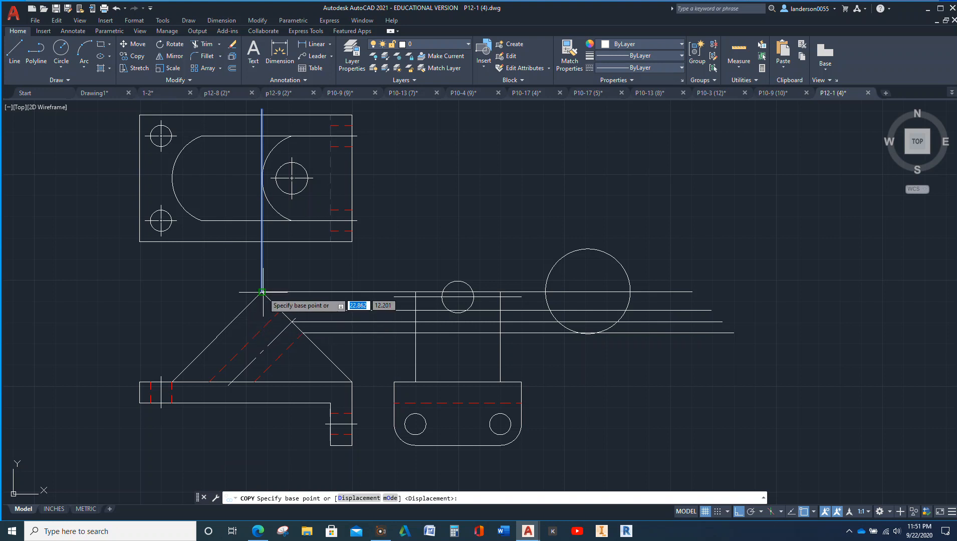
Step: Copy the vertical line to the two miter intersection points along the inclined edge
click(262, 290)
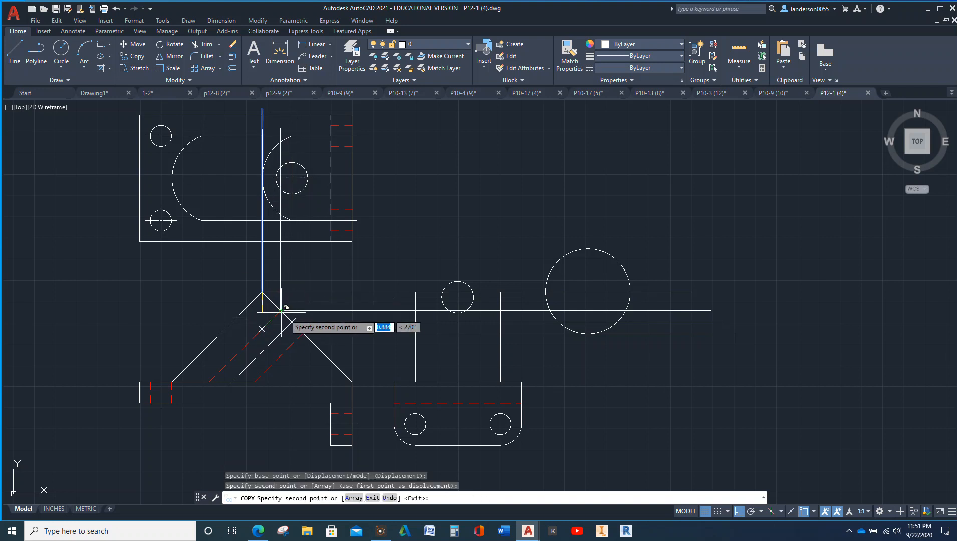
mouse_move(293, 321)
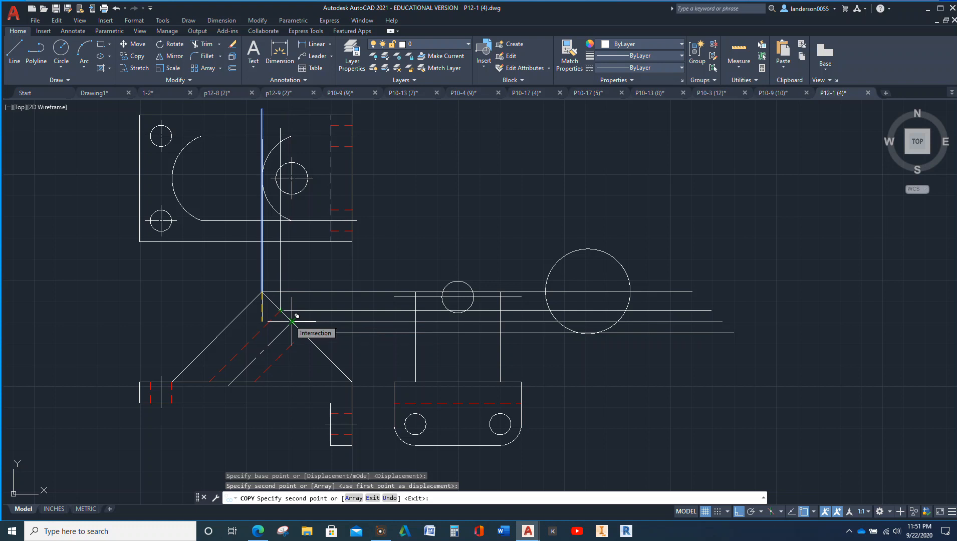
click(292, 321)
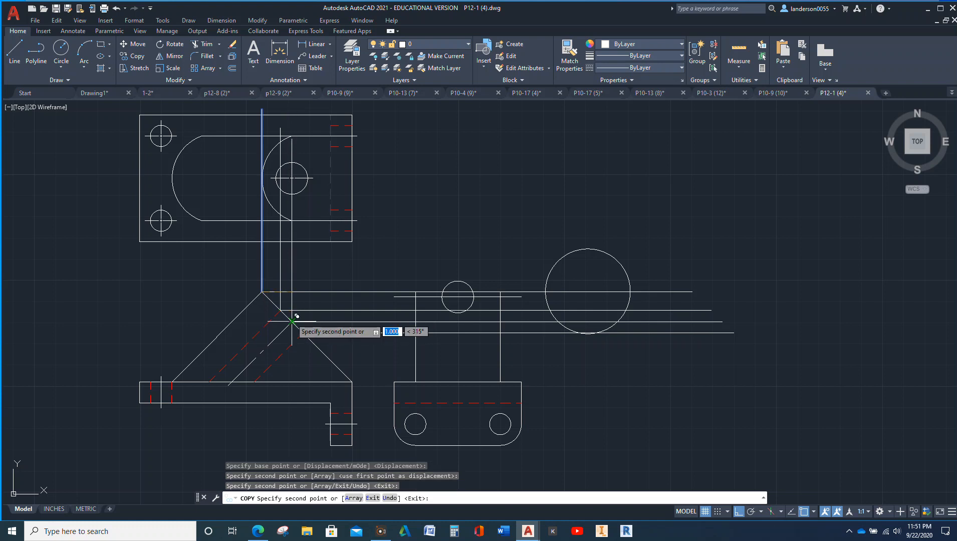
mouse_move(302, 333)
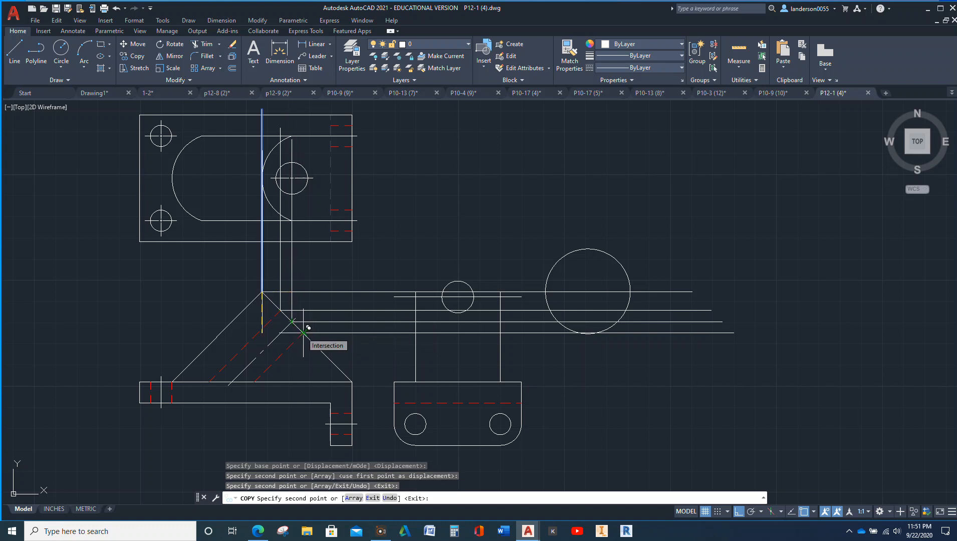
click(301, 332)
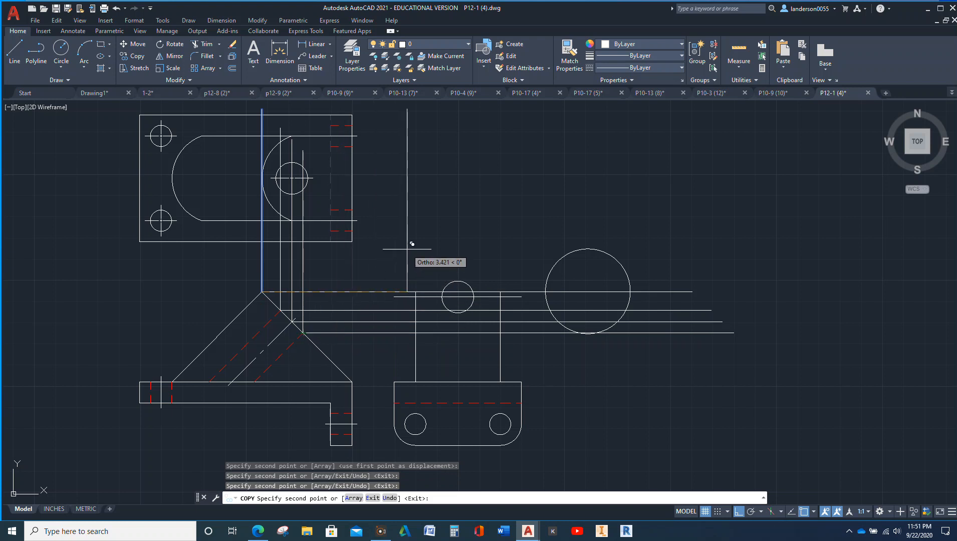
key(Escape)
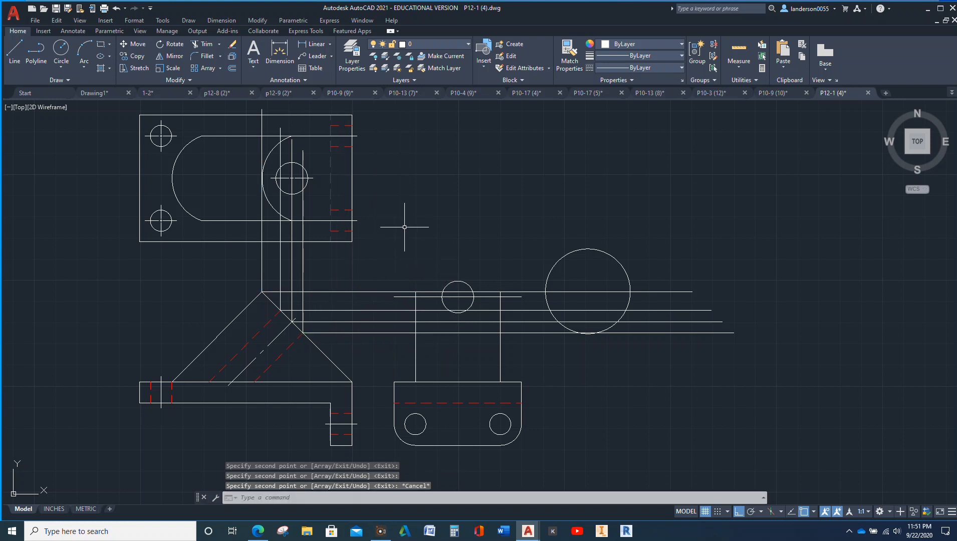
mouse_move(502, 217)
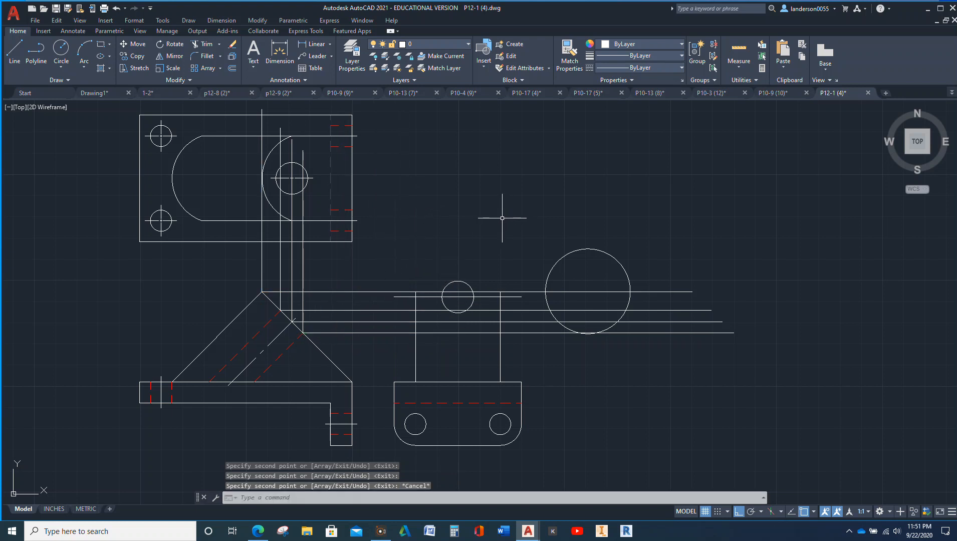
mouse_move(457, 296)
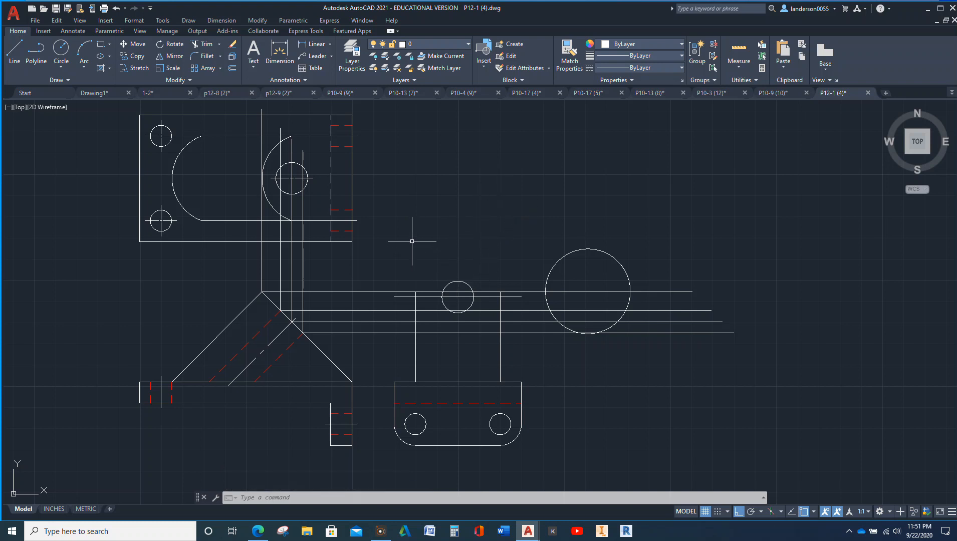
mouse_move(418, 310)
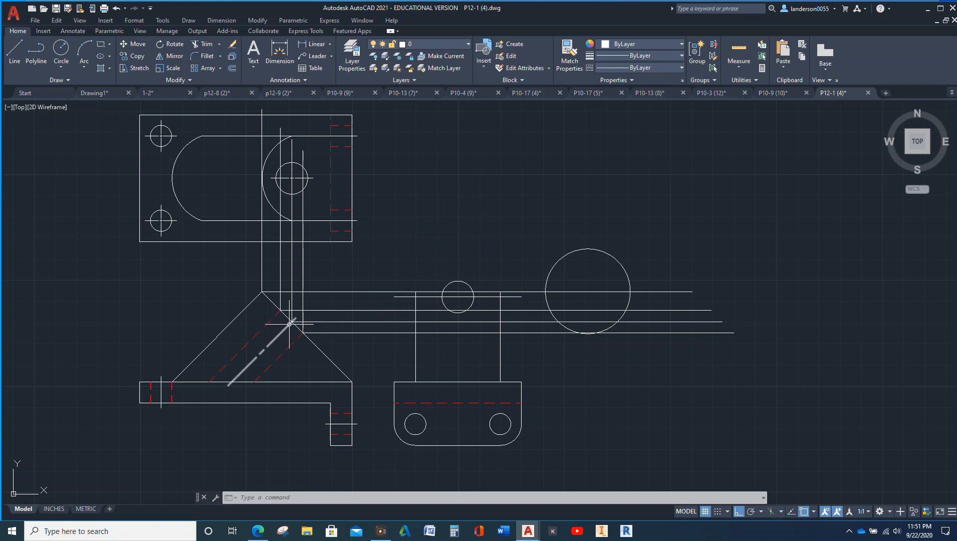
mouse_move(465, 319)
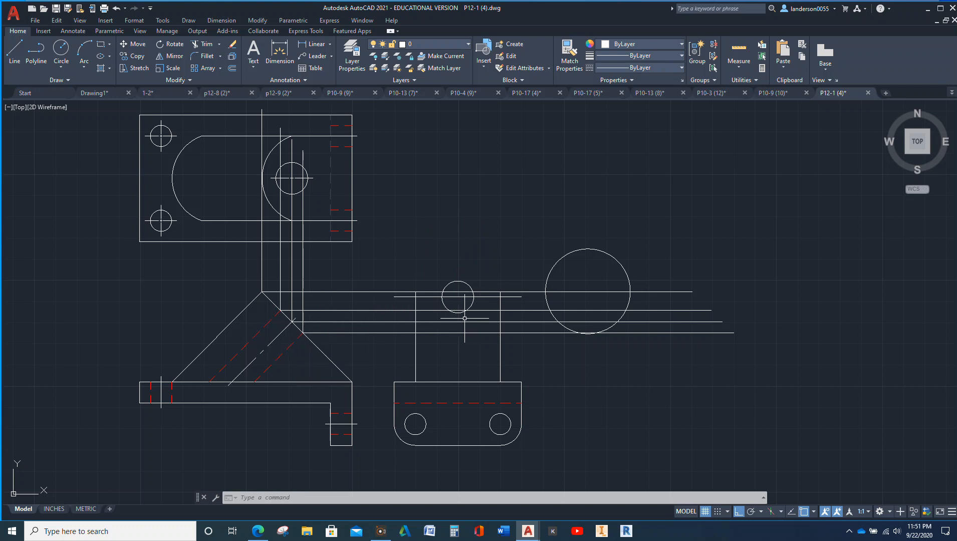
click(461, 322)
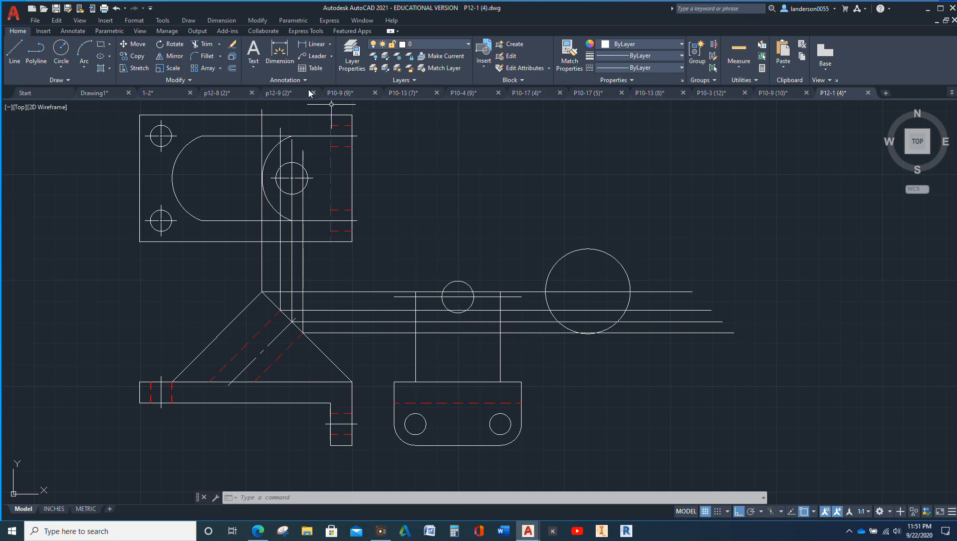
Step: Trim the projection lines between the views and left of the upright with a fence
click(204, 44)
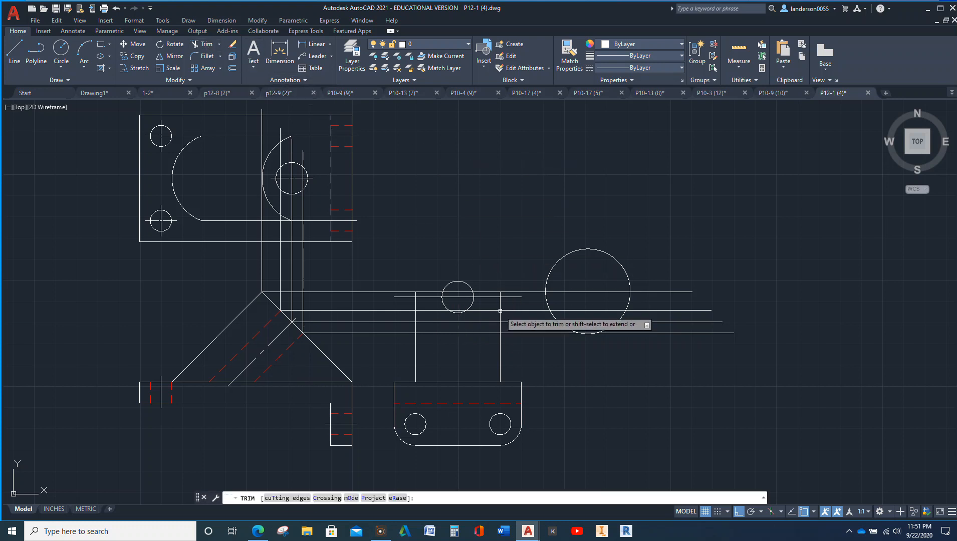
click(497, 311)
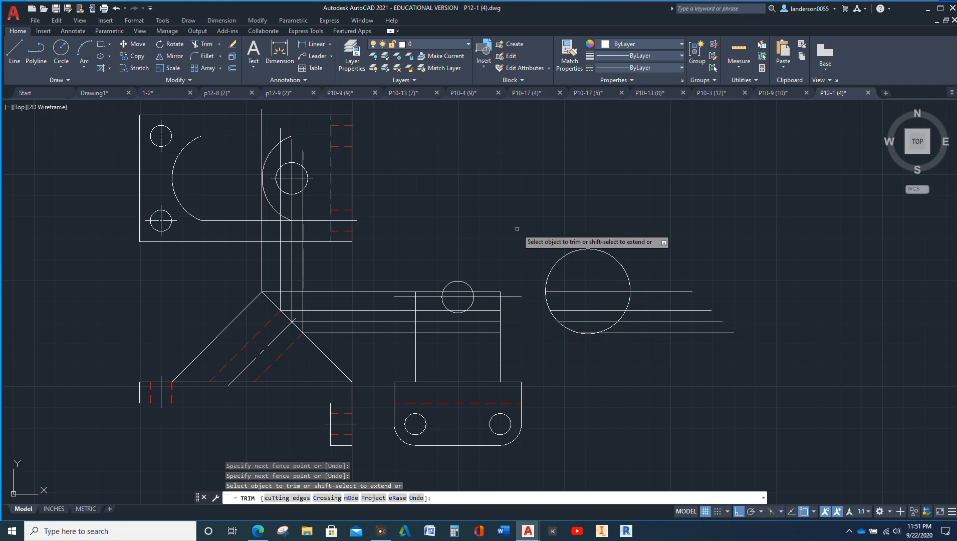
click(373, 310)
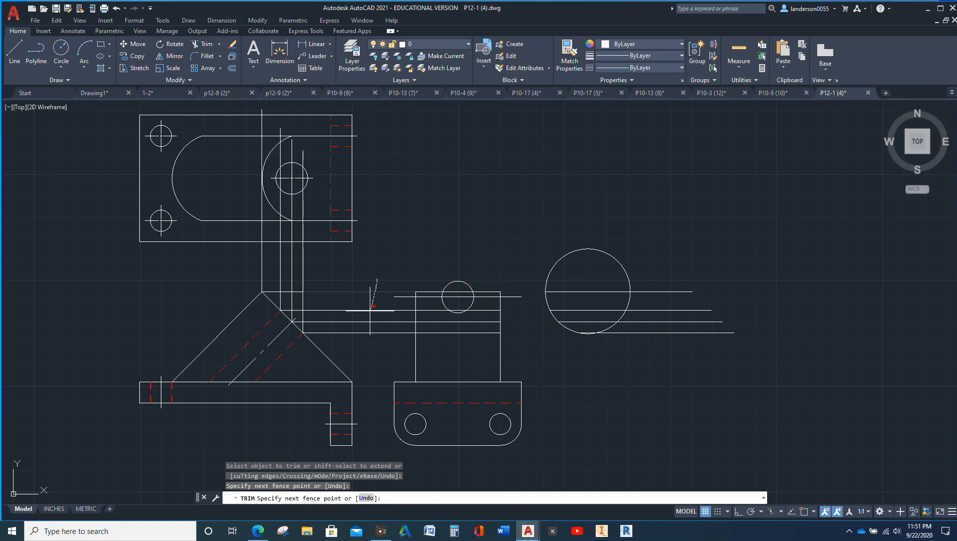
click(376, 305)
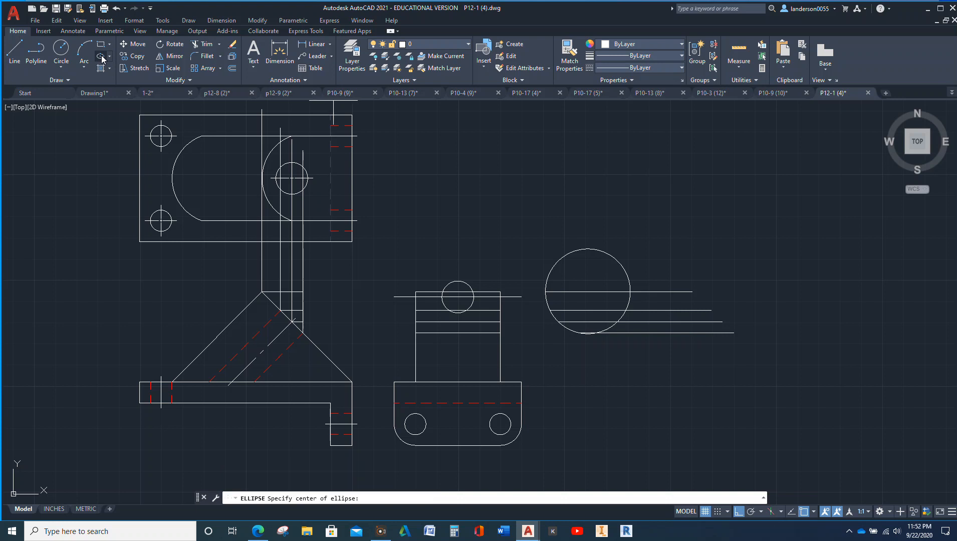
Step: Draw a centered ellipse at the line's midpoint with its long axis across the upright
click(101, 55)
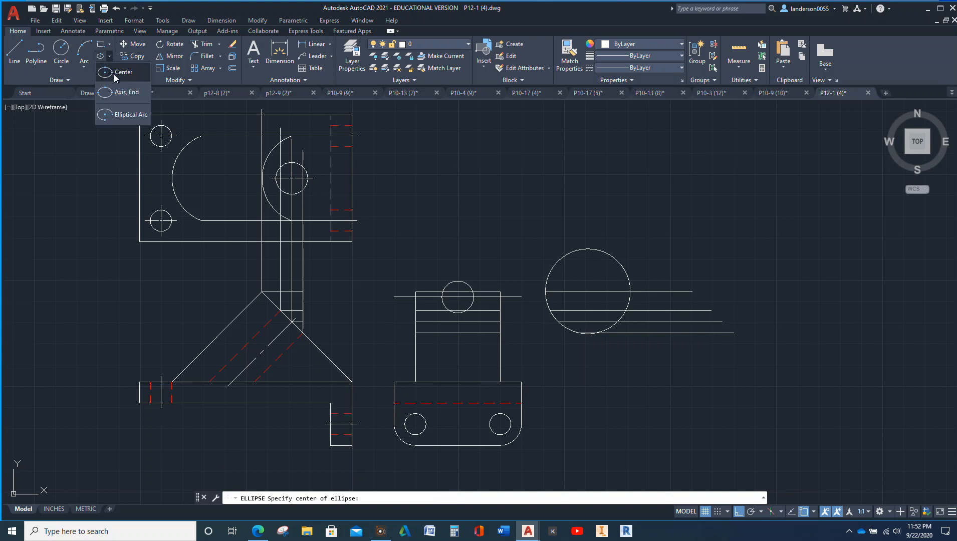
mouse_move(122, 72)
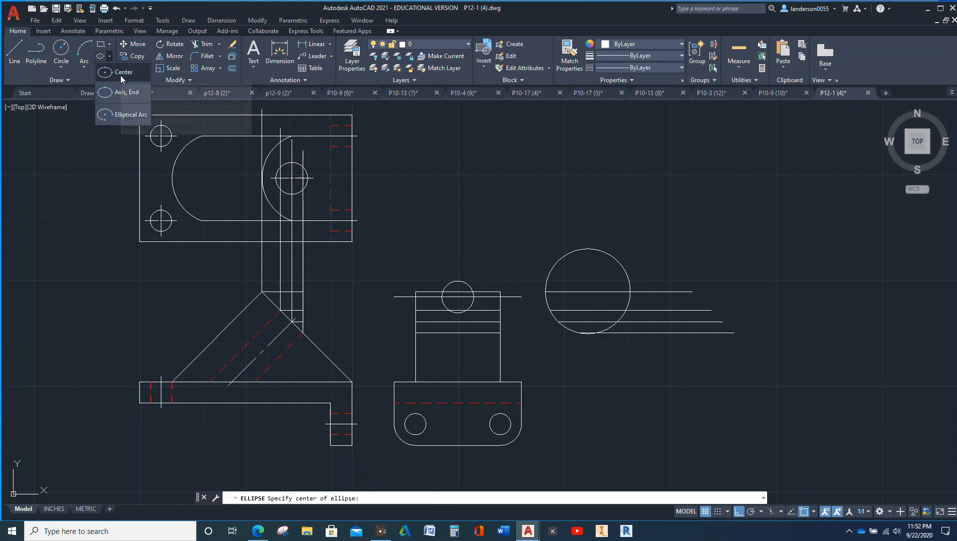
click(123, 72)
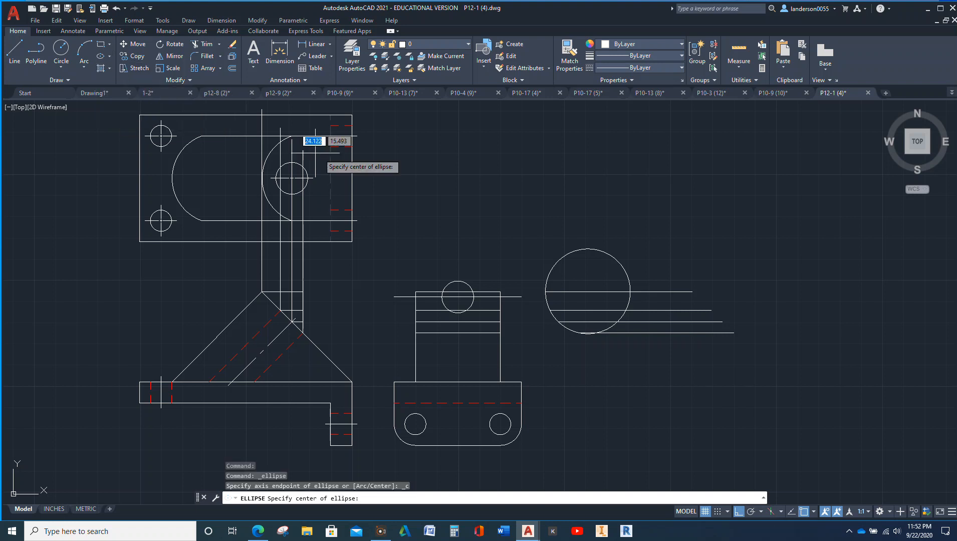
mouse_move(429, 332)
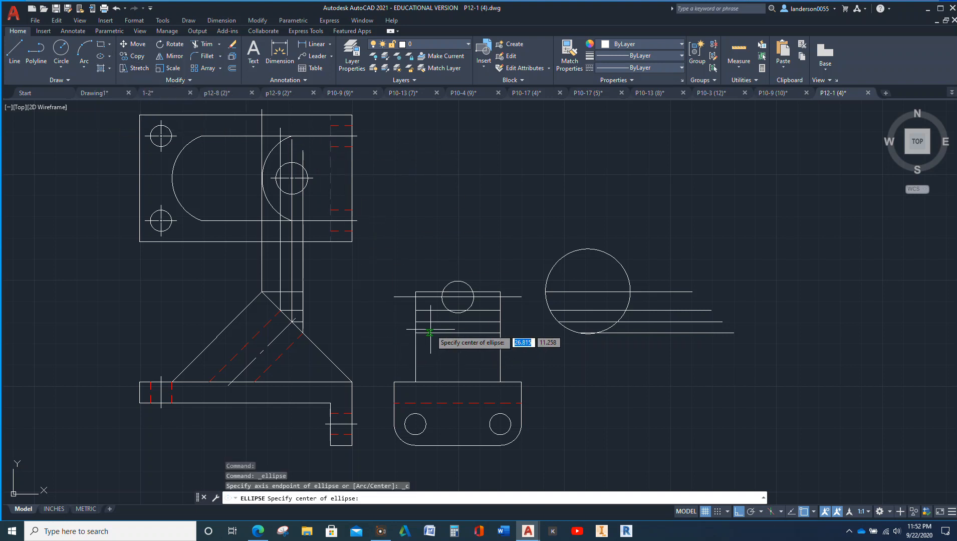
mouse_move(458, 297)
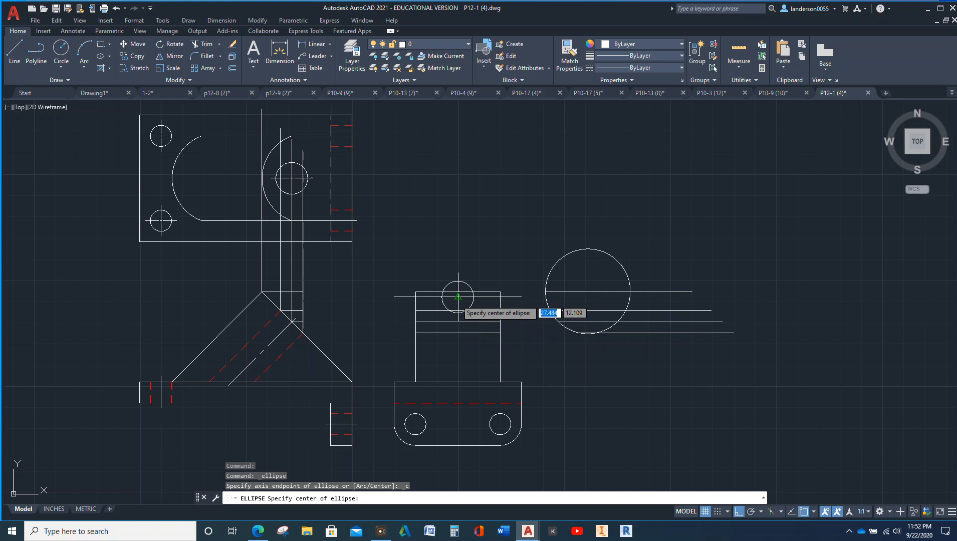
mouse_move(458, 311)
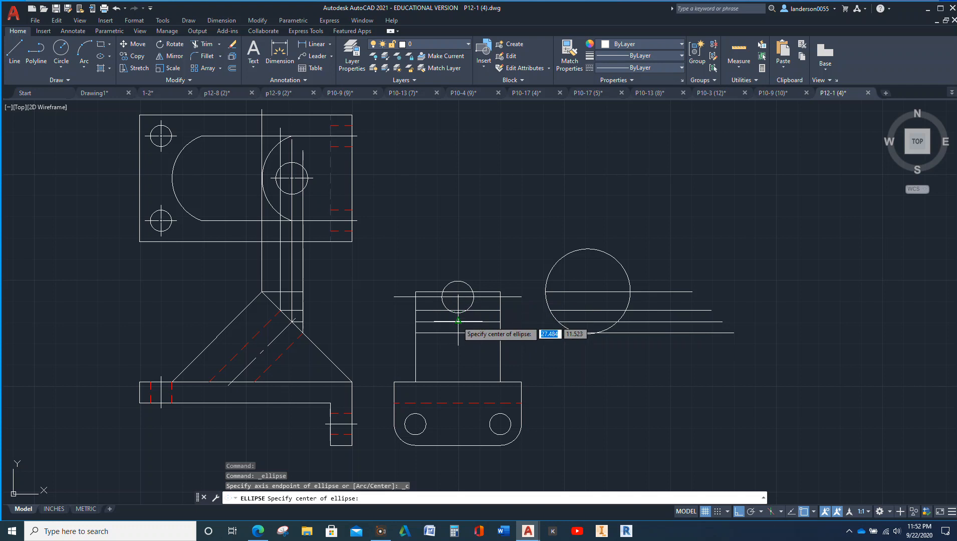
mouse_move(458, 321)
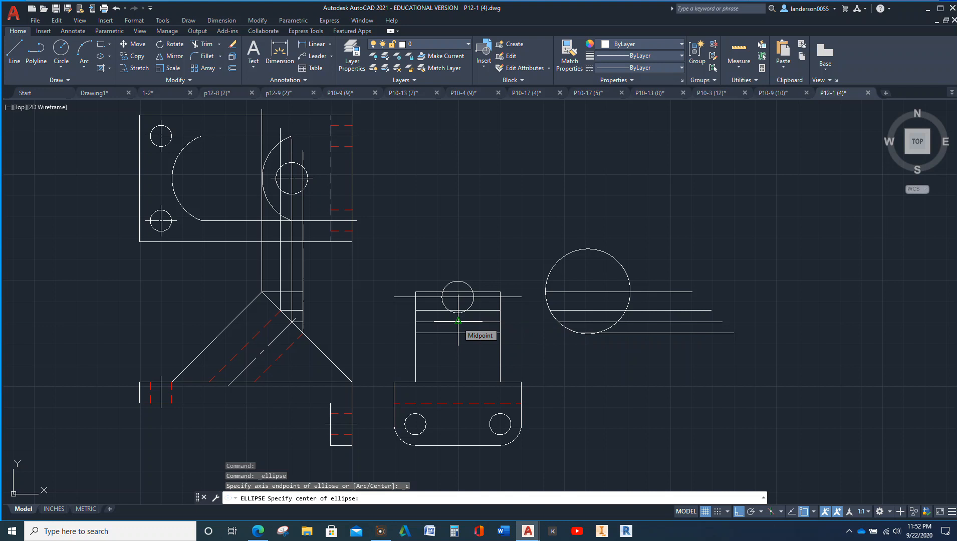
click(421, 321)
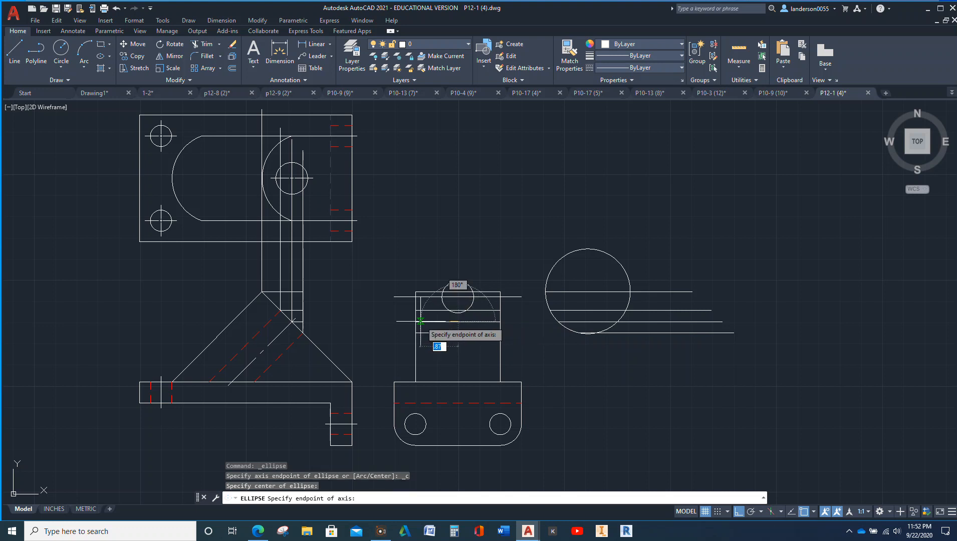
click(419, 320)
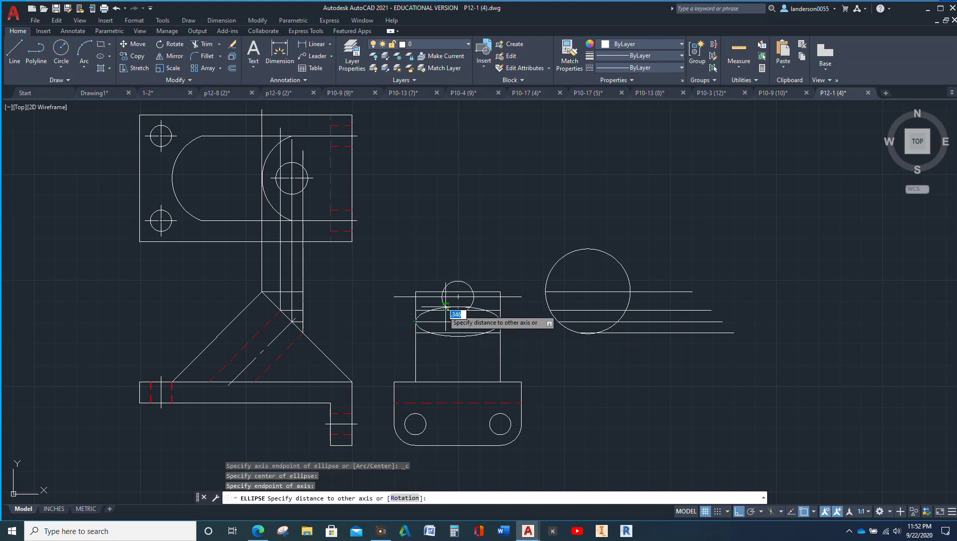
mouse_move(457, 289)
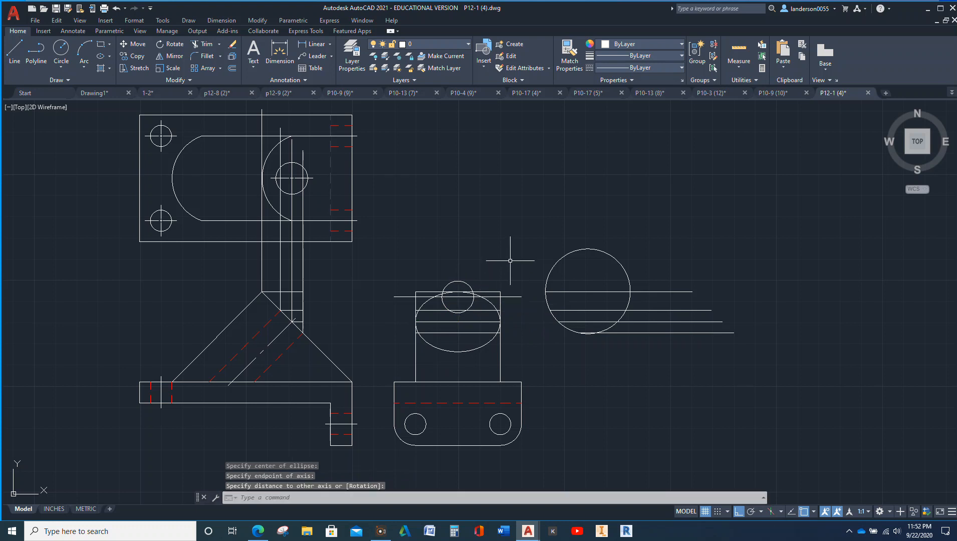
mouse_move(481, 259)
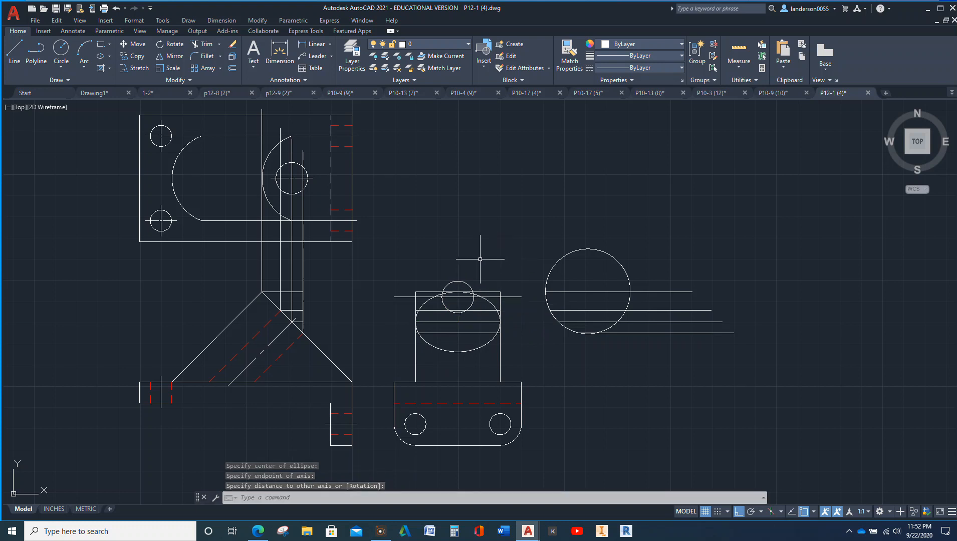
mouse_move(455, 338)
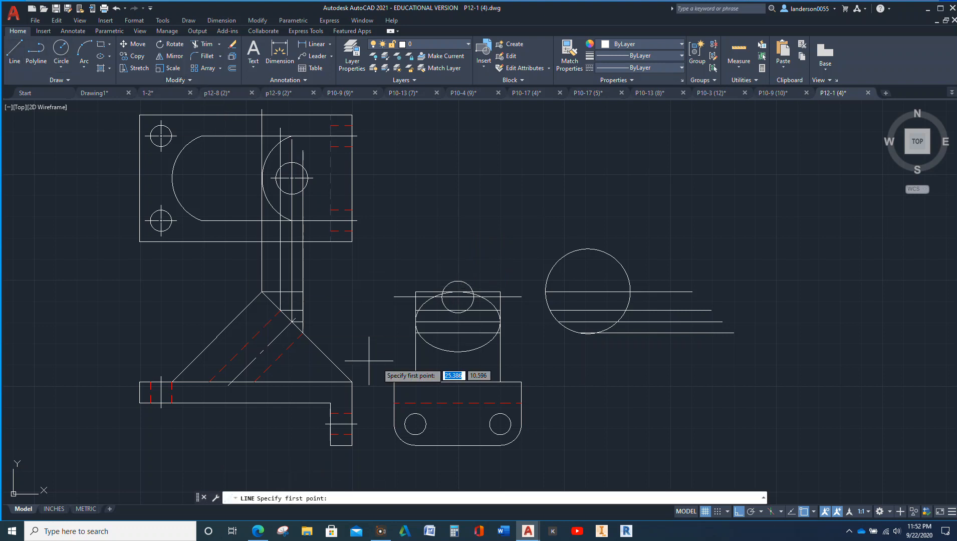
Step: Draw a vertical center line down through the ellipse
click(458, 314)
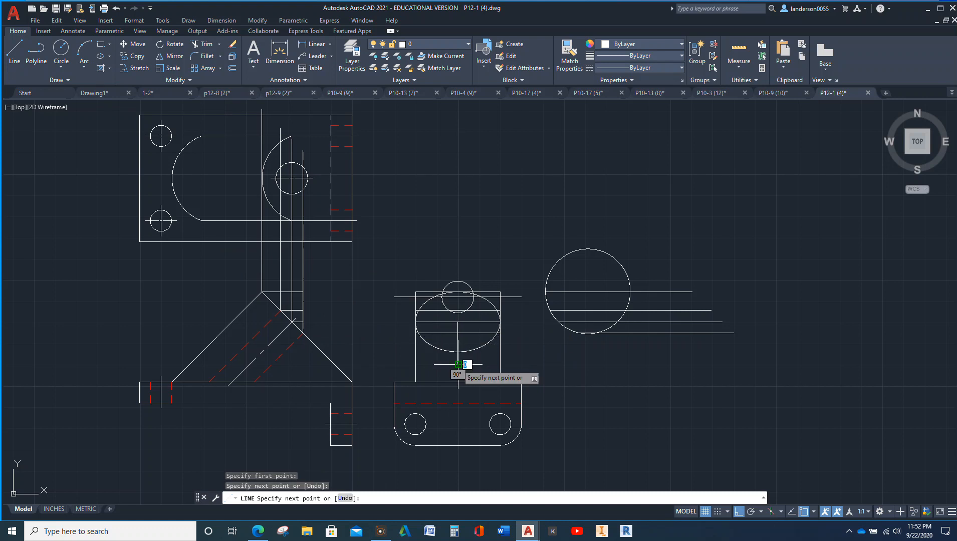
key(Escape)
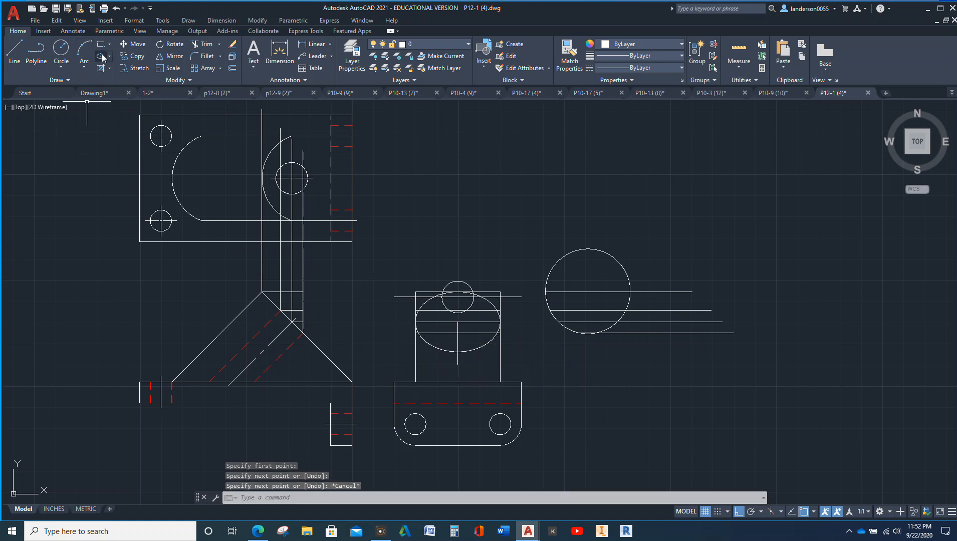
Step: Draw a smaller centered ellipse inside the first for the hole
click(105, 56)
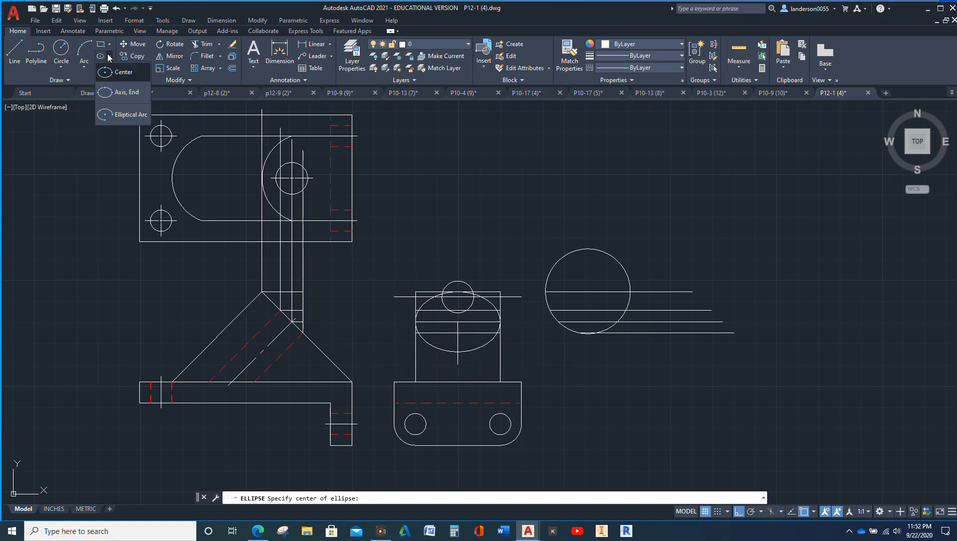
click(123, 72)
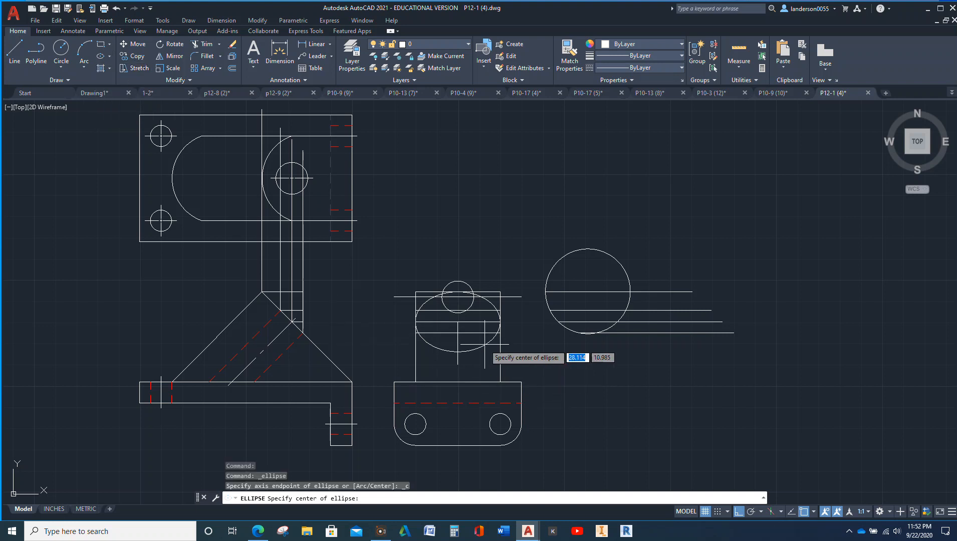
mouse_move(458, 321)
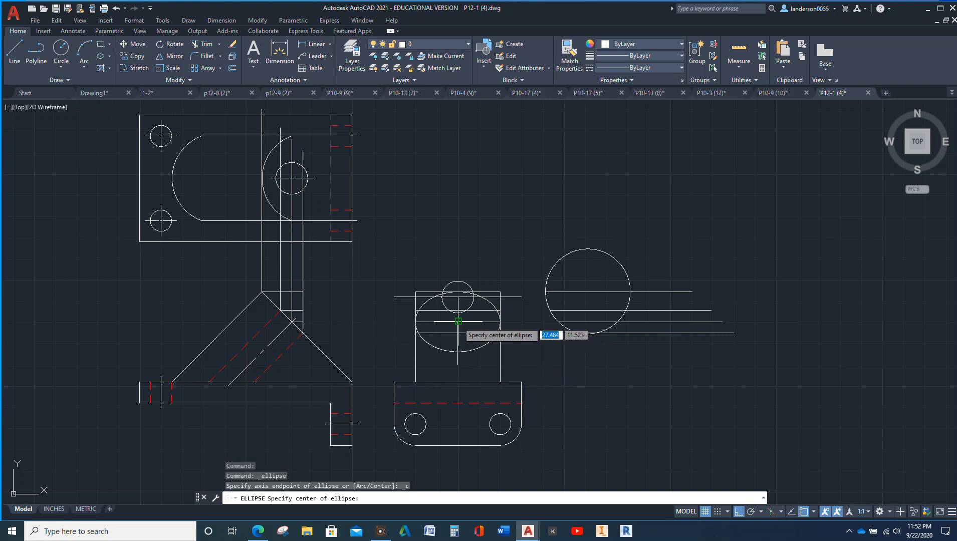
click(459, 322)
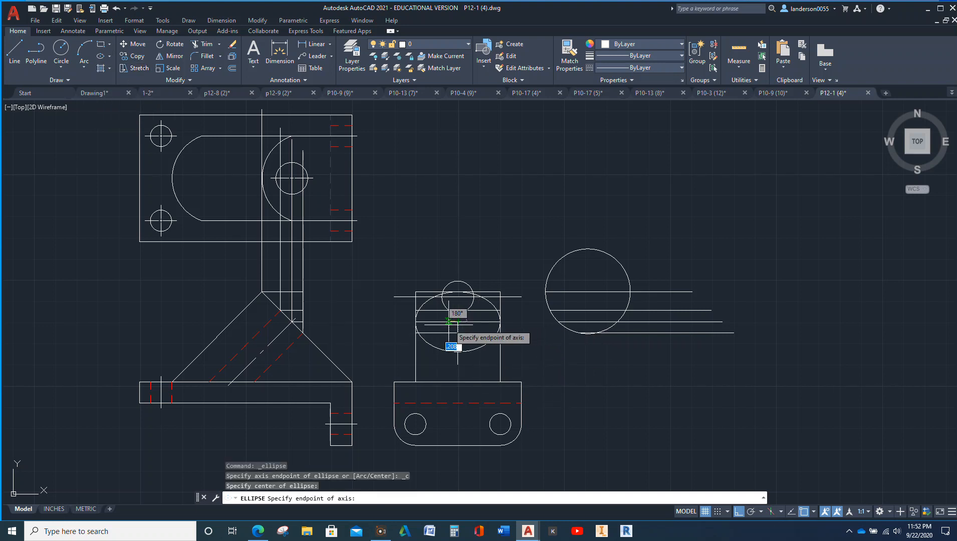
mouse_move(450, 320)
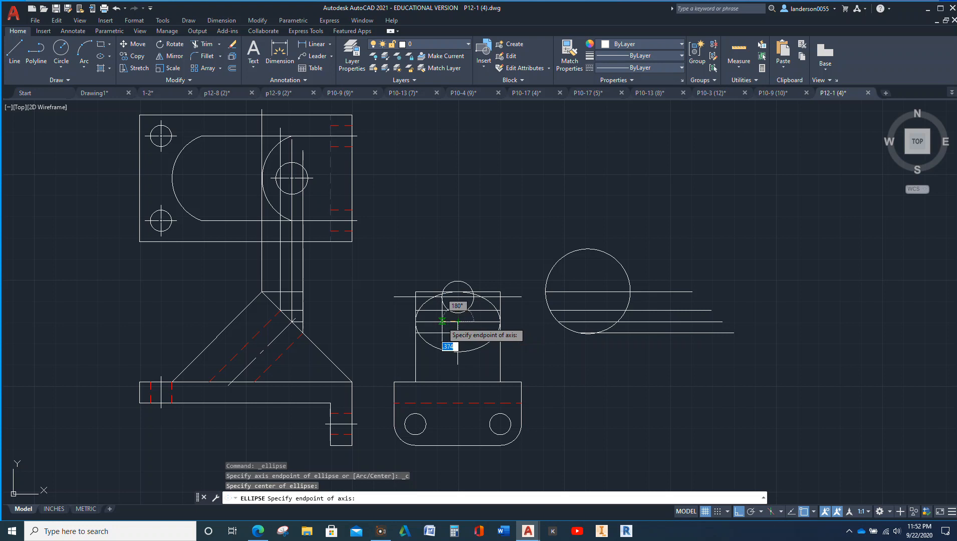
click(443, 320)
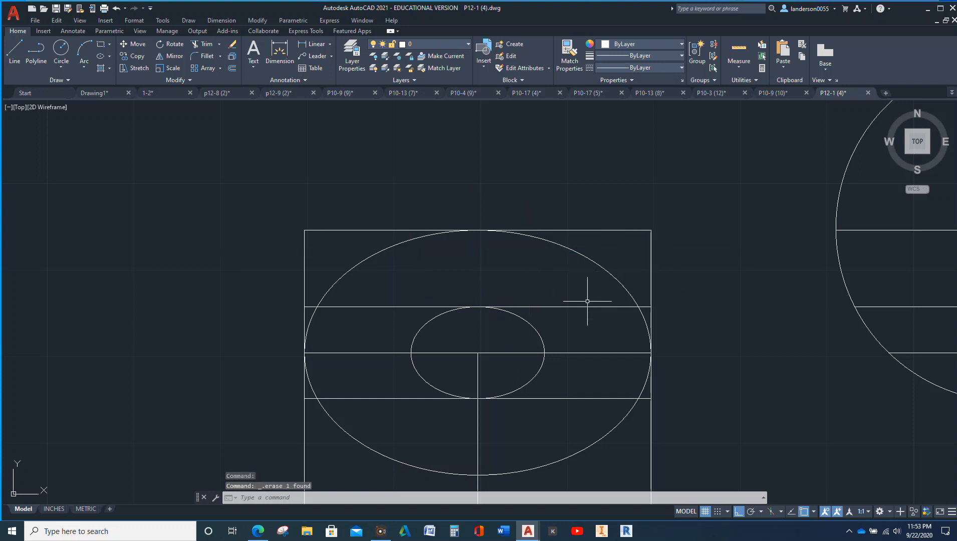
Step: Trim the outer ellipse and rectangle lines into the upright's rounded top
click(586, 307)
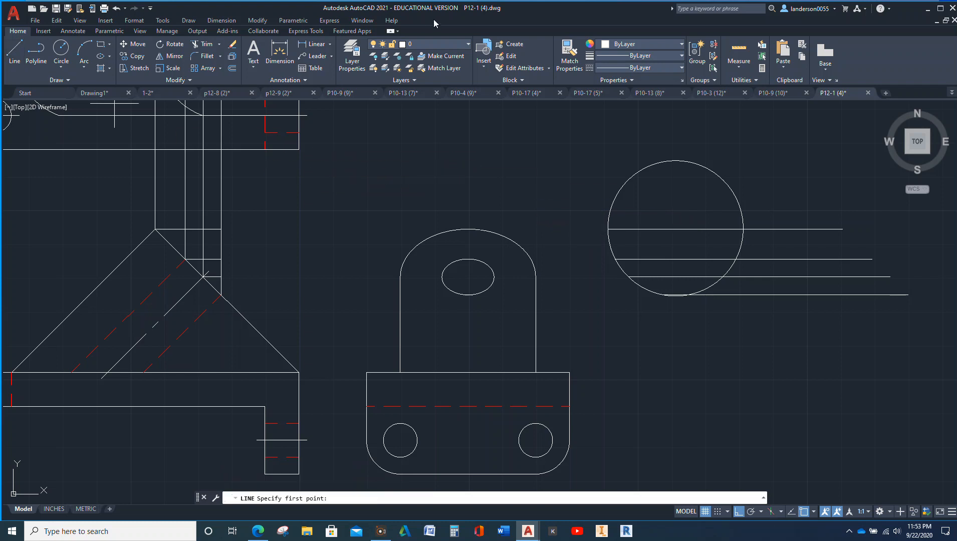
Step: Make HIDDEN current and draw hidden lines from the hole edge down, plus a short edge line
click(467, 44)
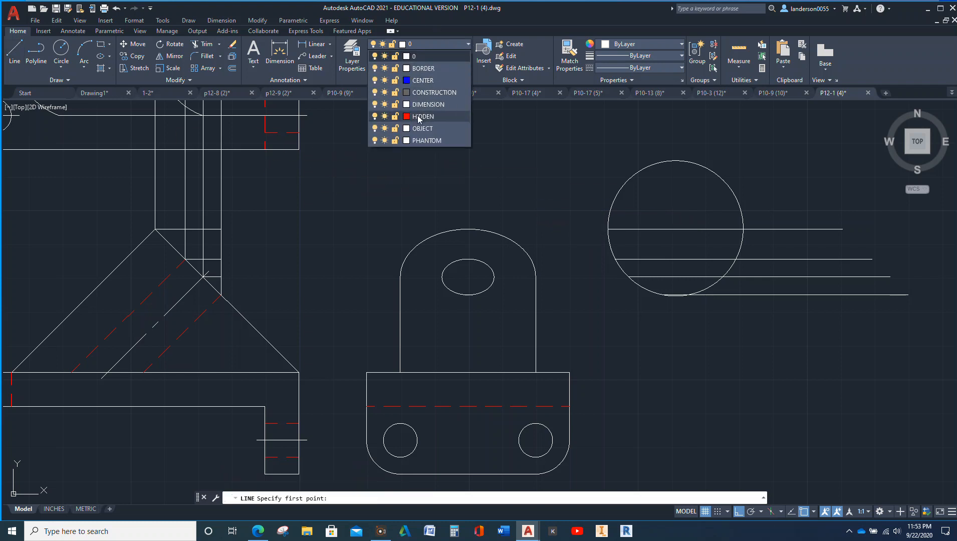
click(422, 117)
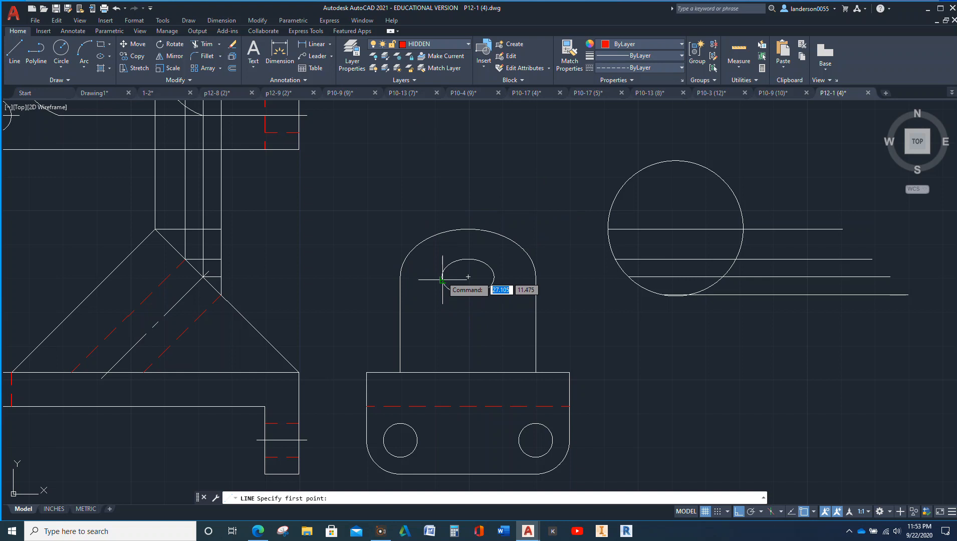
click(443, 281)
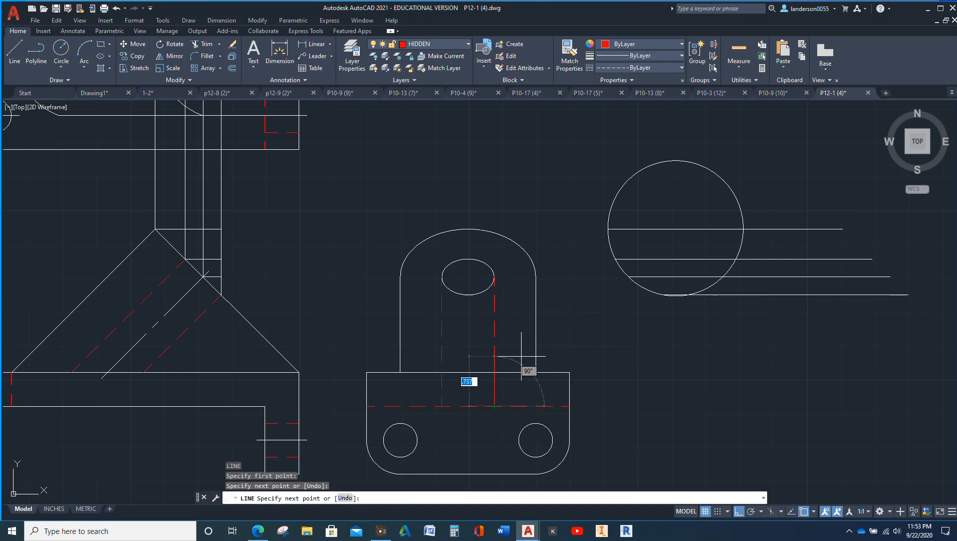
key(Escape)
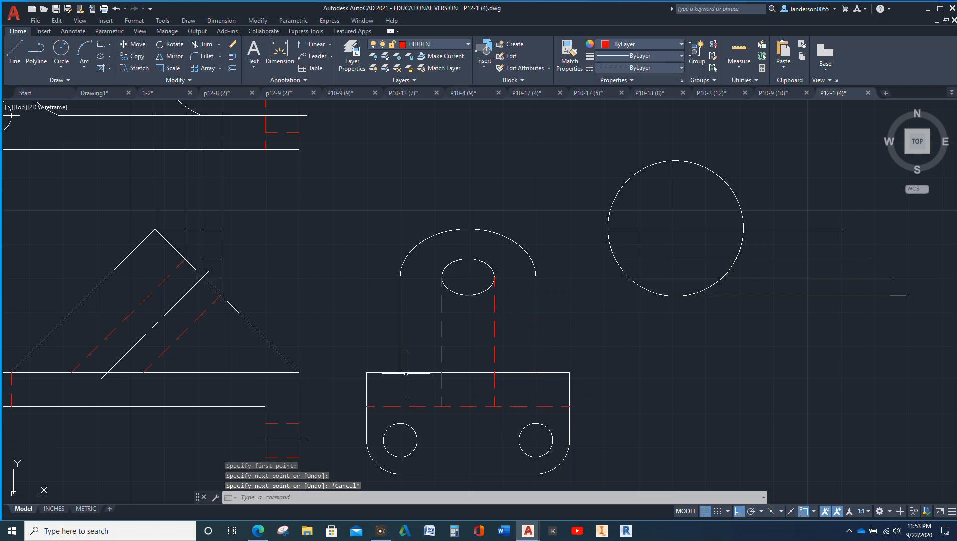
mouse_move(390, 400)
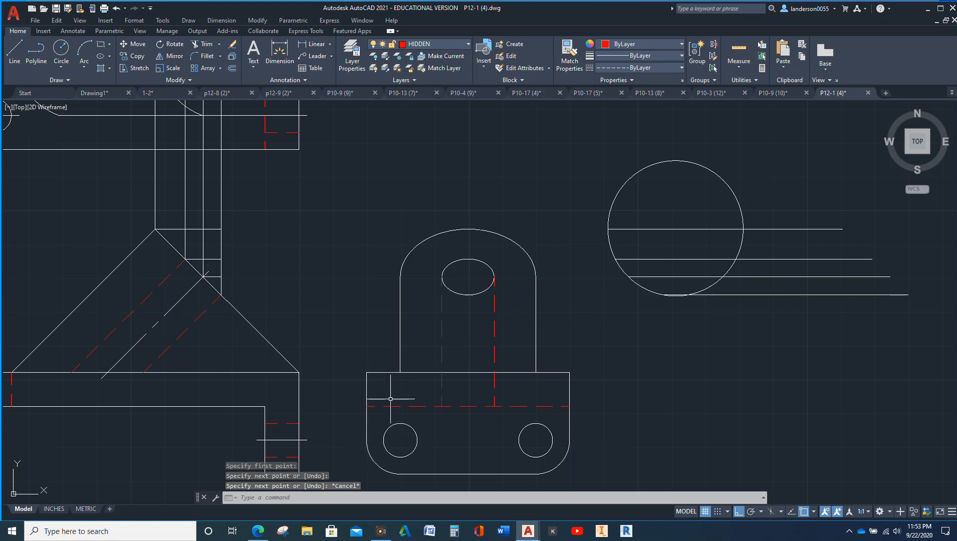
mouse_move(143, 110)
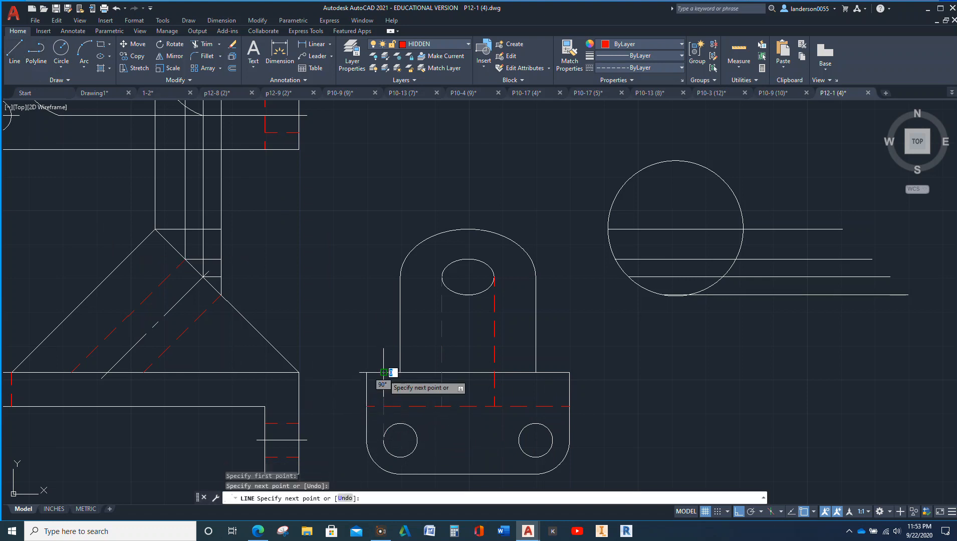
key(Escape)
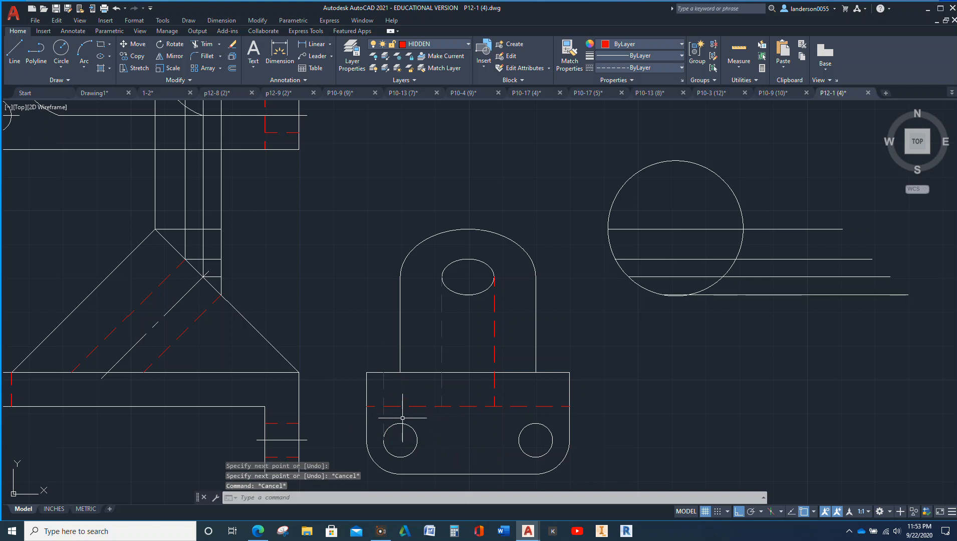
Step: Trim the short base line back to the hidden edge
click(382, 406)
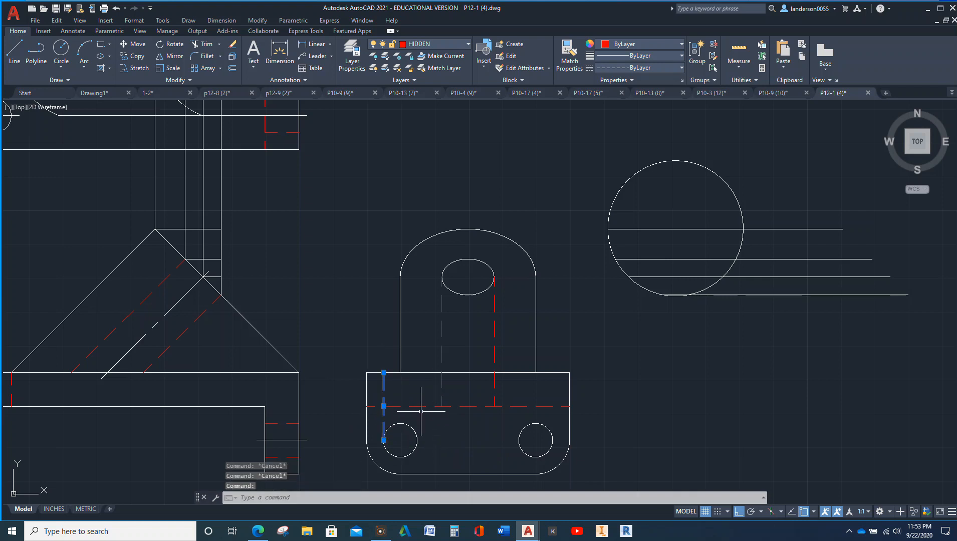
mouse_move(327, 254)
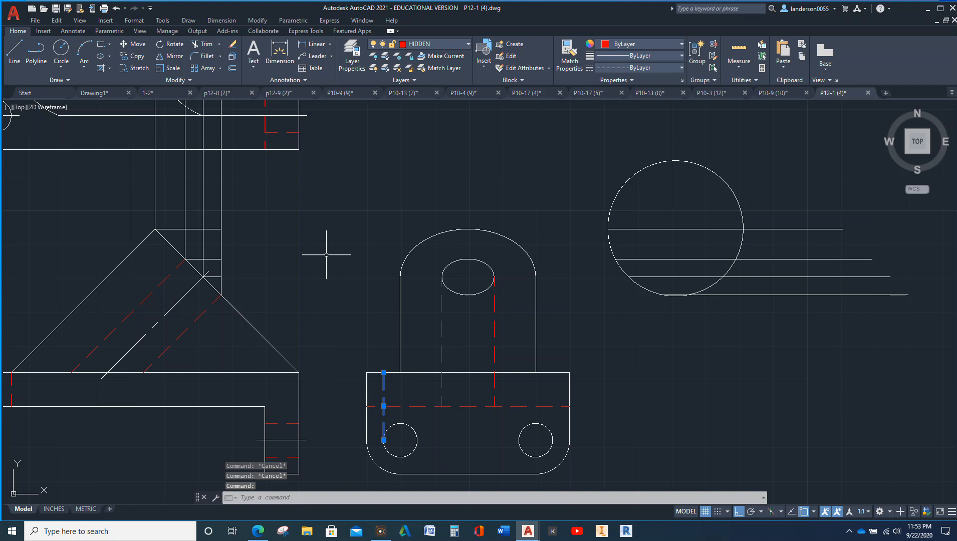
mouse_move(252, 125)
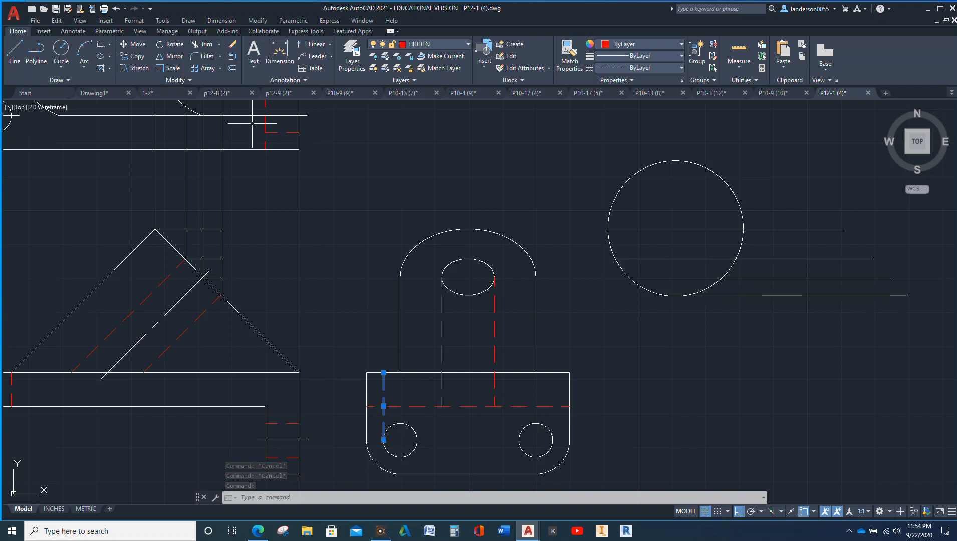
click(203, 44)
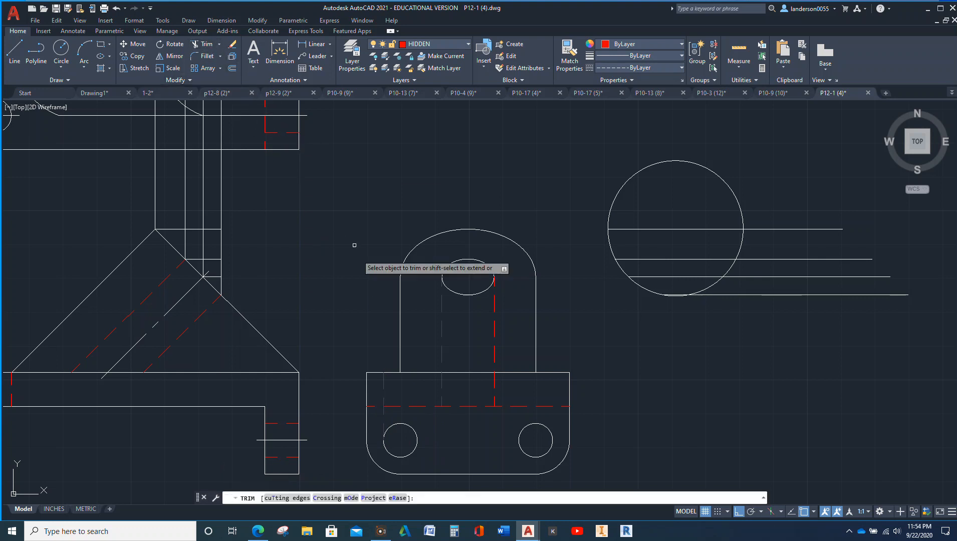
click(467, 252)
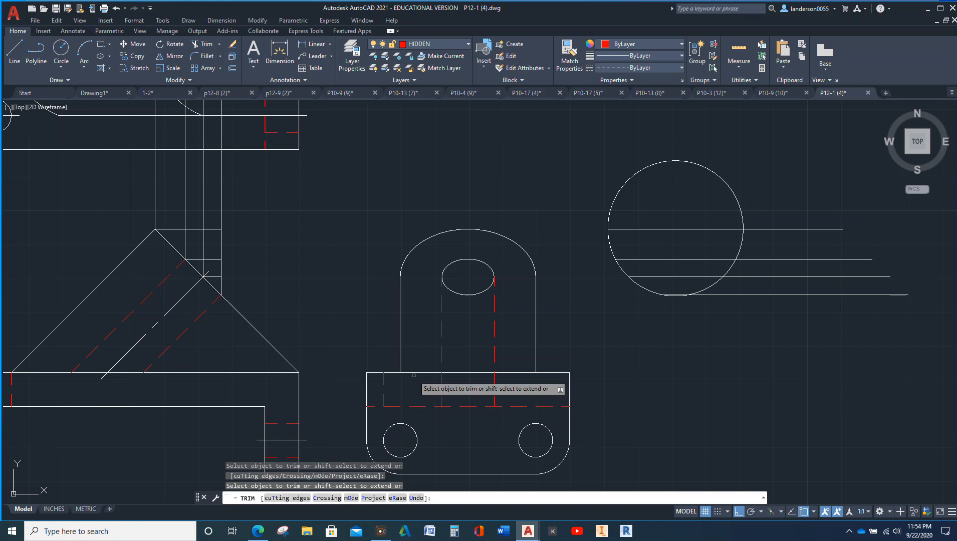
key(Escape)
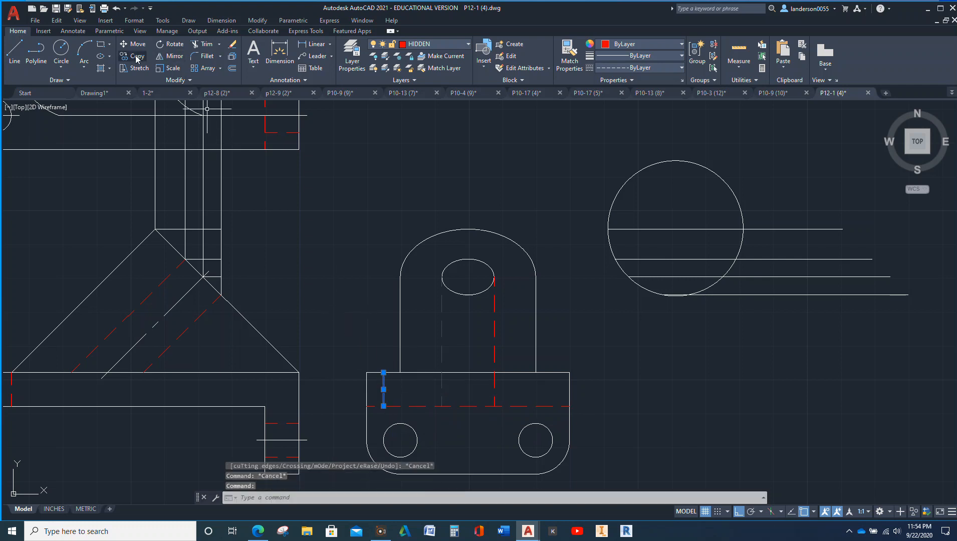
Step: Copy the short hidden line to the hole tangent points along the base
click(133, 55)
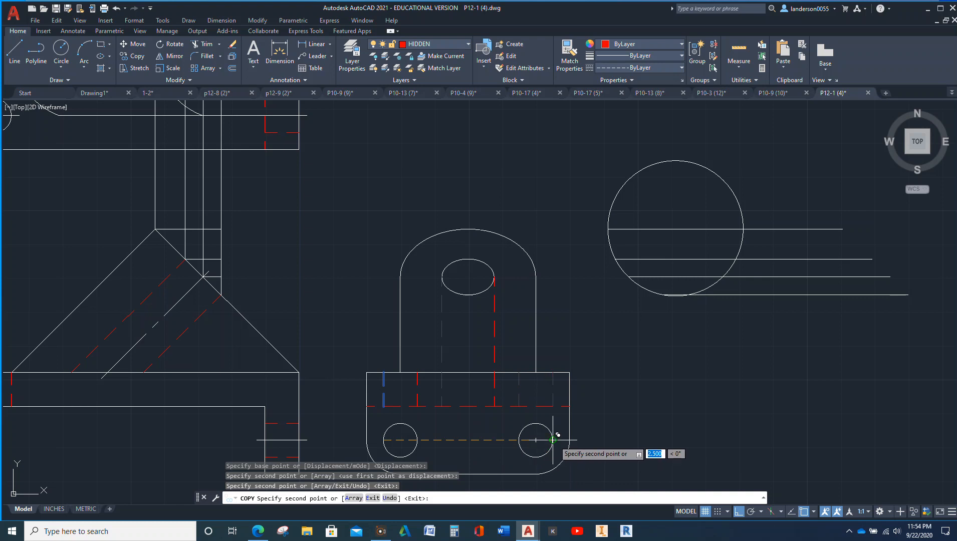
key(Escape)
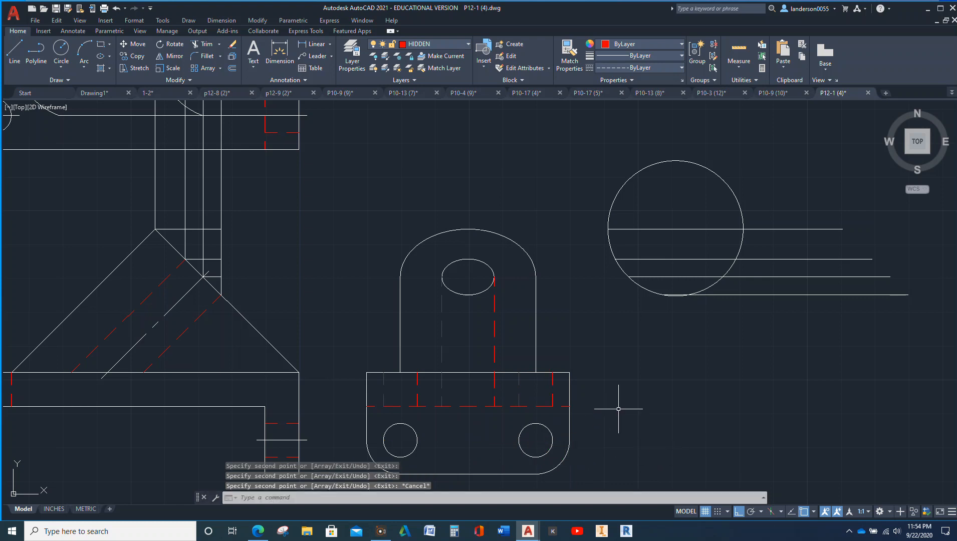
mouse_move(354, 122)
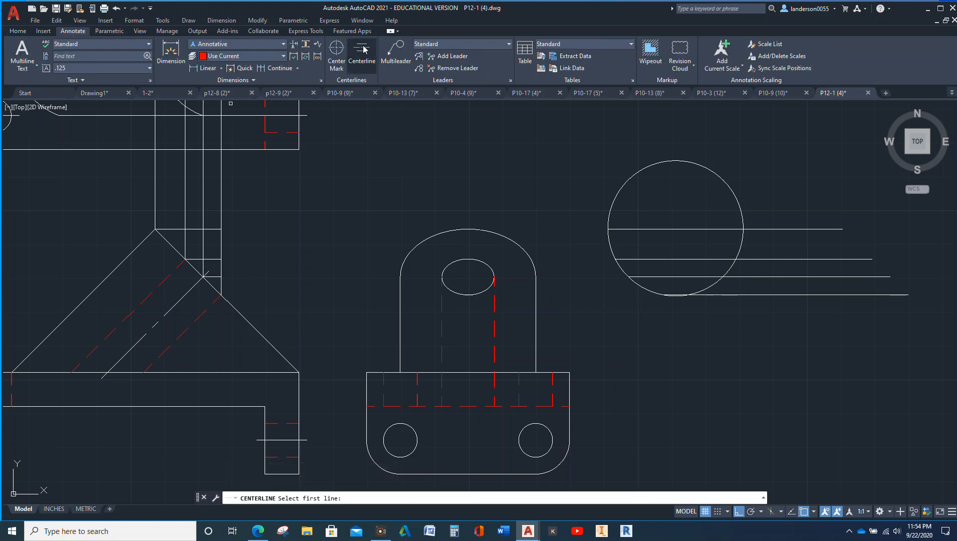
mouse_move(443, 330)
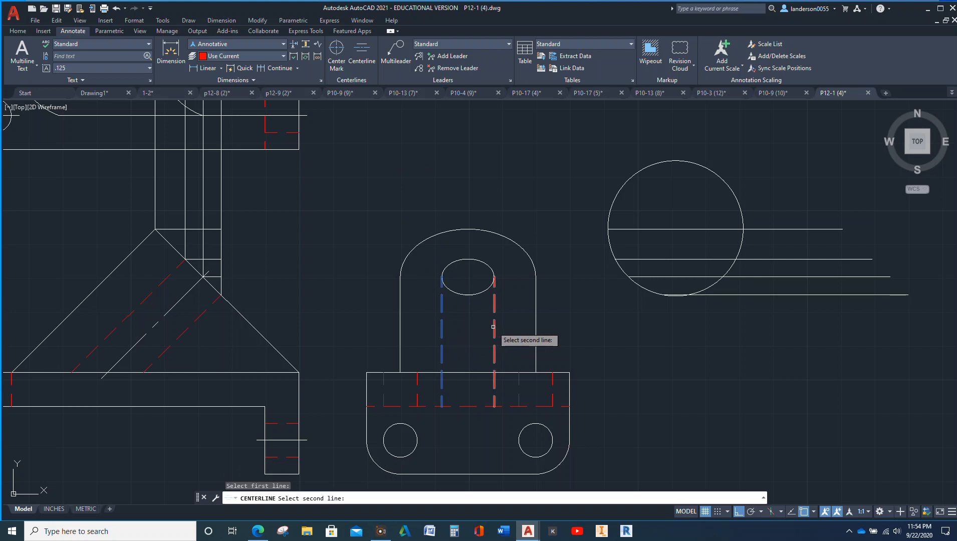
Step: Add centerlines between the paired hidden lines and move them to the CENTER layer
click(493, 327)
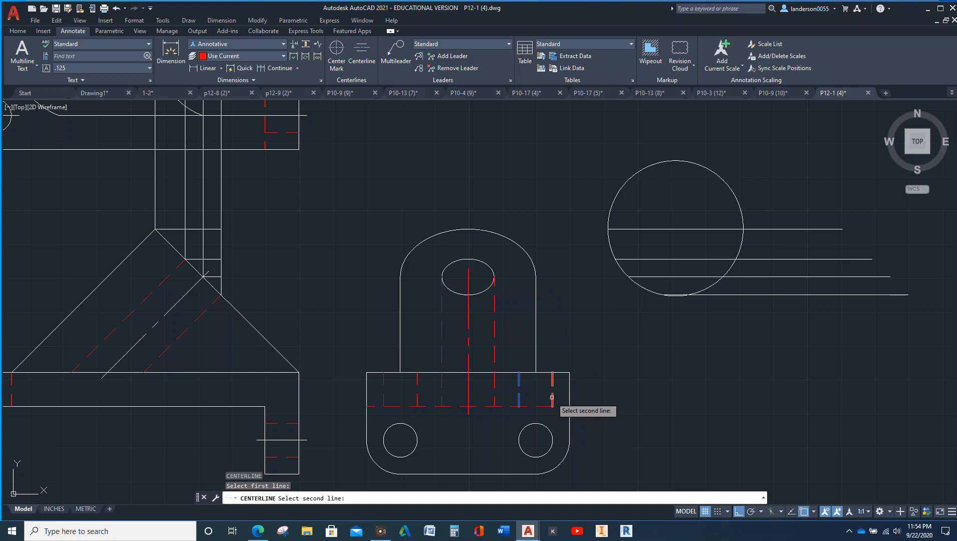
click(421, 400)
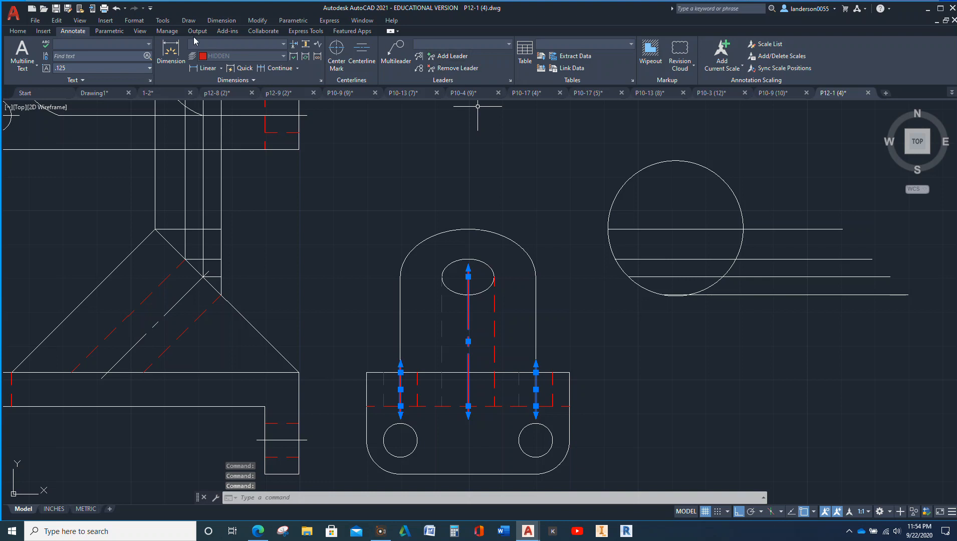
click(18, 31)
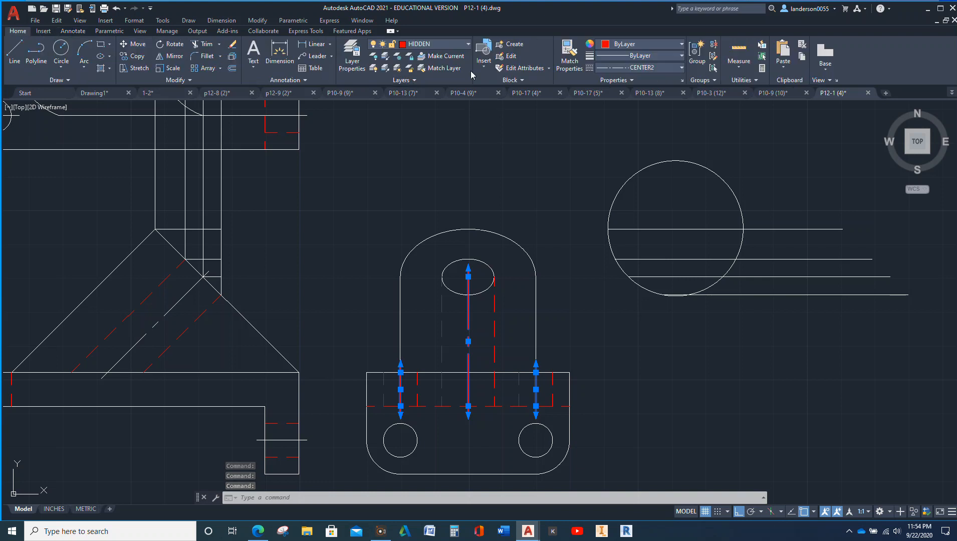
click(464, 44)
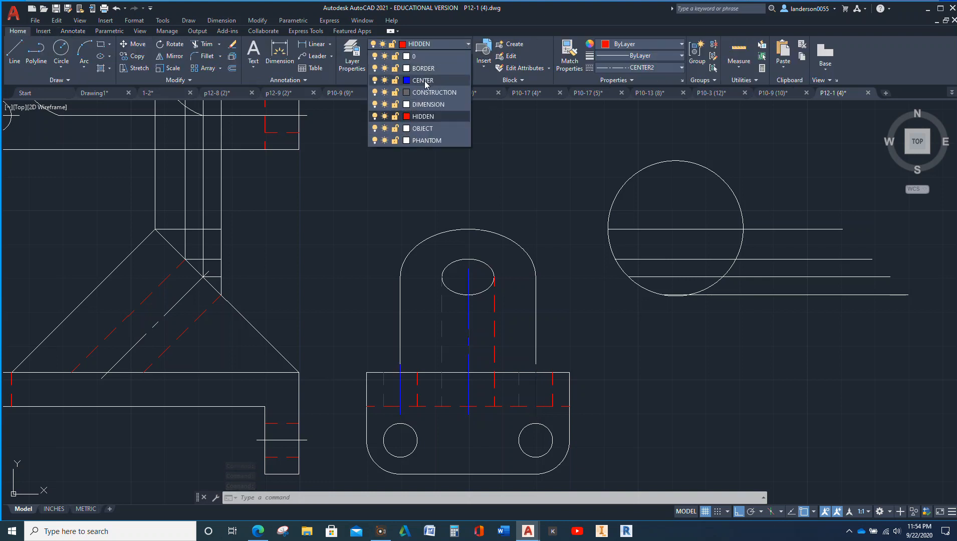
key(Escape)
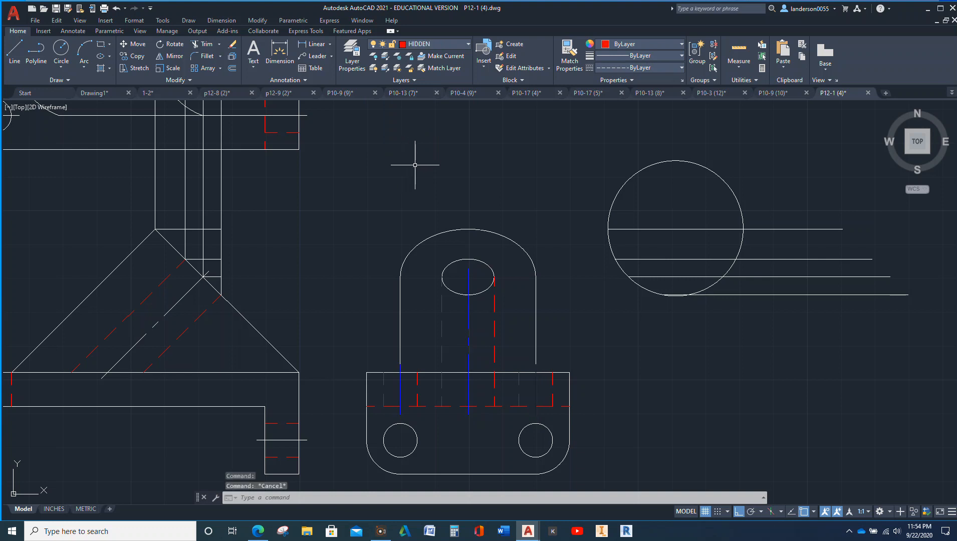
mouse_move(452, 143)
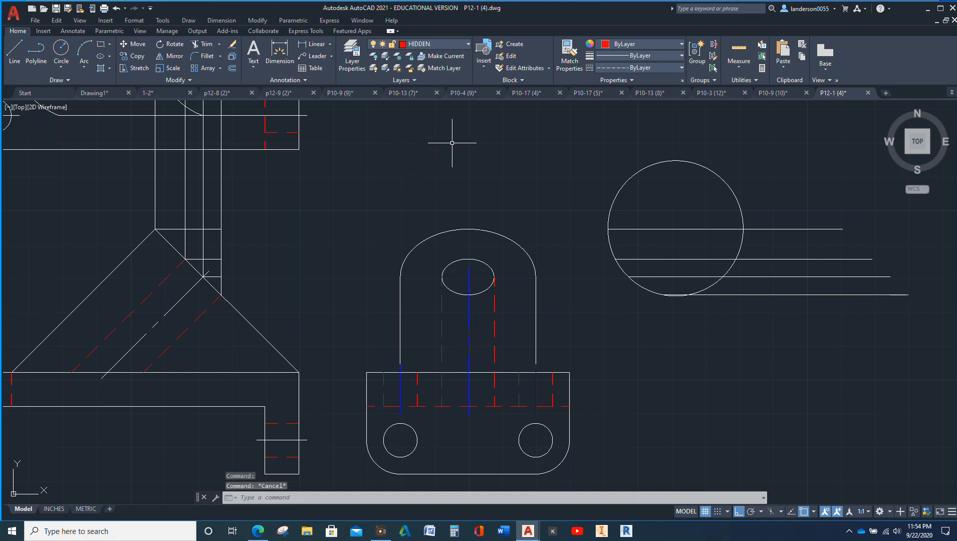
mouse_move(488, 195)
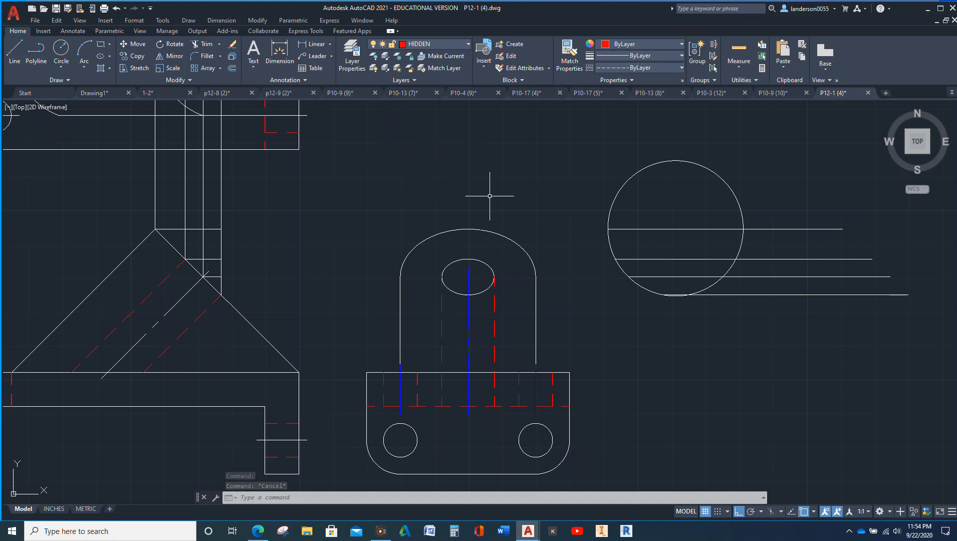
Step: Start Center Mark and make CENTER the current layer
click(72, 31)
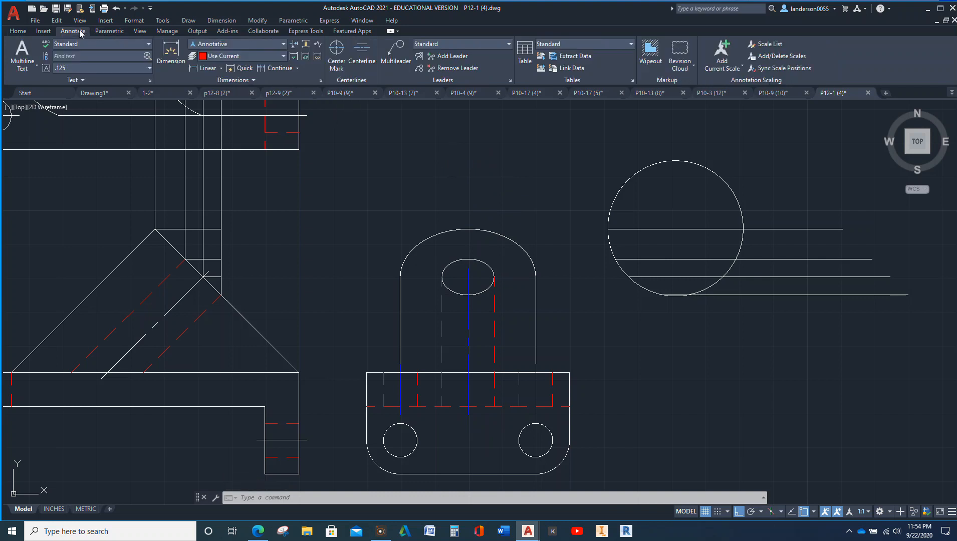
click(335, 52)
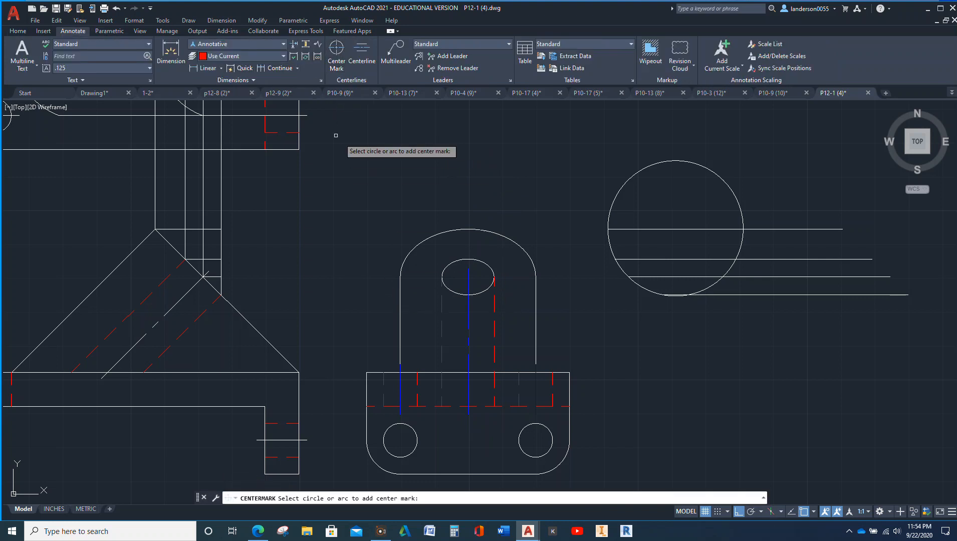
click(18, 31)
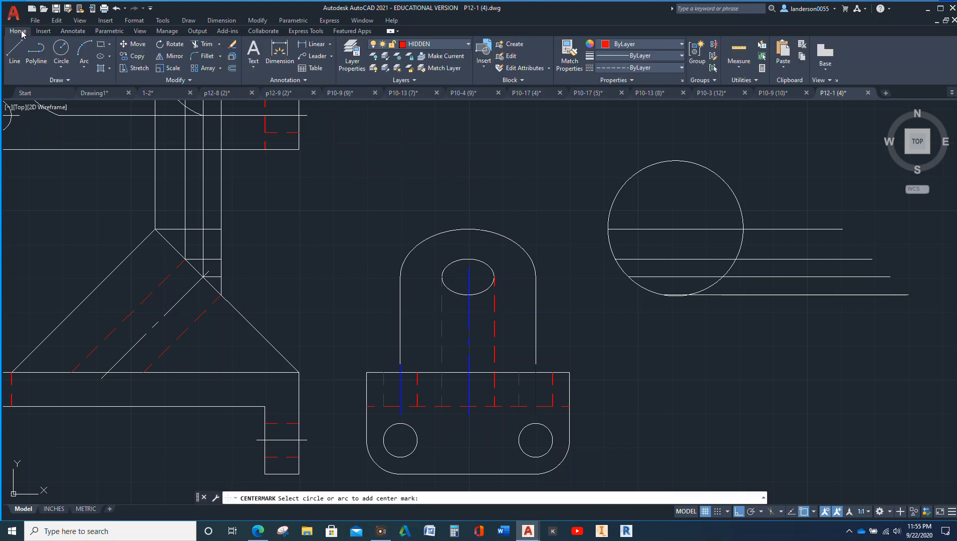
click(467, 44)
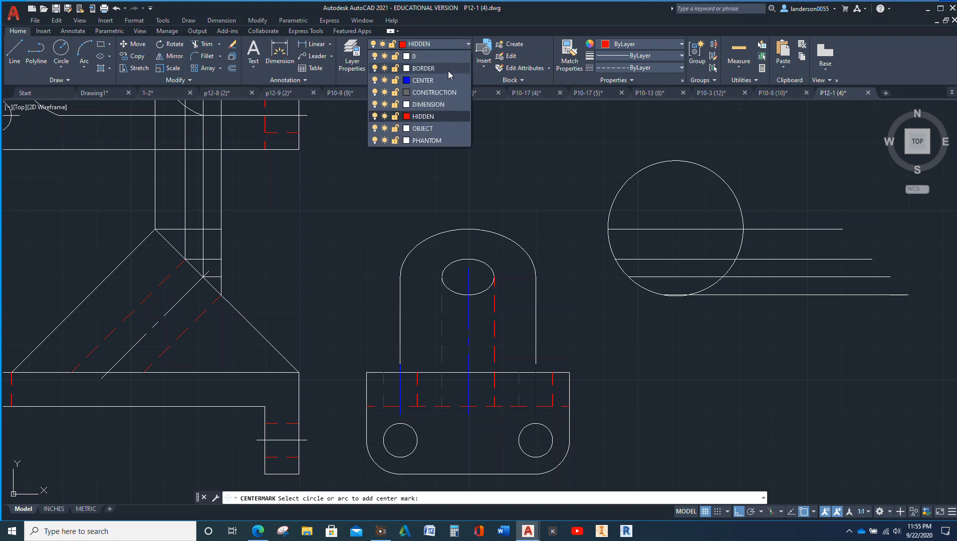
click(422, 80)
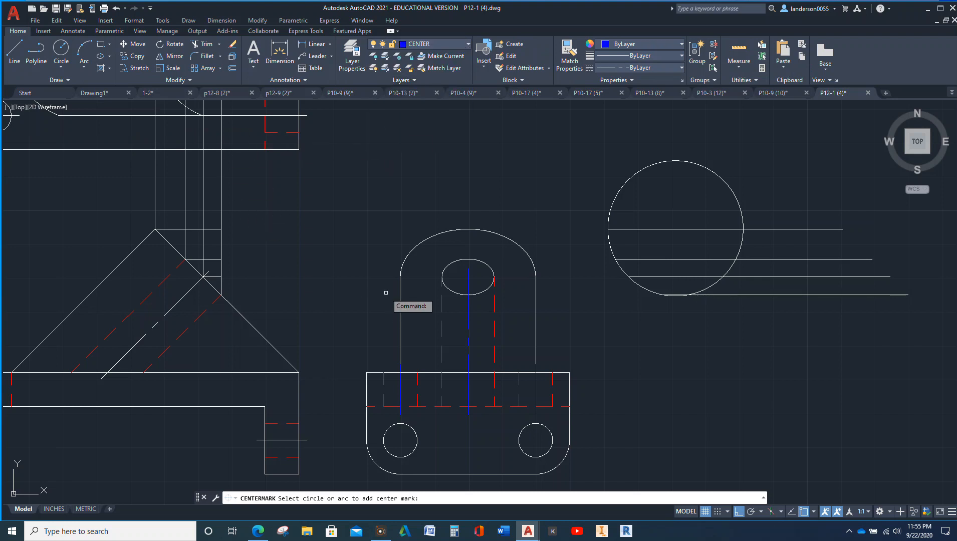
mouse_move(386, 440)
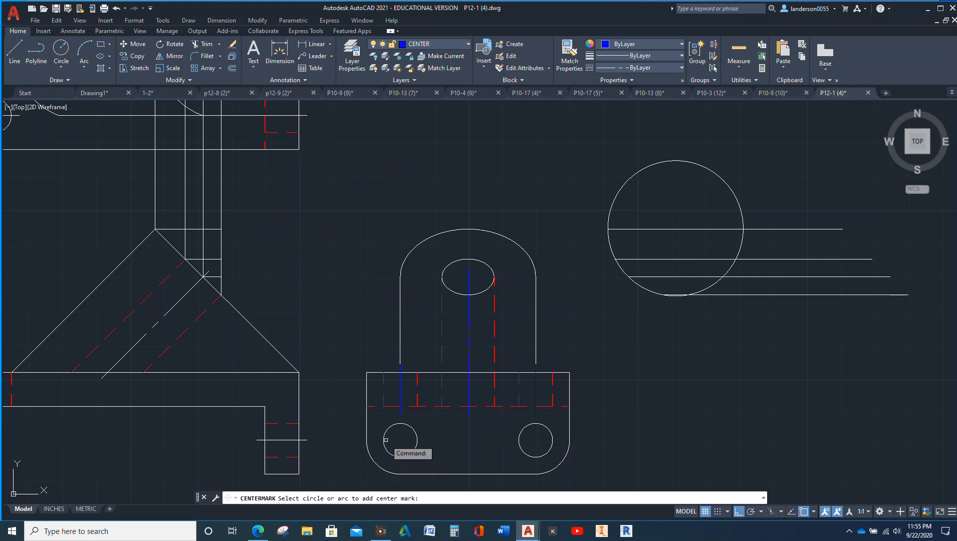
Step: Add center marks to the left and right small base holes
click(399, 442)
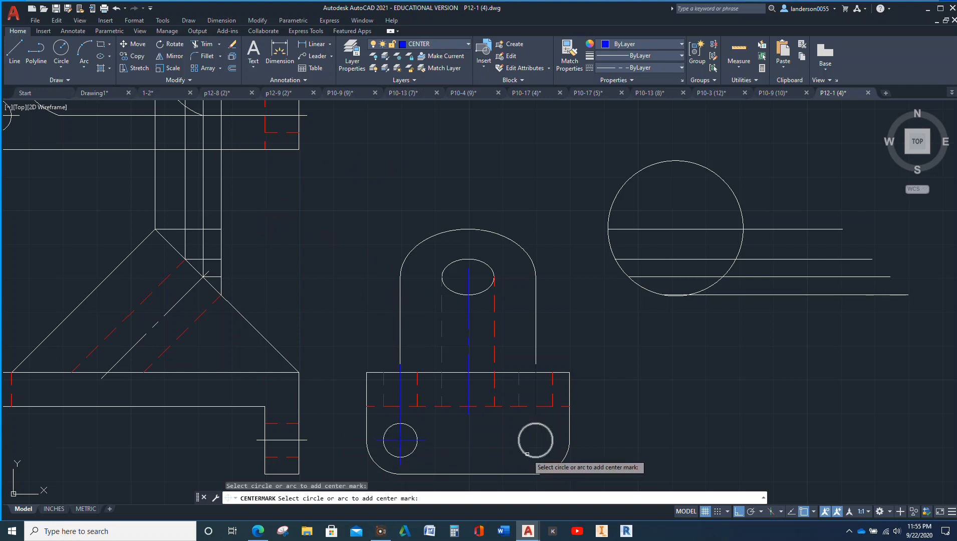
click(534, 440)
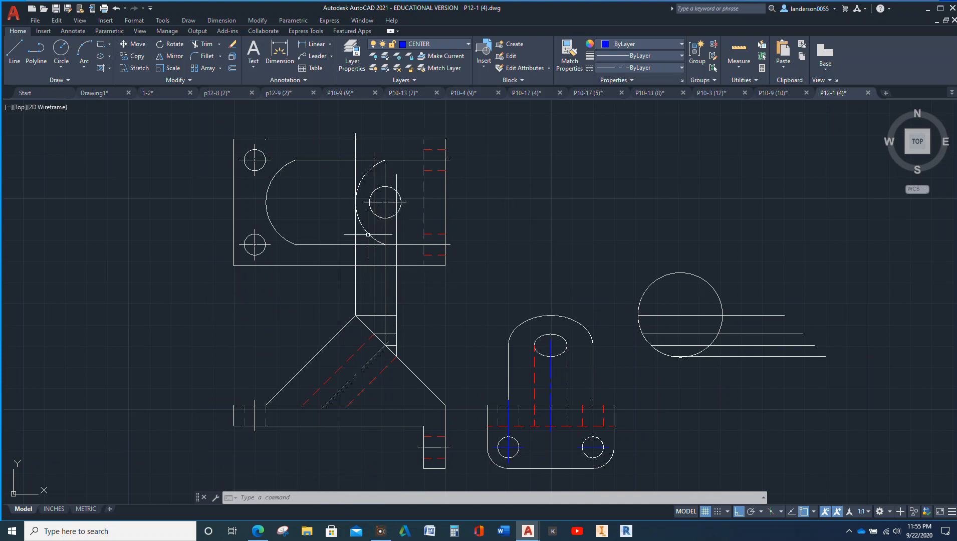
mouse_move(366, 232)
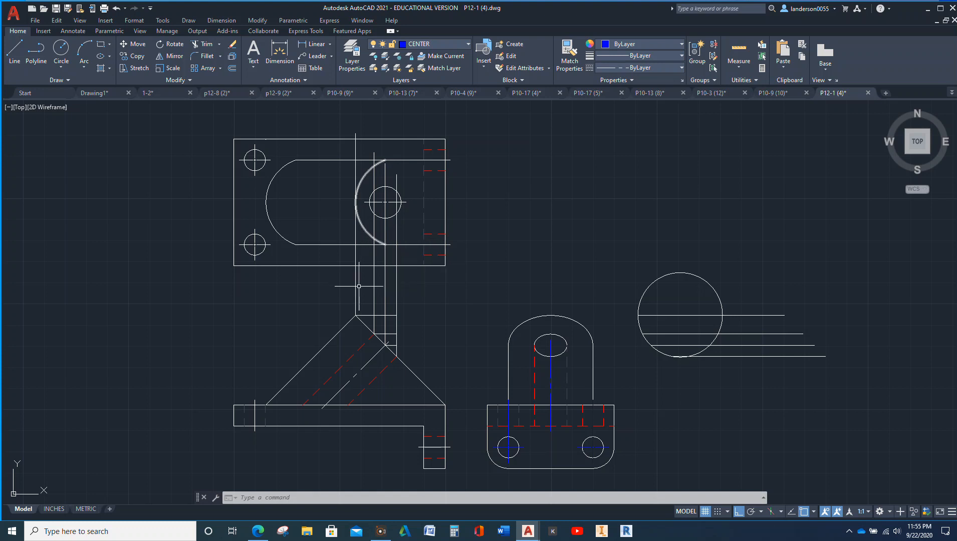
click(355, 291)
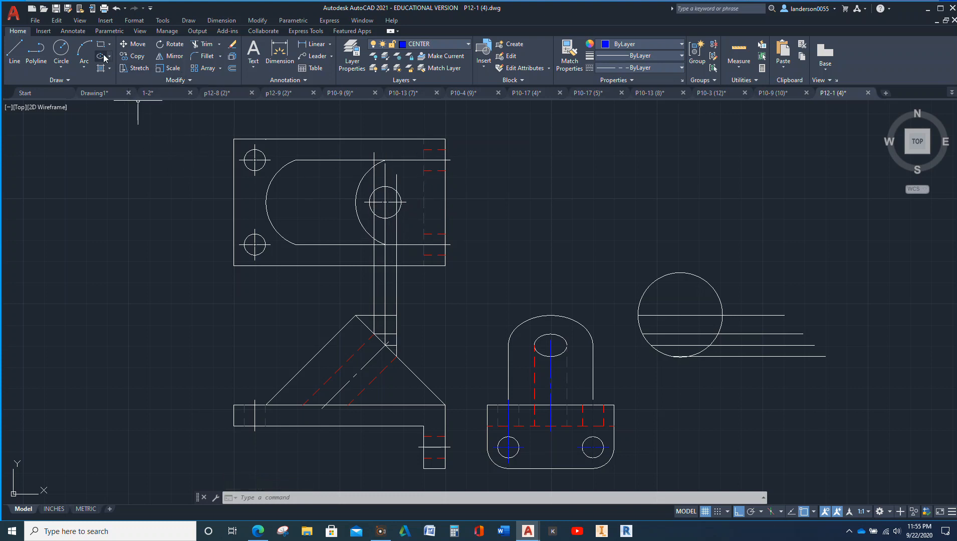
Step: Draw a center ellipse on the hole center, from the circle's bottom quadrant to the vertical line
click(102, 56)
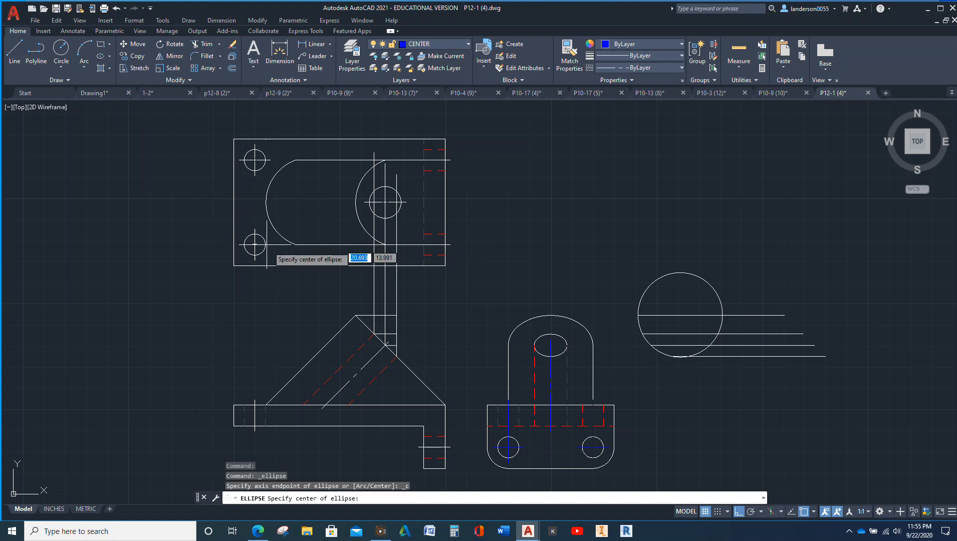
mouse_move(387, 203)
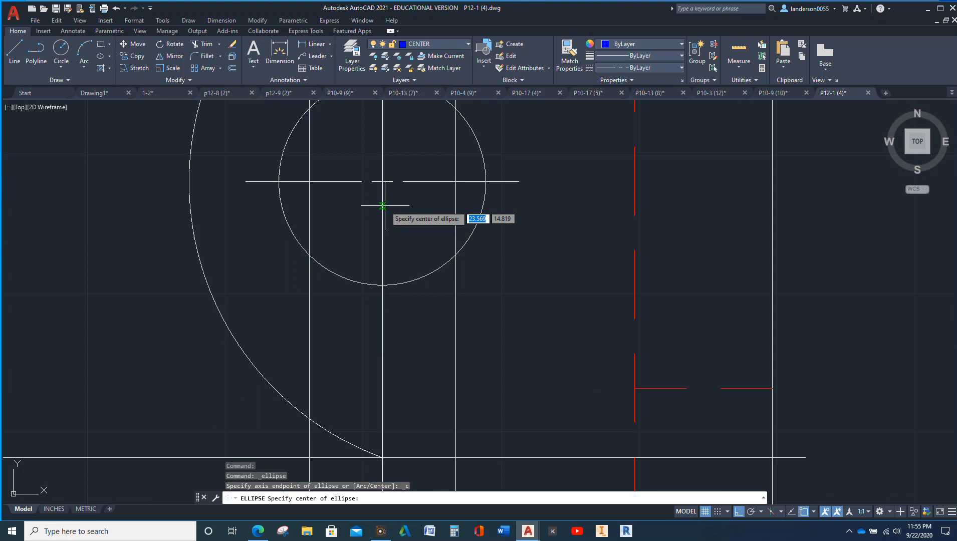
click(382, 206)
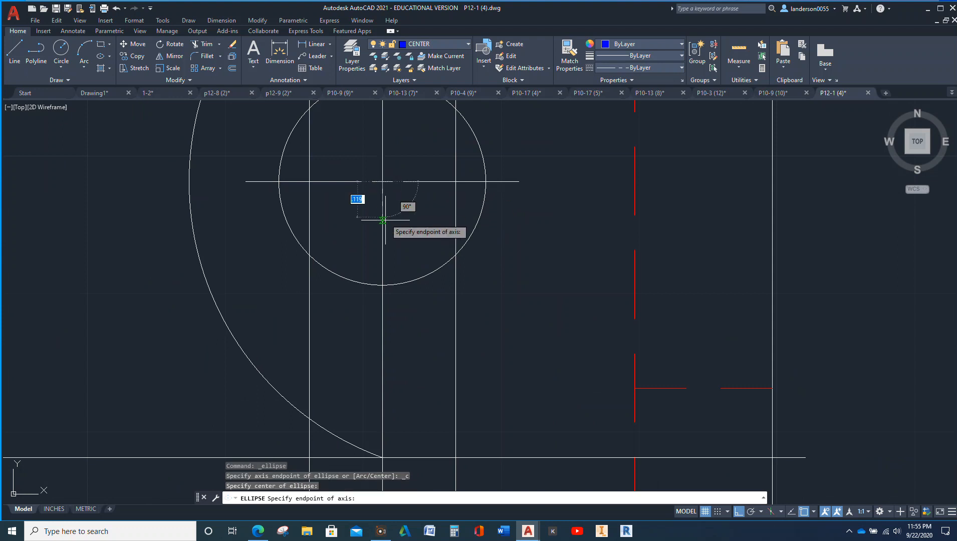
mouse_move(382, 284)
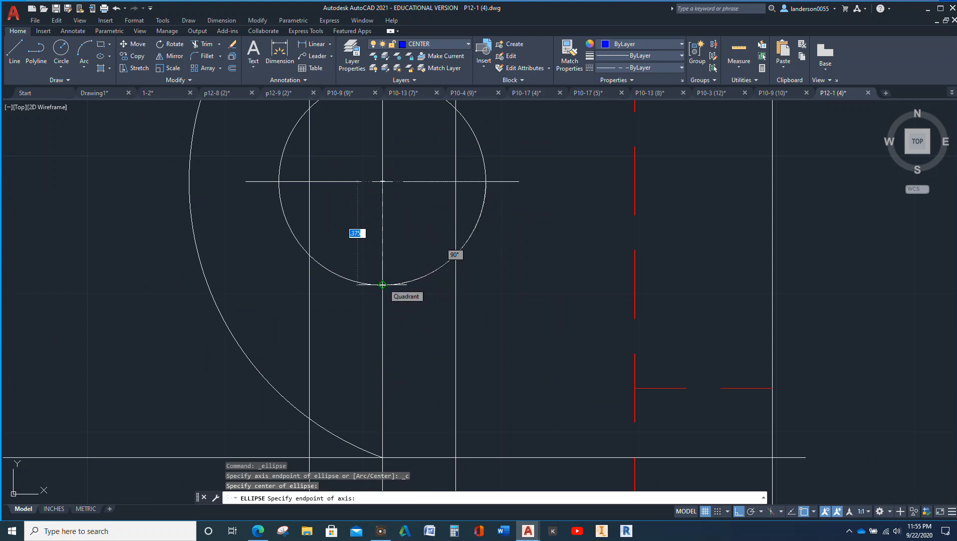
click(381, 285)
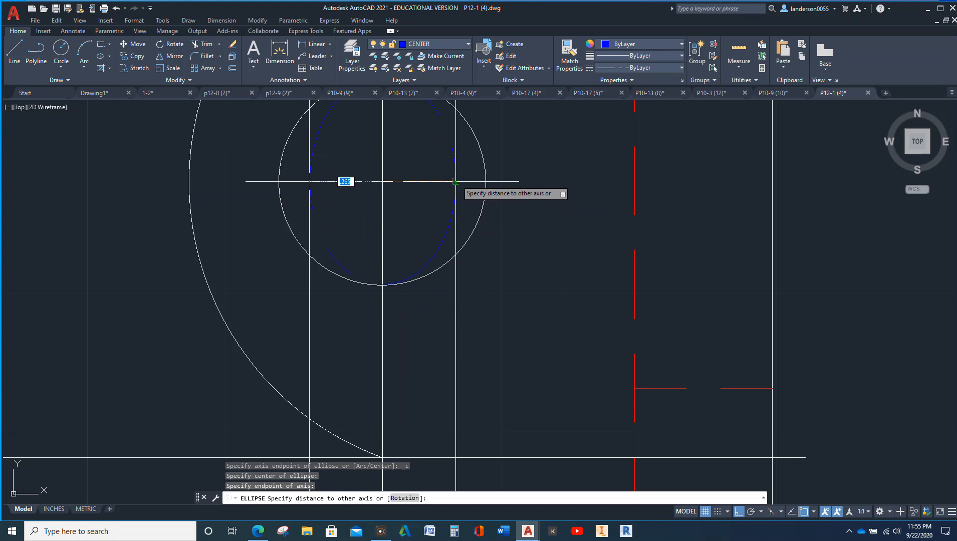
click(441, 204)
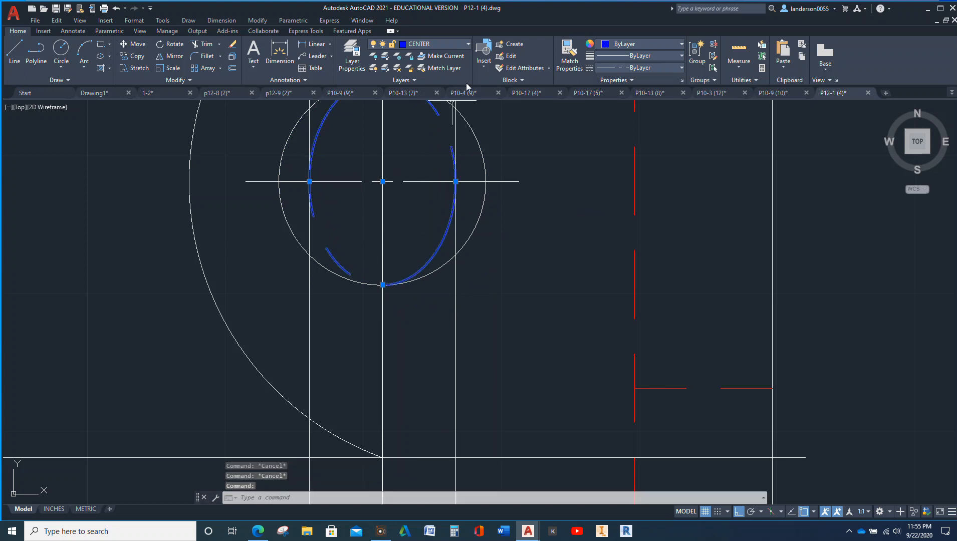
Step: Move the new ellipse onto a different layer
click(467, 43)
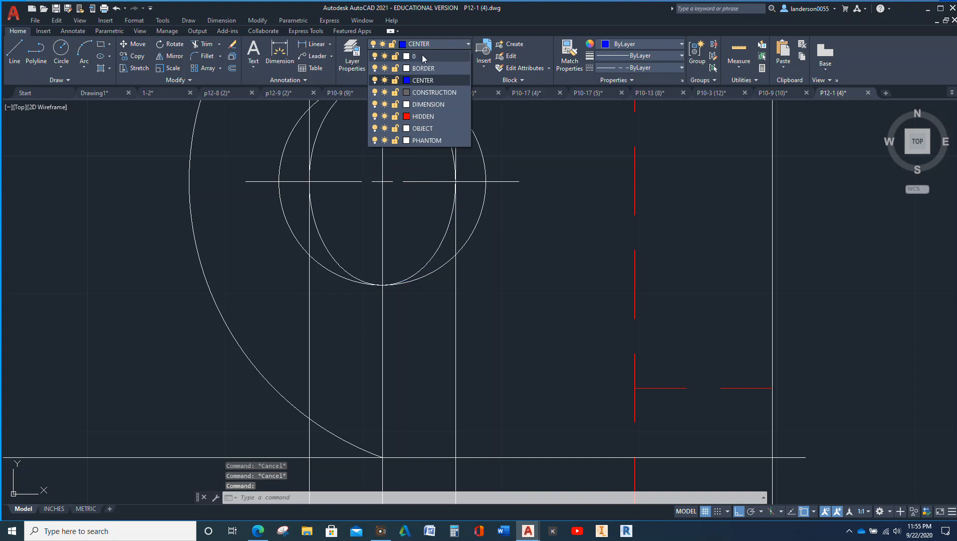
click(415, 55)
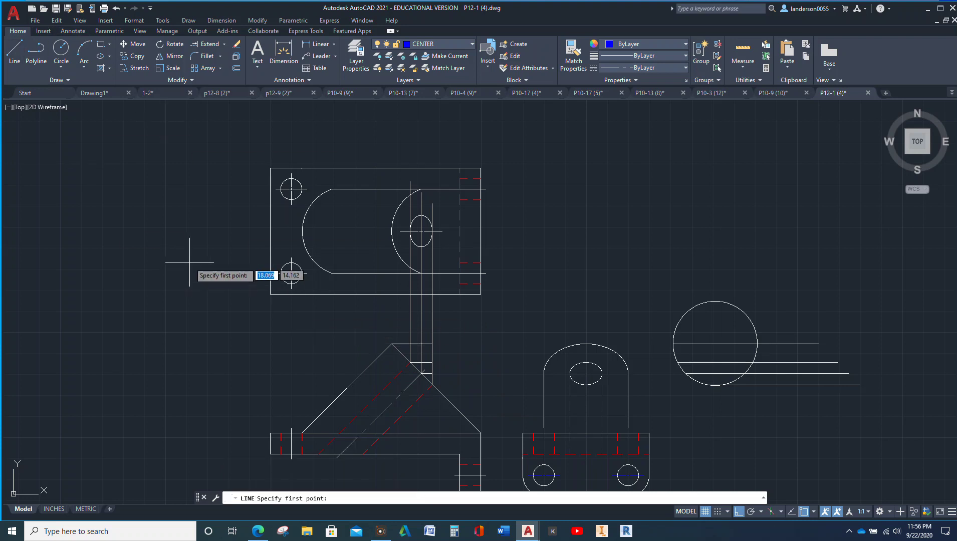
mouse_move(318, 454)
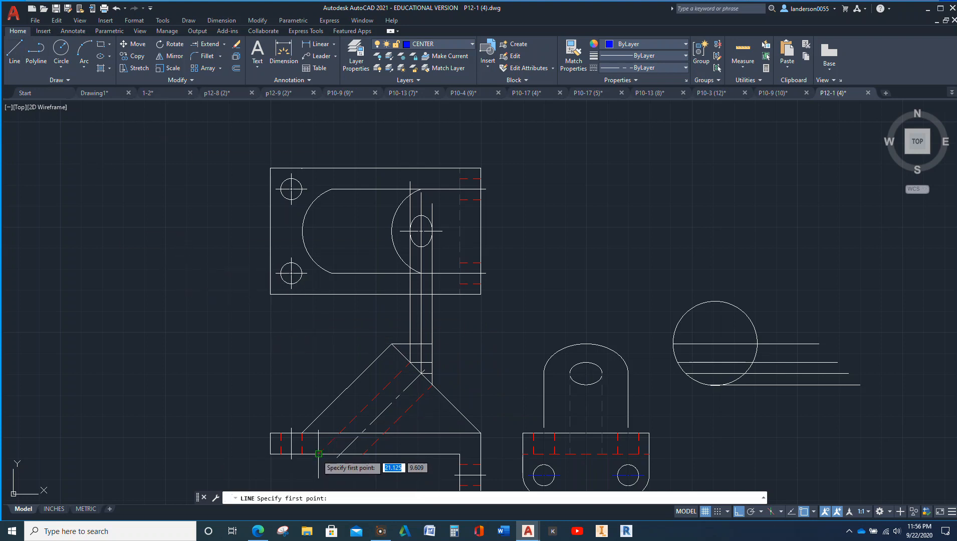
Step: With layer 0 current, draw a vertical line from the lower view up through the top view
click(318, 454)
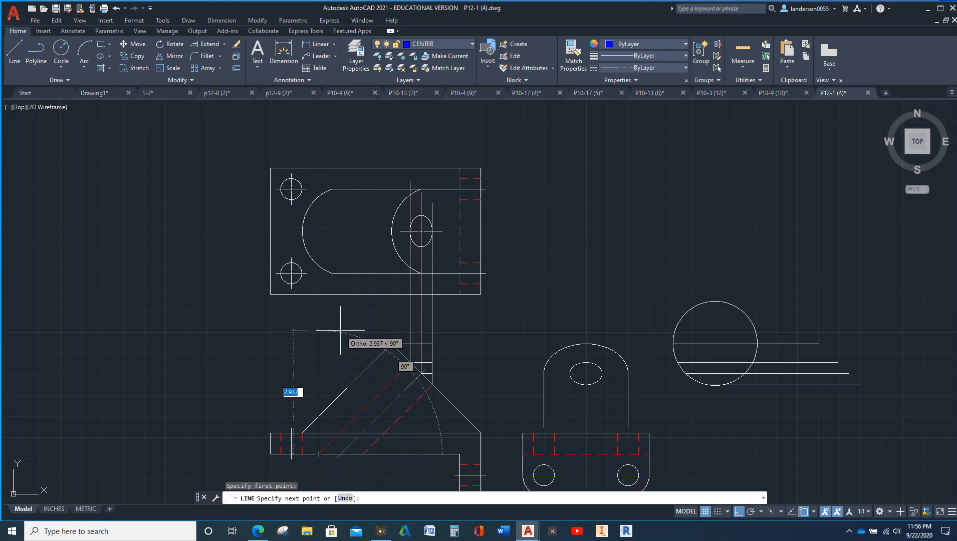
key(Escape)
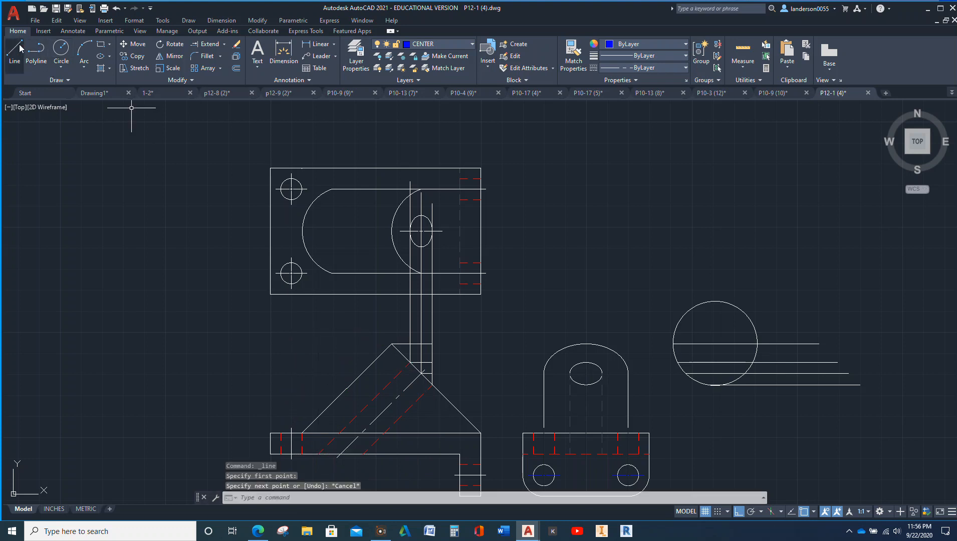
click(472, 43)
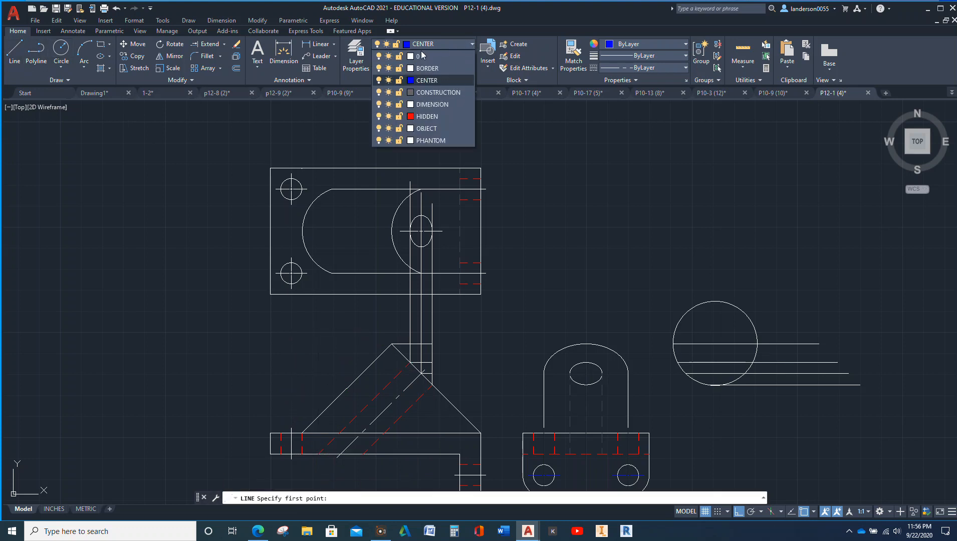
click(421, 55)
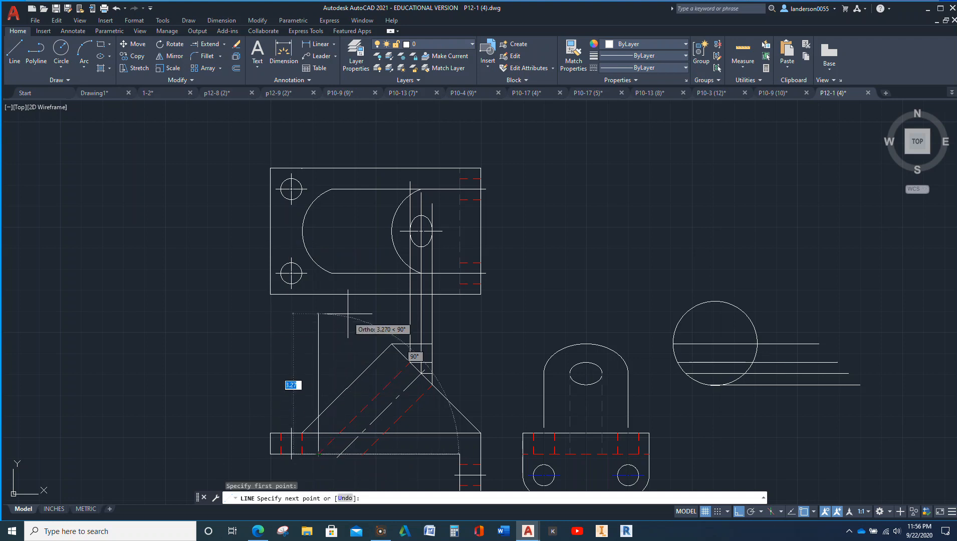
mouse_move(347, 230)
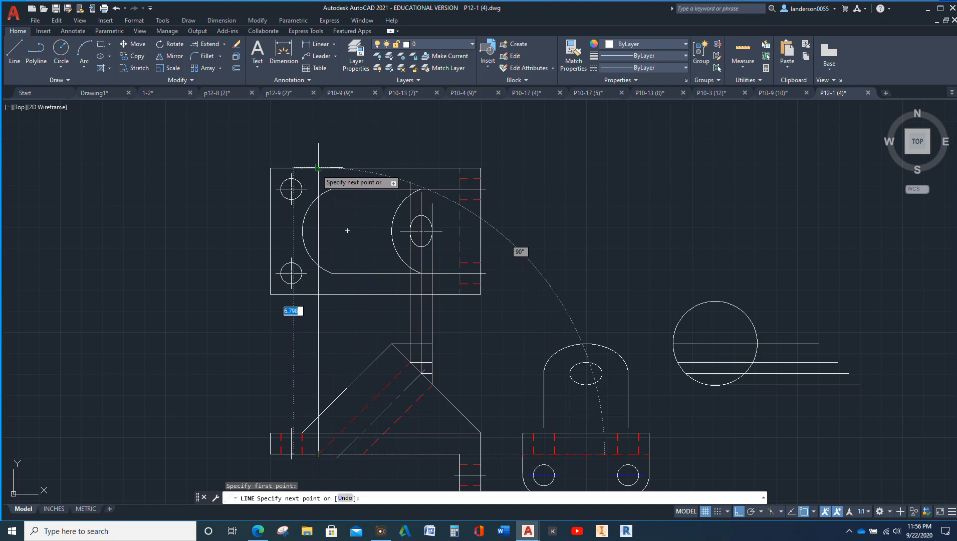
key(Escape)
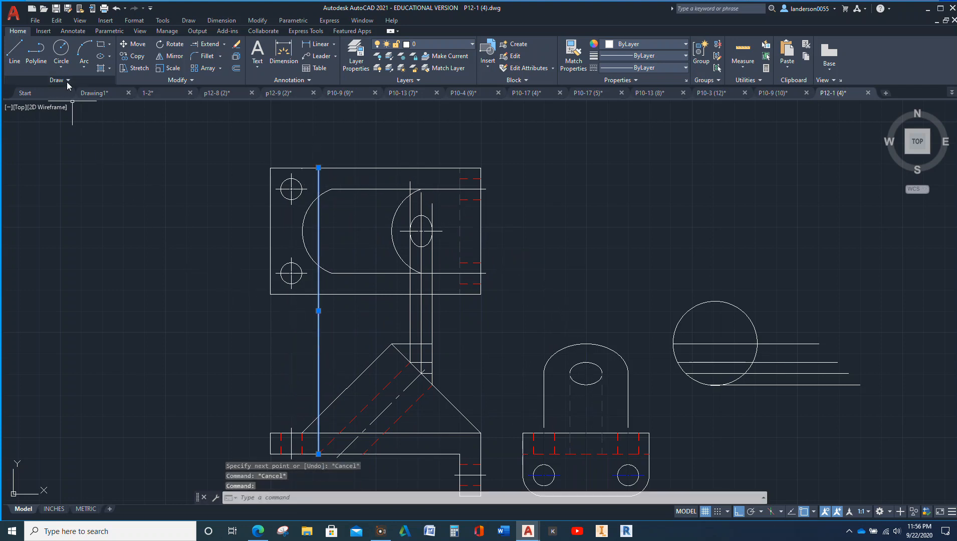
Step: Copy the vertical projection line to the right for a second one
click(136, 55)
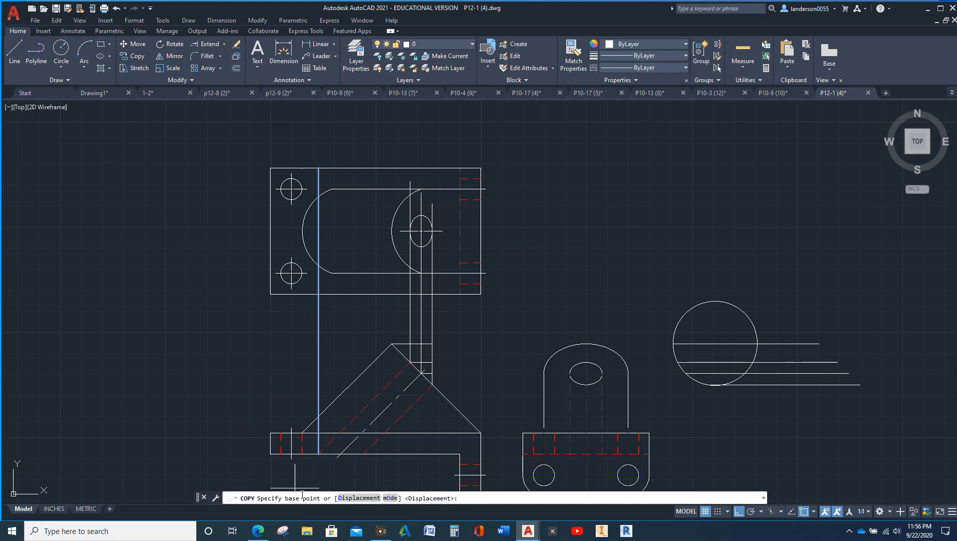
click(363, 453)
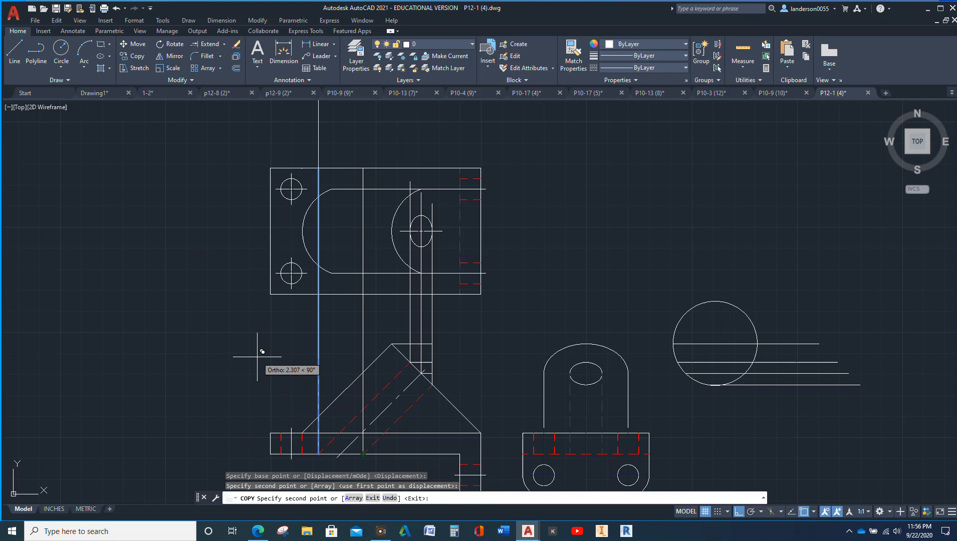
key(Escape)
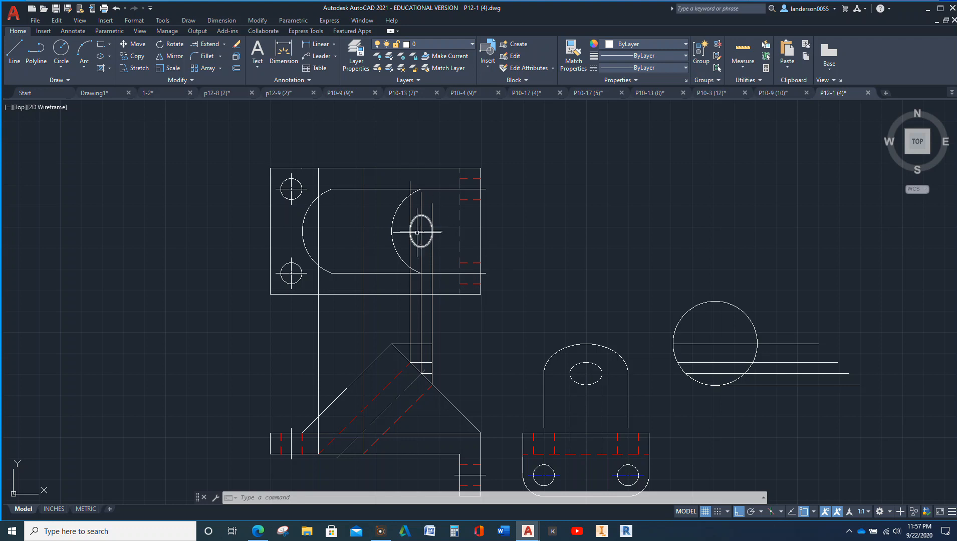
mouse_move(235, 226)
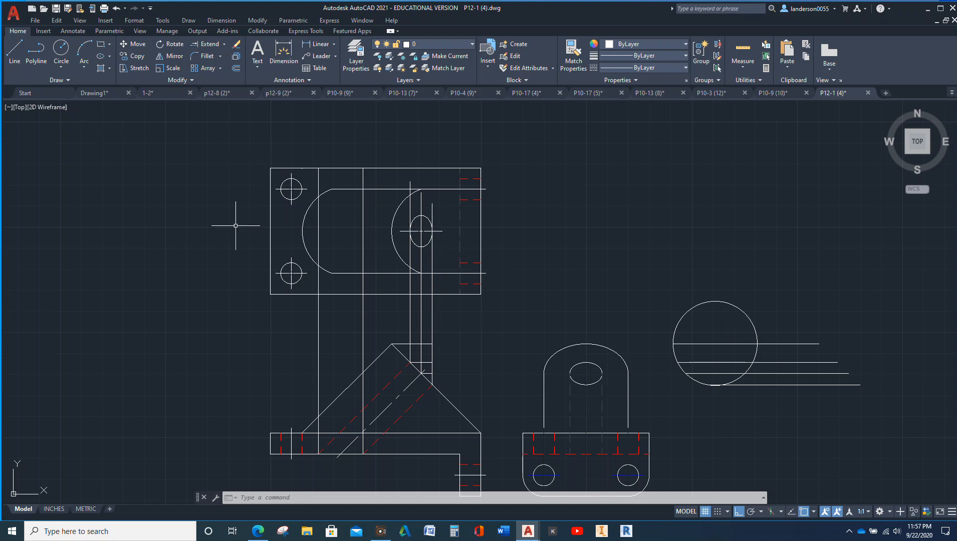
mouse_move(433, 248)
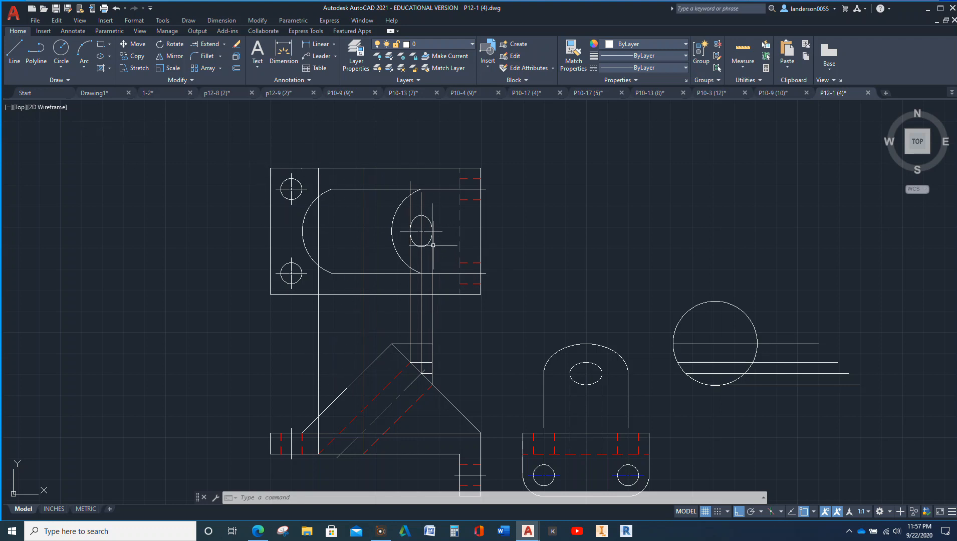
mouse_move(227, 222)
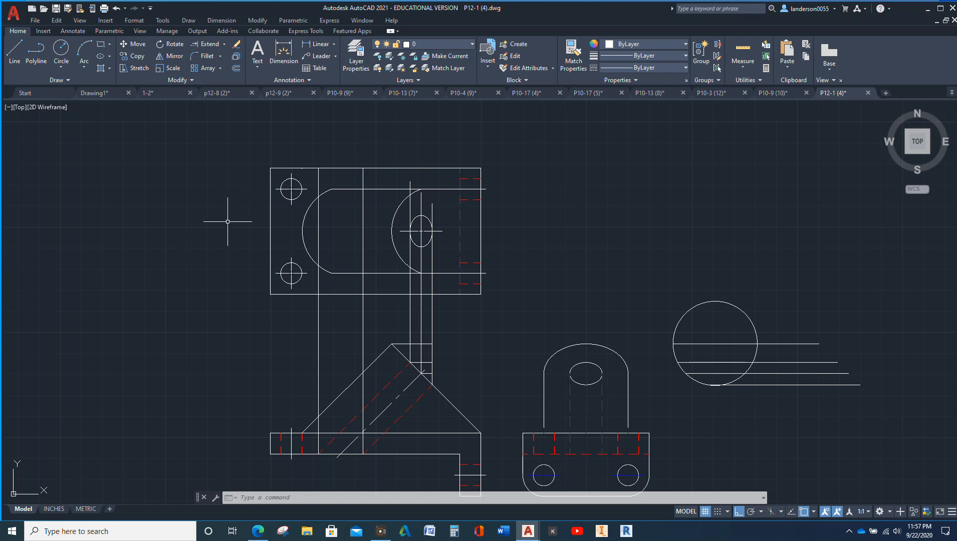
mouse_move(220, 215)
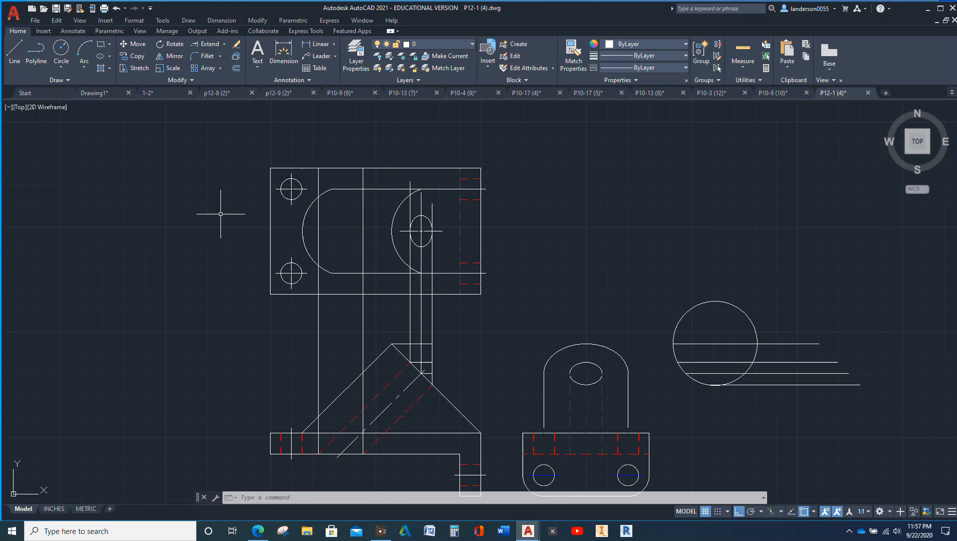
mouse_move(43, 99)
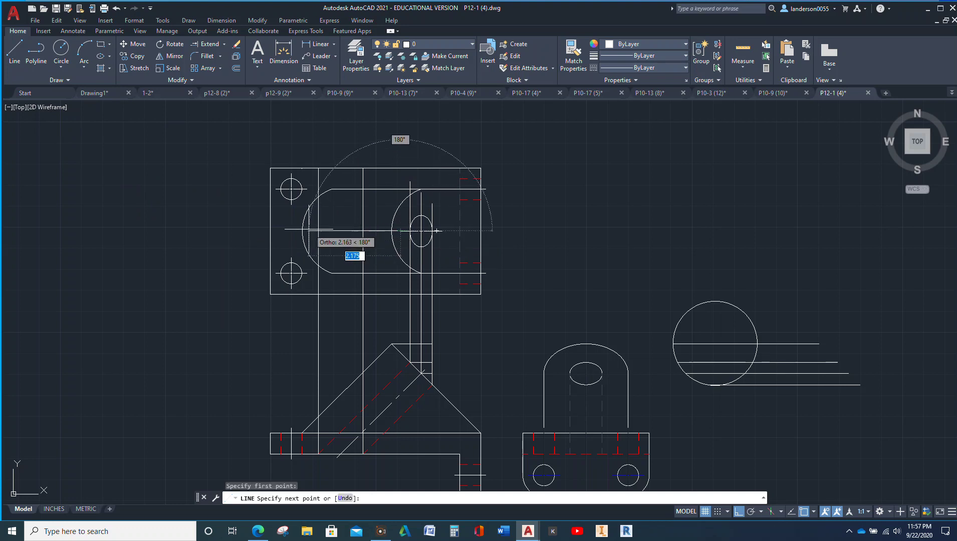
click(315, 230)
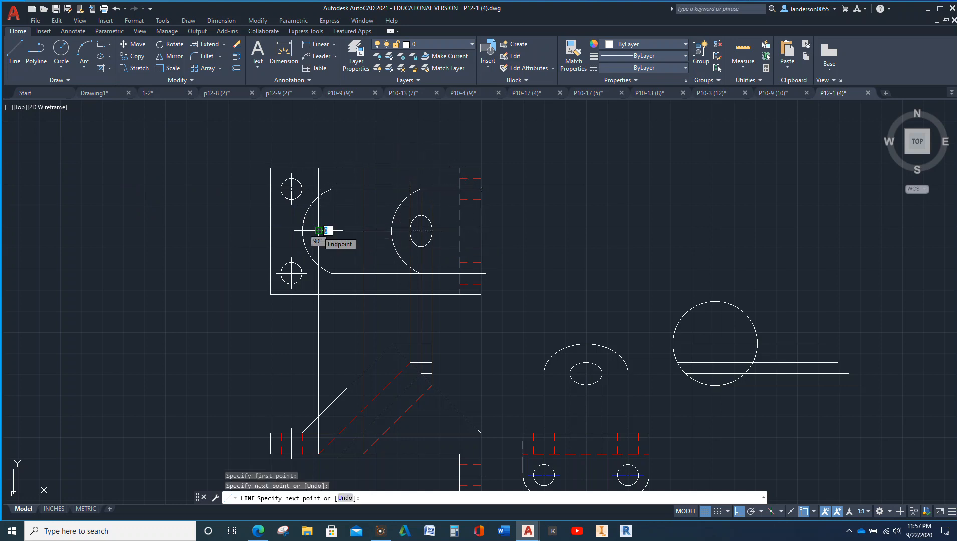
key(Escape)
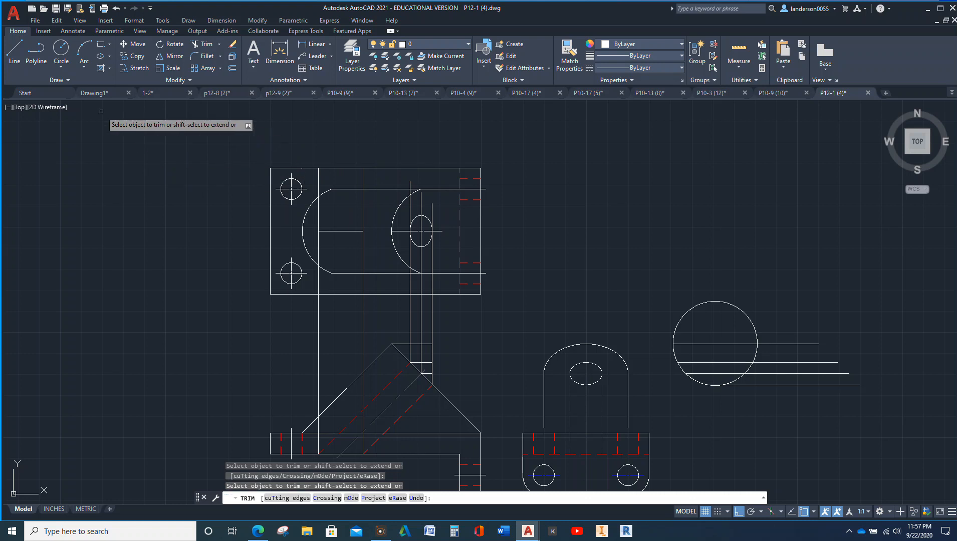
click(61, 58)
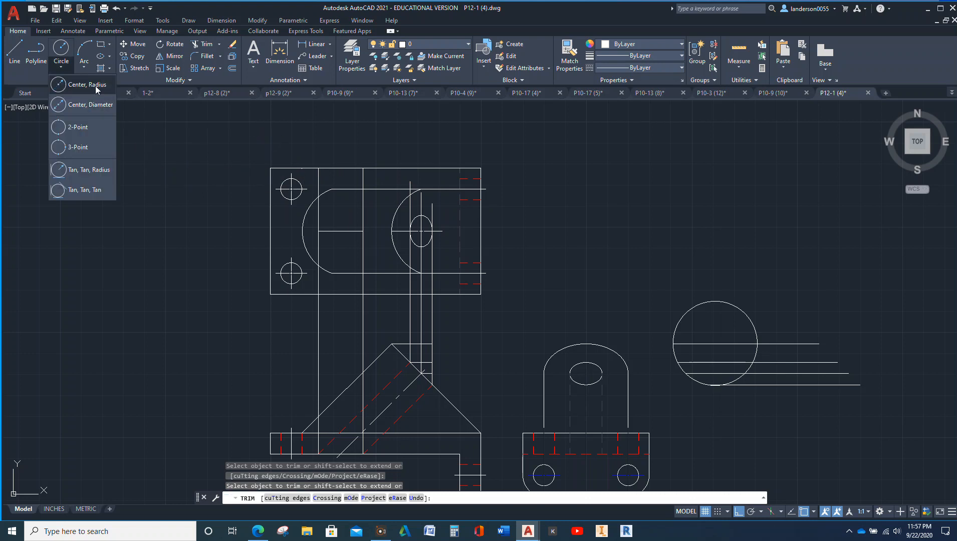
mouse_move(91, 105)
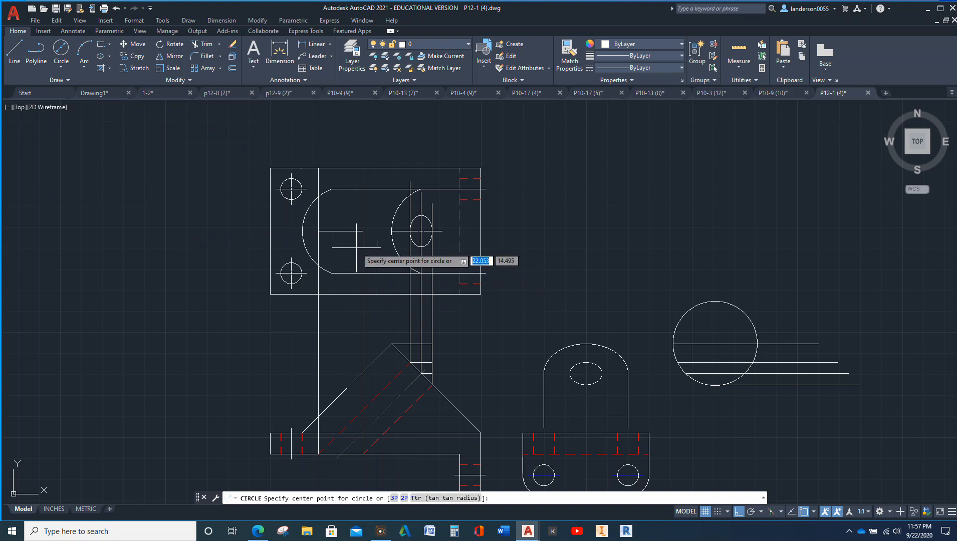
click(336, 230)
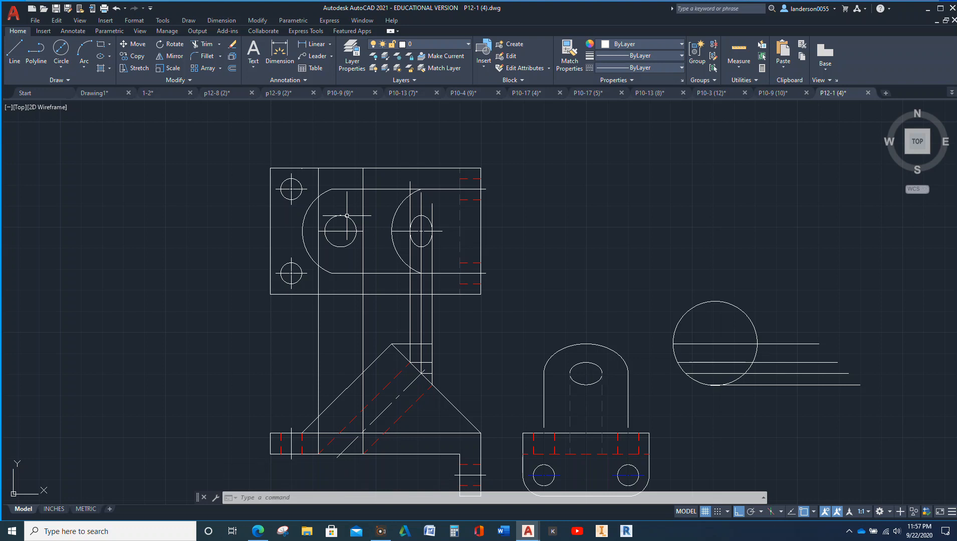
mouse_move(348, 226)
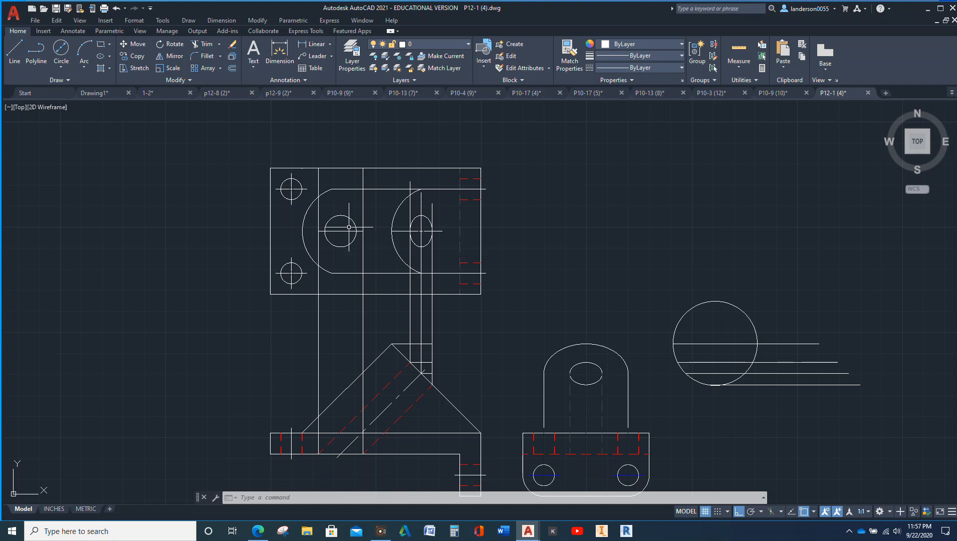
mouse_move(348, 267)
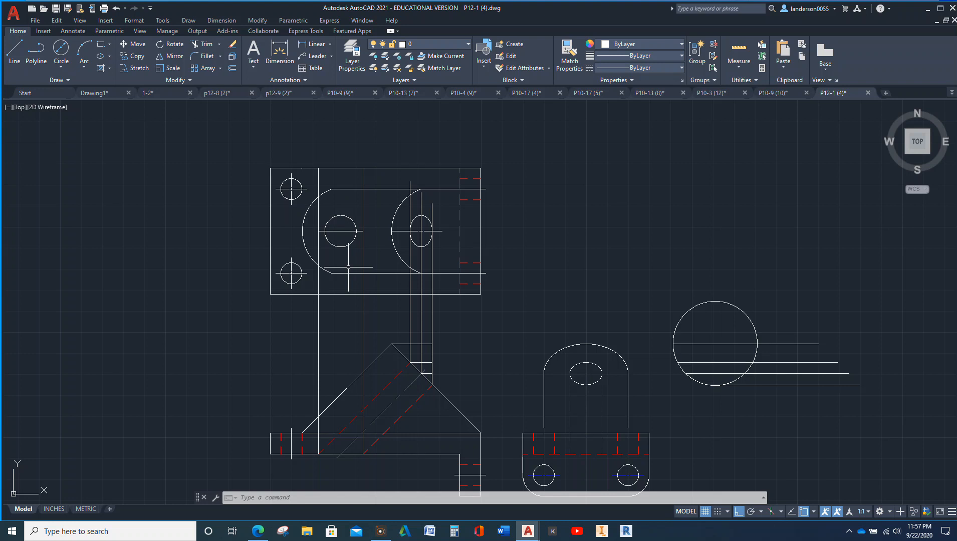
mouse_move(345, 229)
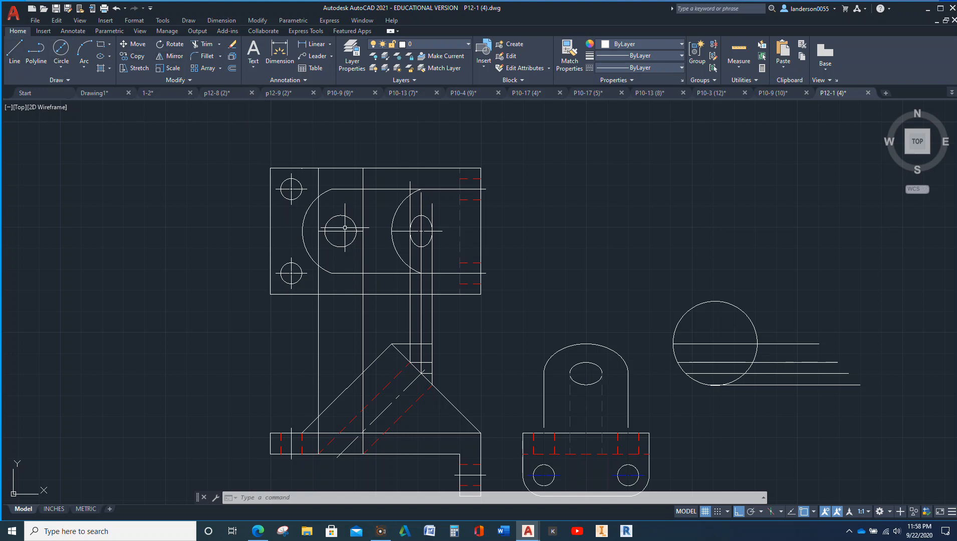
click(346, 231)
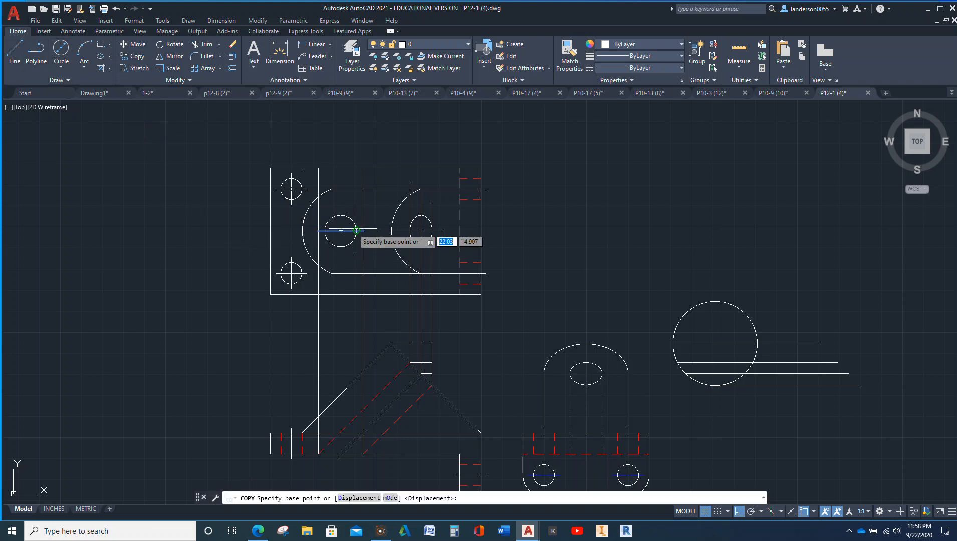
Step: Draw an ellipse over the top view's circle and erase the original circle
click(341, 247)
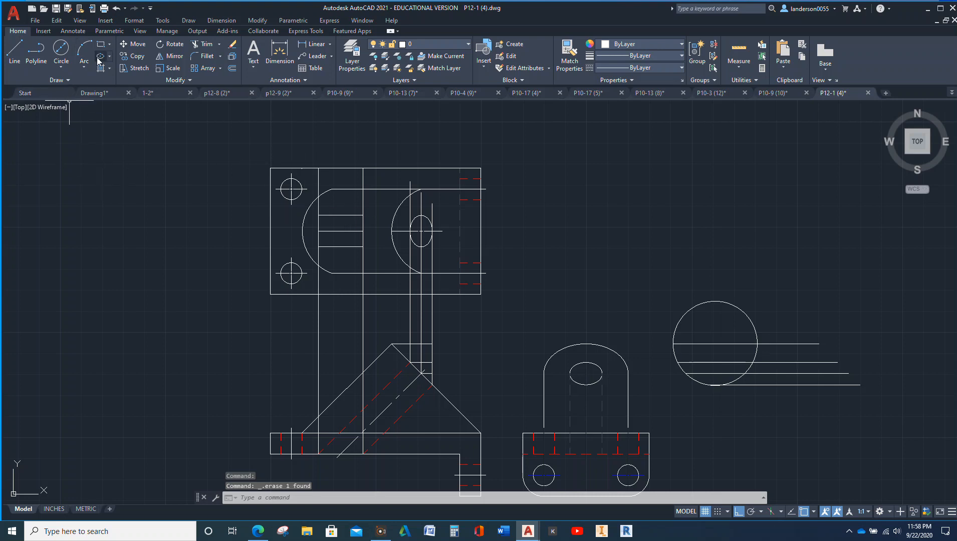
key(ctrl+z)
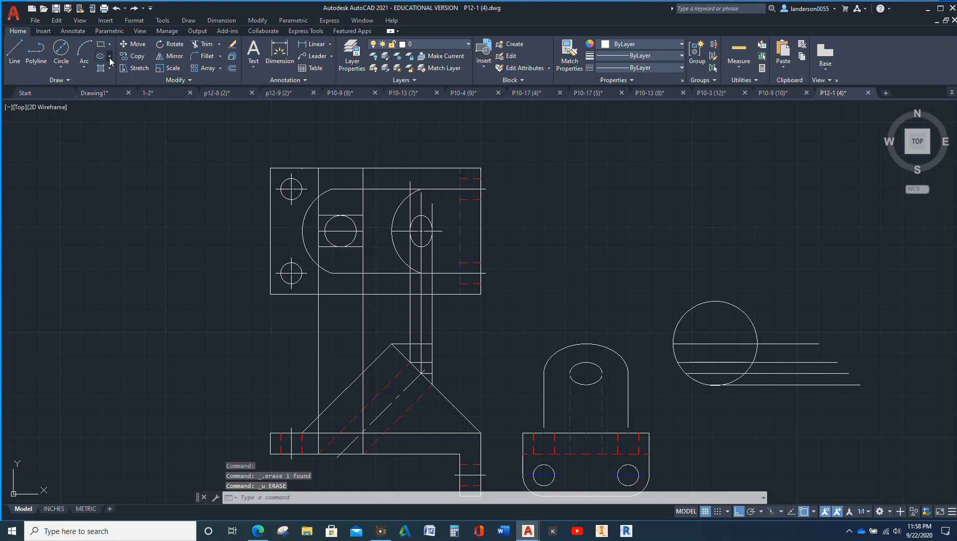
click(105, 55)
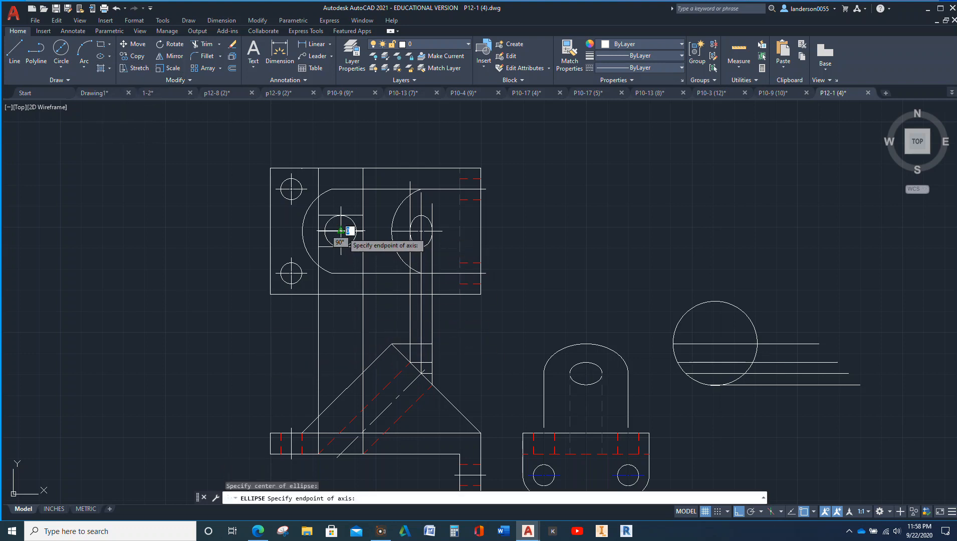
click(340, 231)
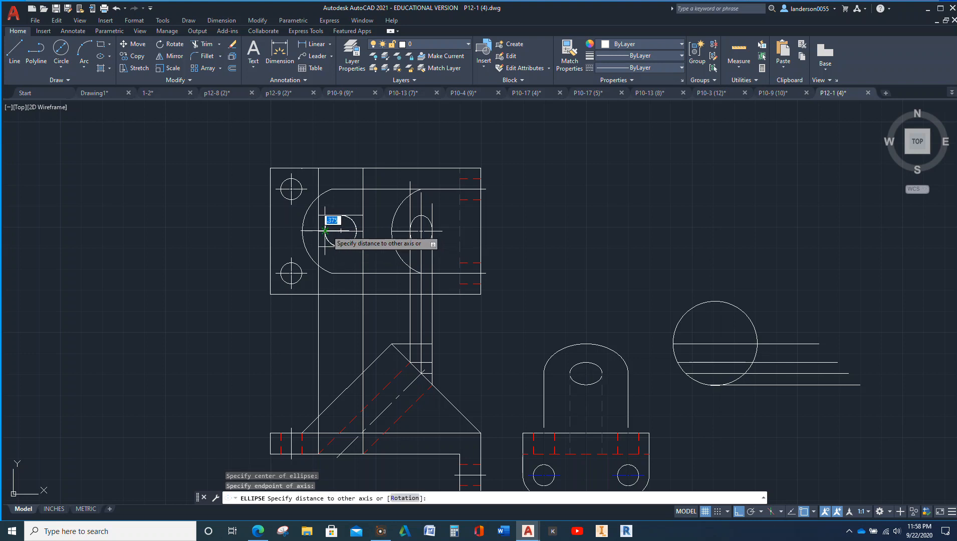
click(313, 247)
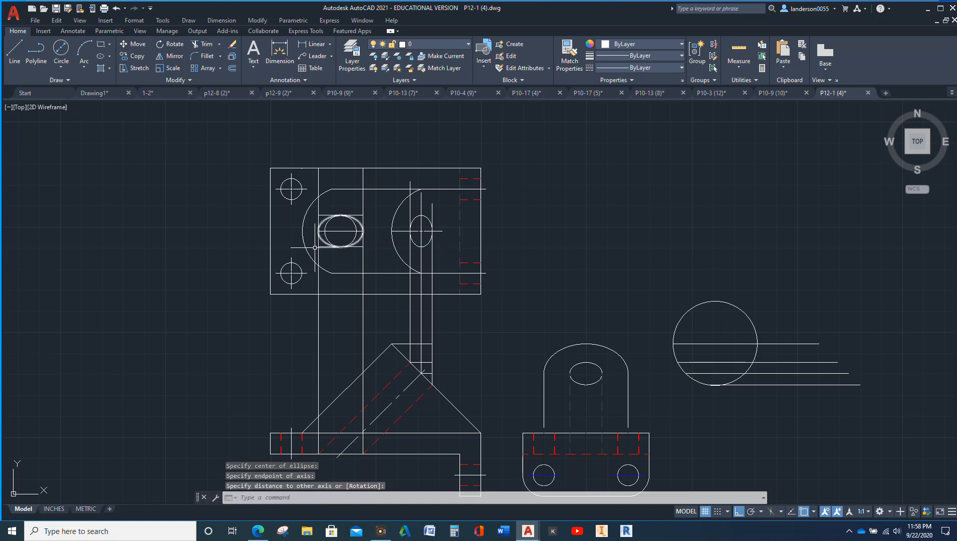
key(Escape)
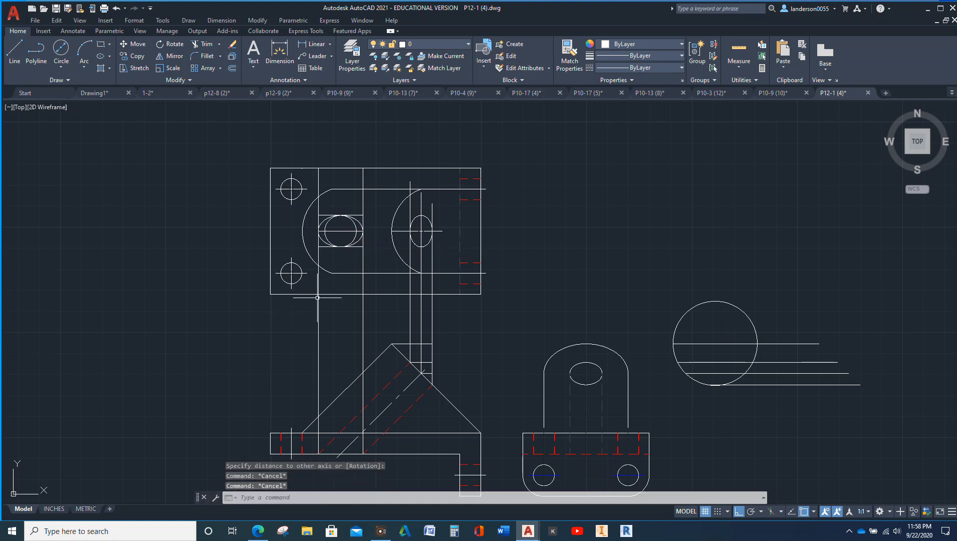
click(341, 232)
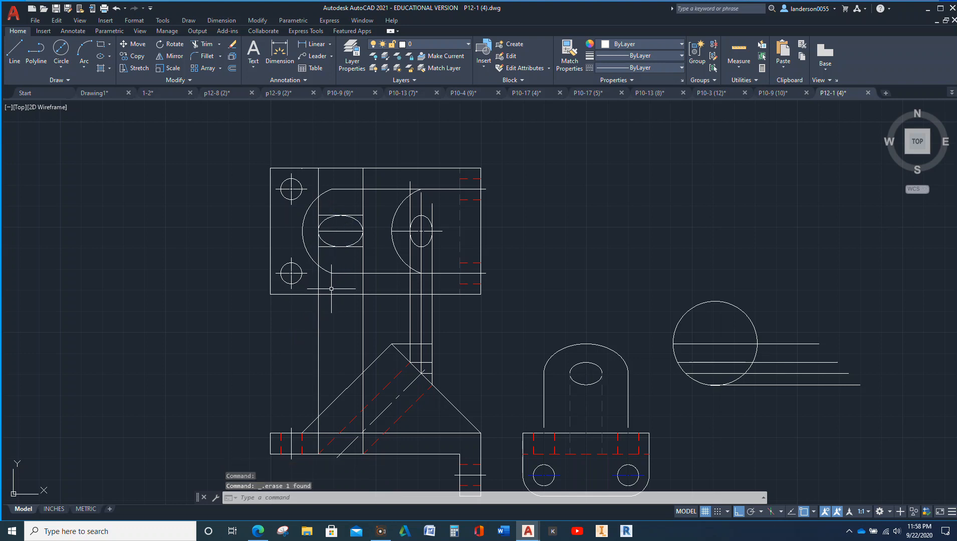
Step: Put the new ellipse on the HIDDEN layer so it shows dashed
click(338, 231)
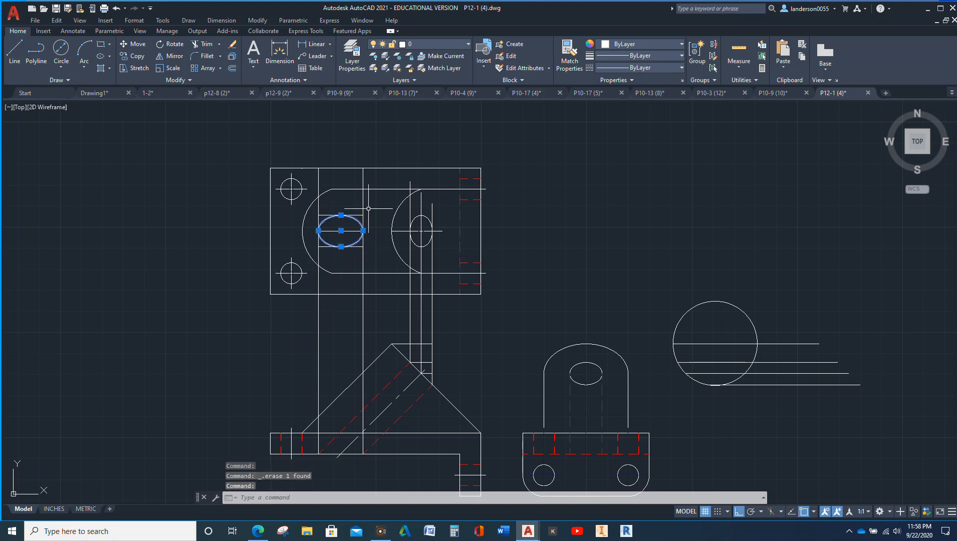
click(468, 44)
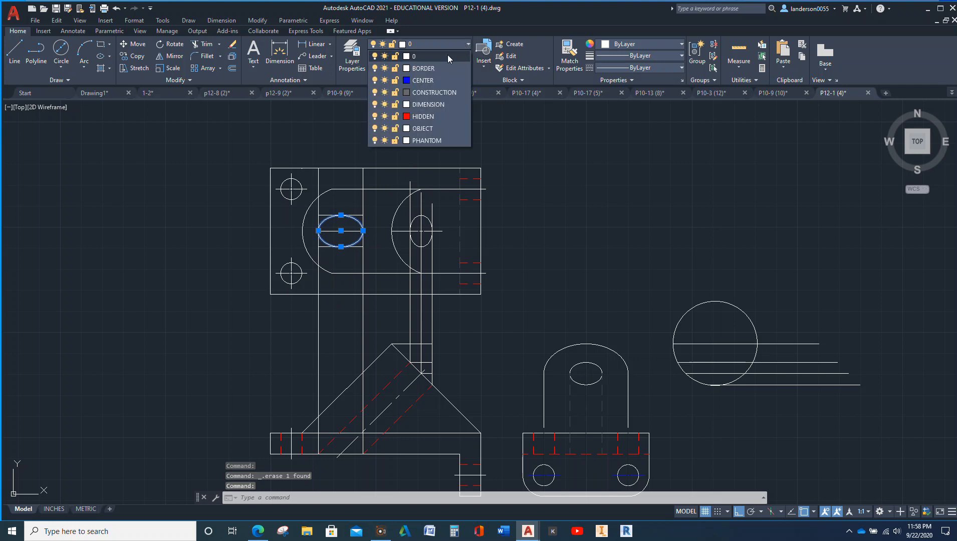
click(421, 116)
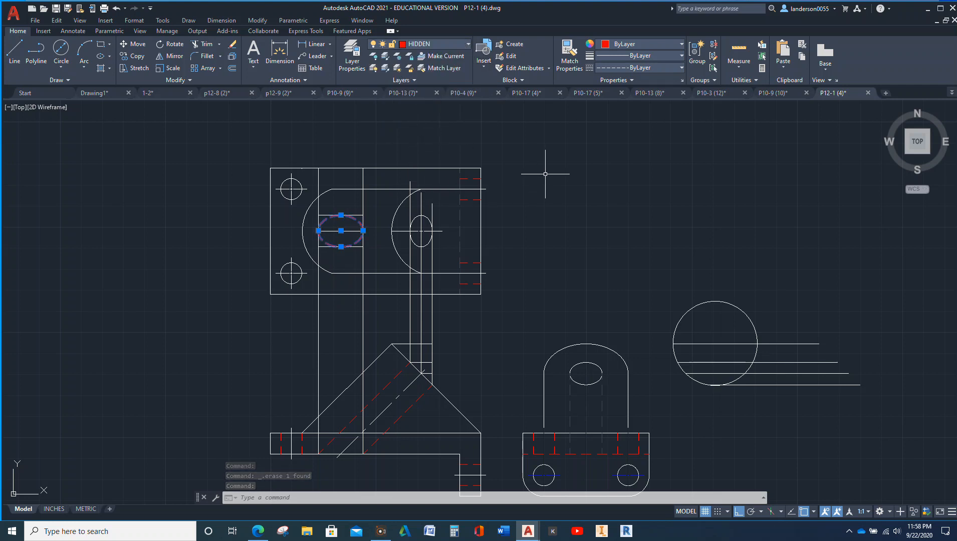
Step: On the HIDDEN layer, draw hidden lines from the ellipse edge to the right
click(13, 61)
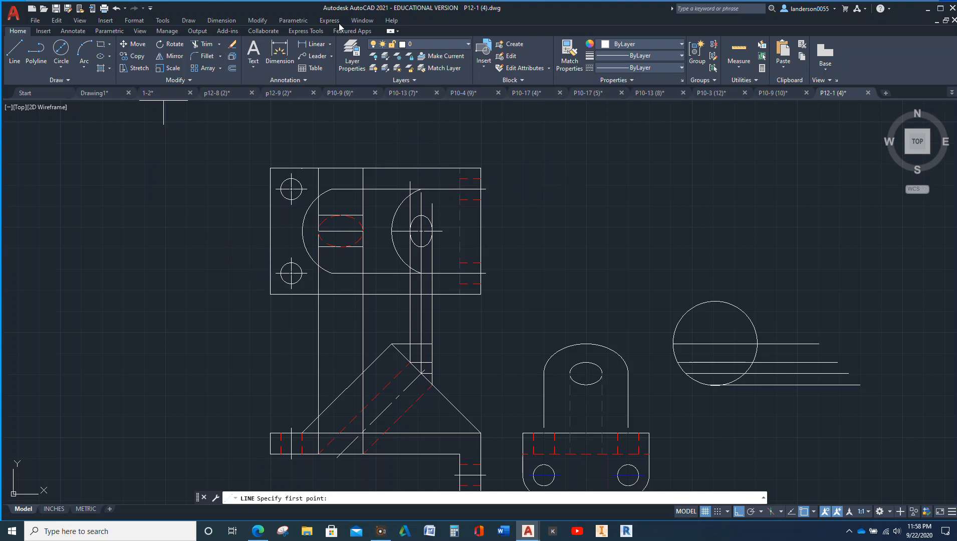
click(468, 44)
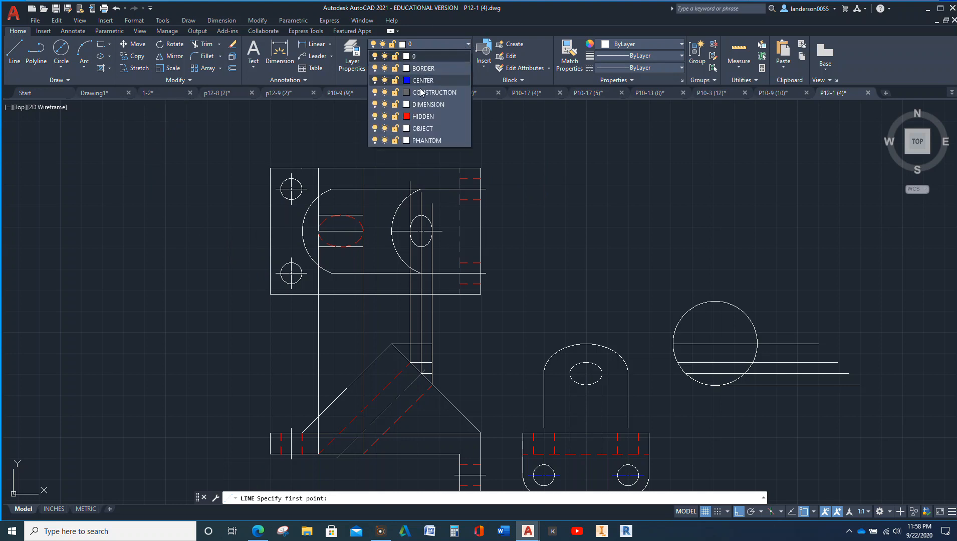
click(422, 116)
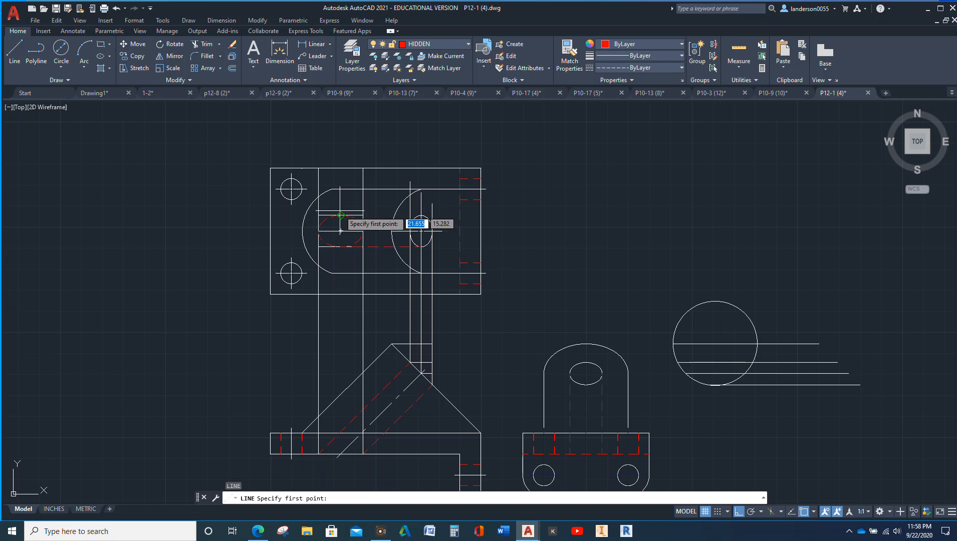
click(339, 215)
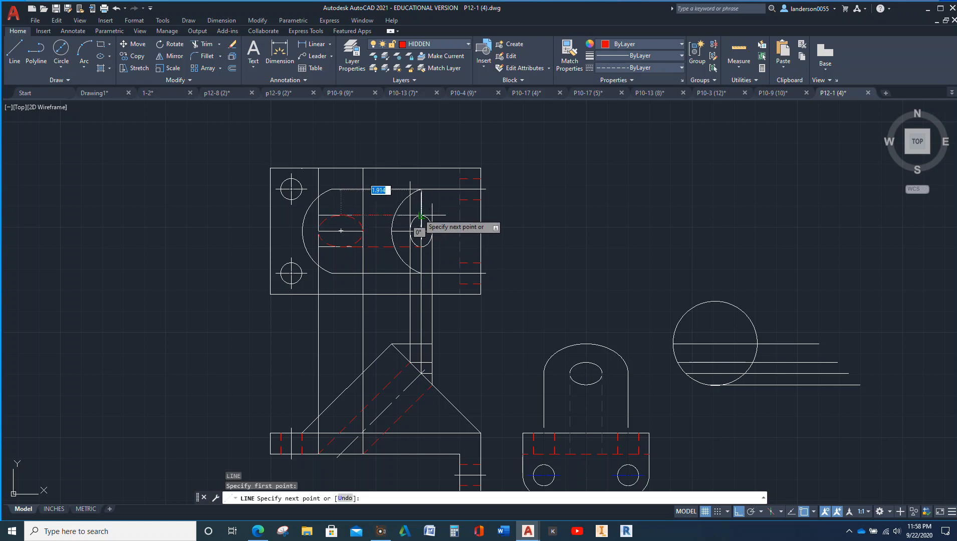
key(Escape)
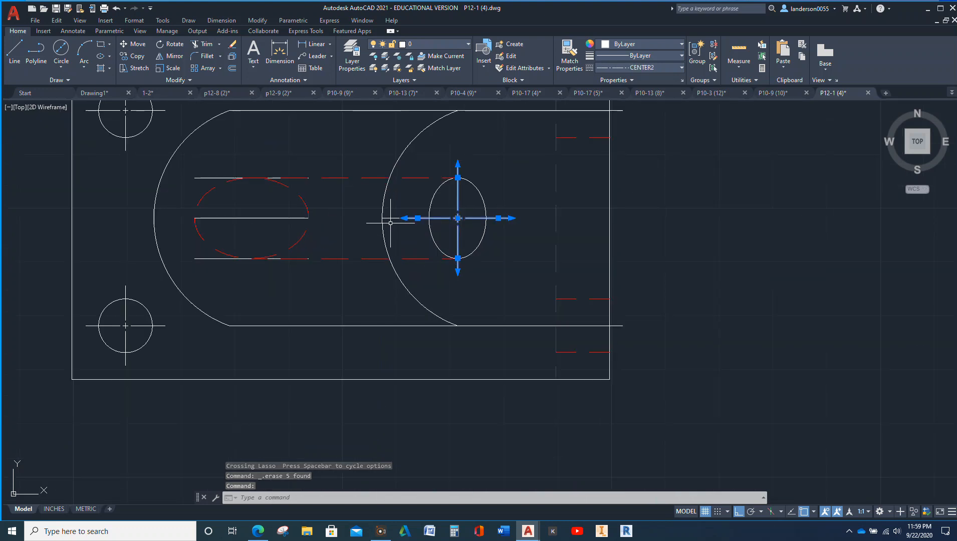
Step: Erase the stray short line and the two crossing lines on the hidden ellipse
key(Escape)
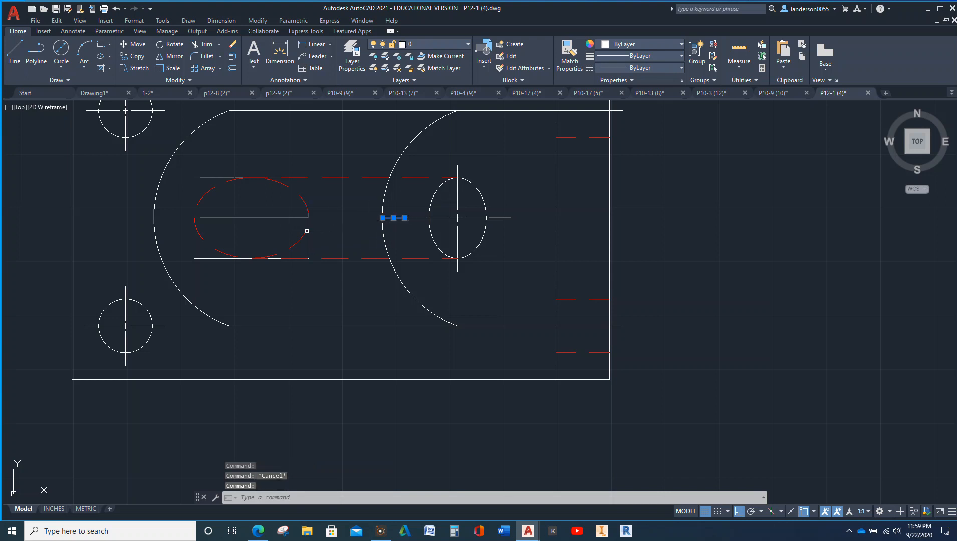
click(251, 219)
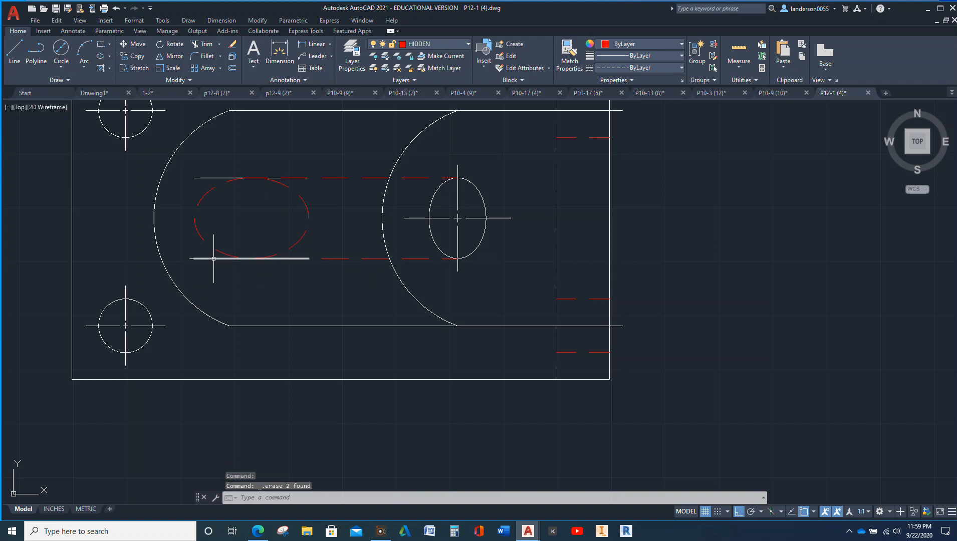
click(250, 259)
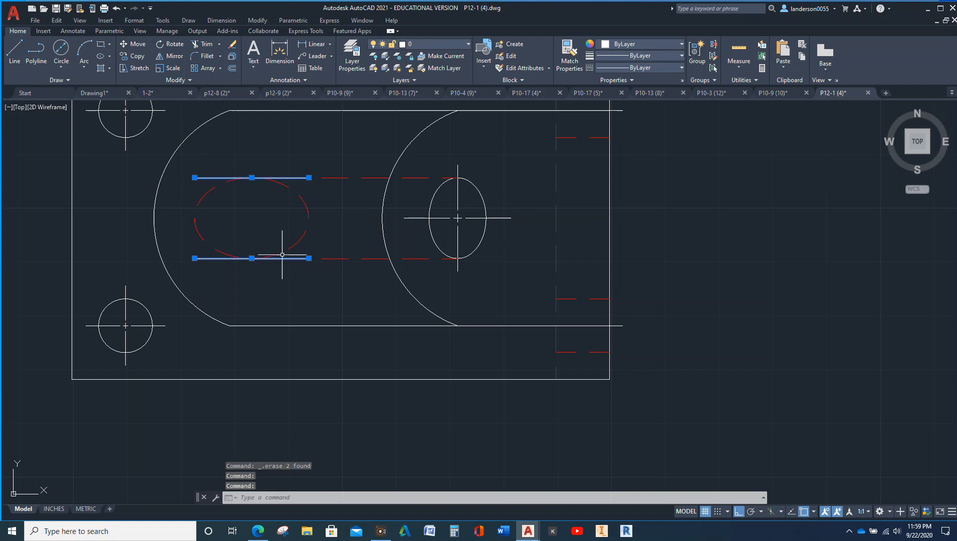
mouse_move(259, 297)
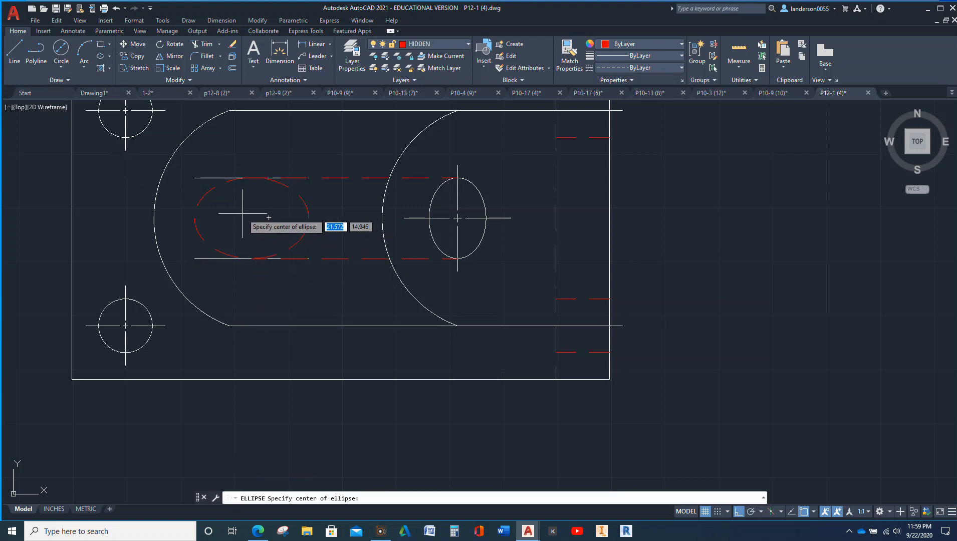
mouse_move(233, 335)
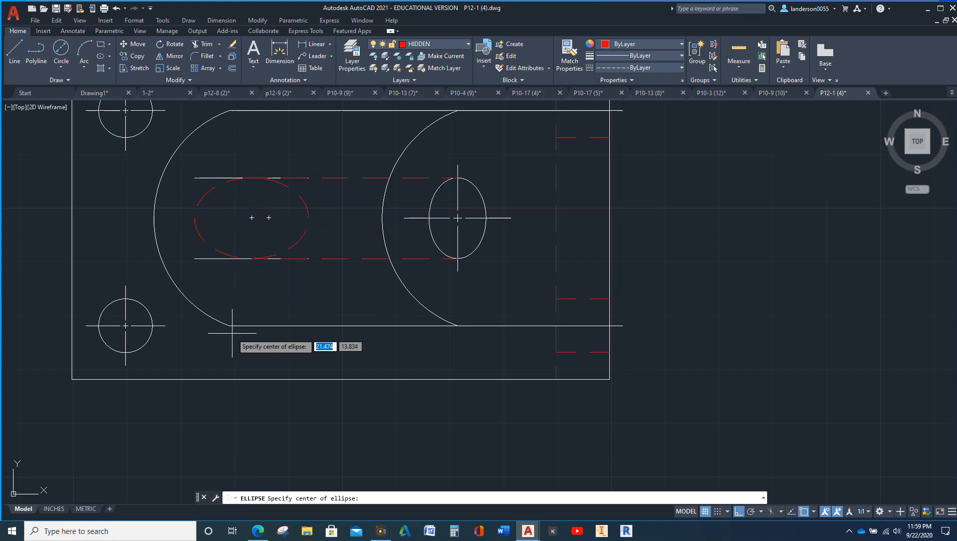
scroll(down, 3)
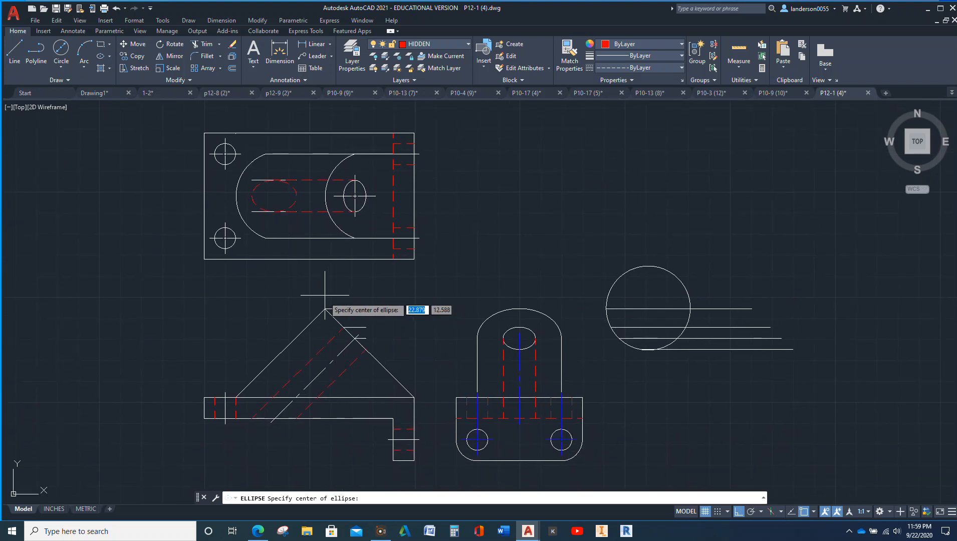
mouse_move(295, 398)
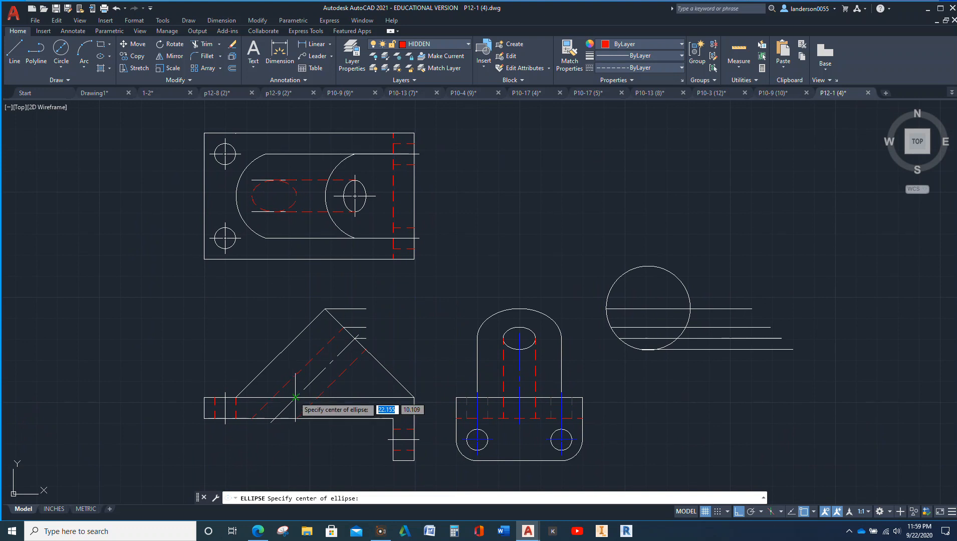
key(Escape)
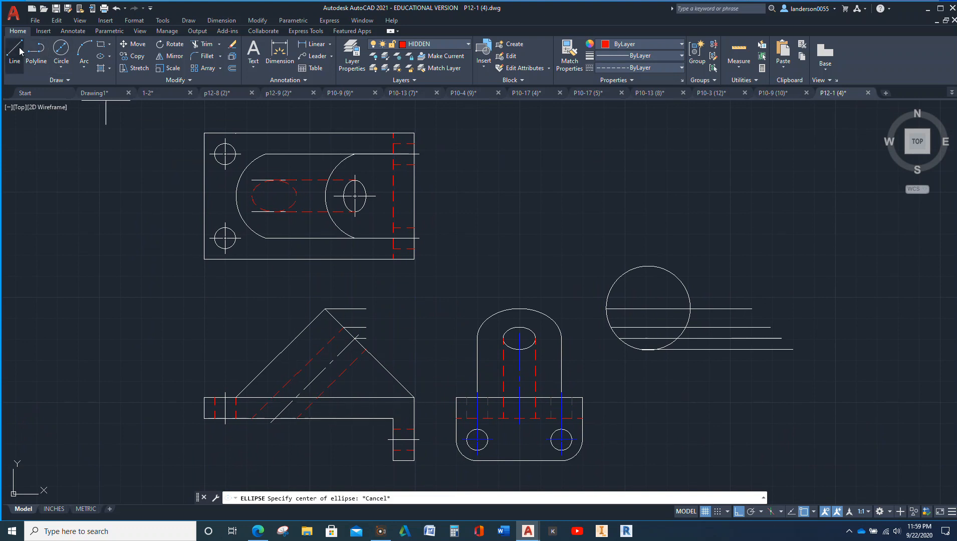
Step: On layer 0, draw projection lines across the top view's curved end
click(13, 48)
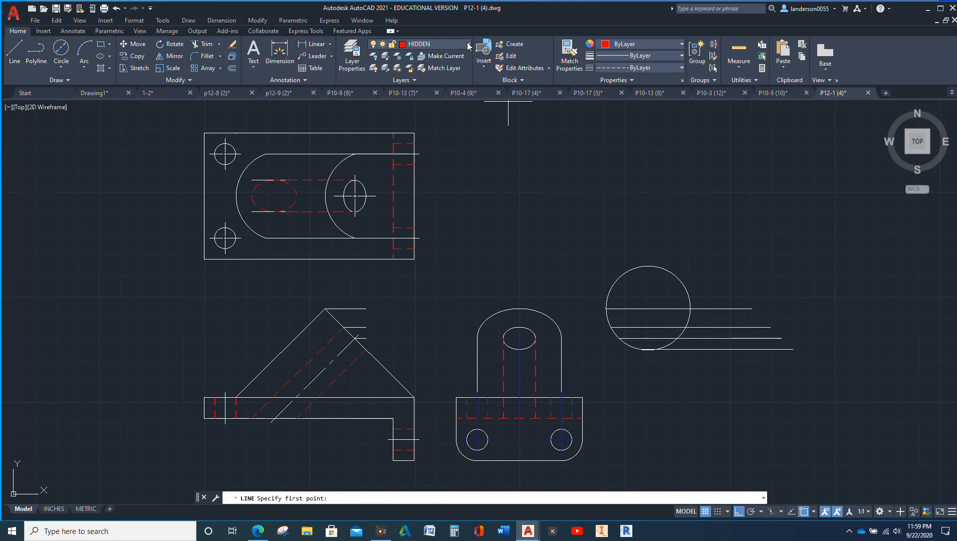
click(415, 43)
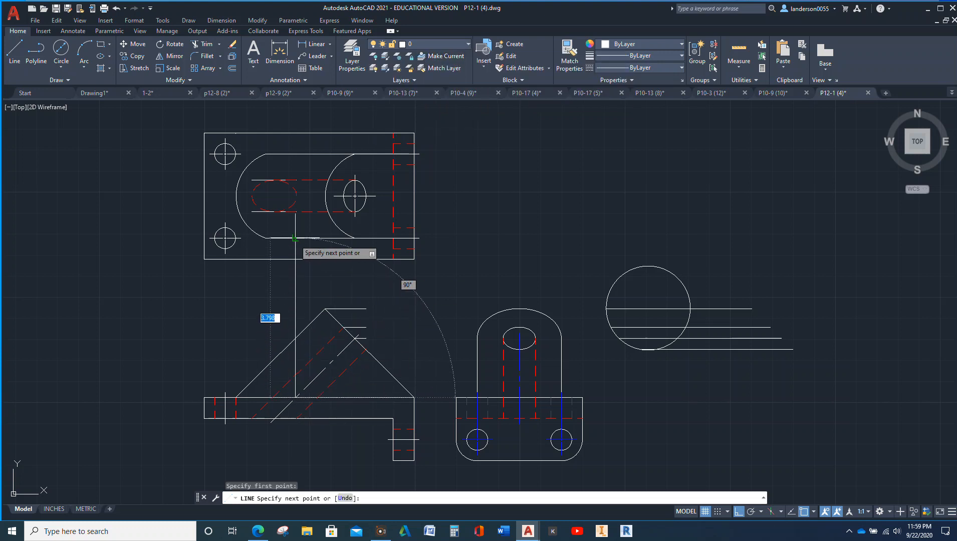
mouse_move(295, 194)
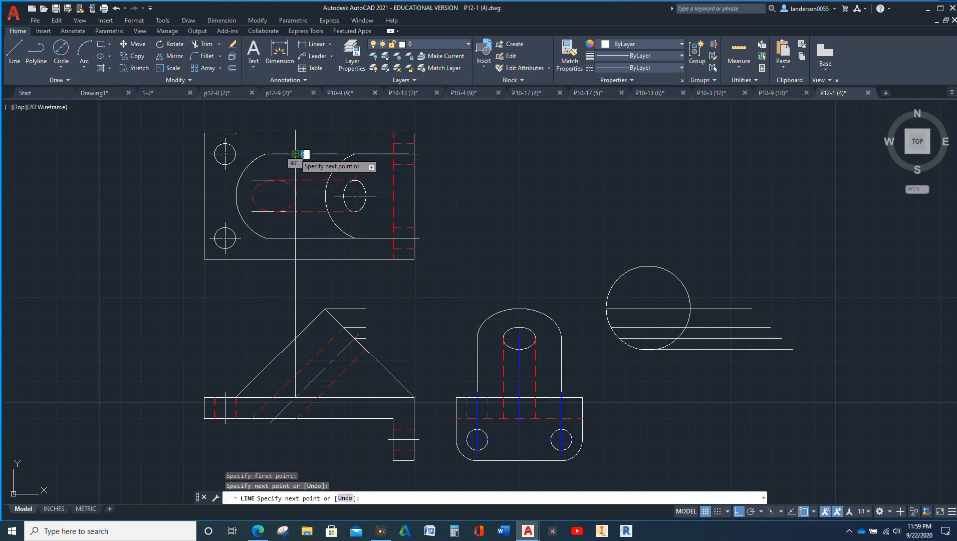
key(Escape)
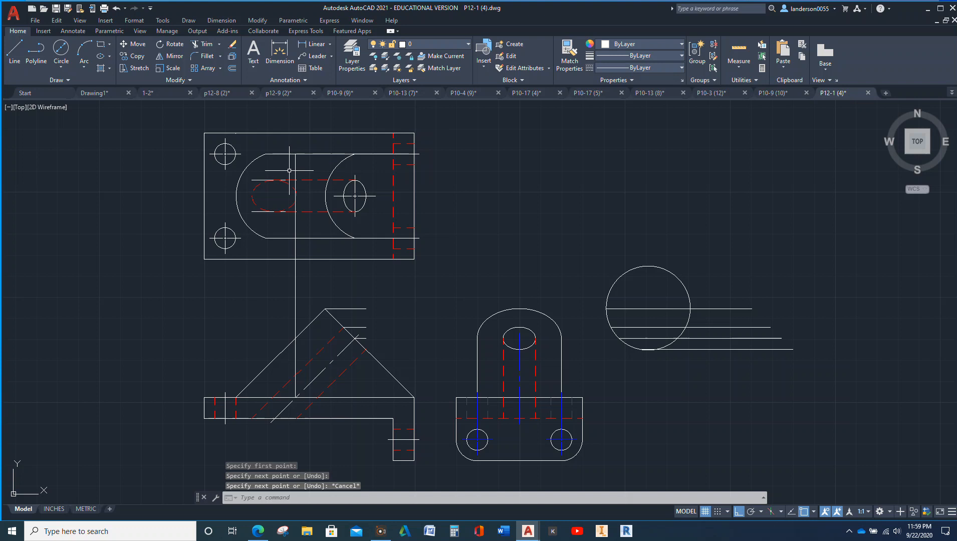
mouse_move(330, 196)
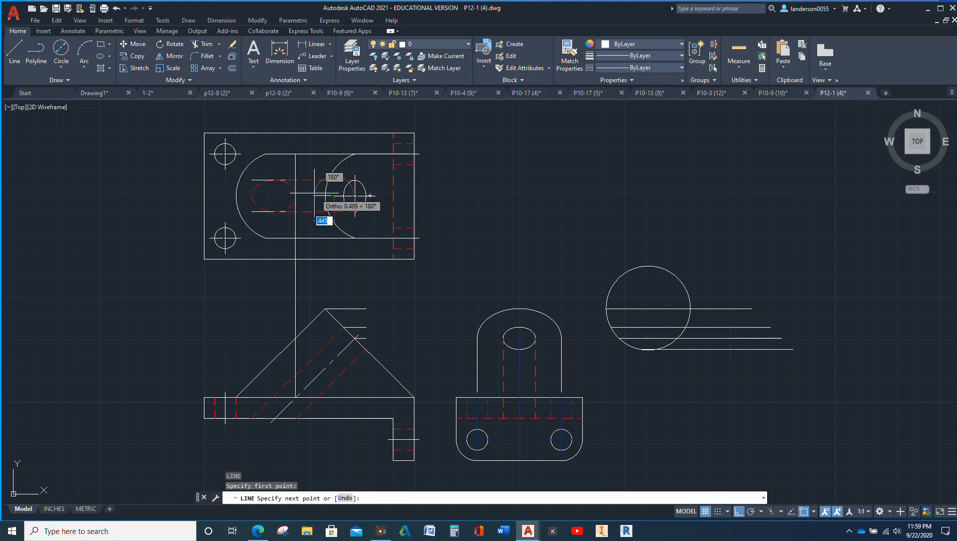
mouse_move(295, 196)
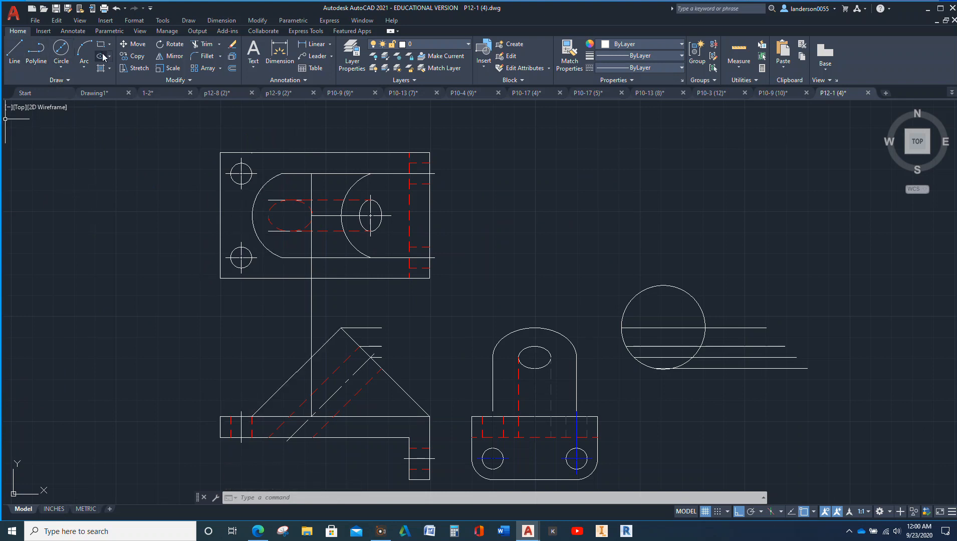
Step: Draw a large center ellipse outlining the rounded end around the slot in the top view
click(101, 55)
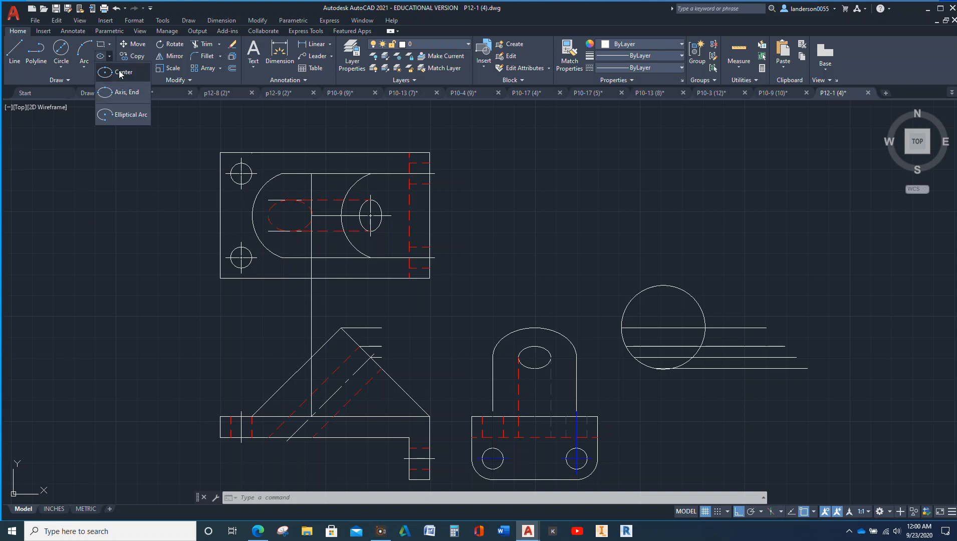
click(124, 72)
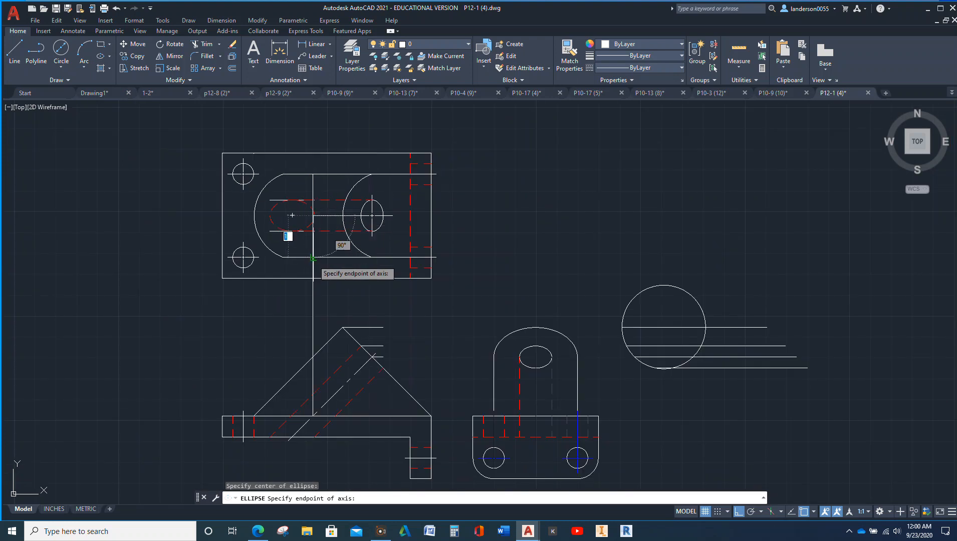
click(313, 258)
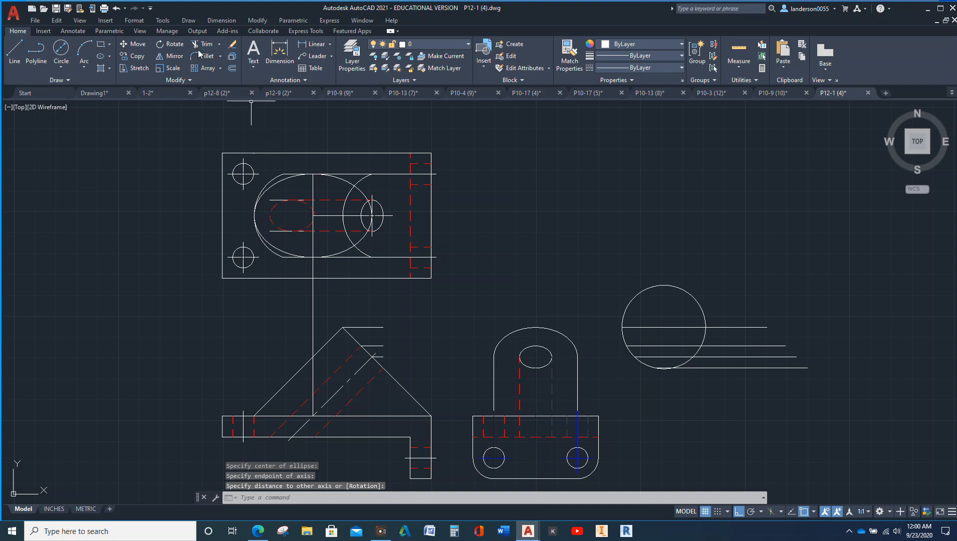
click(204, 45)
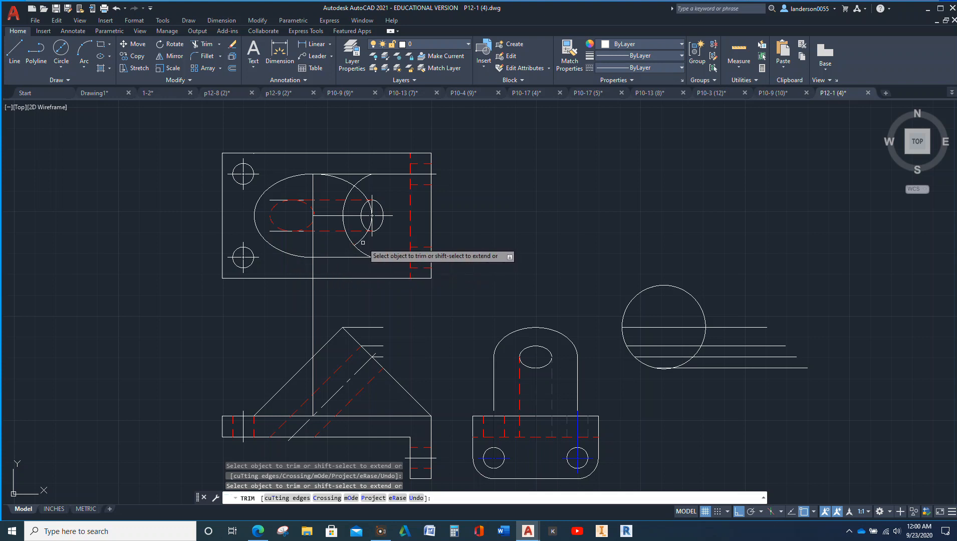
mouse_move(359, 251)
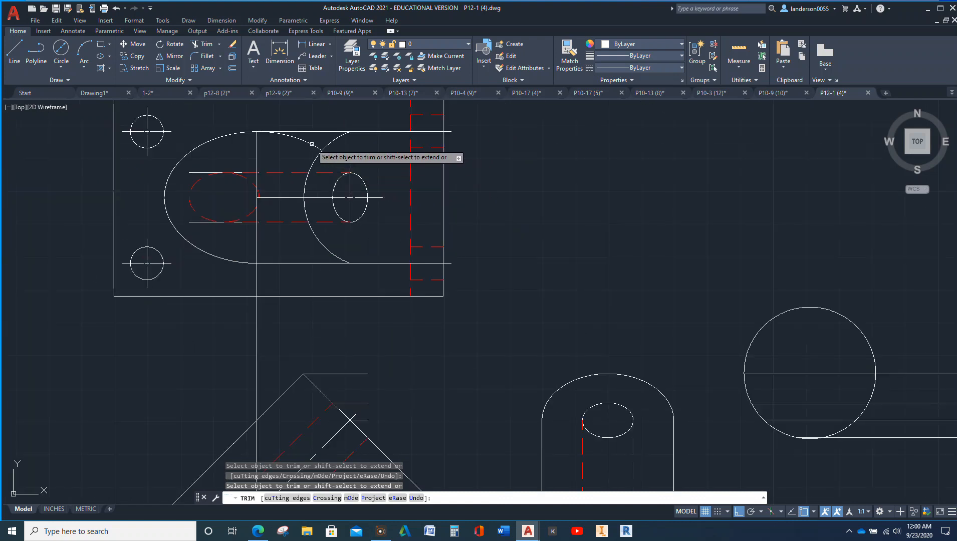
mouse_move(287, 144)
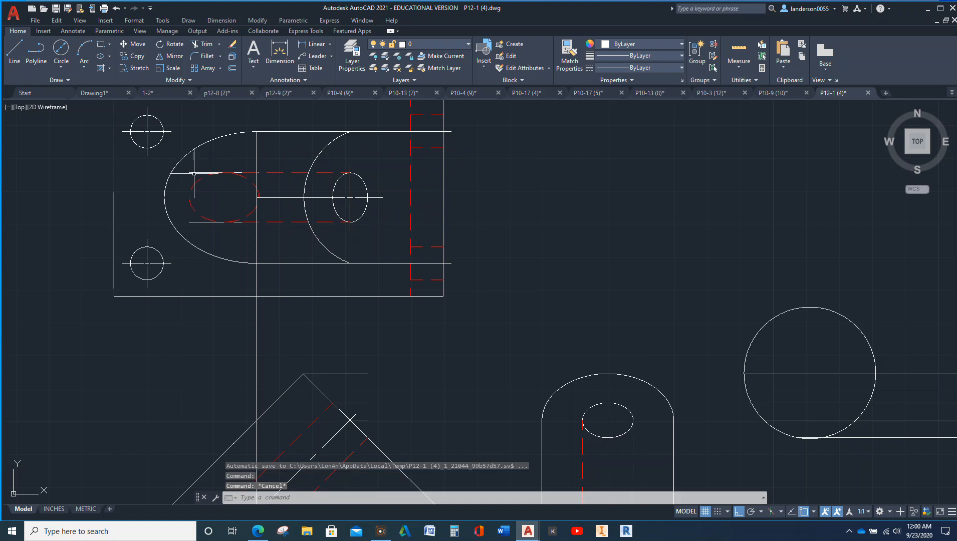
Step: Trim the excess ellipse and line ends and delete the leftover projection lines
click(226, 173)
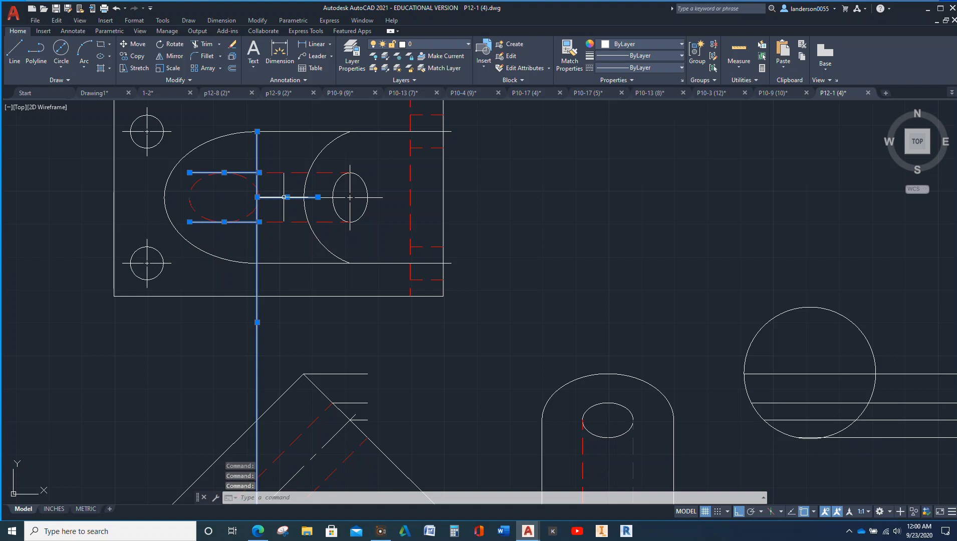
key(Delete)
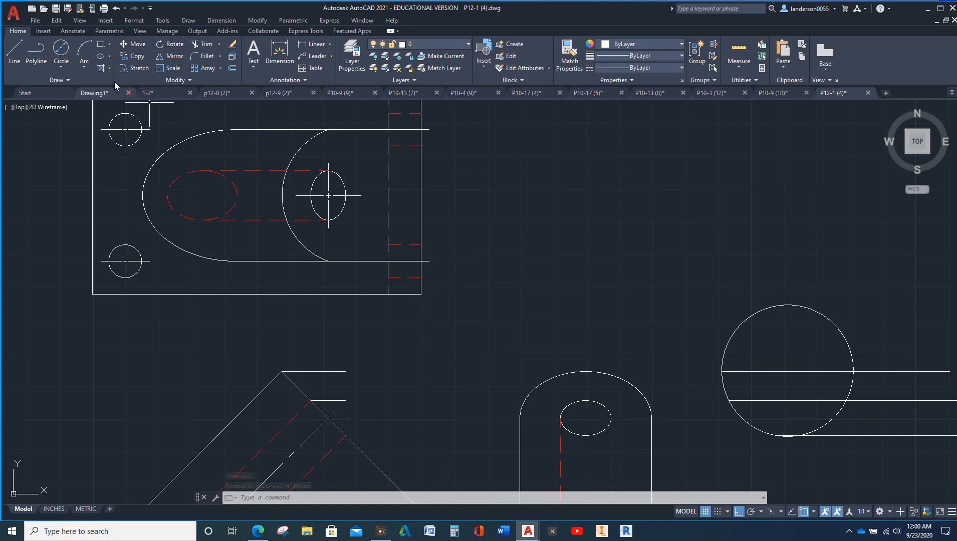
click(203, 44)
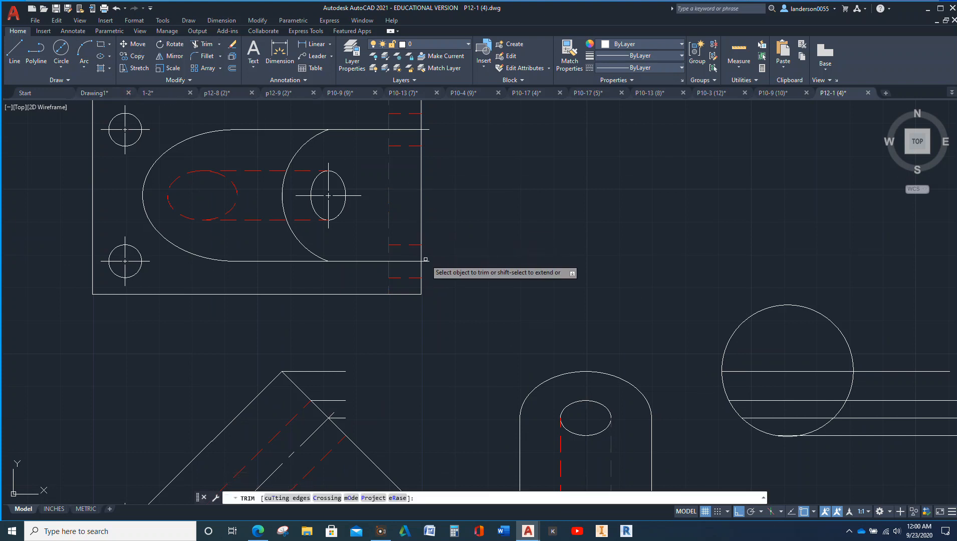
click(429, 258)
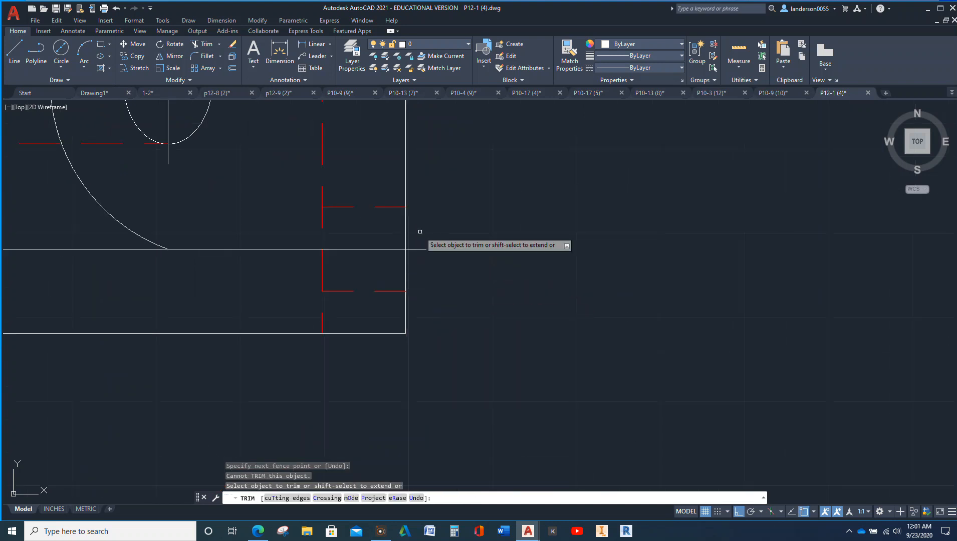
key(Escape)
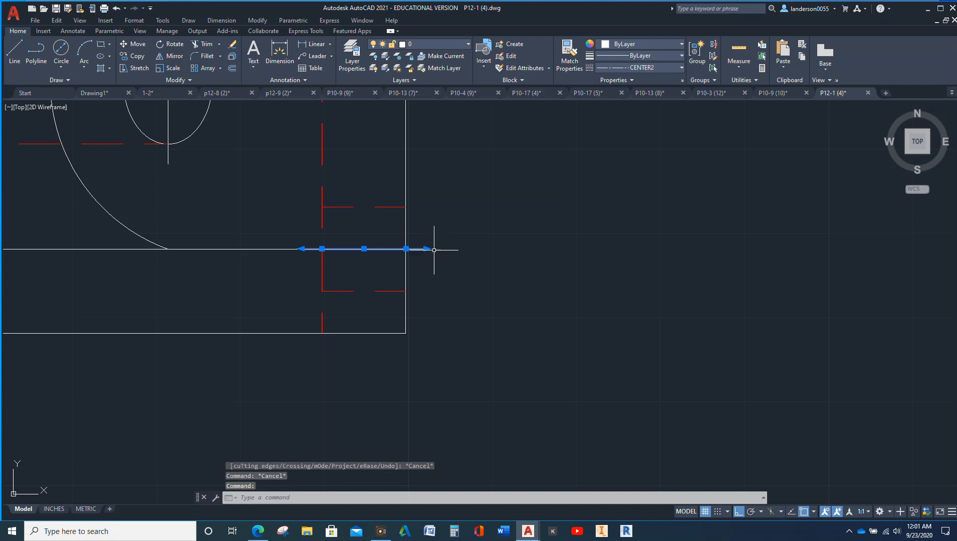
mouse_move(277, 251)
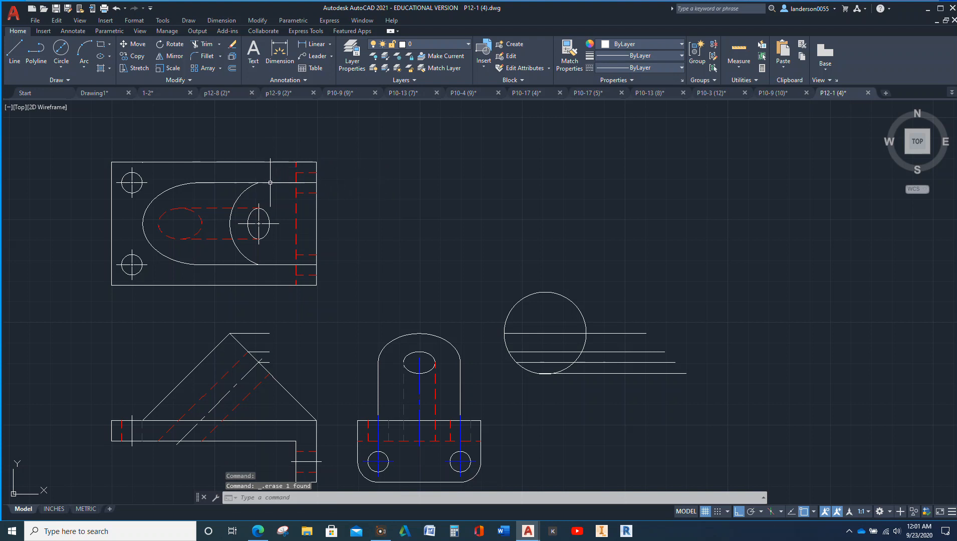
mouse_move(355, 226)
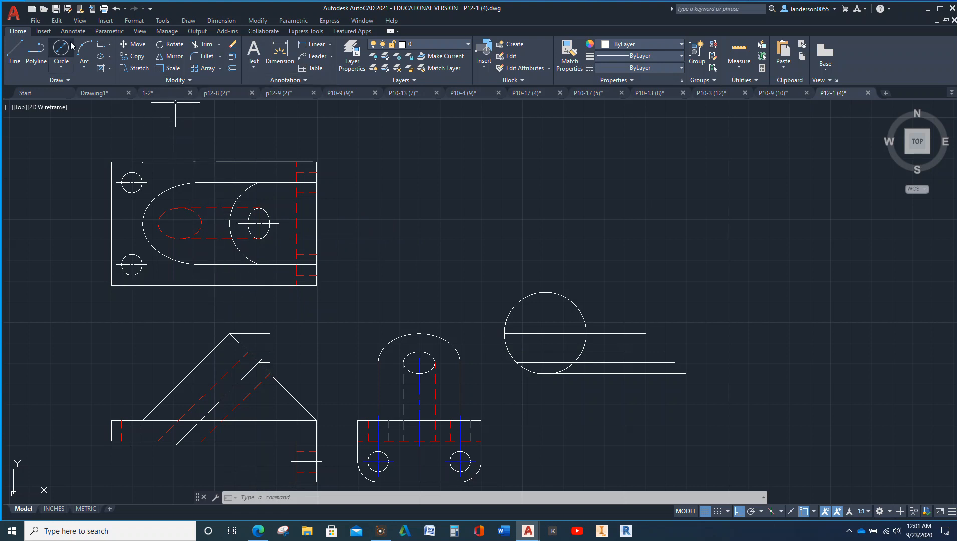
Step: Add a Centerline between the two dashed slot edges in the top view
click(72, 31)
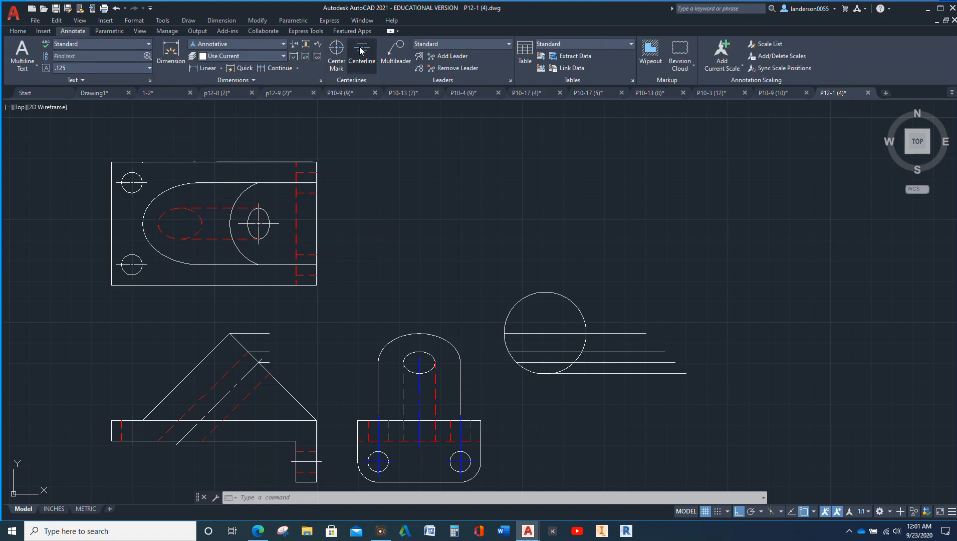
click(362, 52)
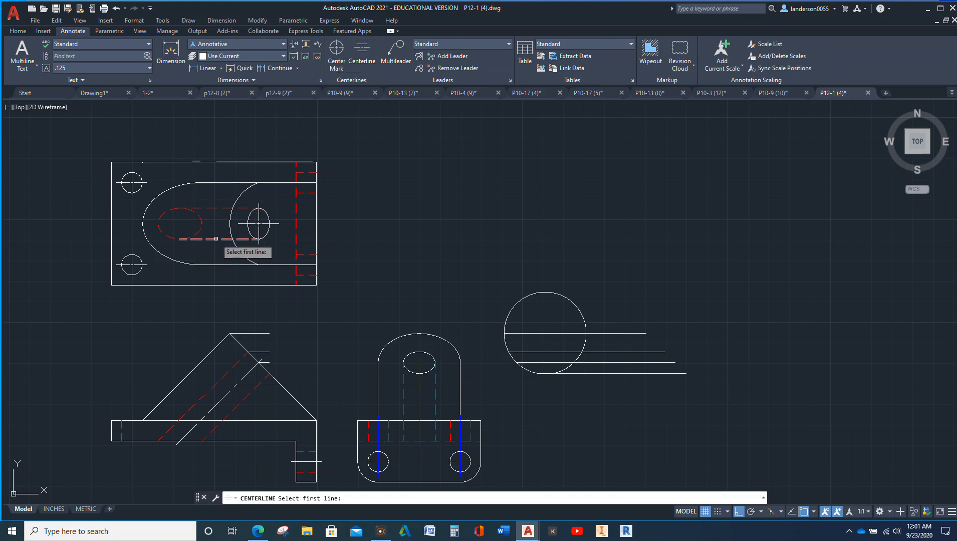
click(237, 188)
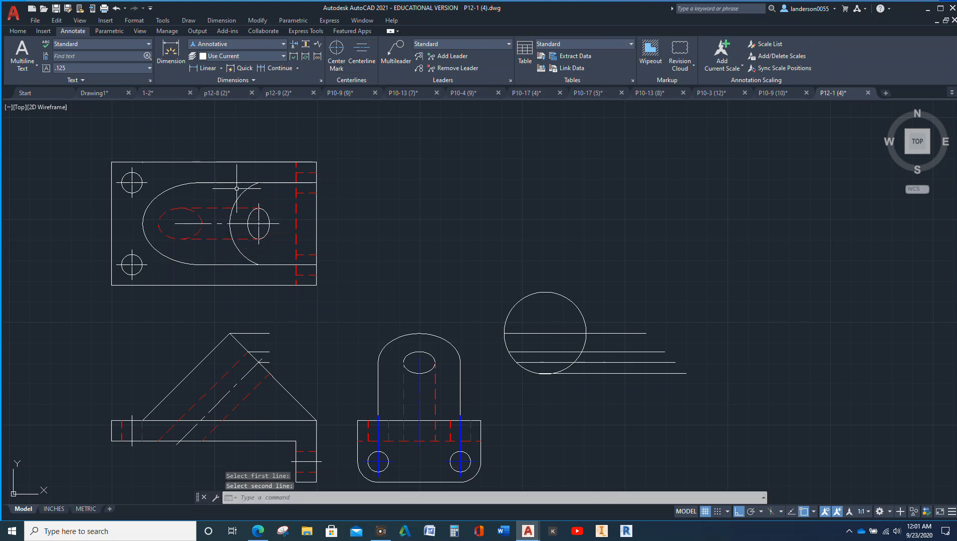
key(Escape)
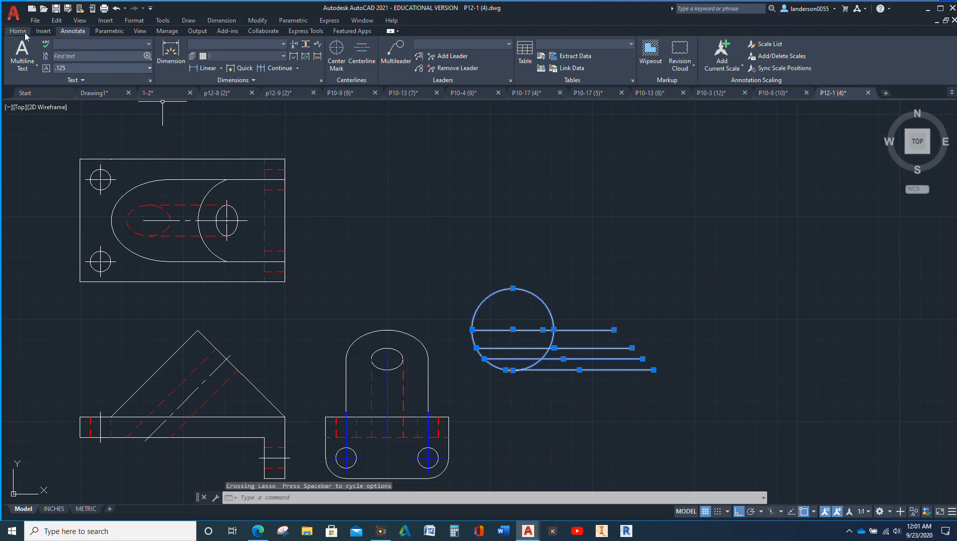
Step: Move the circle and its projection lines farther right, away from the views
click(140, 44)
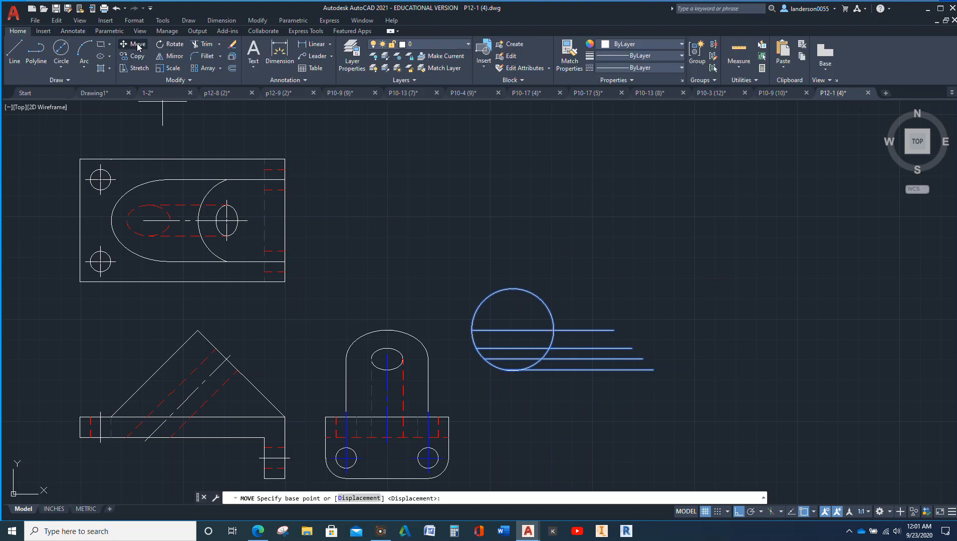
click(543, 330)
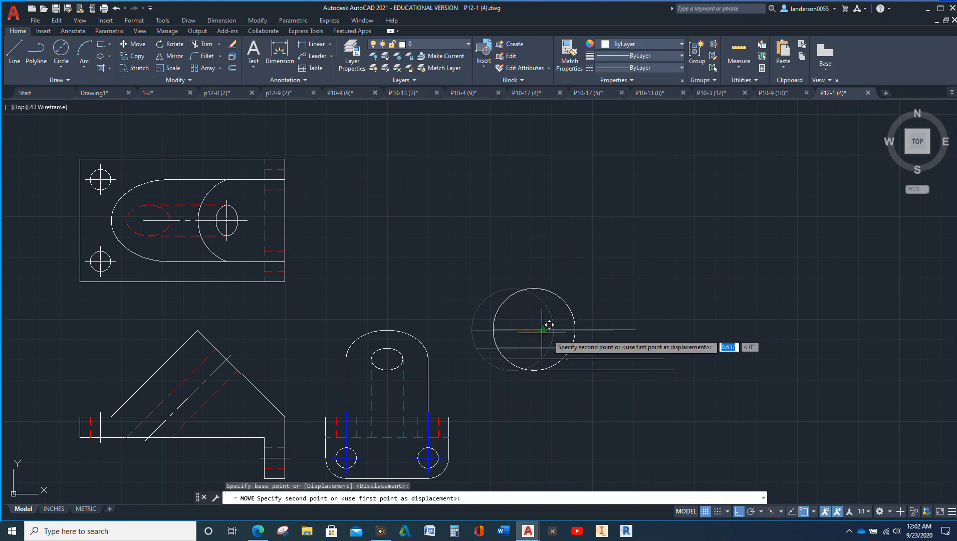
click(766, 419)
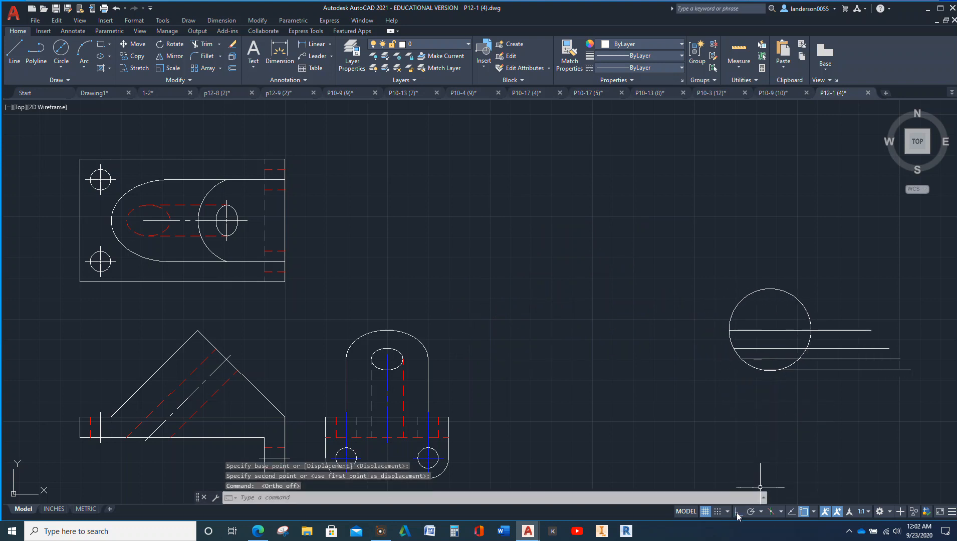
mouse_move(630, 417)
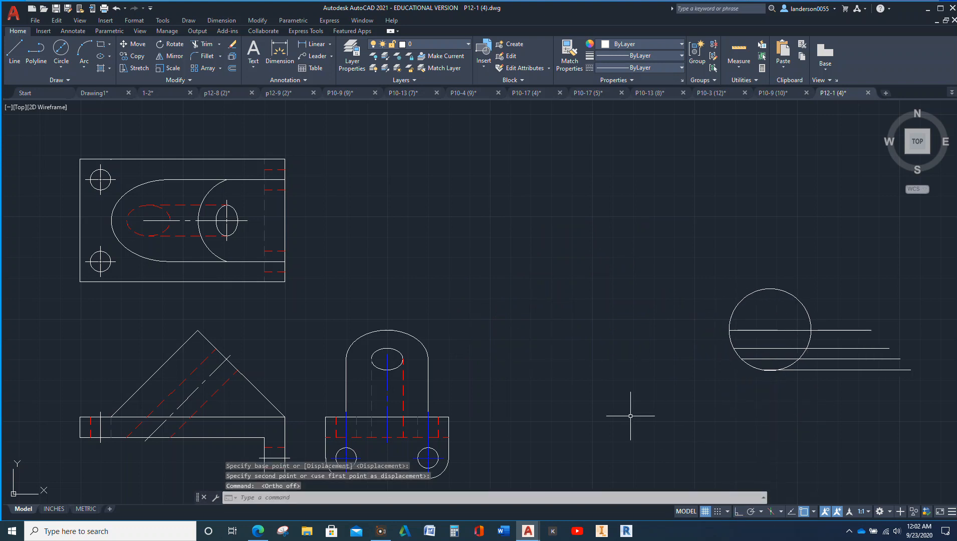
mouse_move(267, 322)
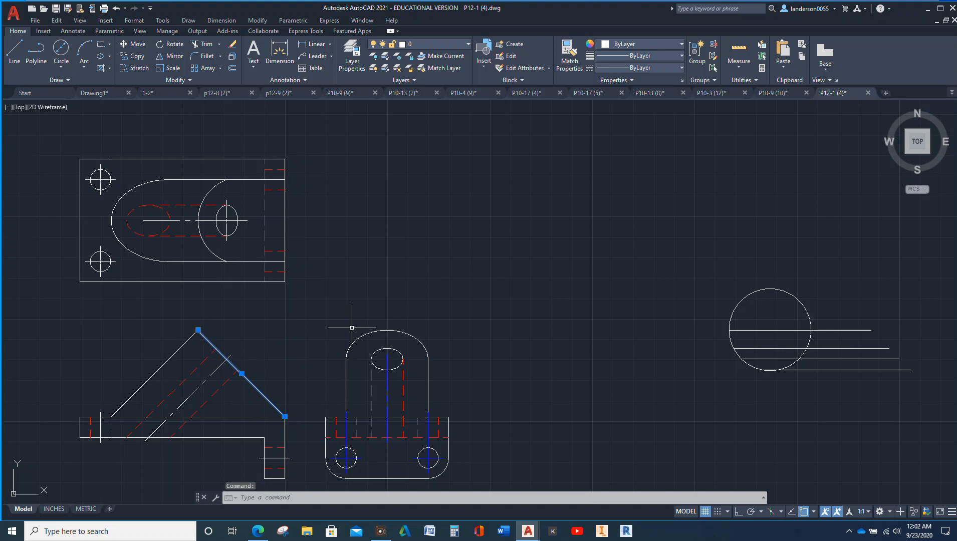
mouse_move(139, 64)
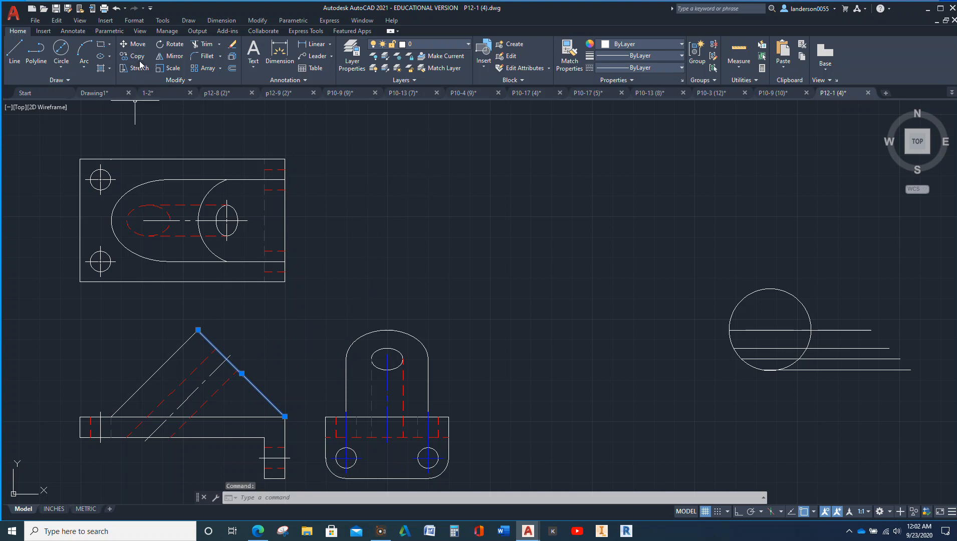
Step: Copy the front view's inclined edge from its lower end into open space at the right
click(135, 56)
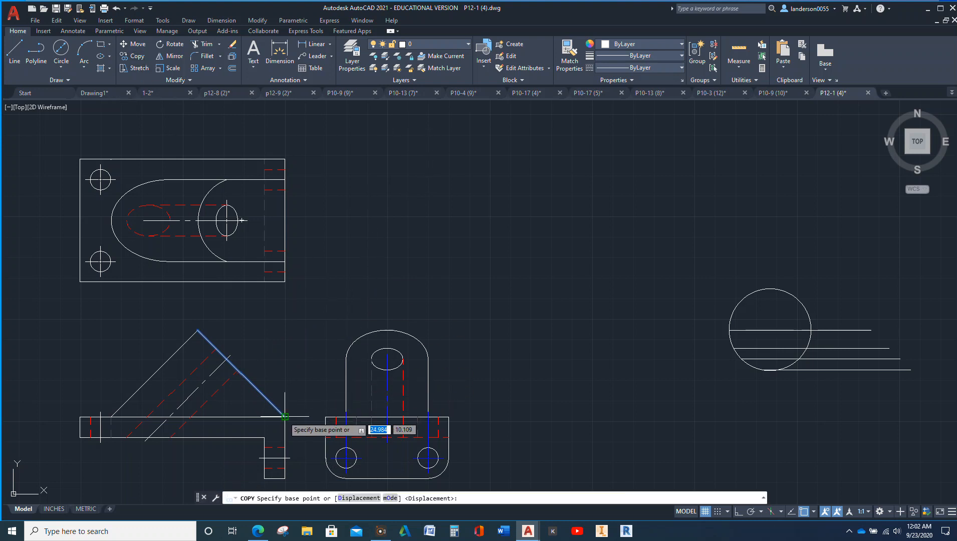
click(285, 417)
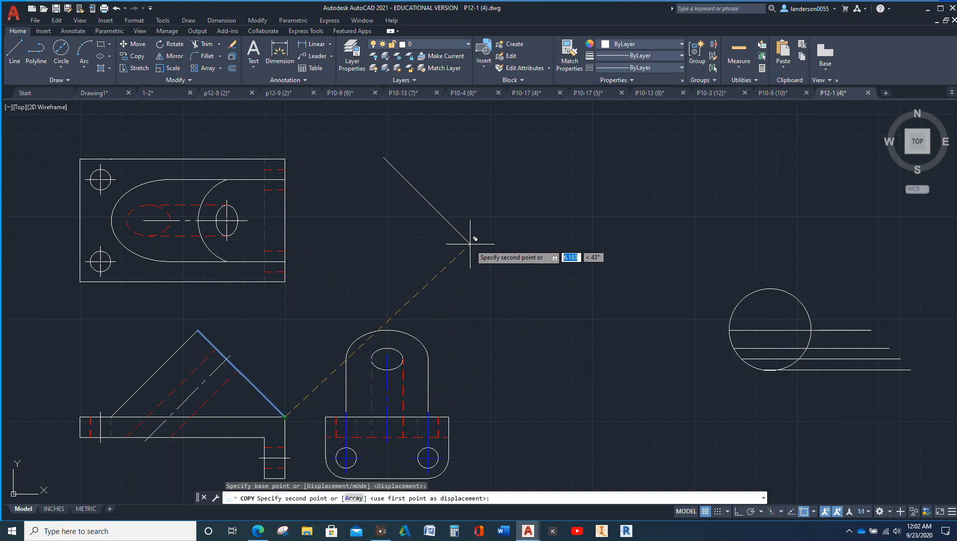
mouse_move(491, 253)
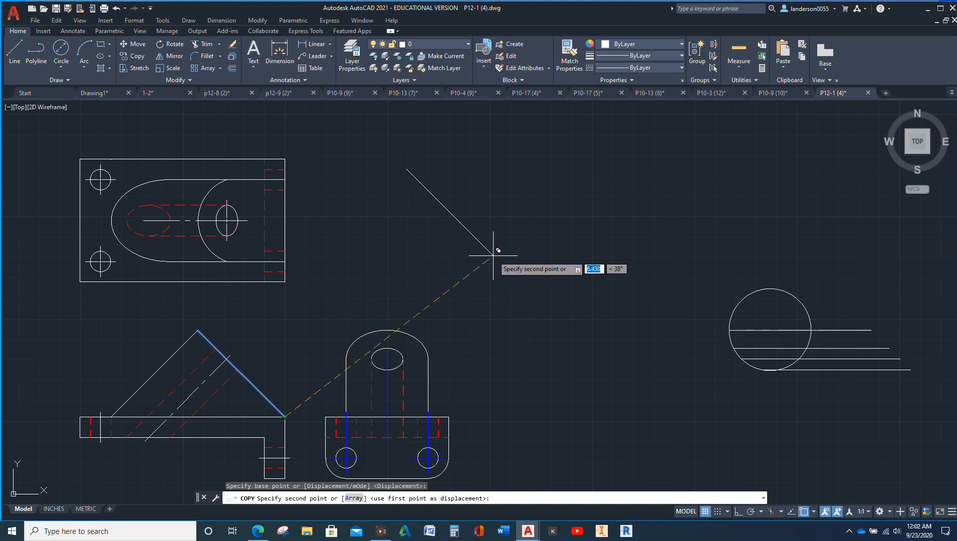
mouse_move(477, 269)
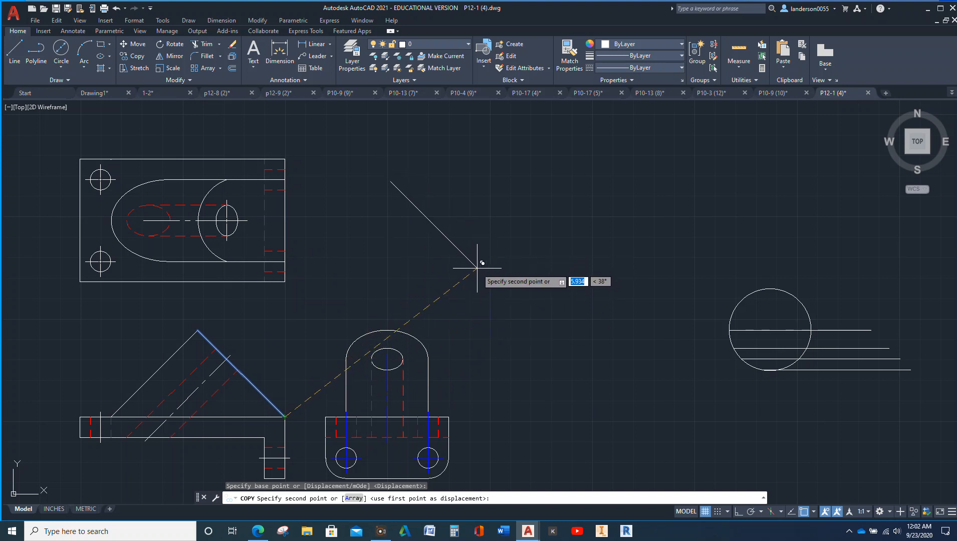
click(477, 267)
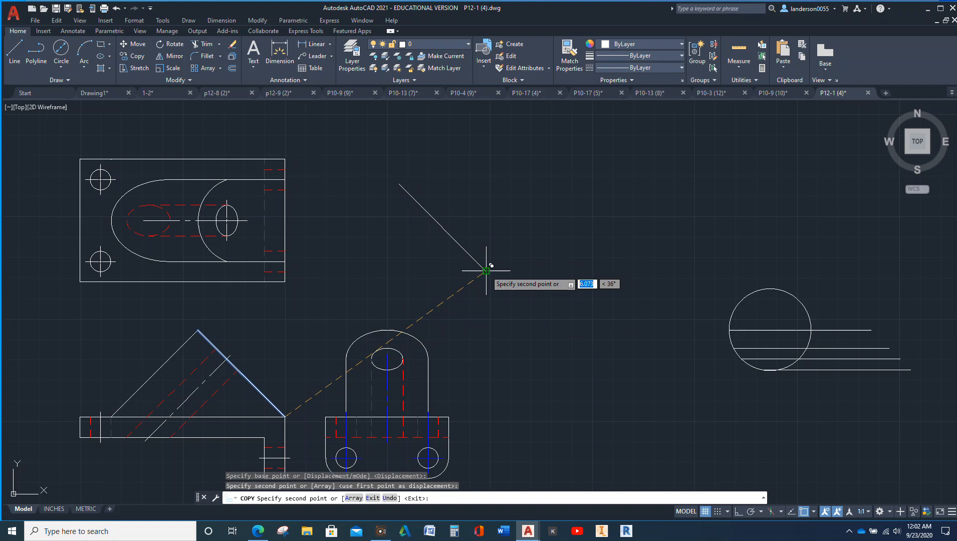
key(Escape)
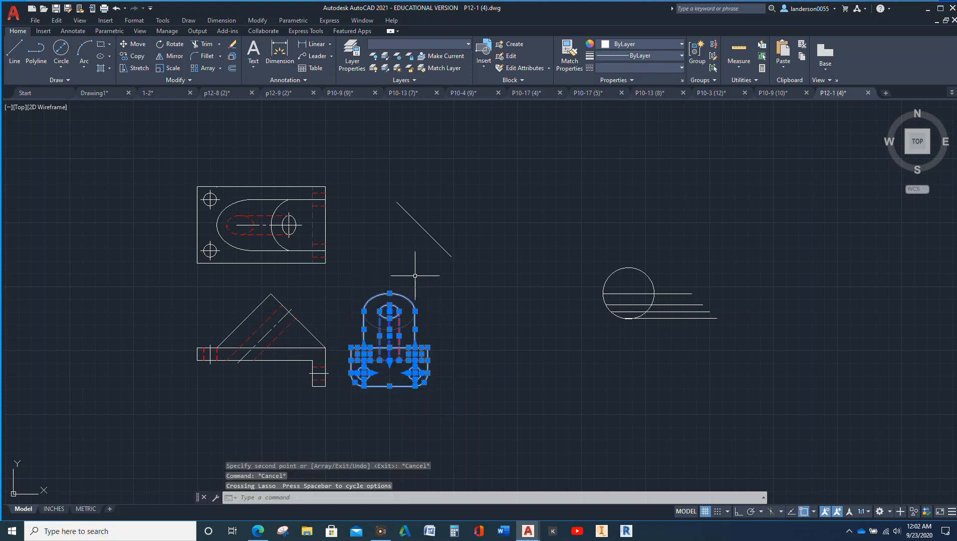
Step: Move the 45° reference line into the open space right of the top view
click(133, 44)
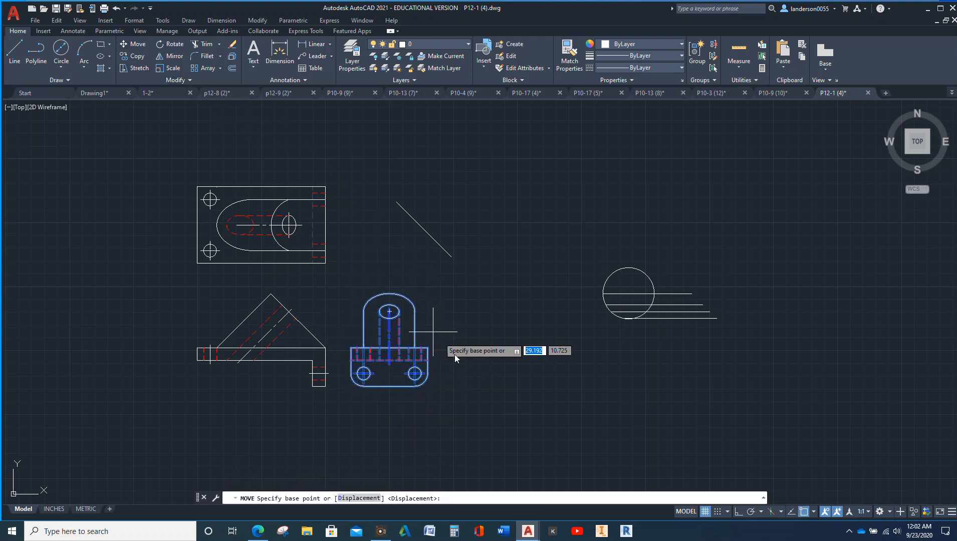
click(455, 343)
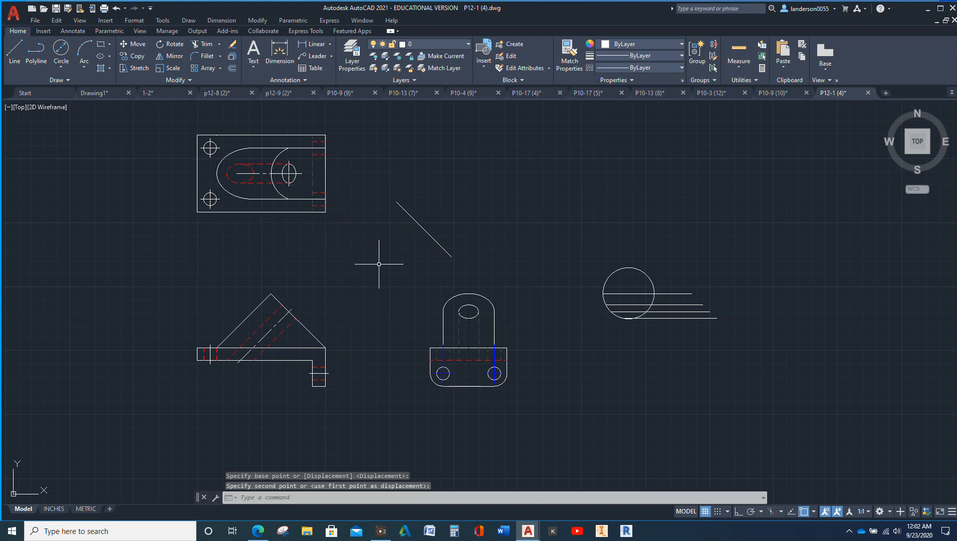
key(Escape)
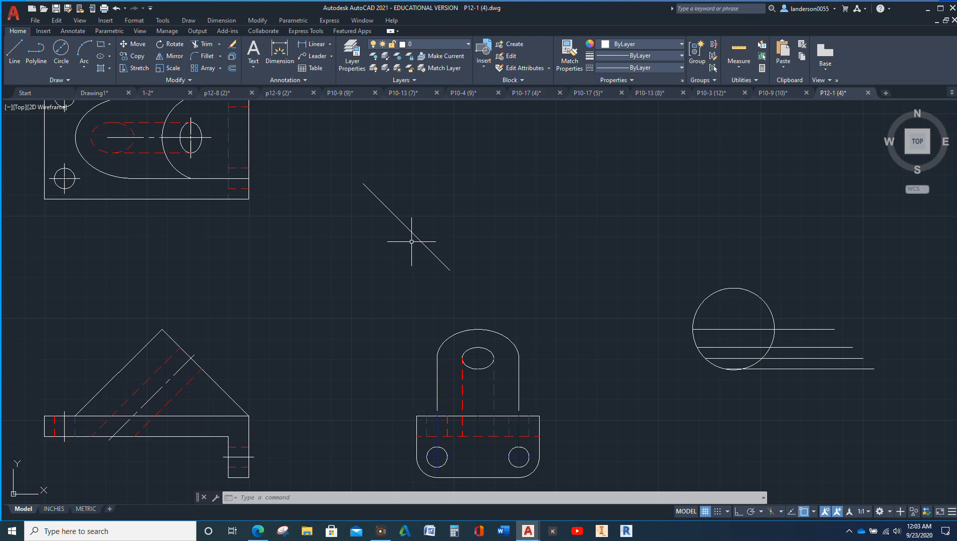
mouse_move(400, 224)
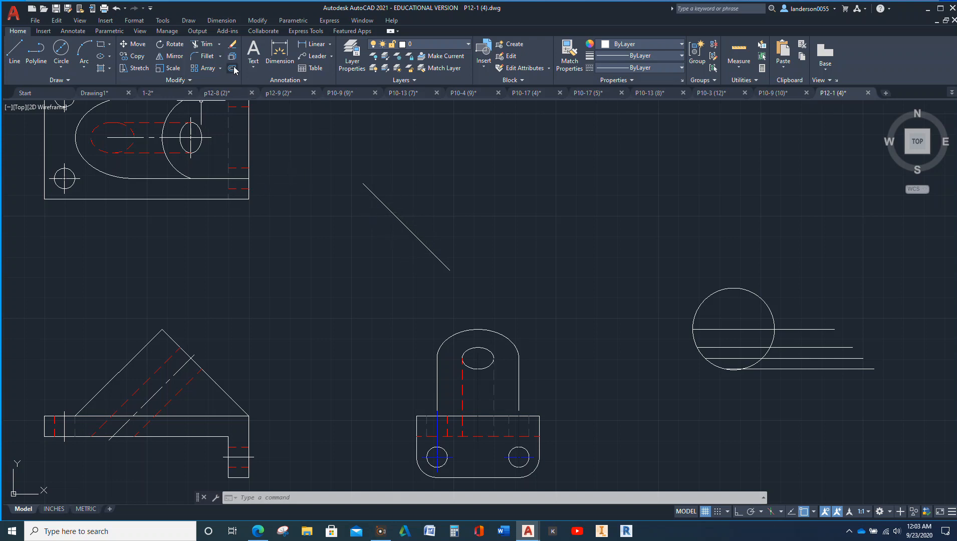
Step: Offset the diagonal line 2 units to make a parallel second edge
click(232, 68)
text(2)
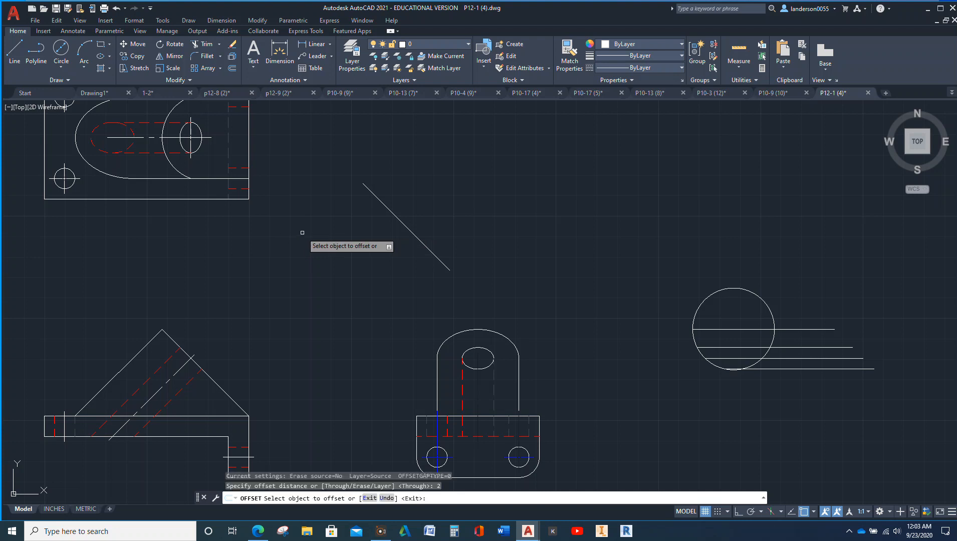
click(403, 219)
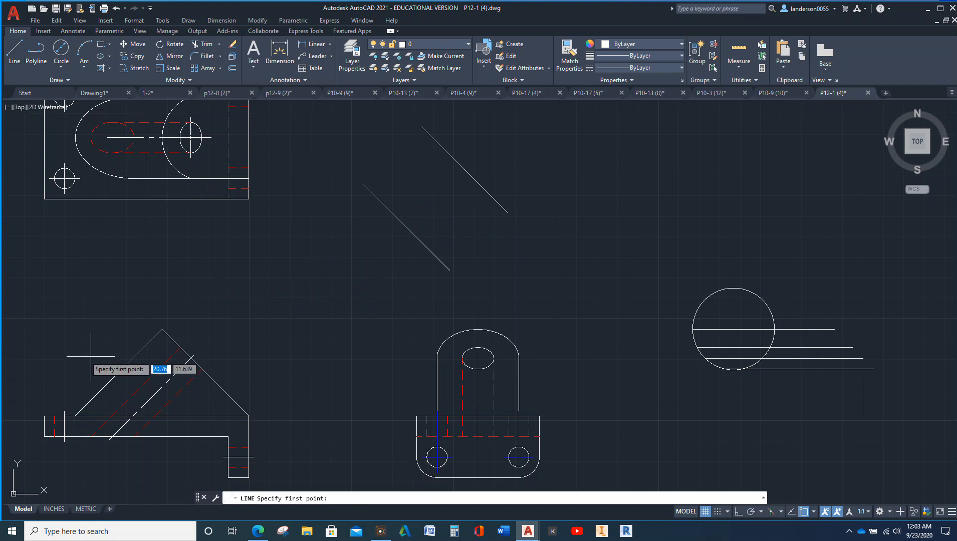
mouse_move(193, 357)
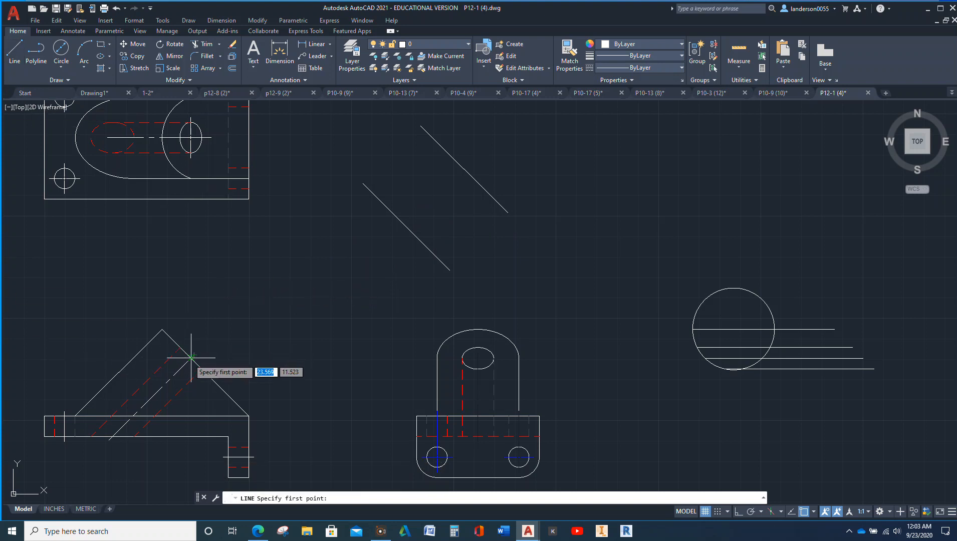
click(193, 356)
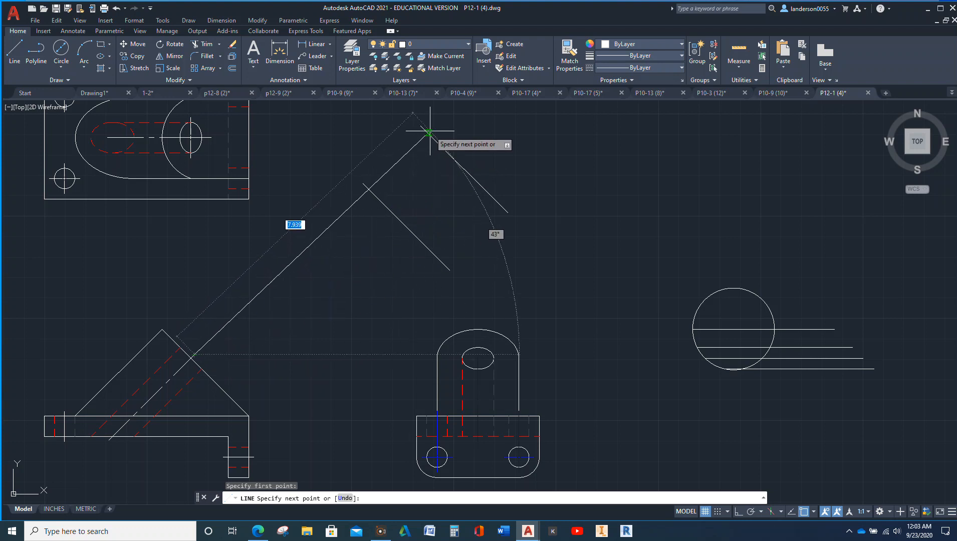
mouse_move(435, 140)
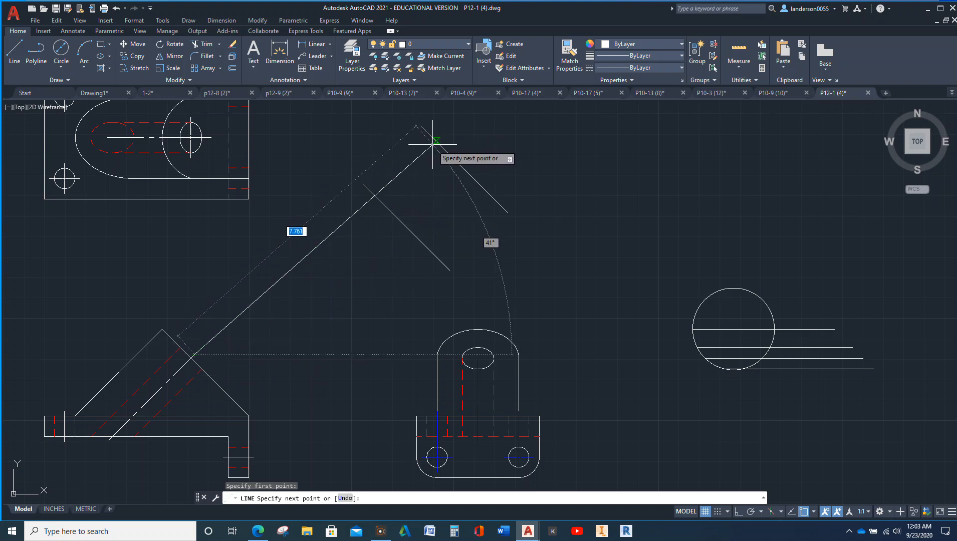
mouse_move(423, 127)
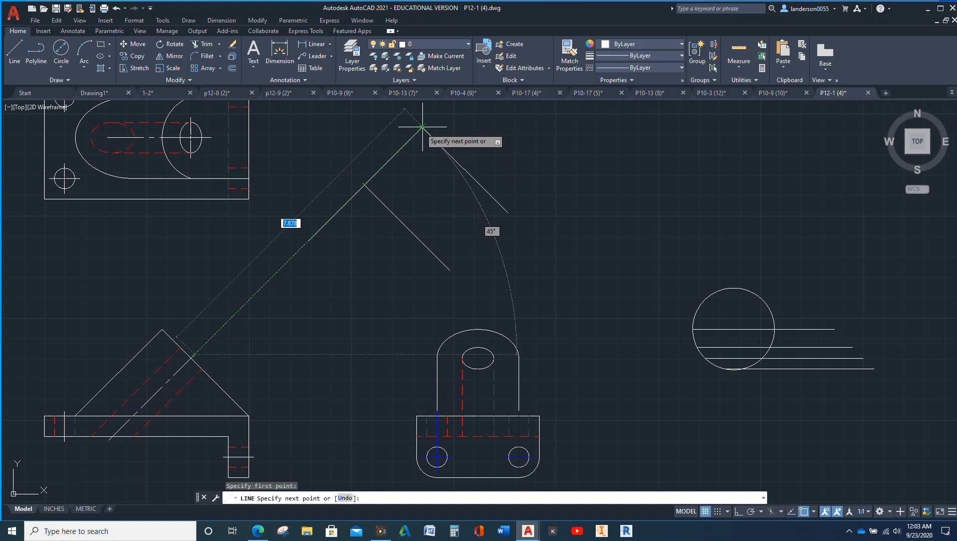
key(Escape)
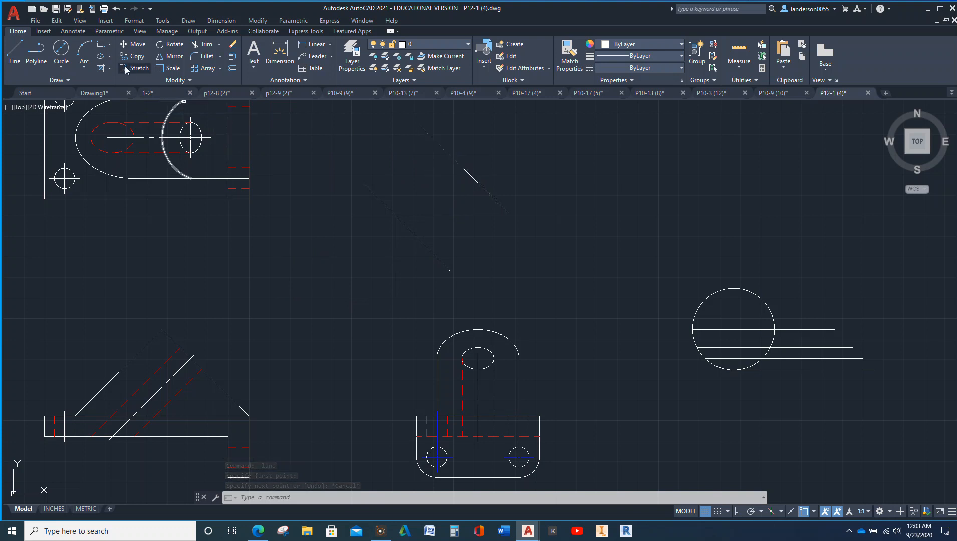
Step: Join the diagonal ends with a line and start the horizontal line from the upper corner
click(13, 54)
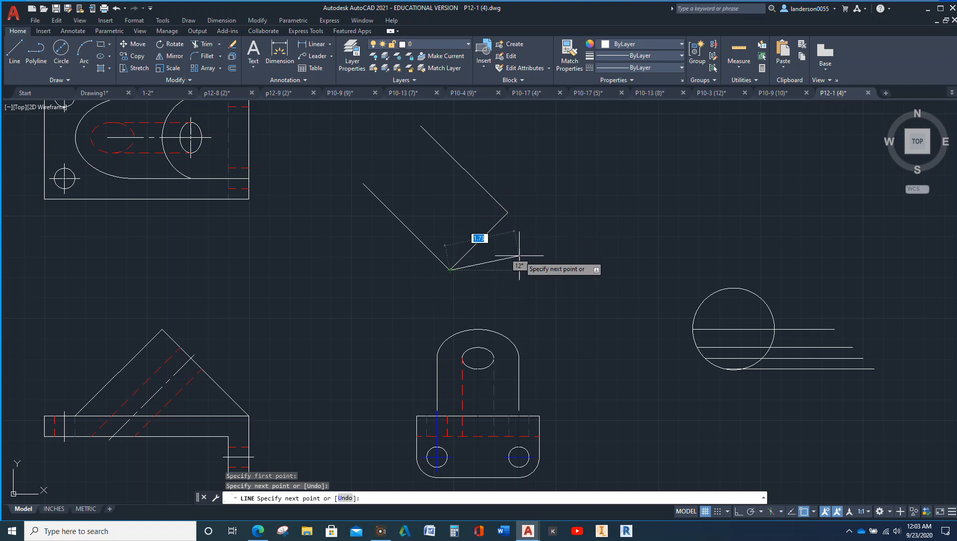
key(Escape)
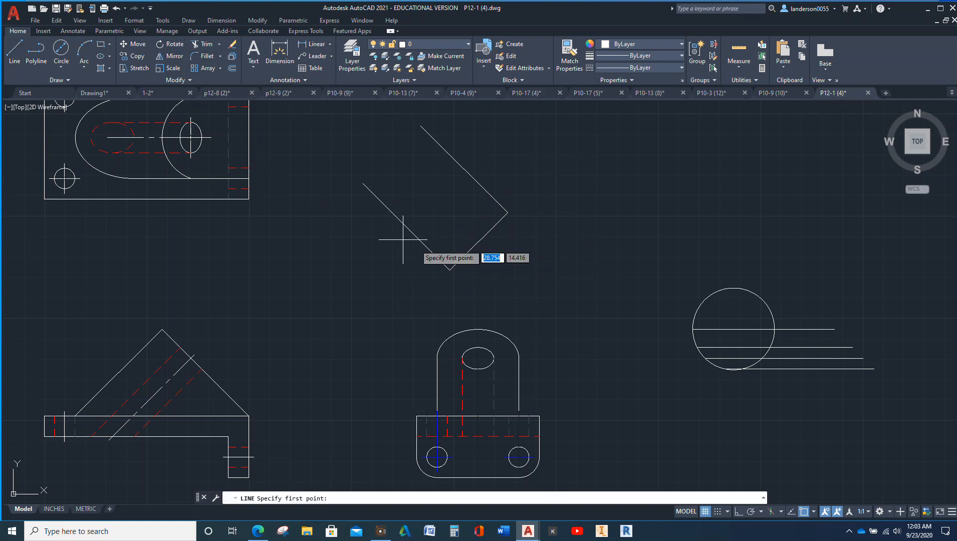
click(421, 182)
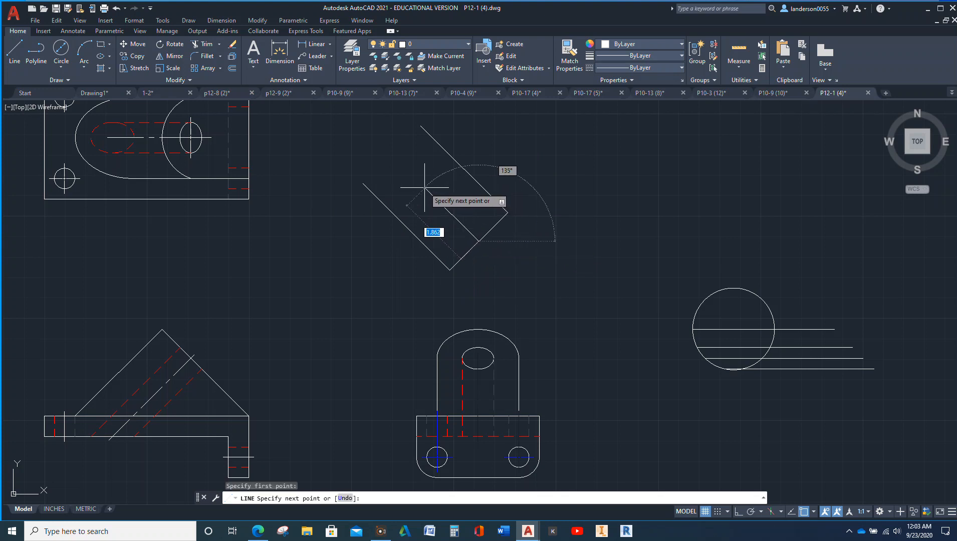
mouse_move(427, 184)
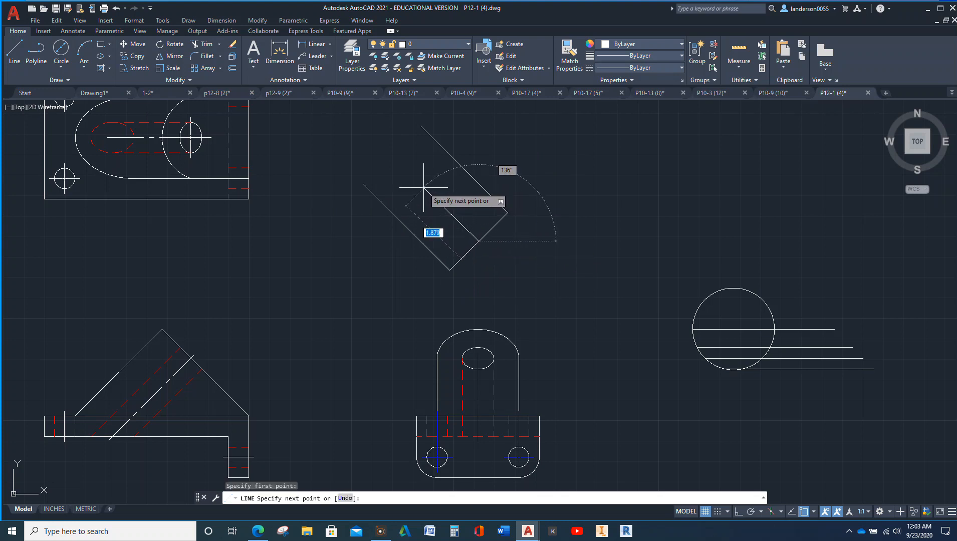
key(Escape)
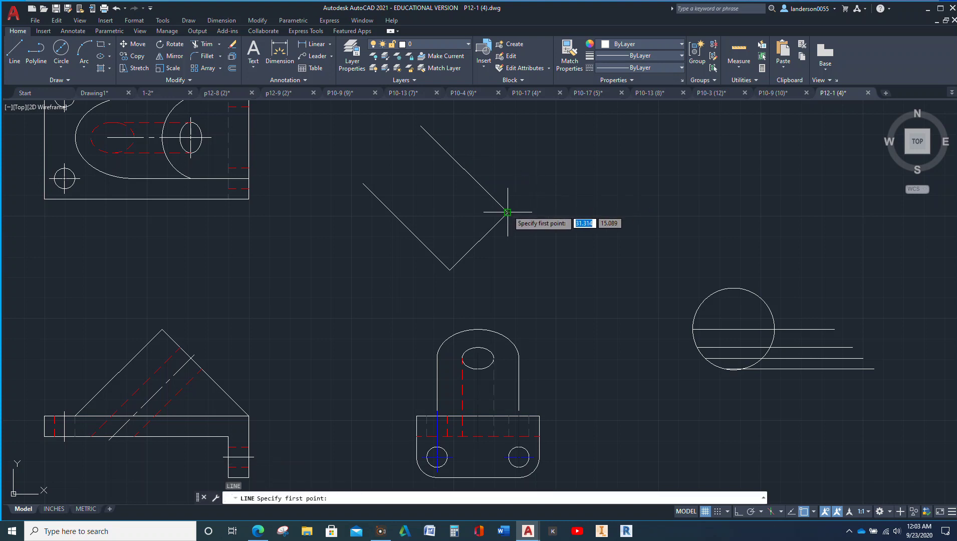
click(508, 213)
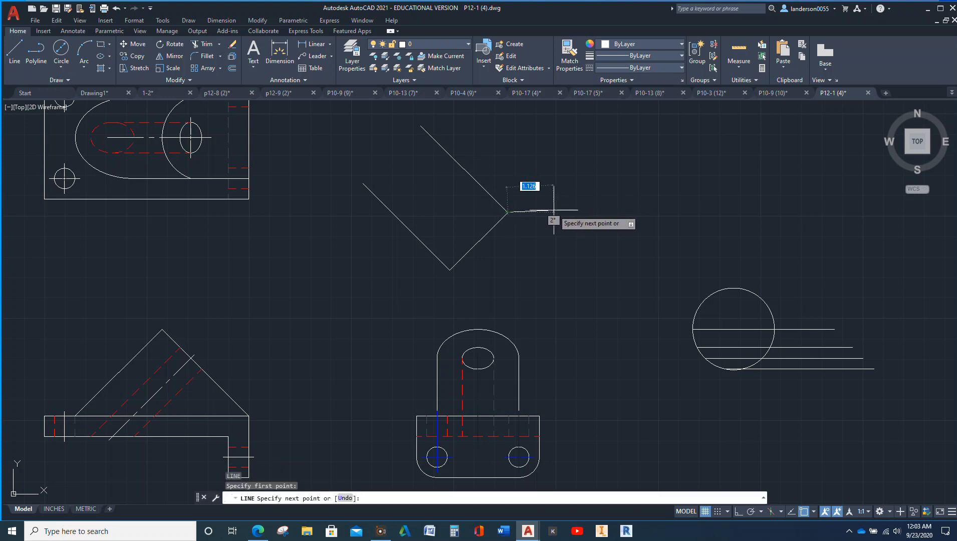
mouse_move(561, 217)
text(DIMANG)
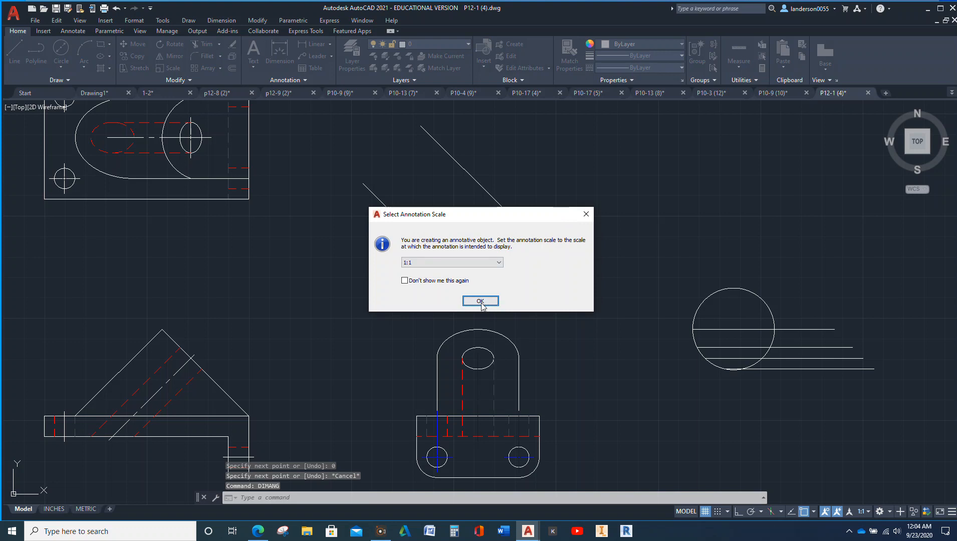
Step: Place the 135° angle dimension at 1:1 scale and draw a 2-unit parallel line from the end edge's midpoint
click(480, 301)
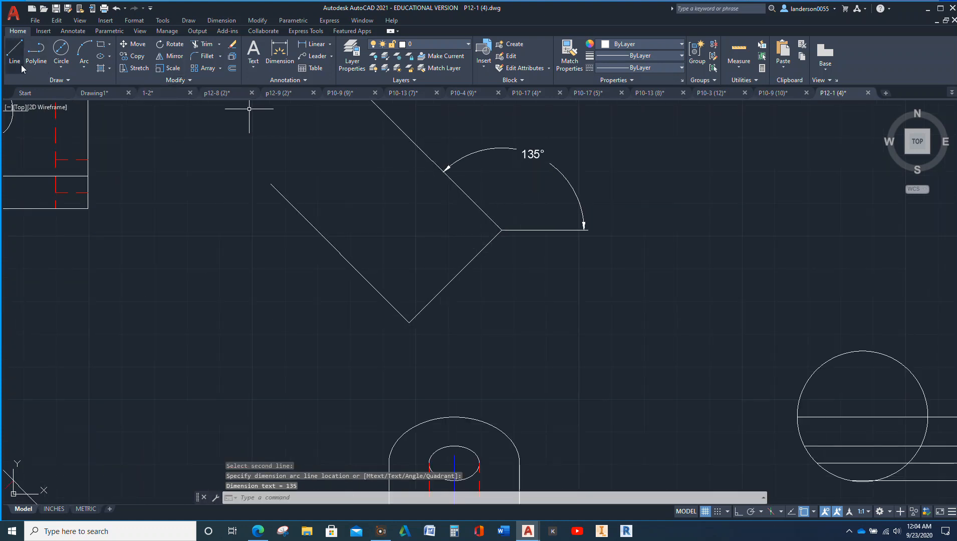
click(14, 55)
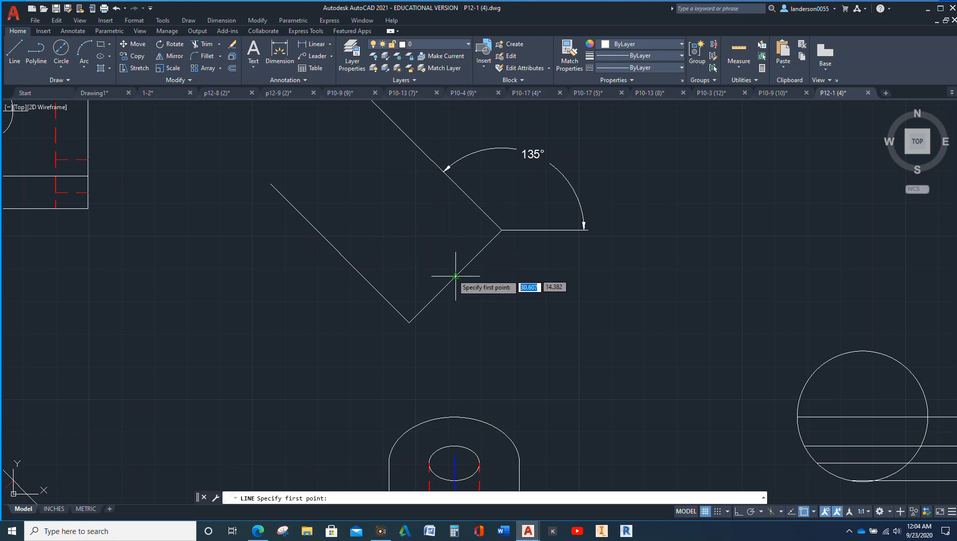
click(455, 276)
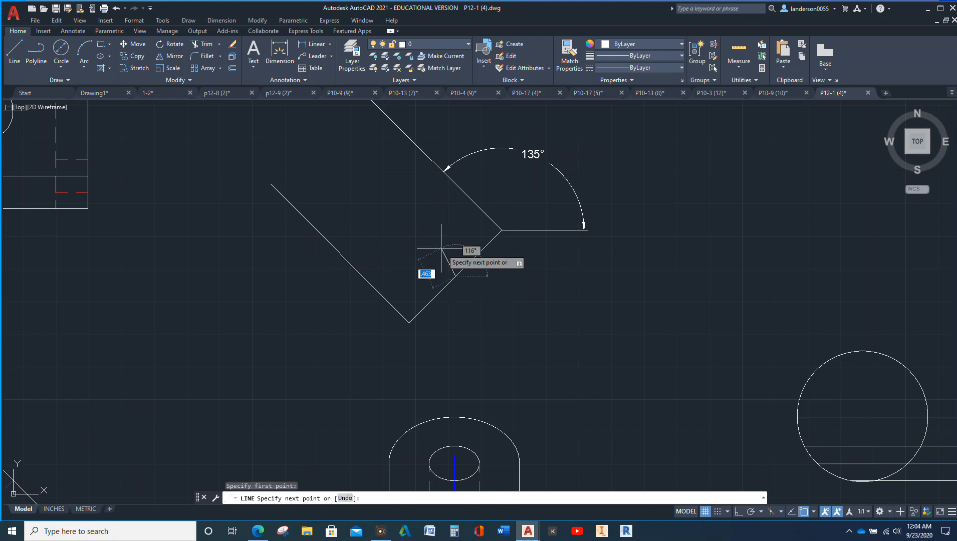
mouse_move(351, 184)
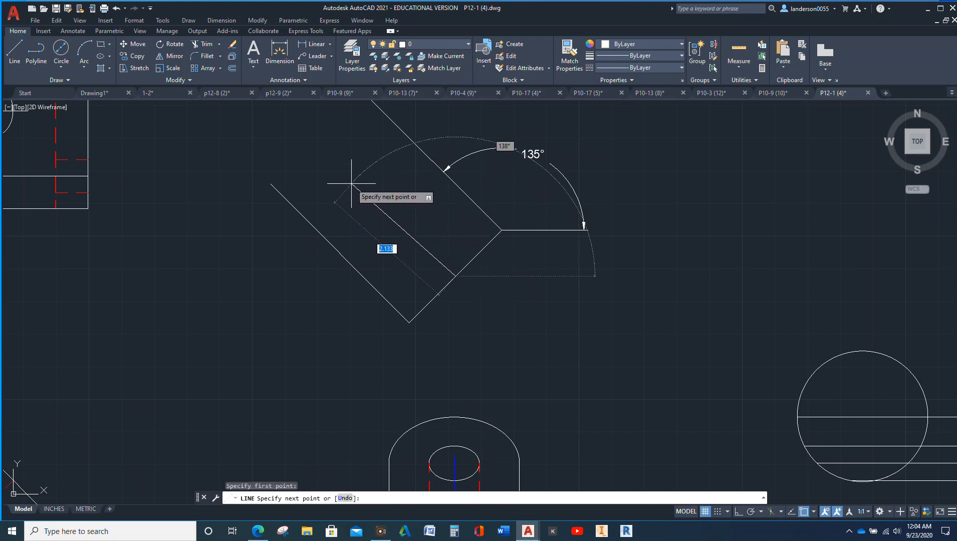
mouse_move(351, 177)
text(135)
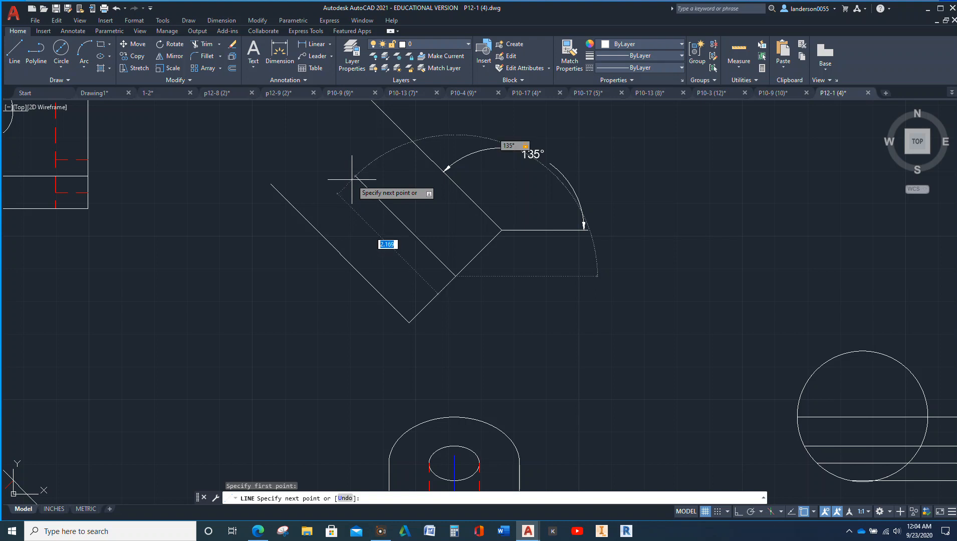
text(2)
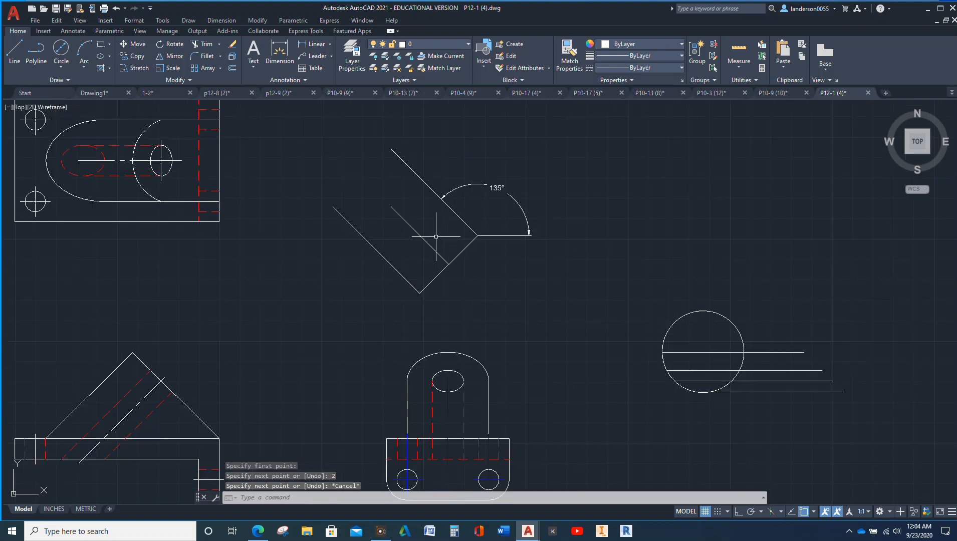
mouse_move(417, 225)
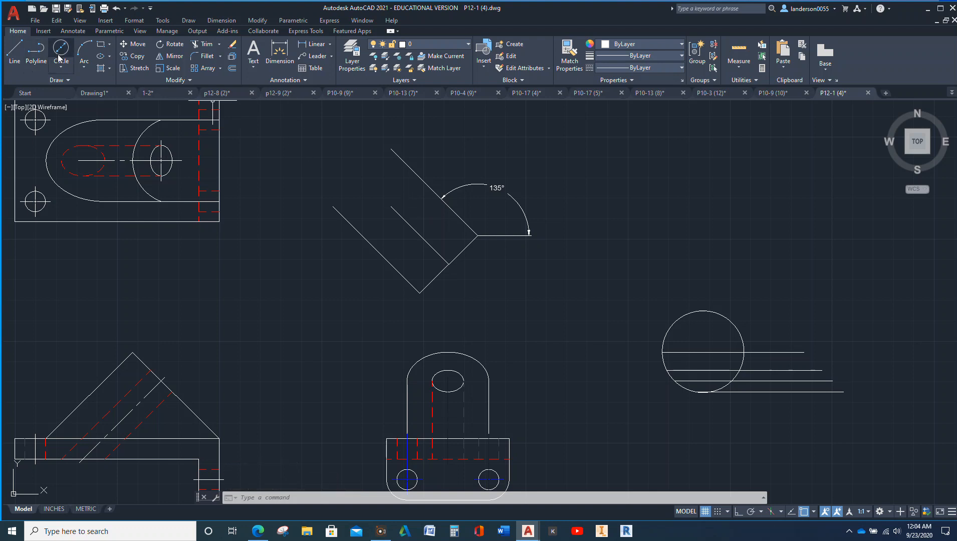
Step: Draw the Ø0.75 hole and the concentric rounded-end circle at the middle line's end
click(60, 54)
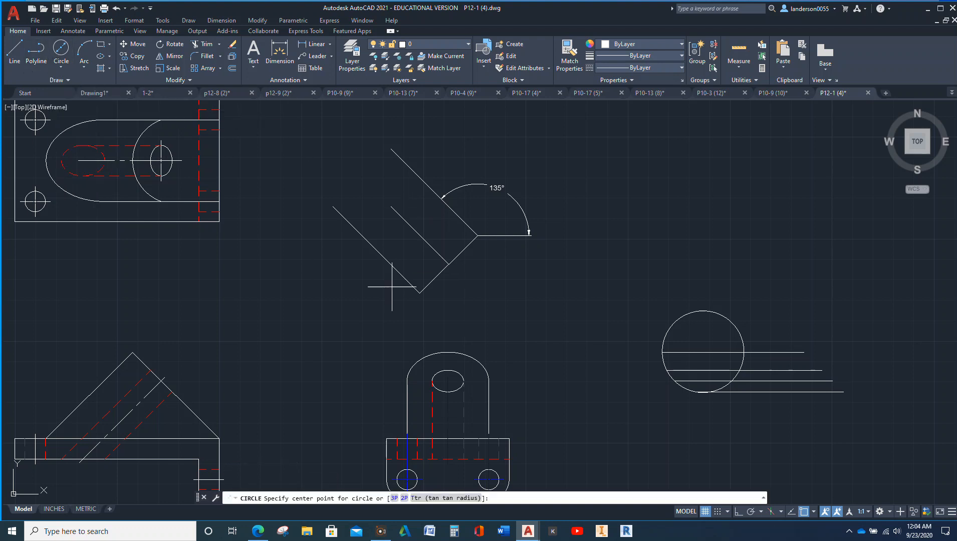
click(391, 205)
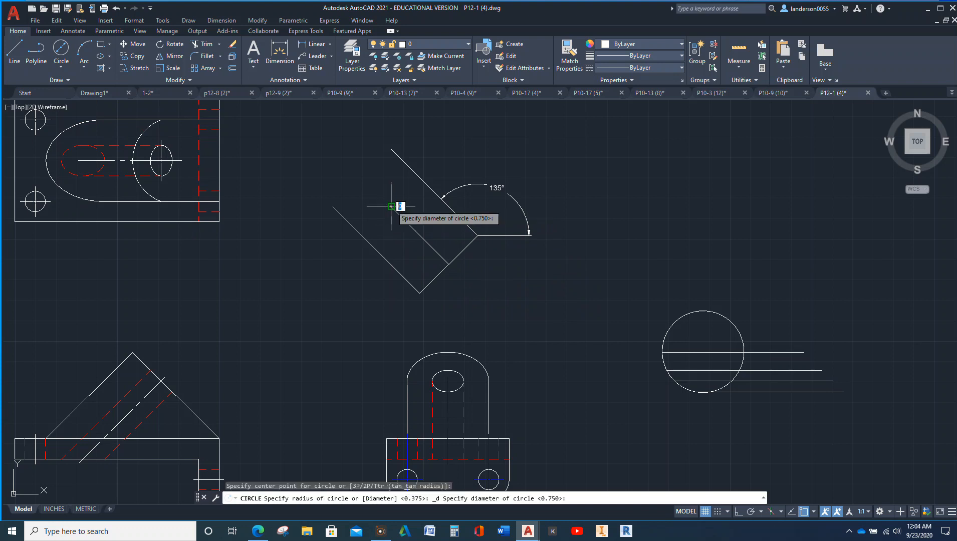
mouse_move(391, 210)
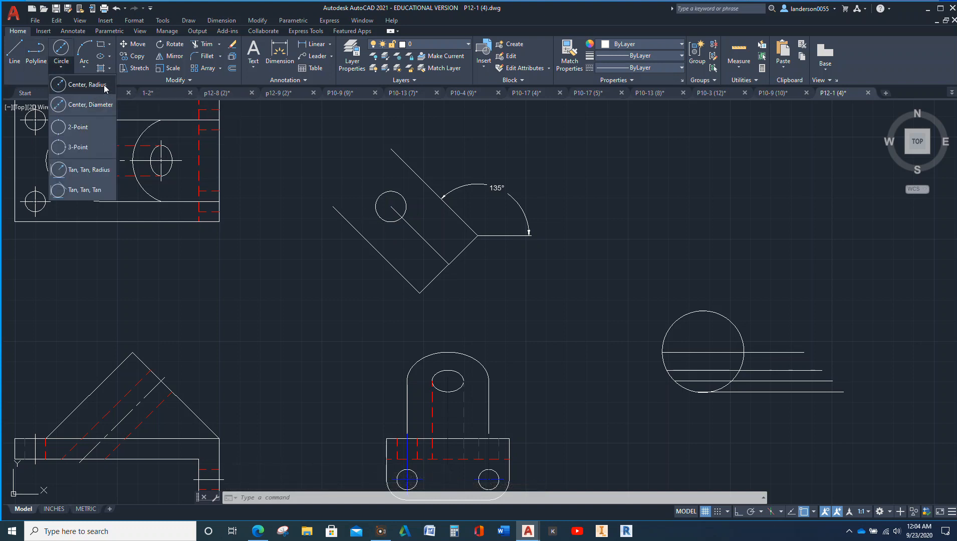
click(85, 84)
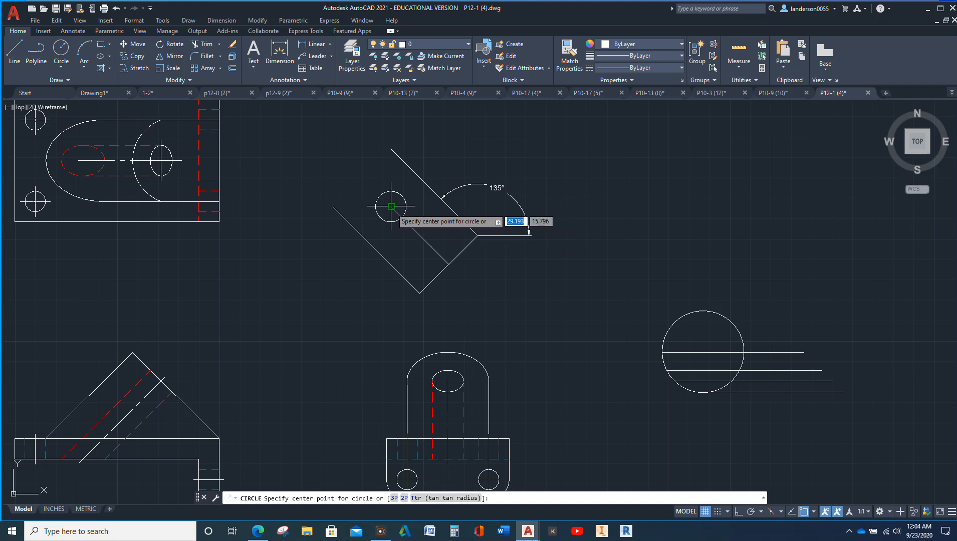
click(391, 206)
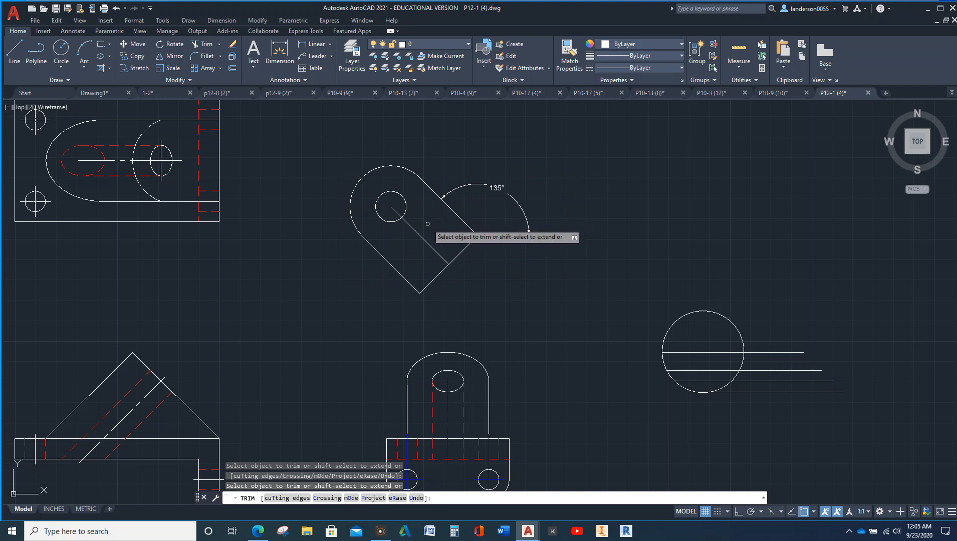
Step: Finish the trim, delete the middle construction line and start the aligned width dimension
key(Escape)
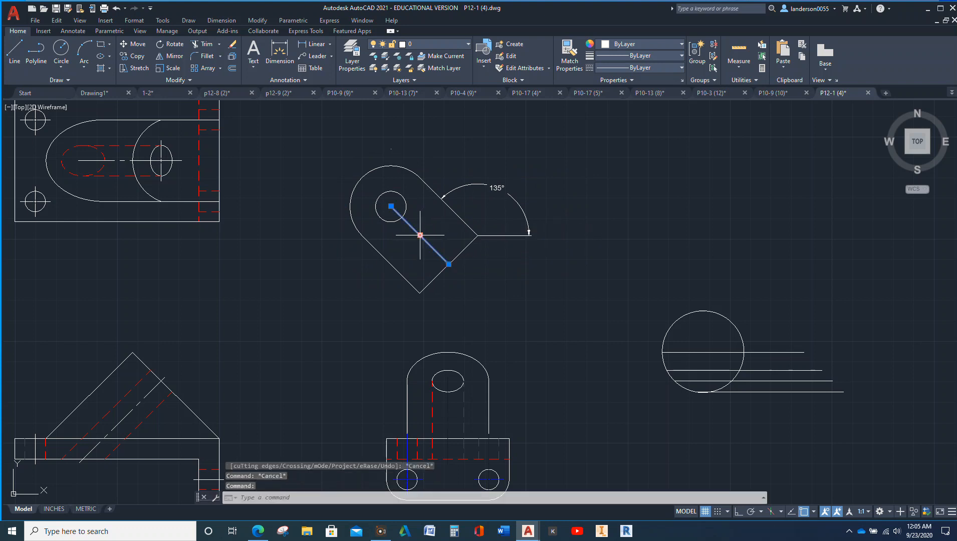
key(Delete)
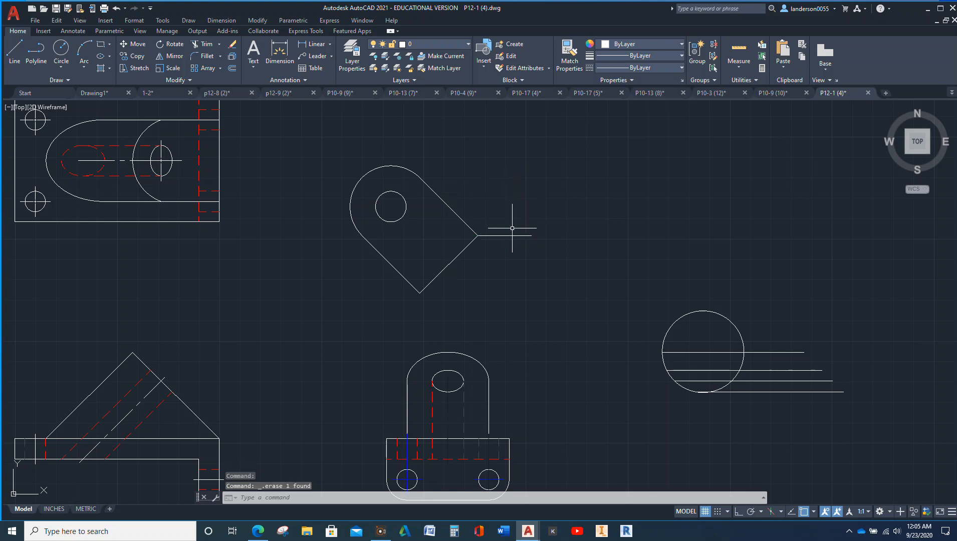
mouse_move(521, 207)
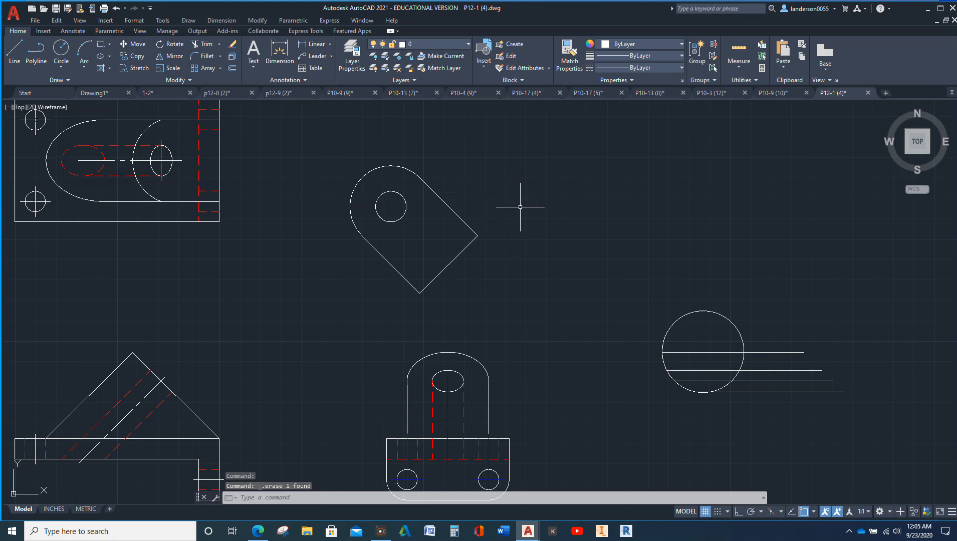
click(279, 52)
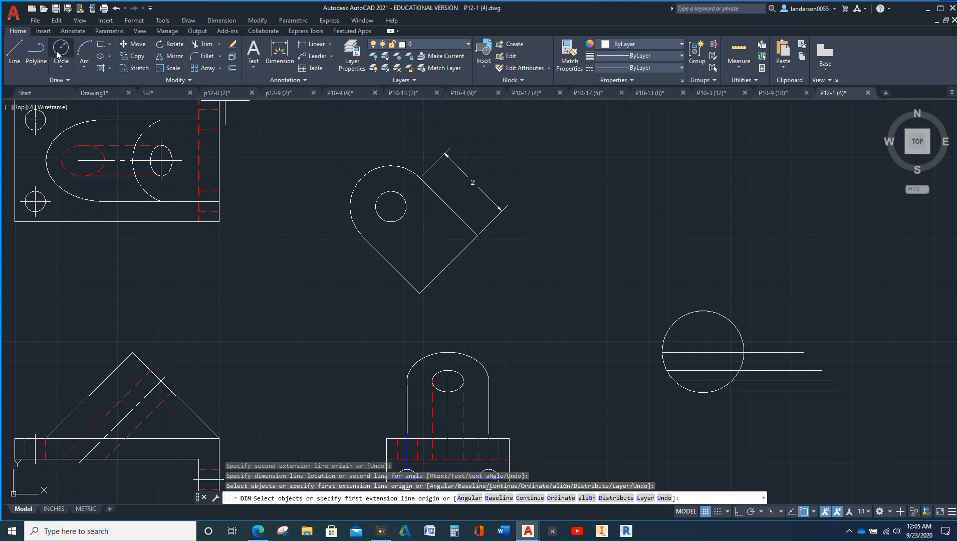
Step: Add a center mark to the small hole in the auxiliary view
click(72, 30)
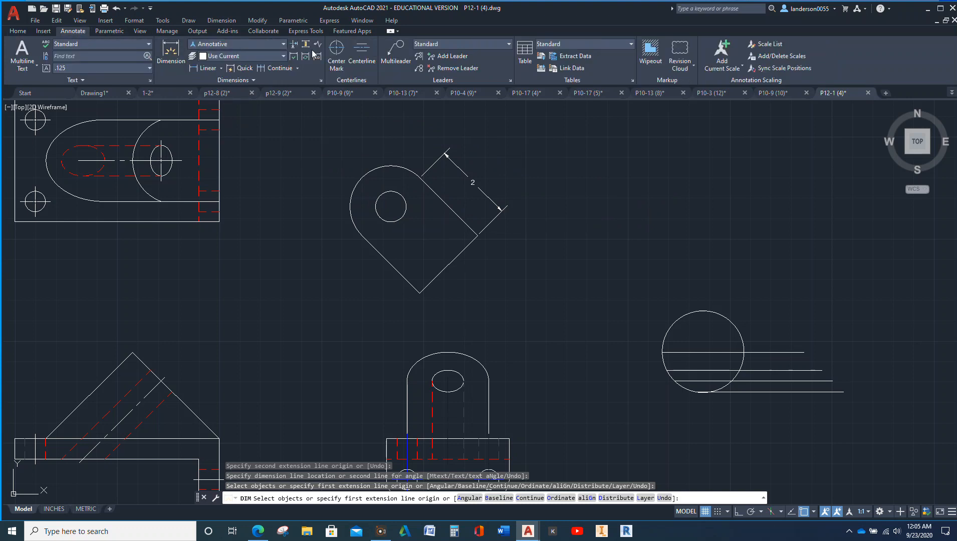
click(336, 55)
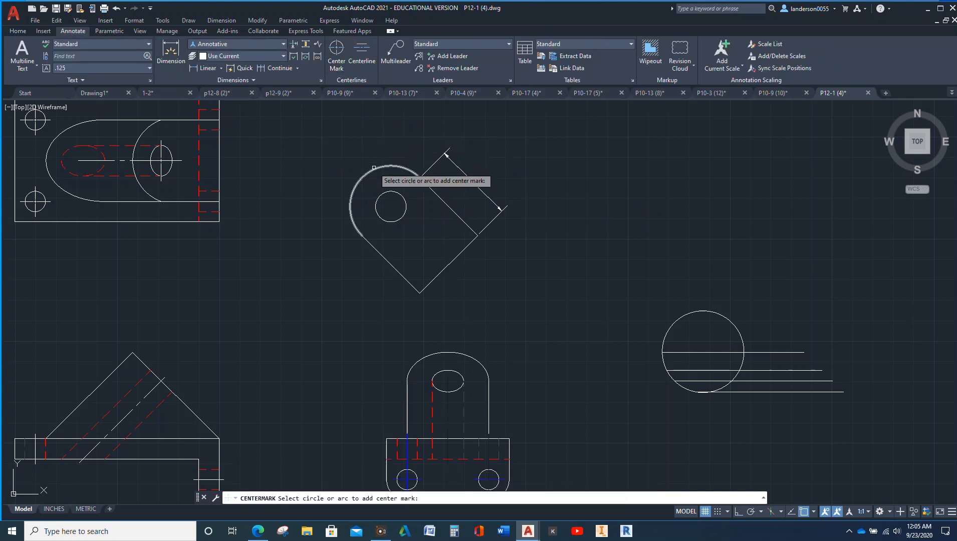
click(391, 208)
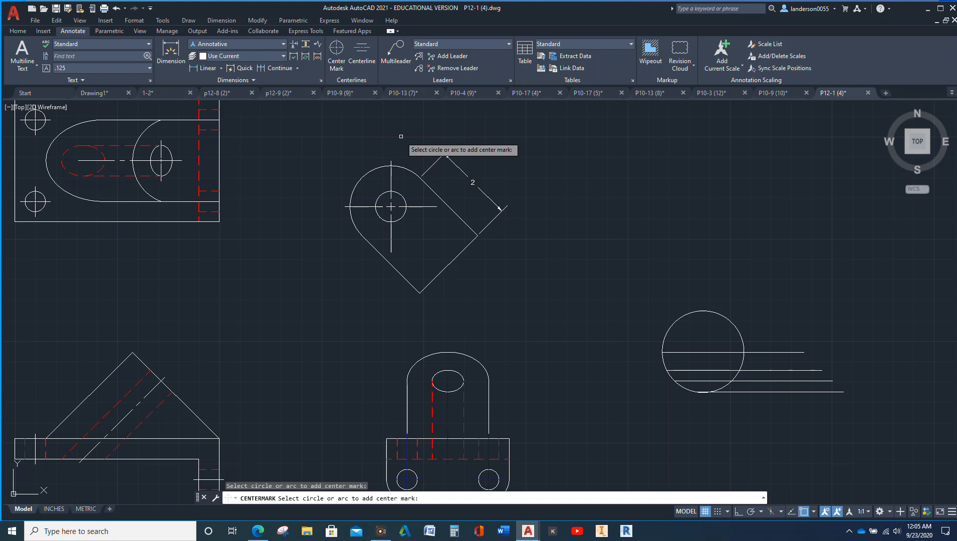
key(escape)
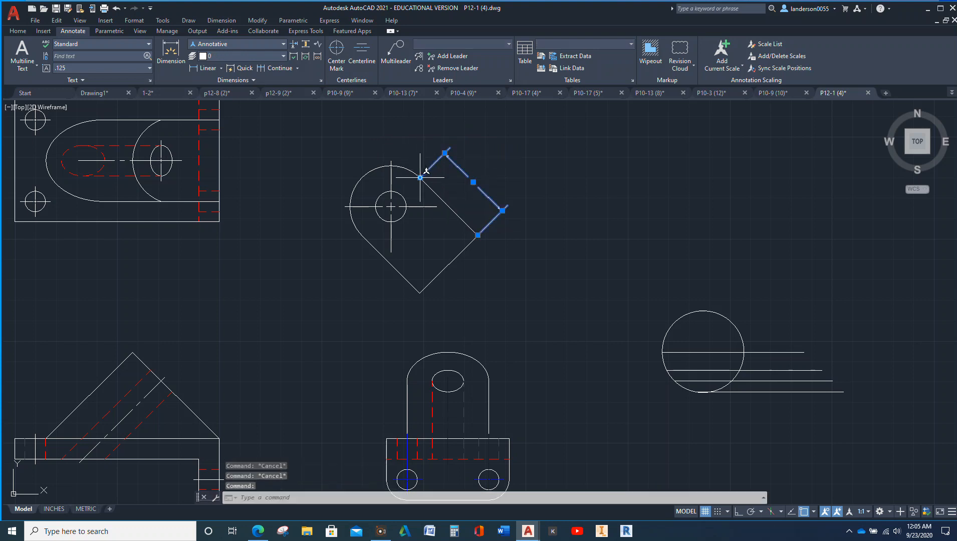
Step: Place a new 2 width dimension along the angled face and stretch it into position
click(421, 178)
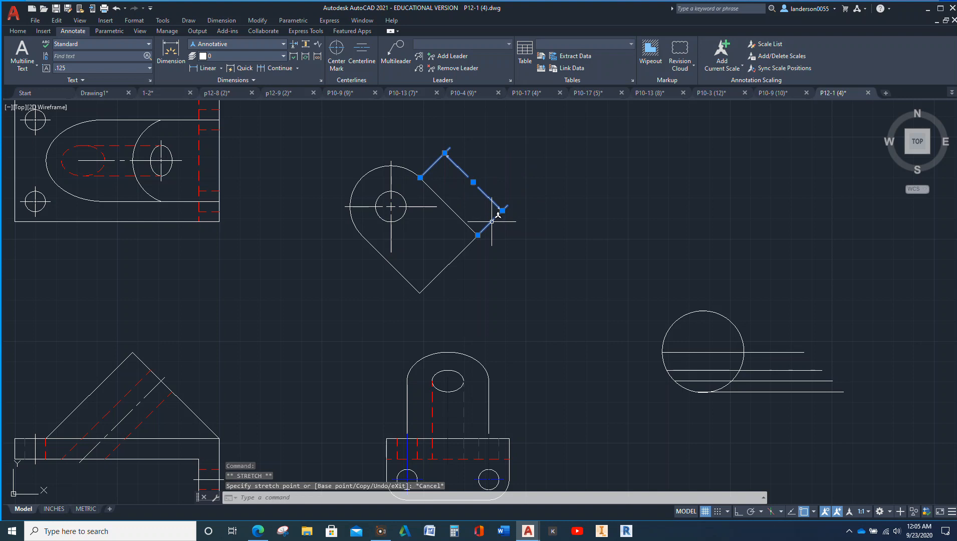
key(Escape)
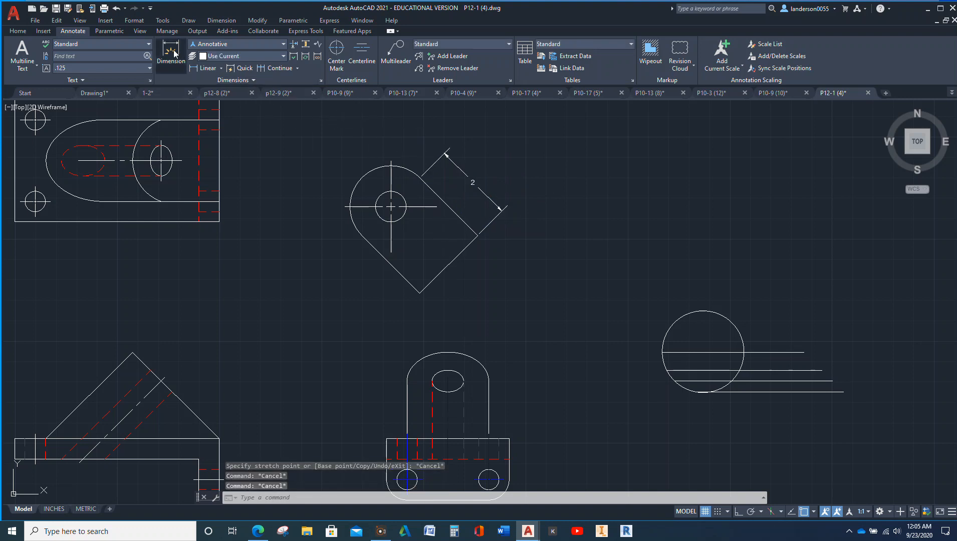
click(171, 55)
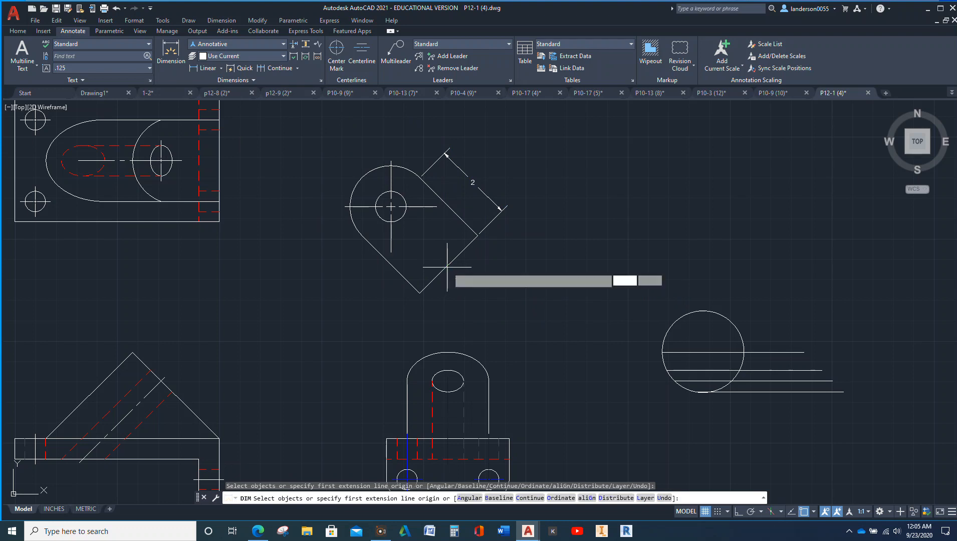
click(391, 207)
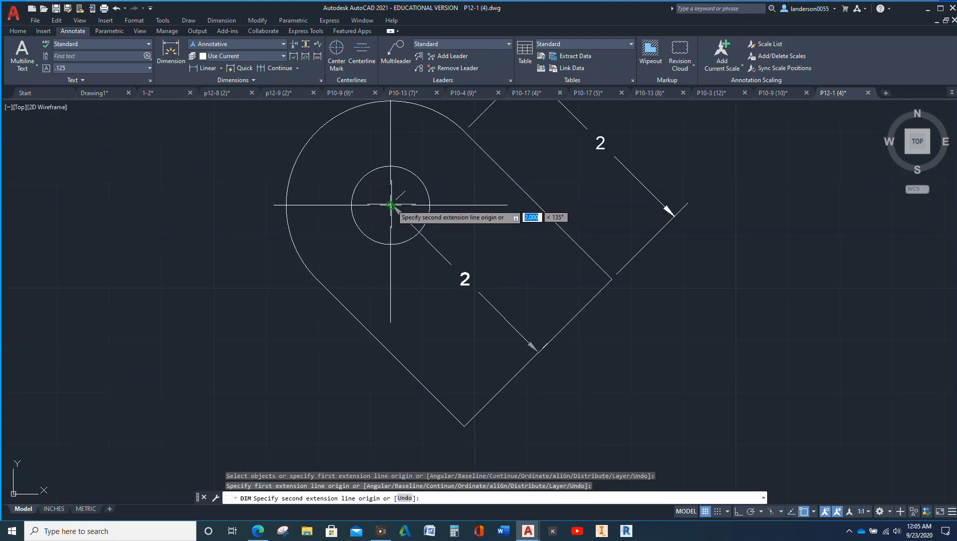
click(558, 184)
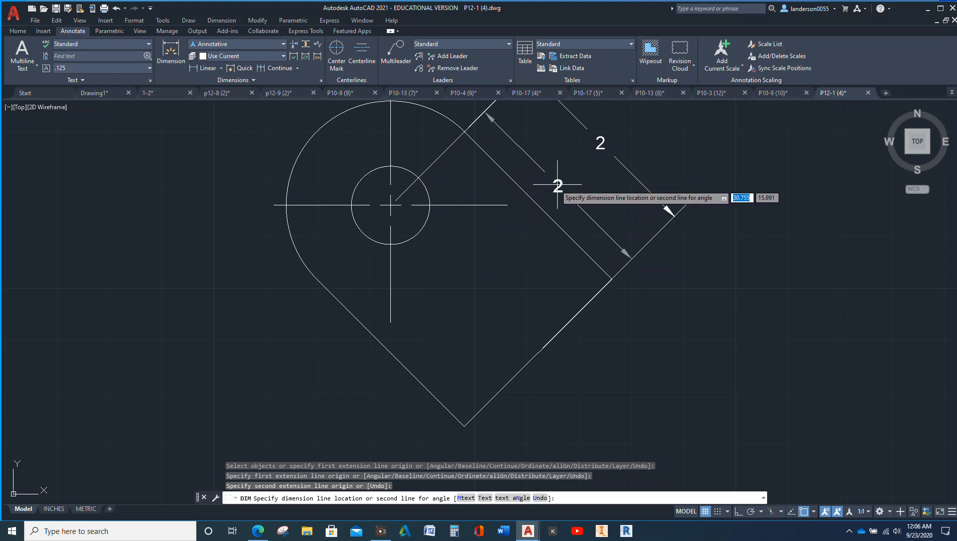
click(559, 185)
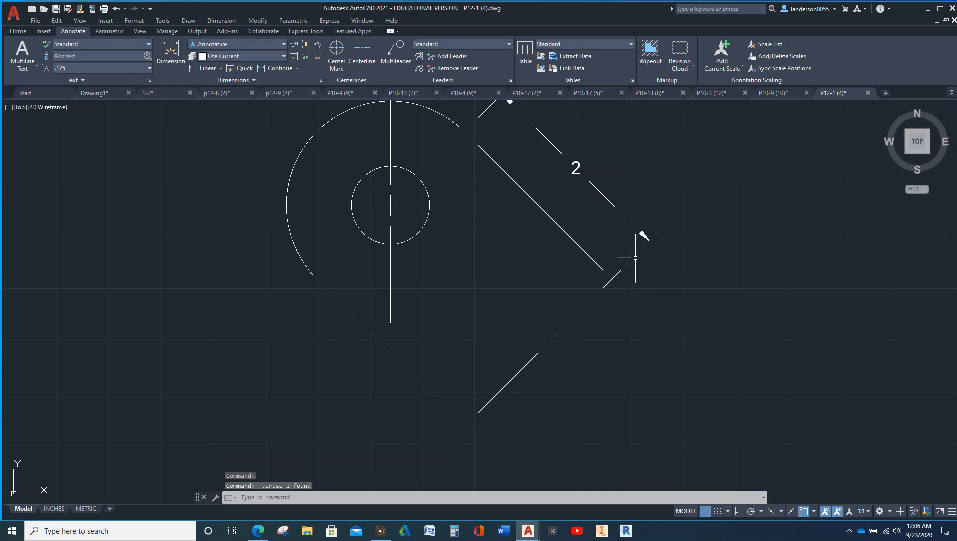
click(539, 352)
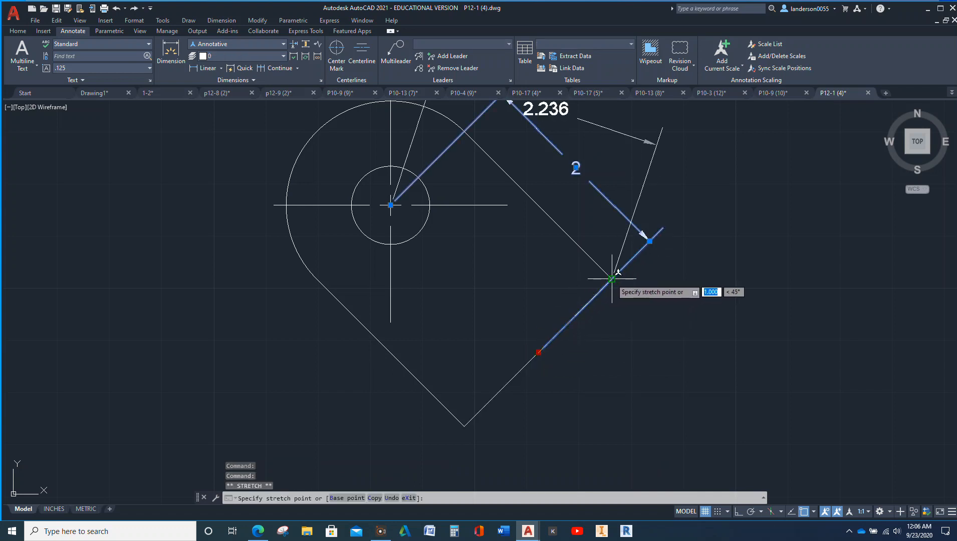
mouse_move(611, 279)
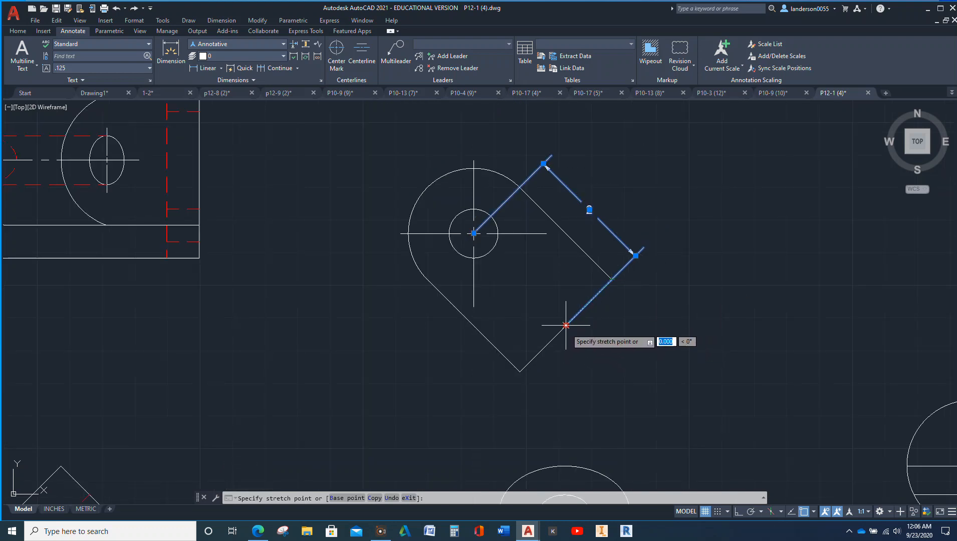
mouse_move(607, 308)
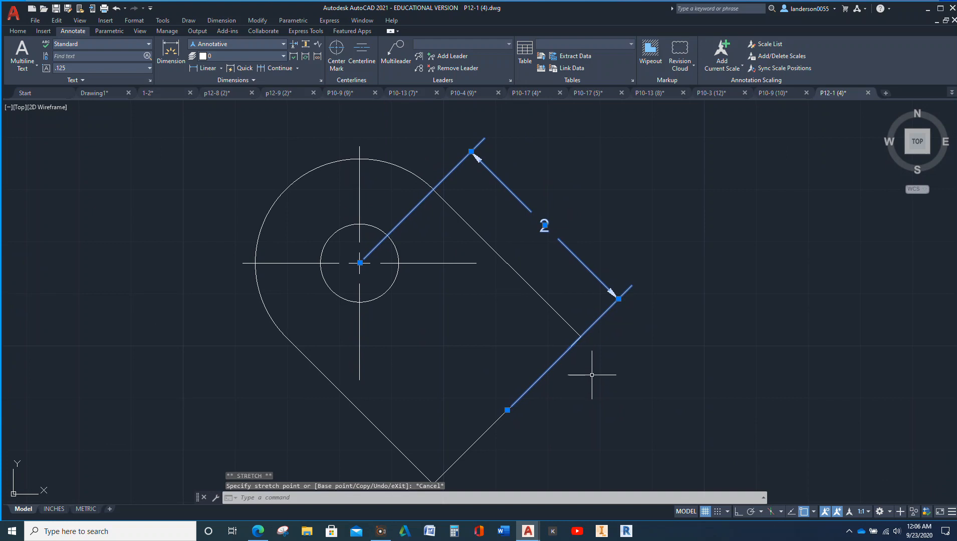
mouse_move(412, 223)
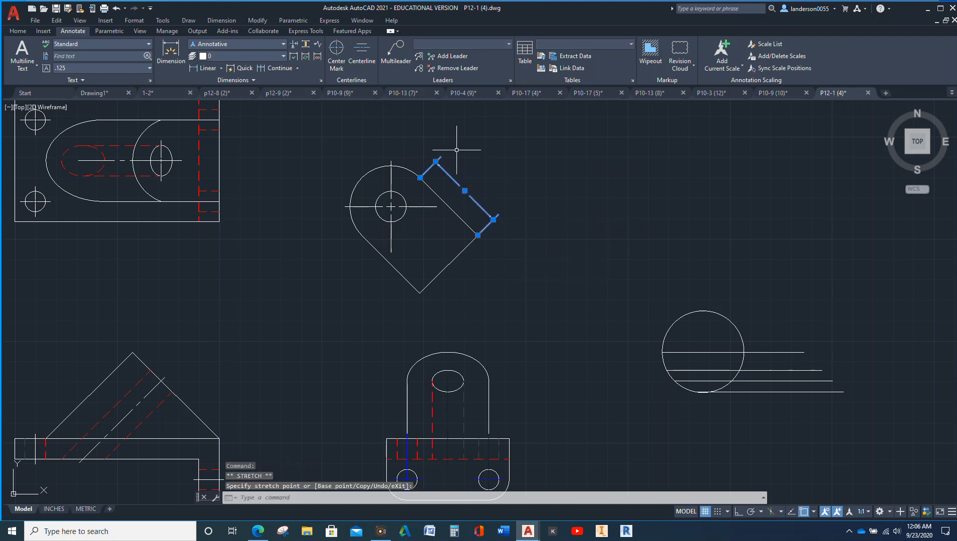
mouse_move(275, 141)
text(d)
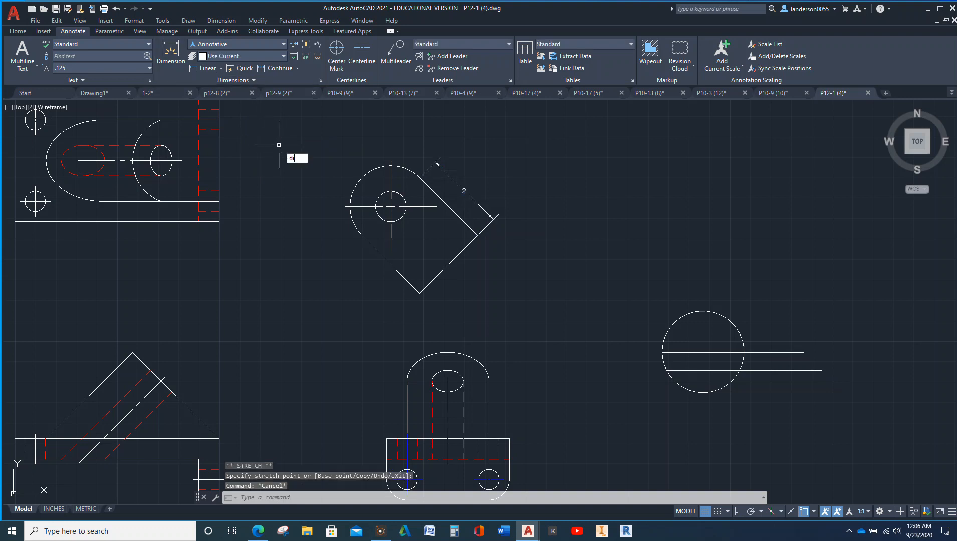
text(DIMRADIUS Select arc or circle:)
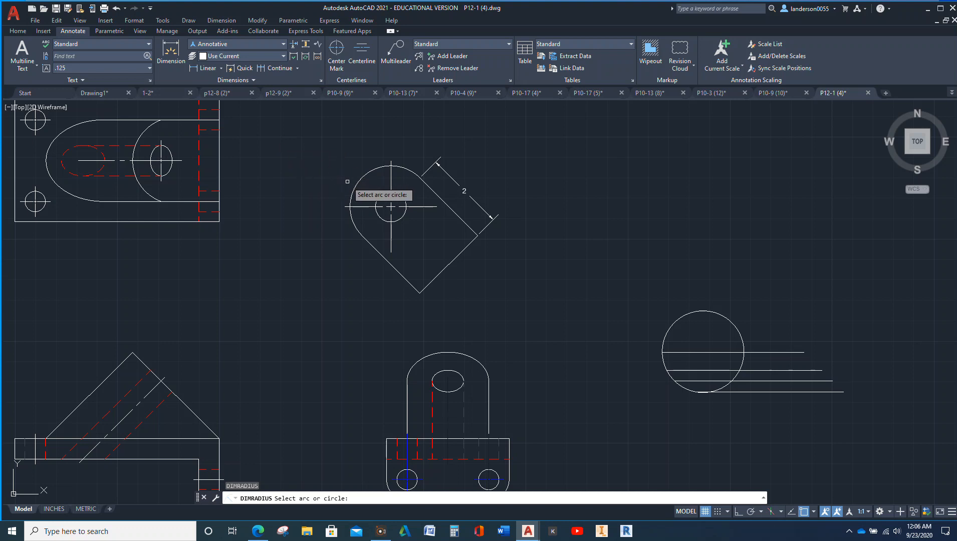
Step: Dimension the rounded end as R1 and the hole as Ø.75
click(390, 207)
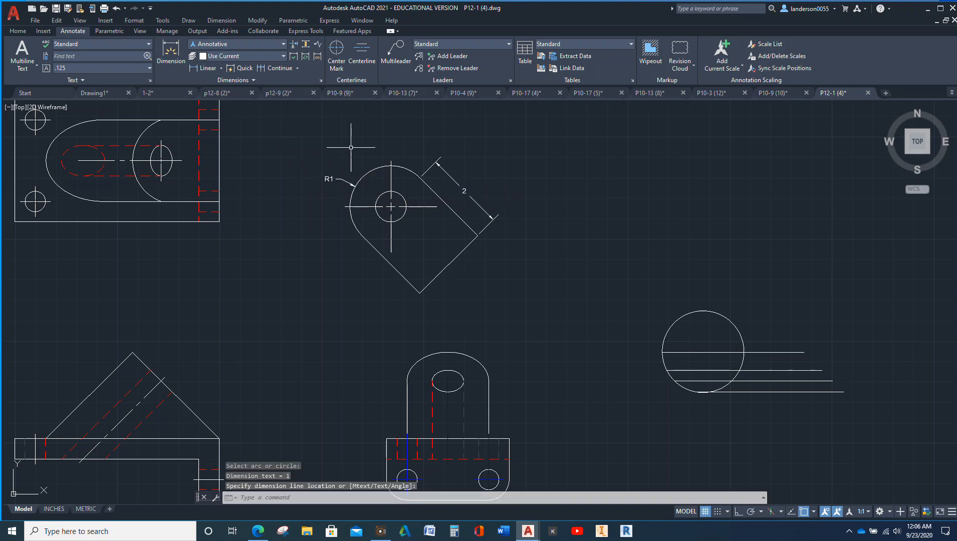
text(DIMDIAMETER Select arc or circle:)
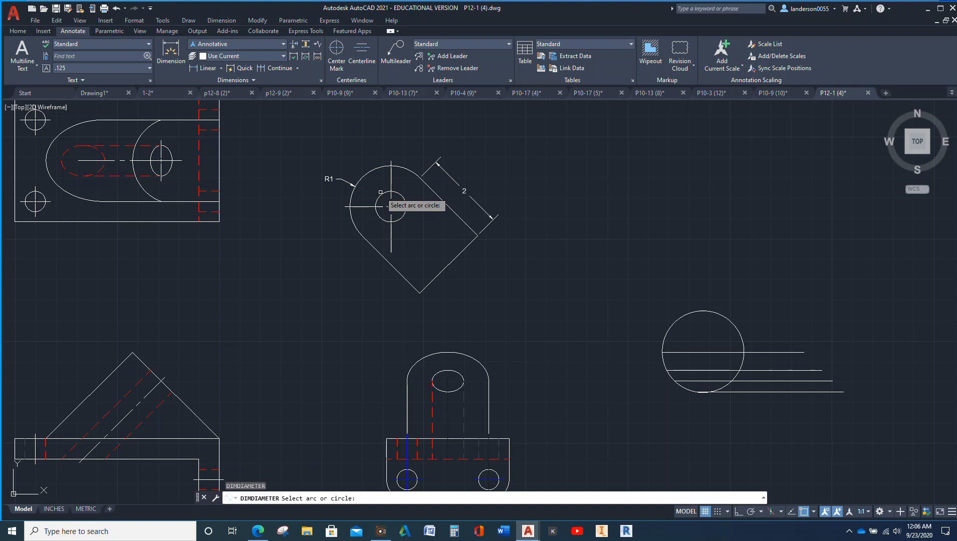
click(393, 206)
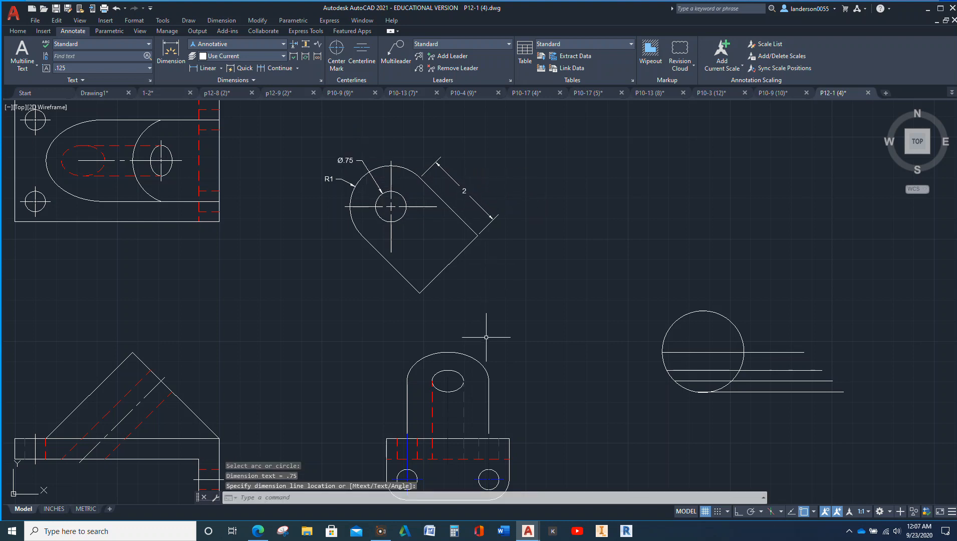
mouse_move(424, 207)
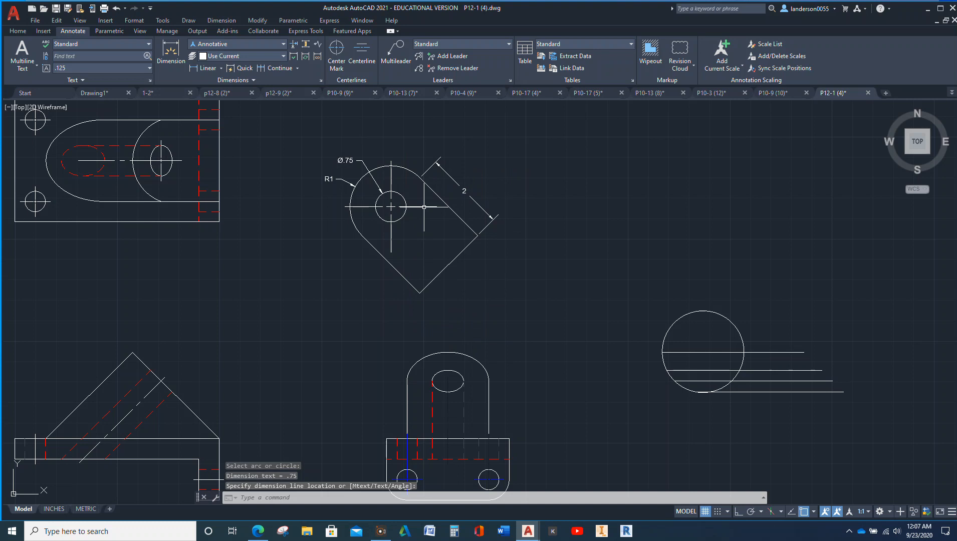
click(391, 206)
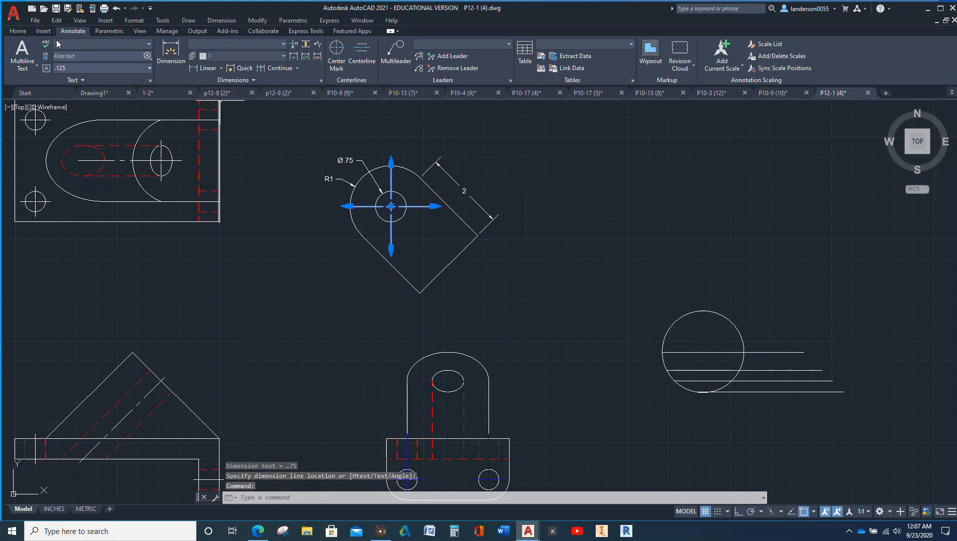
Step: Rotate the hole's center mark 45° about the hole centre to align with the auxiliary view
click(18, 30)
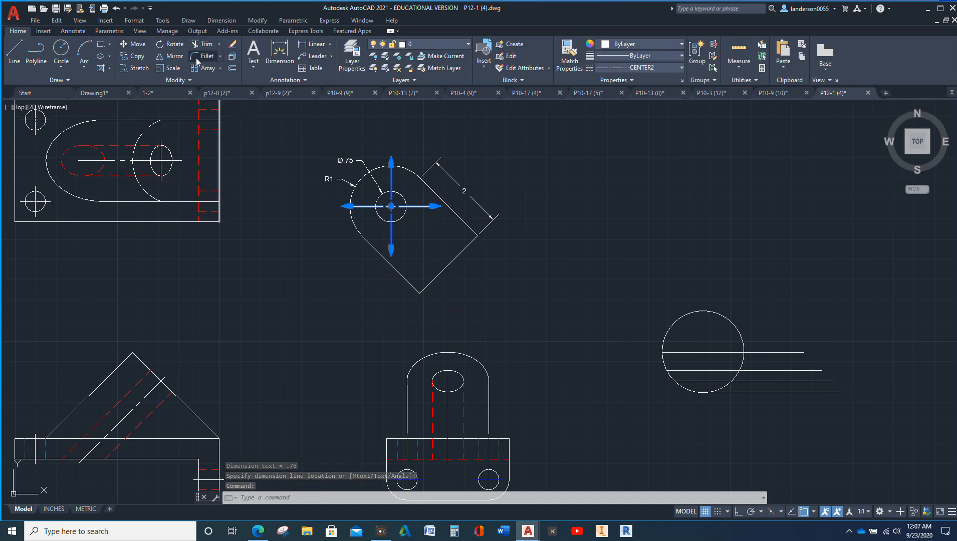
click(172, 44)
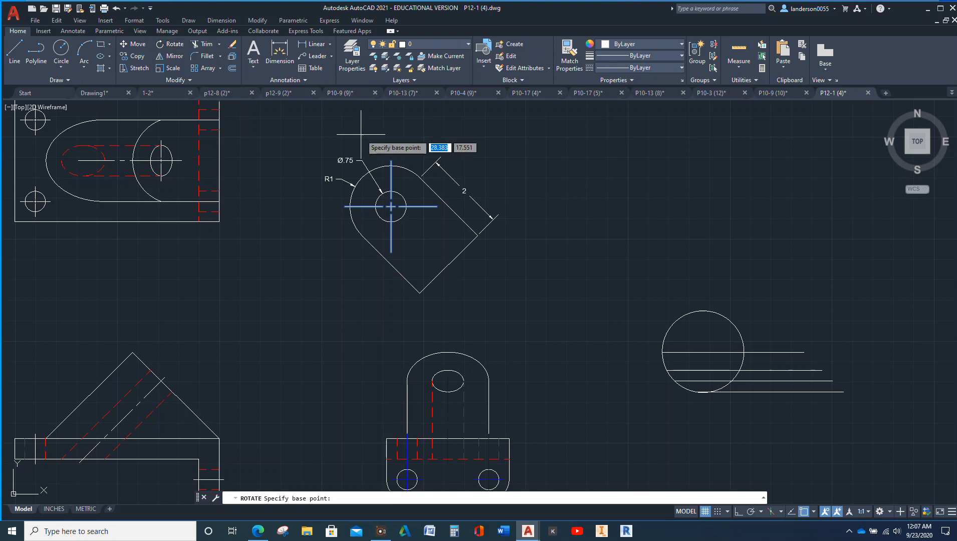
scroll(up, 3)
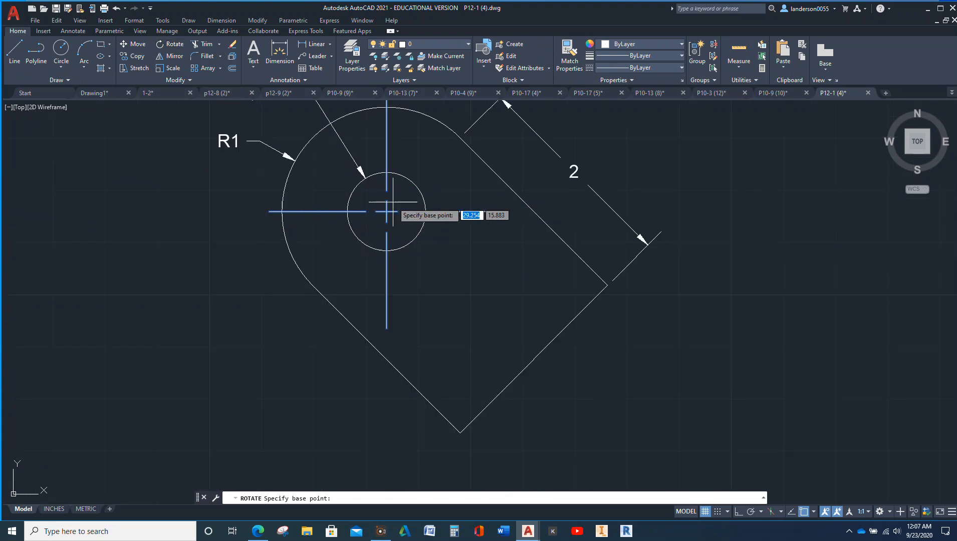
click(384, 213)
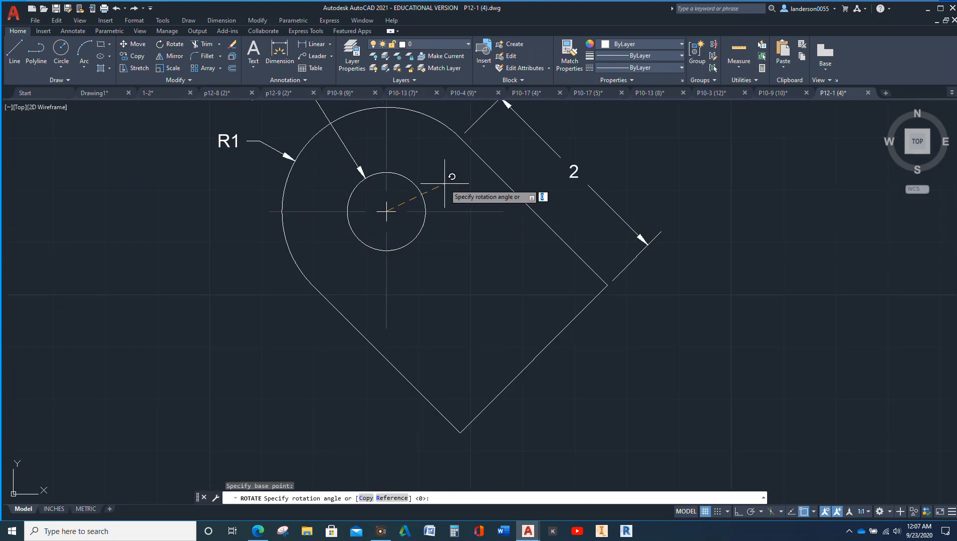
mouse_move(460, 138)
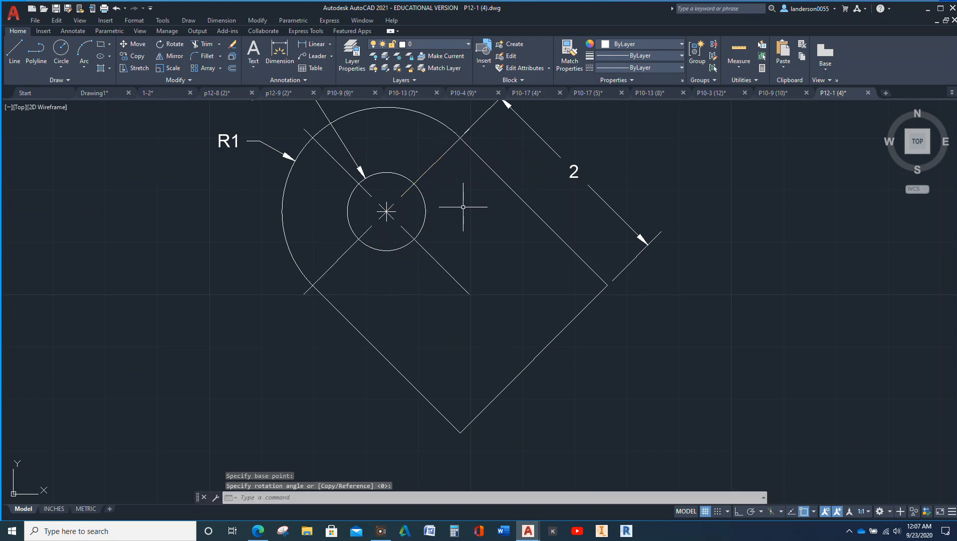
key(Escape)
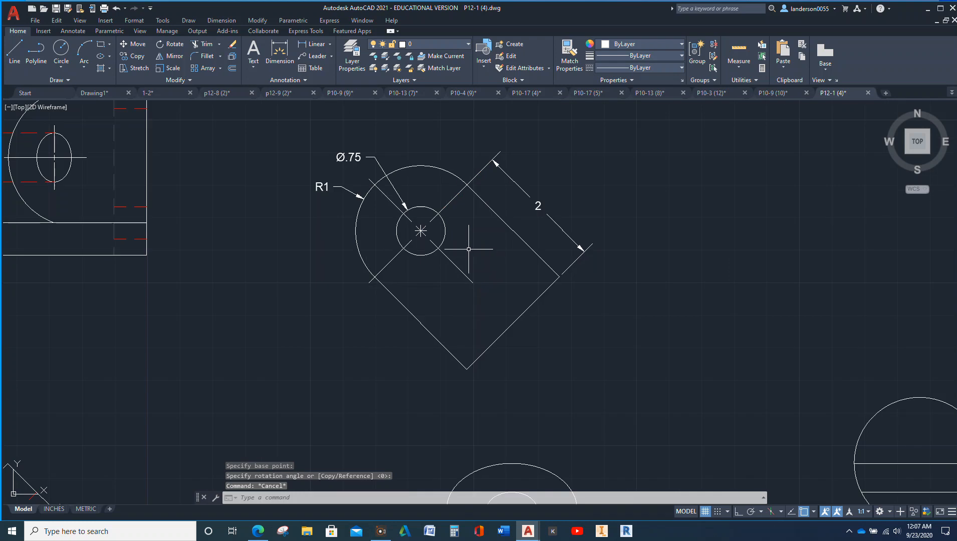
mouse_move(385, 161)
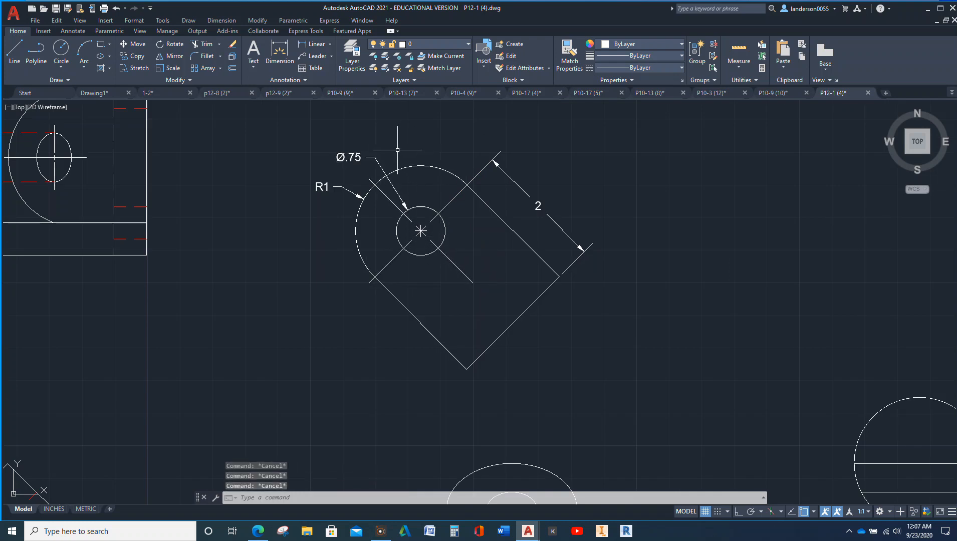
click(354, 158)
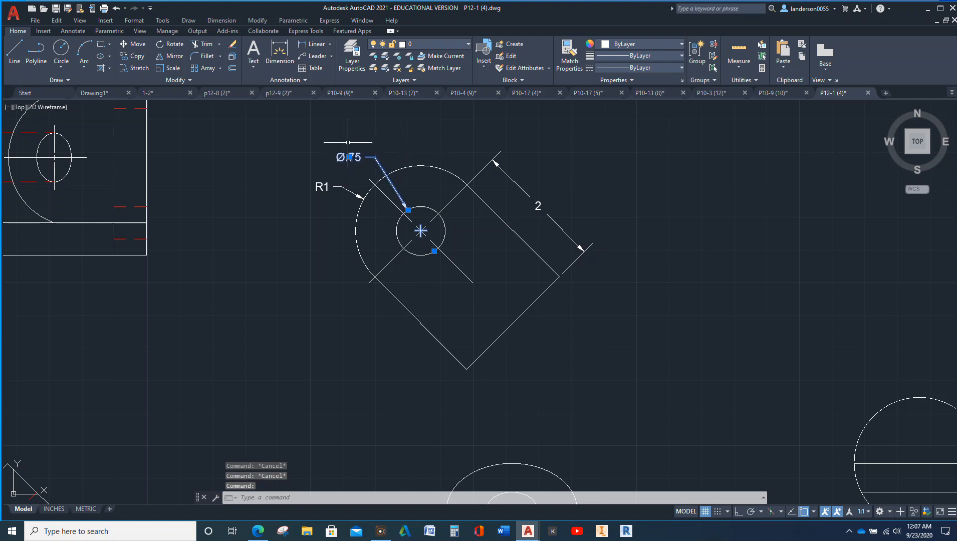
Step: Set the Annotative dimension style's Center marks to None and close the style dialogs
click(72, 31)
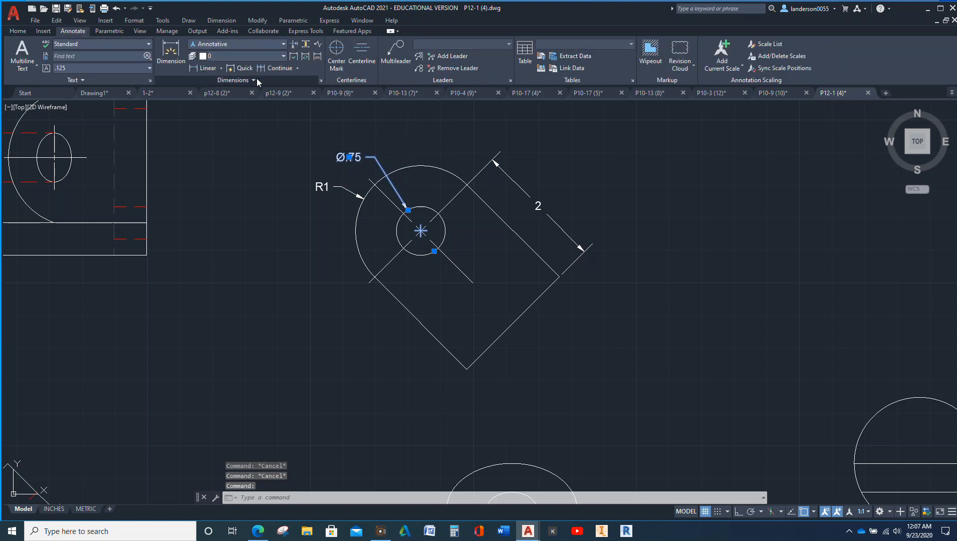
mouse_move(323, 80)
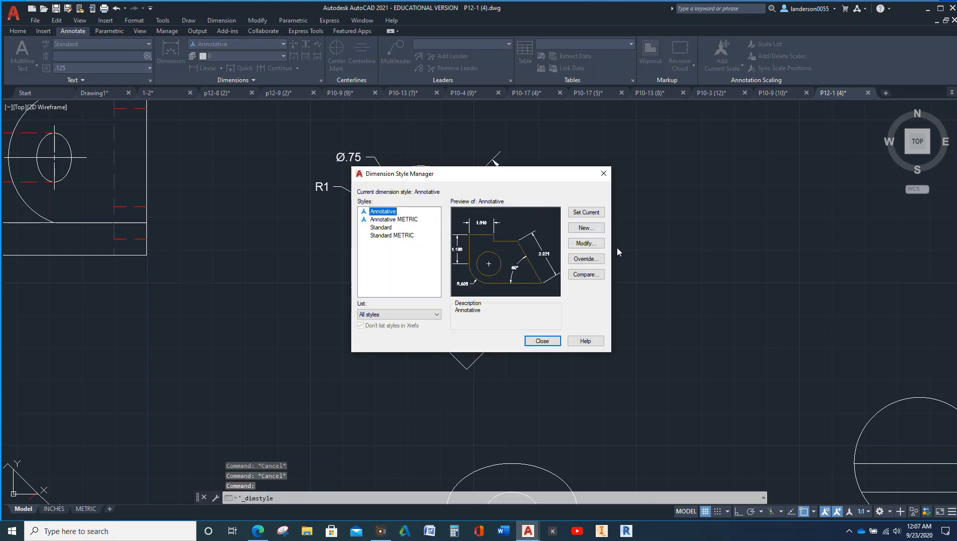
click(584, 244)
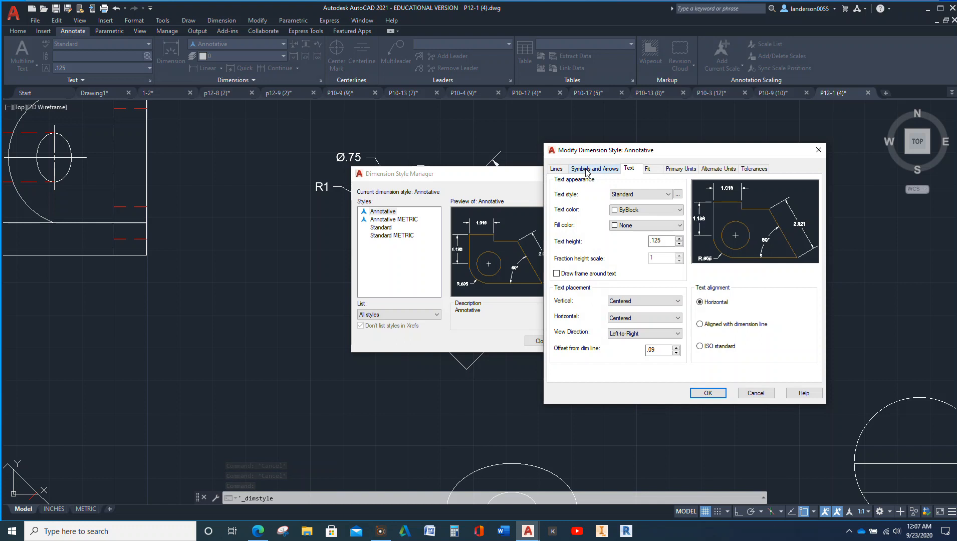
click(592, 168)
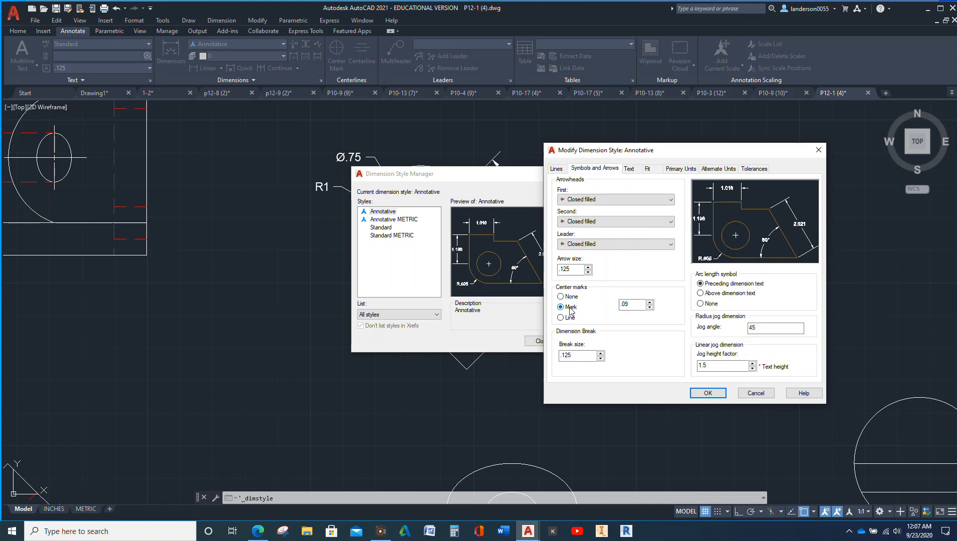
click(560, 296)
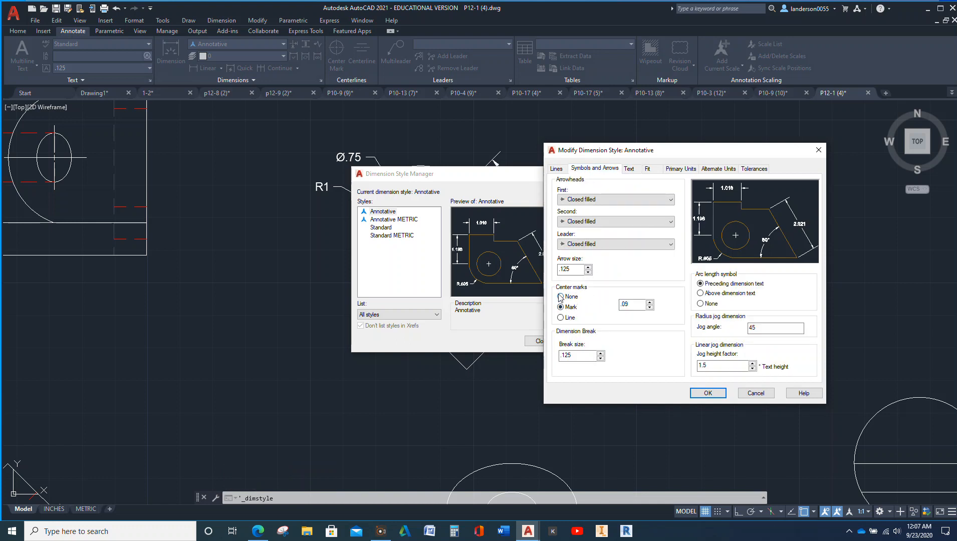
click(560, 297)
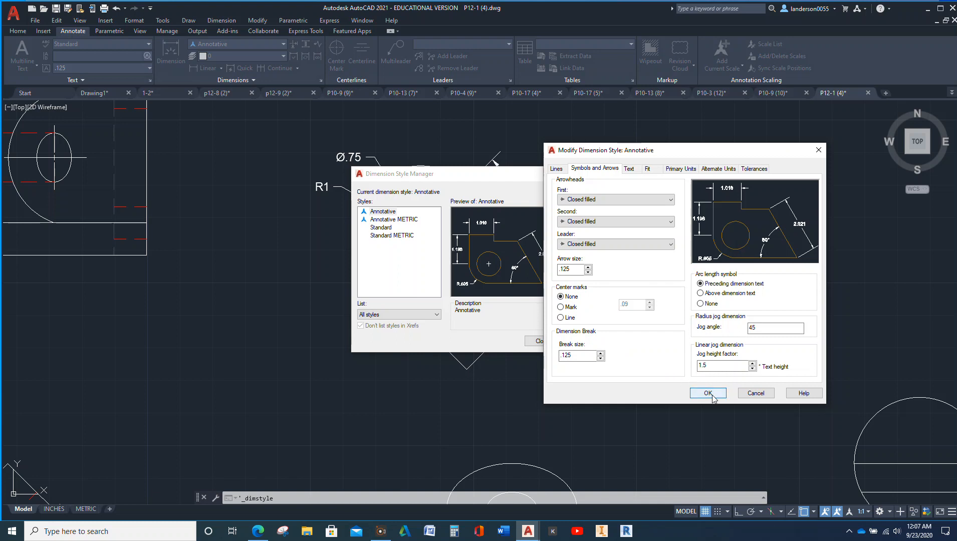
click(707, 393)
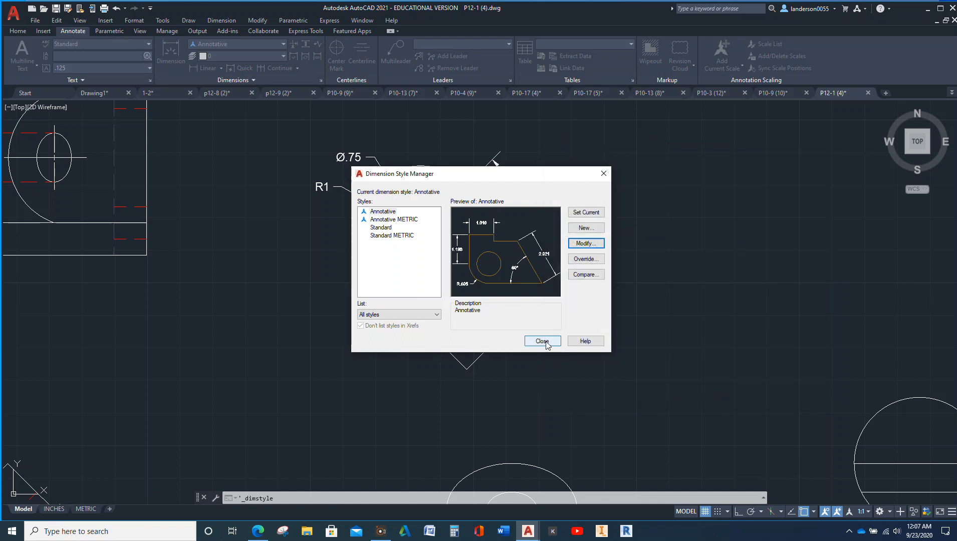
click(541, 341)
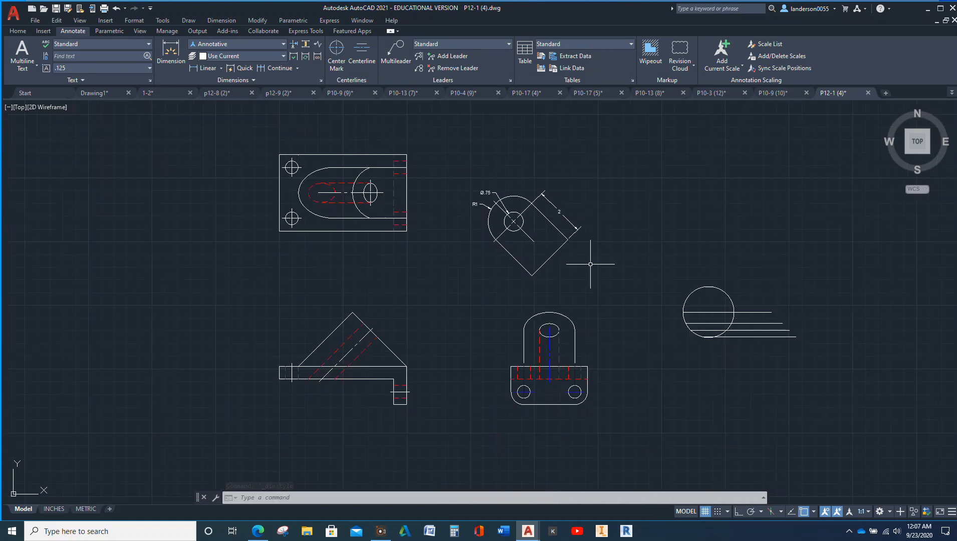
mouse_move(432, 225)
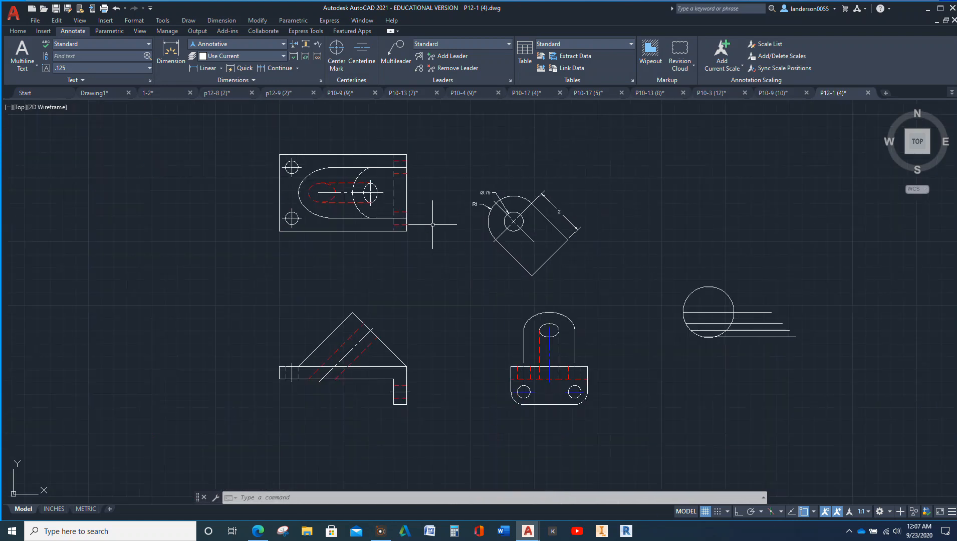
mouse_move(472, 164)
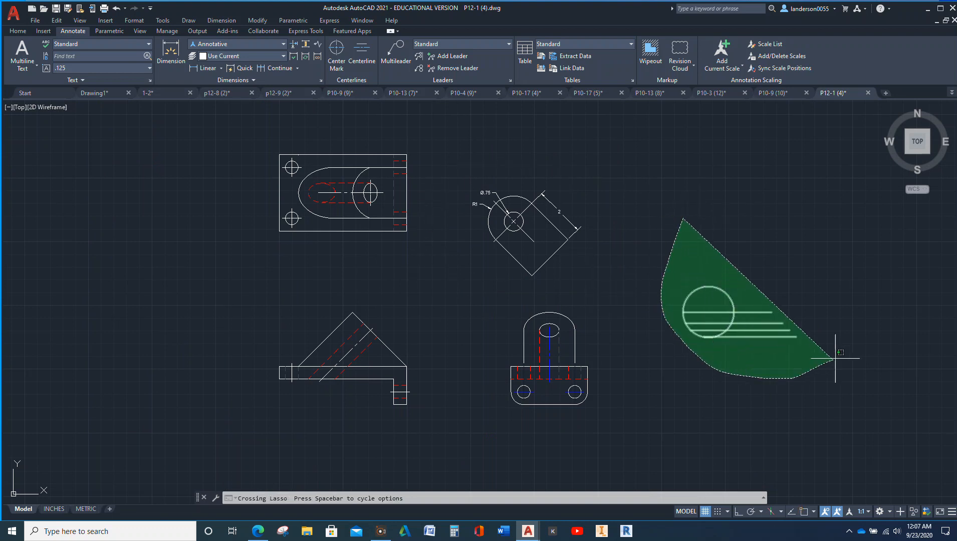
Step: Erase the lassoed circle and its horizontal projection lines right of the views
key(Delete)
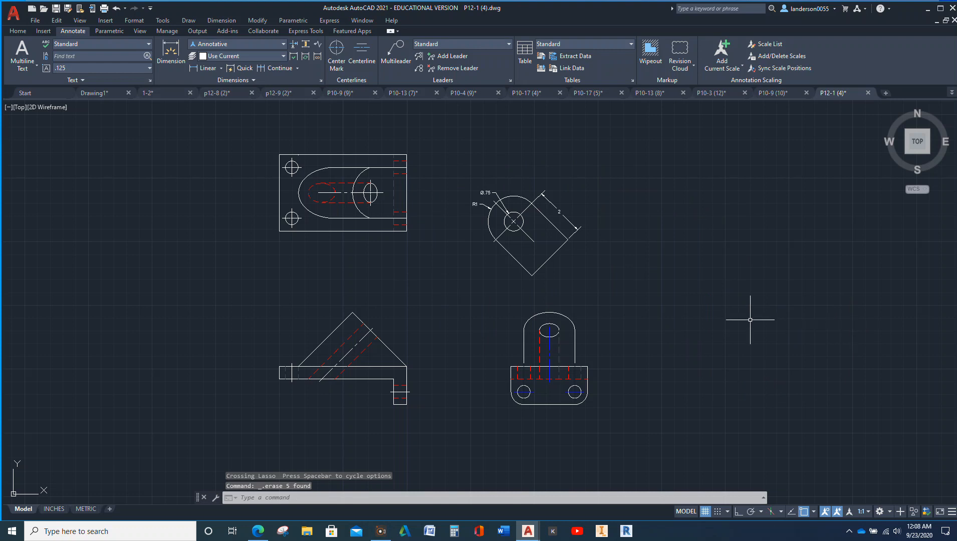
mouse_move(458, 296)
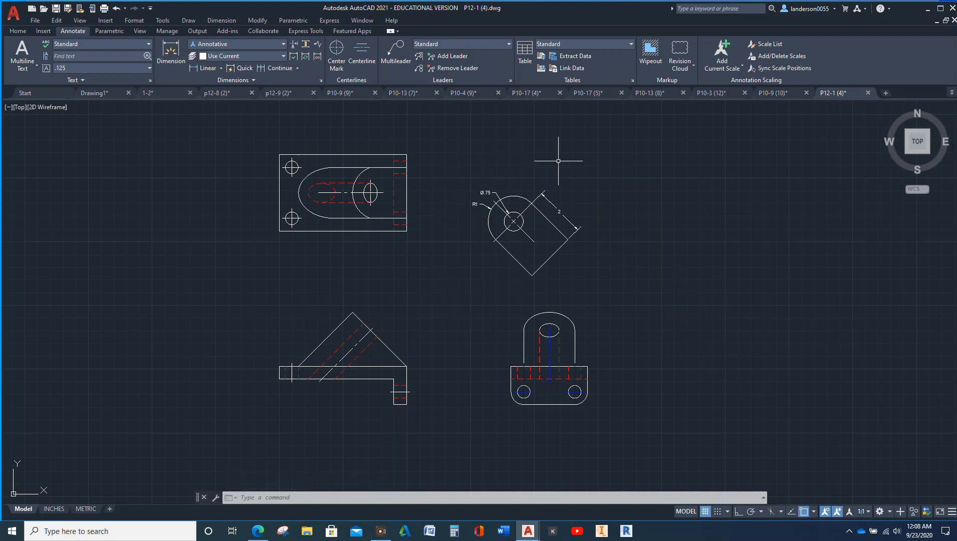
mouse_move(339, 227)
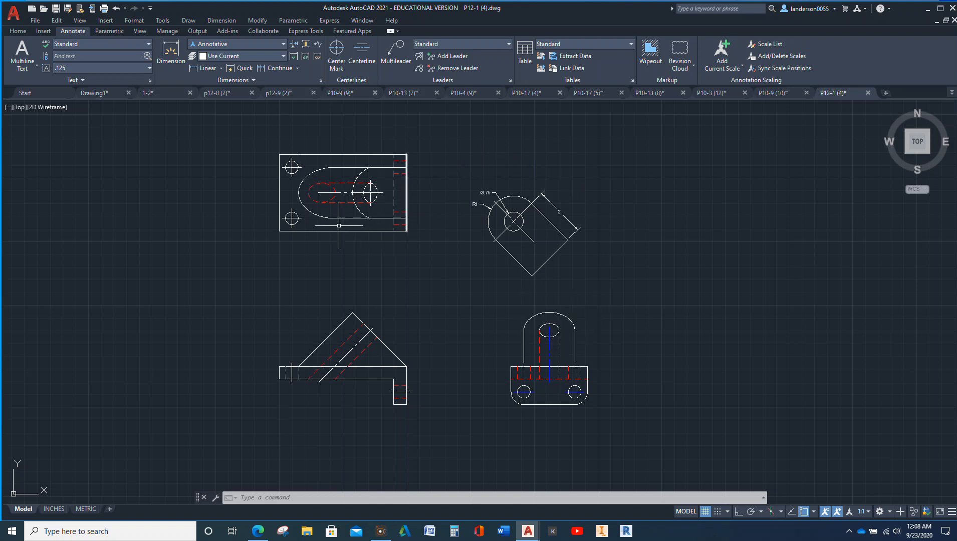
mouse_move(320, 156)
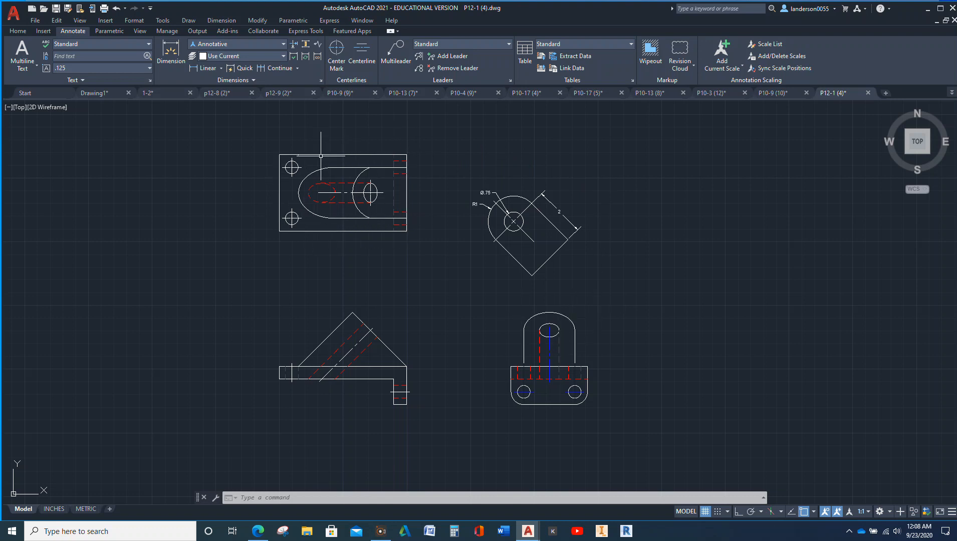
mouse_move(561, 402)
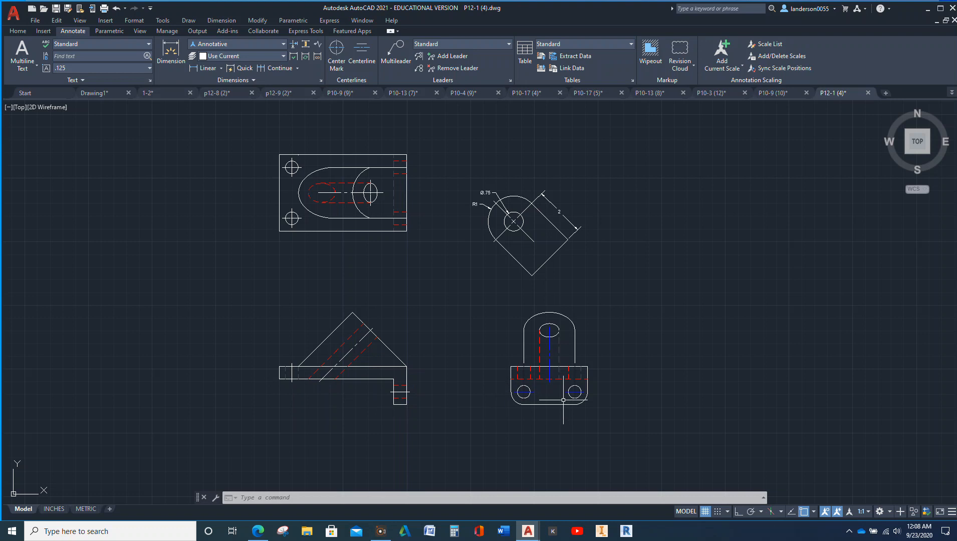
mouse_move(505, 254)
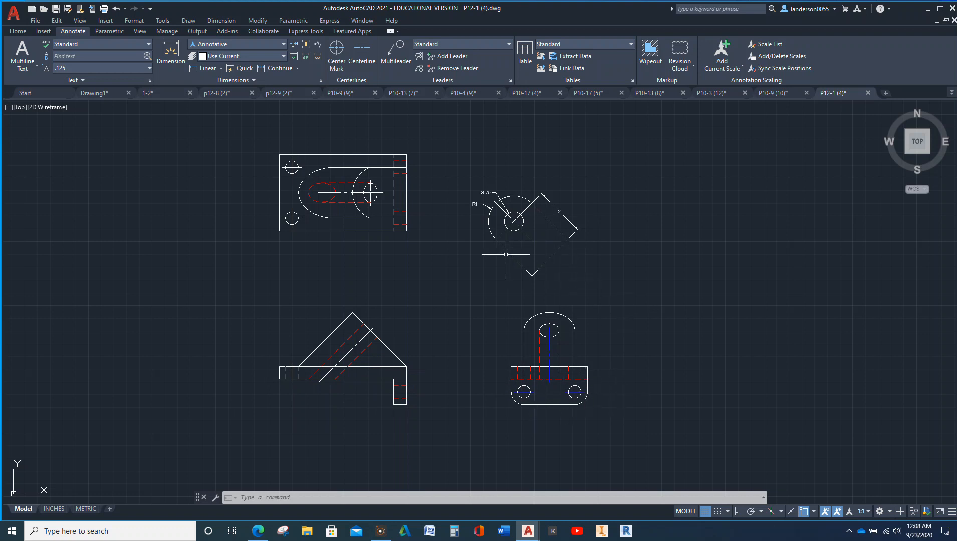
mouse_move(361, 323)
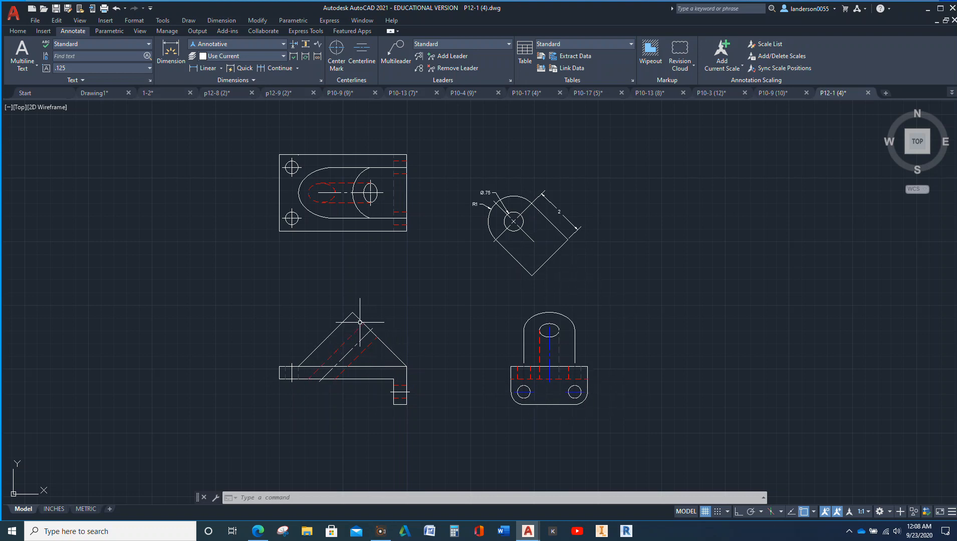
mouse_move(404, 363)
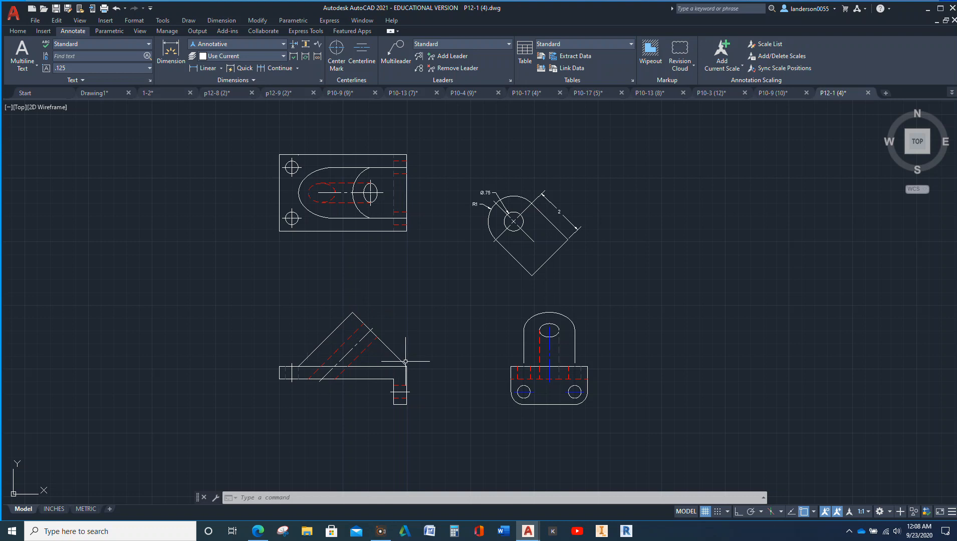
mouse_move(482, 248)
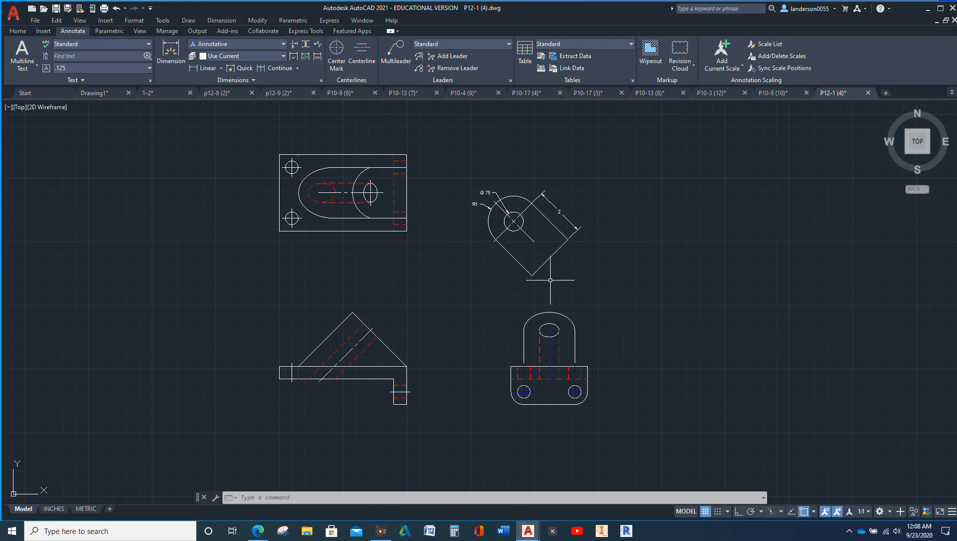
mouse_move(608, 279)
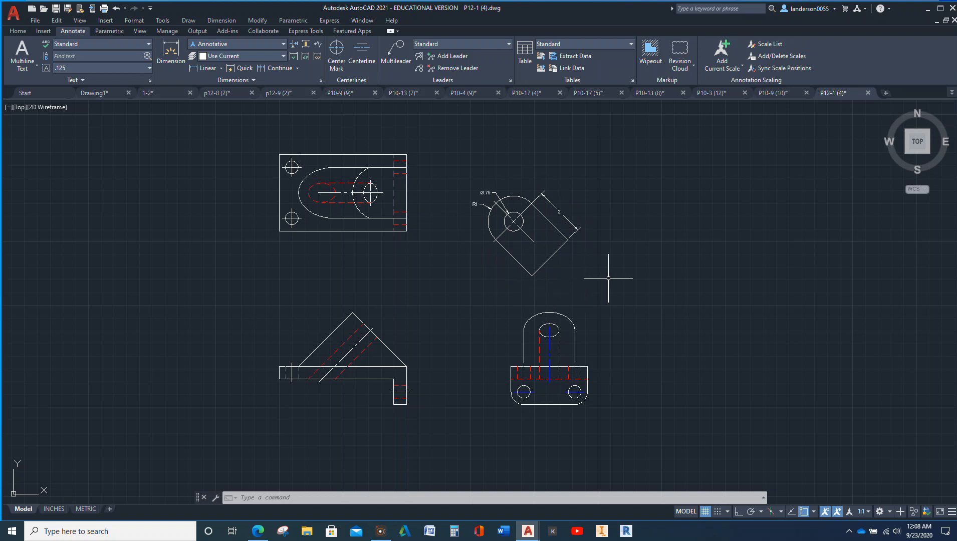
mouse_move(595, 290)
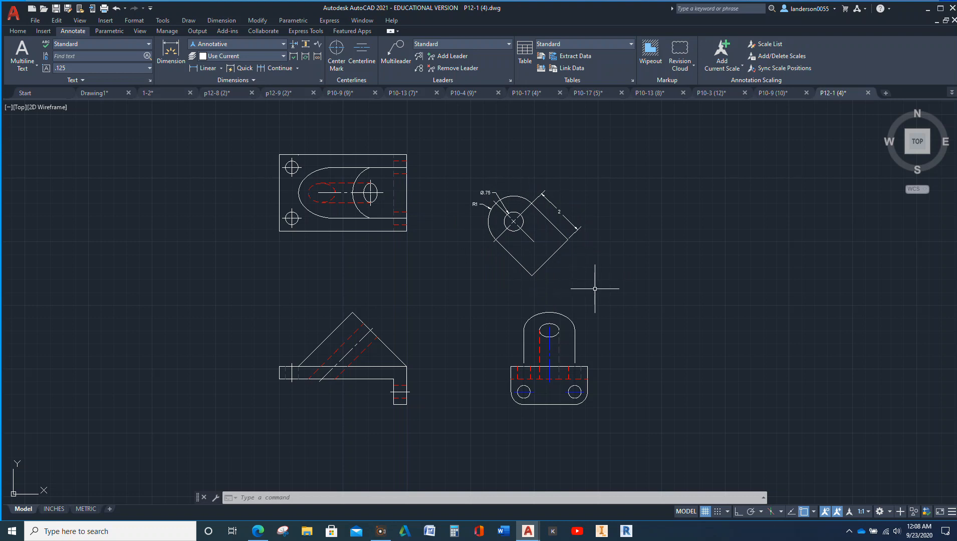
mouse_move(574, 279)
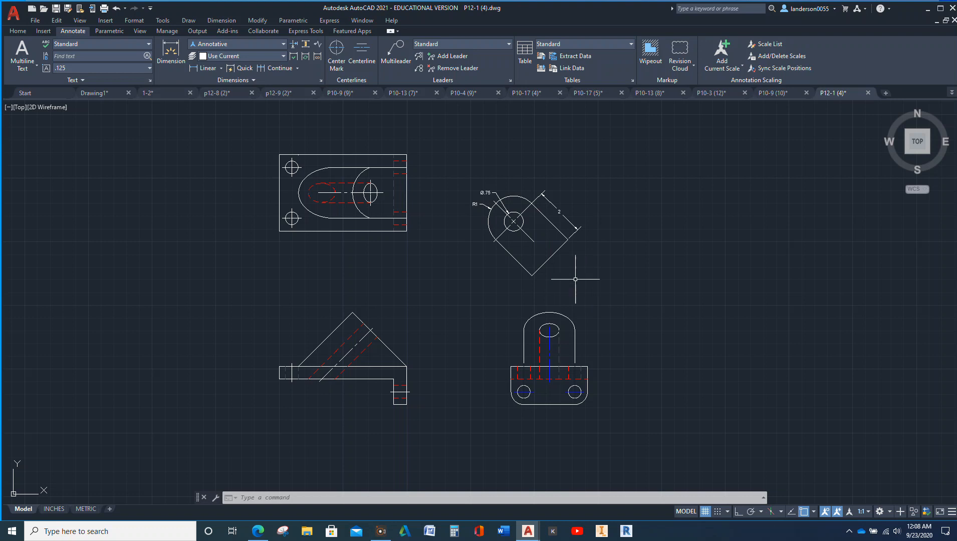
mouse_move(469, 214)
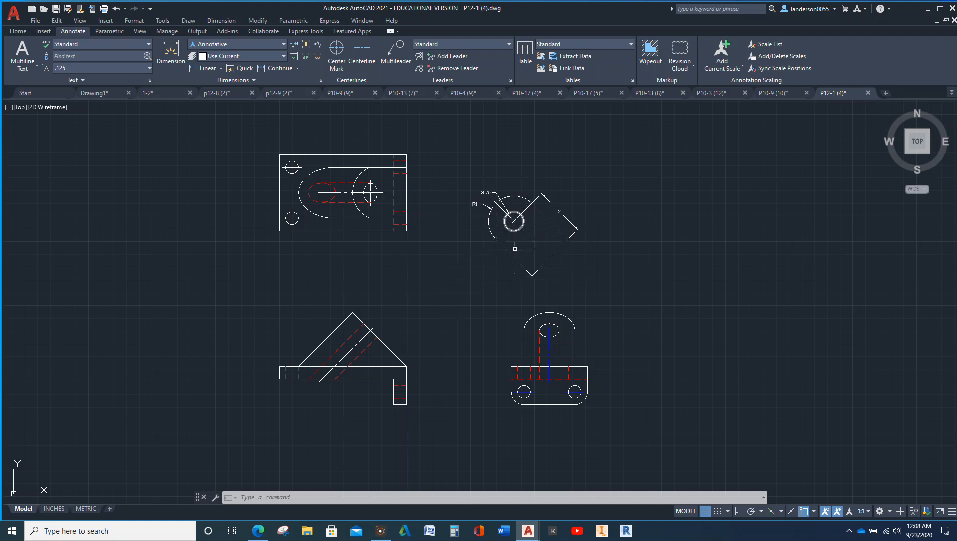
mouse_move(432, 302)
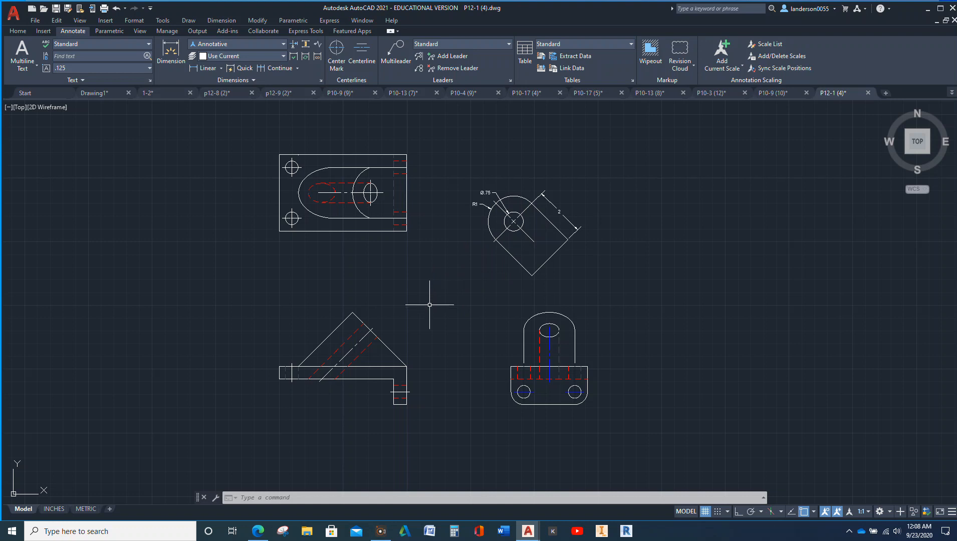
mouse_move(654, 203)
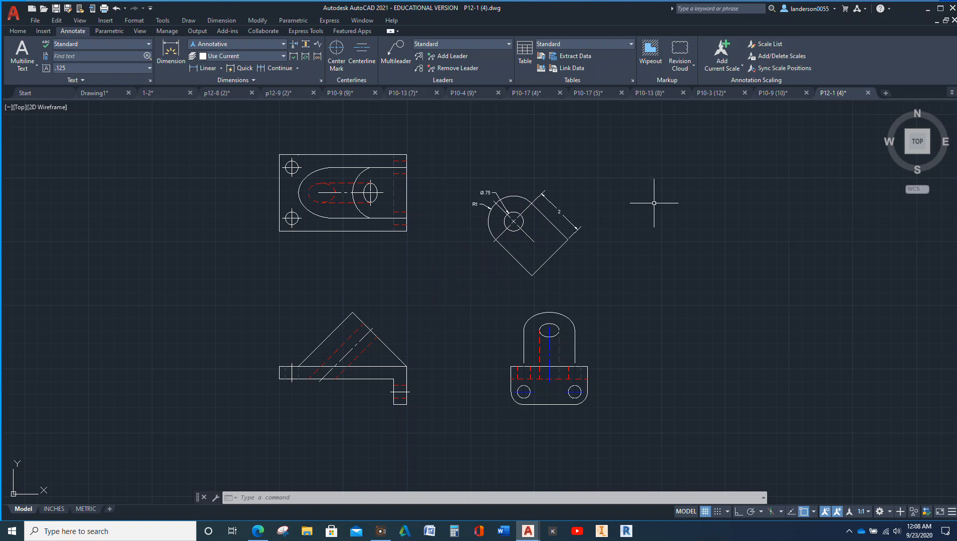
mouse_move(387, 419)
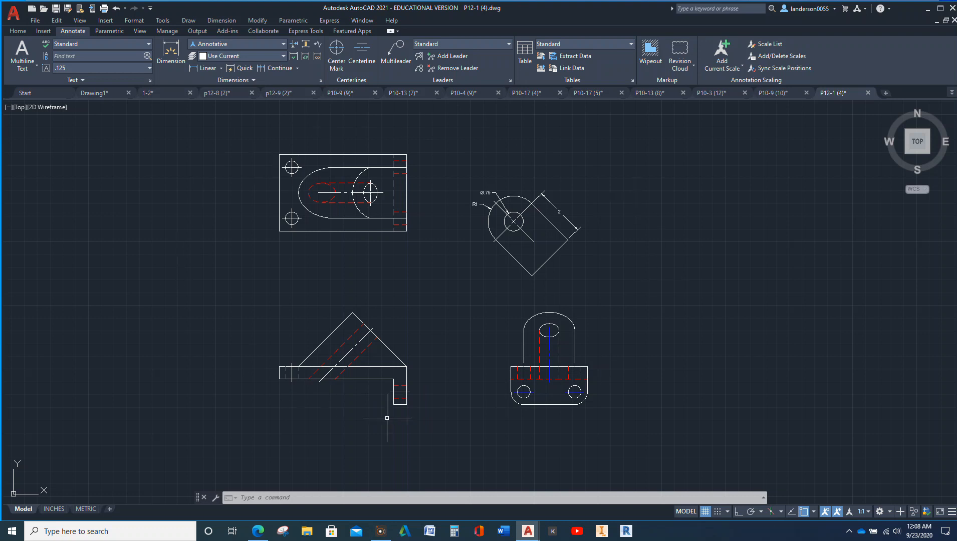
mouse_move(674, 411)
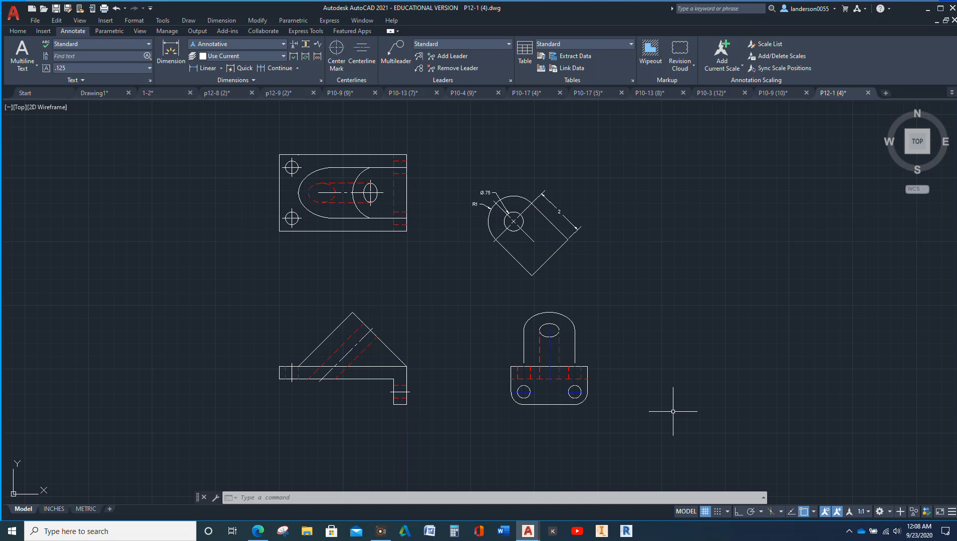
mouse_move(683, 388)
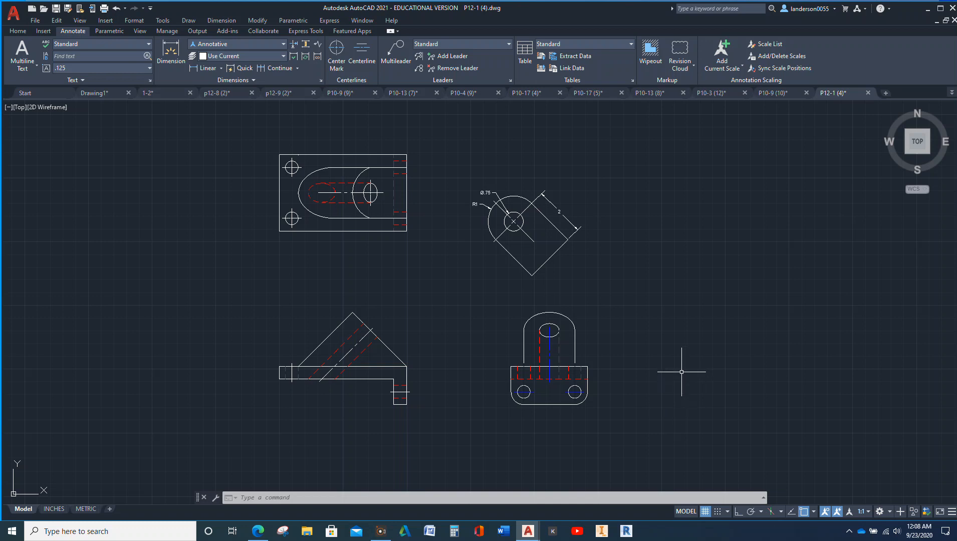
mouse_move(665, 372)
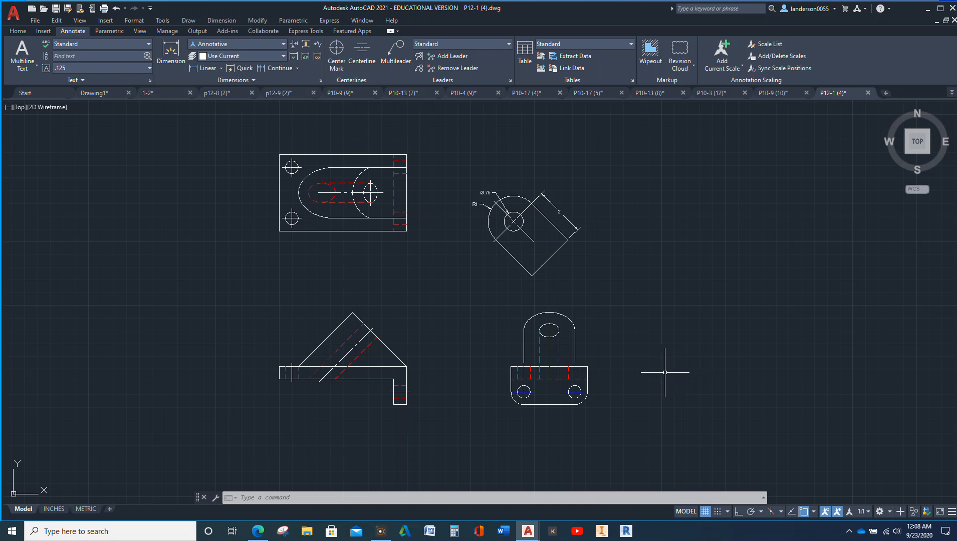
mouse_move(654, 189)
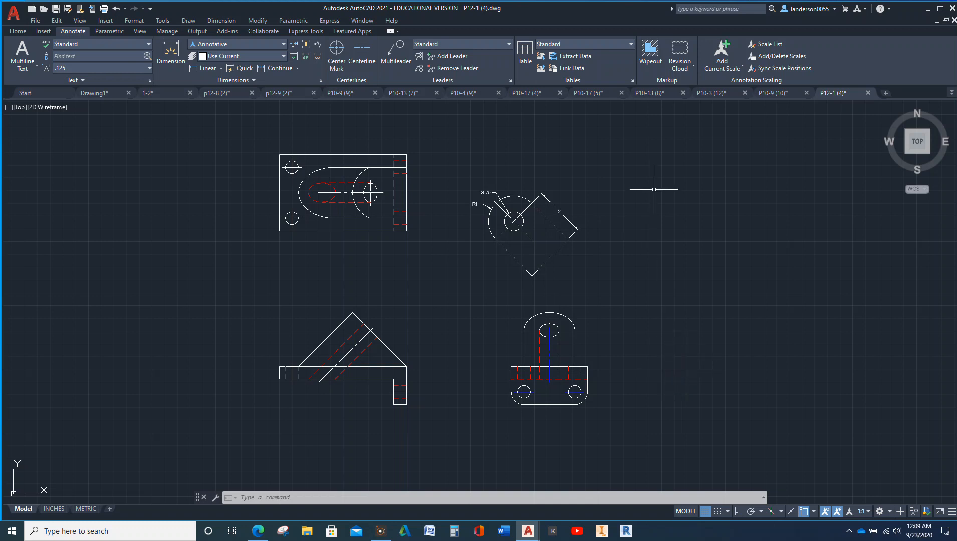
mouse_move(642, 124)
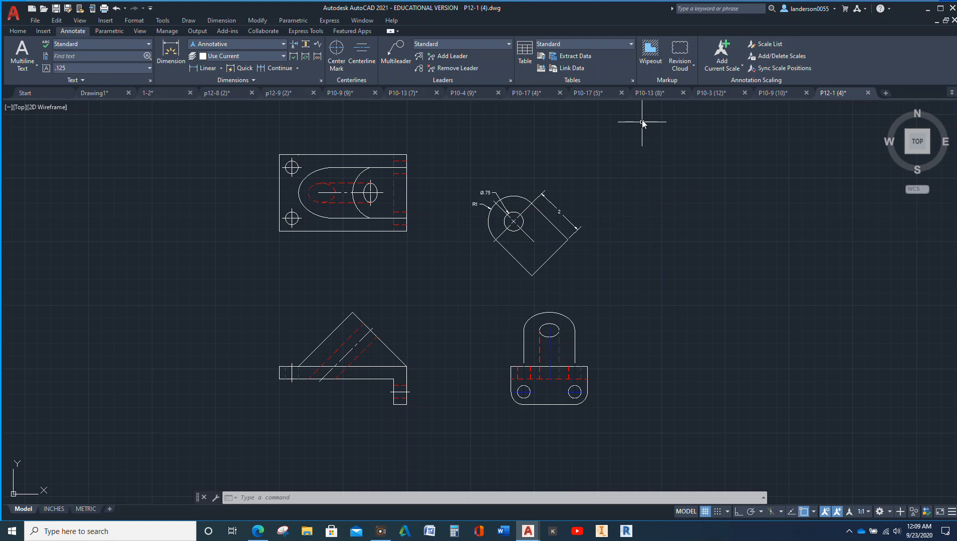